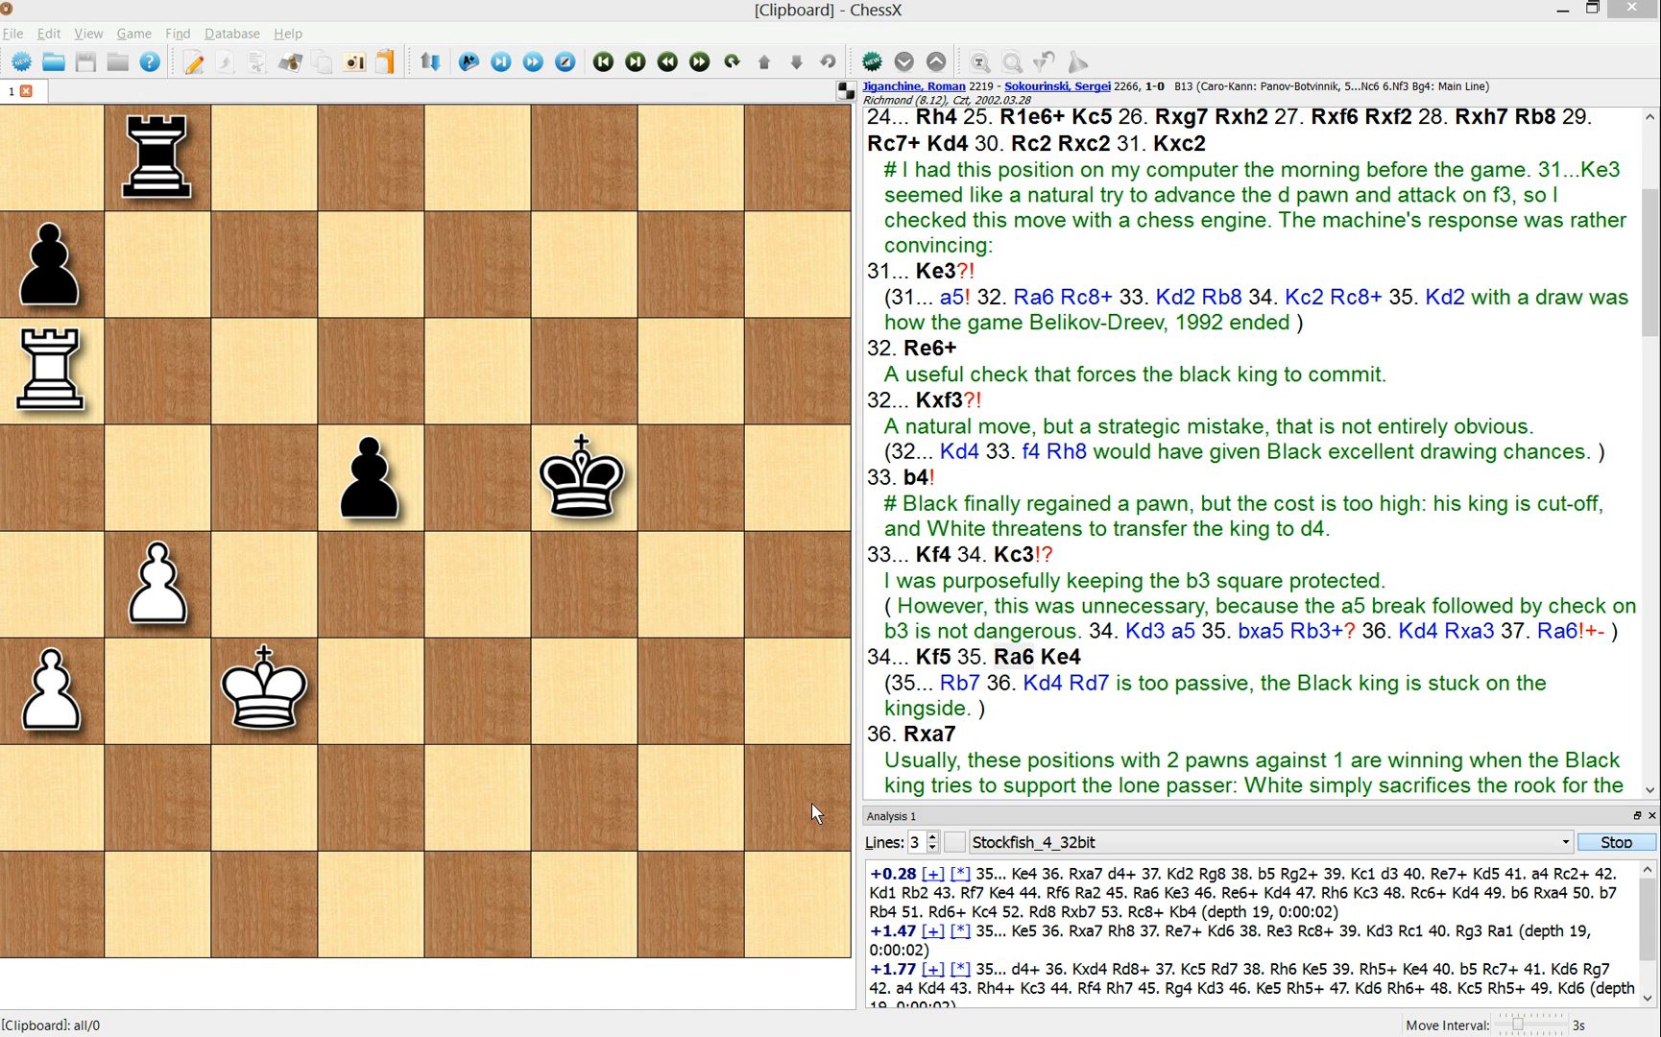
mouse_move(846, 793)
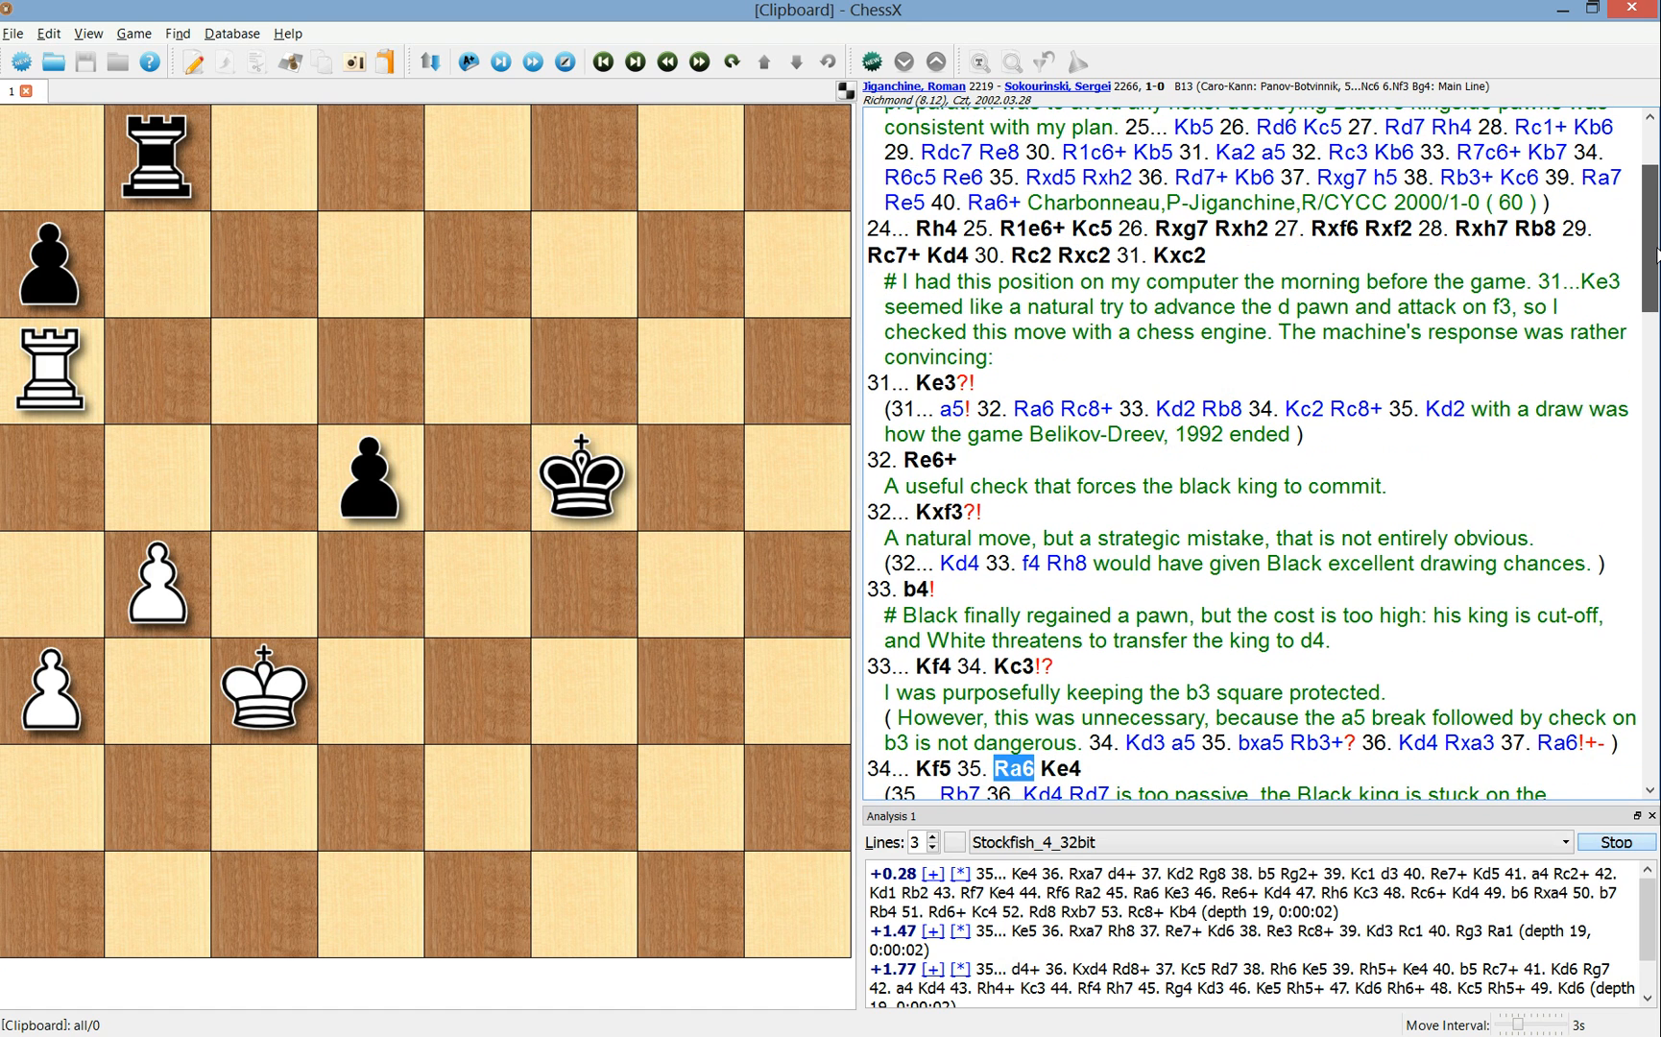
- Scroll the notation pane down to reach White's 35. Ra6 in the annotated endgame
scroll("down", 3)
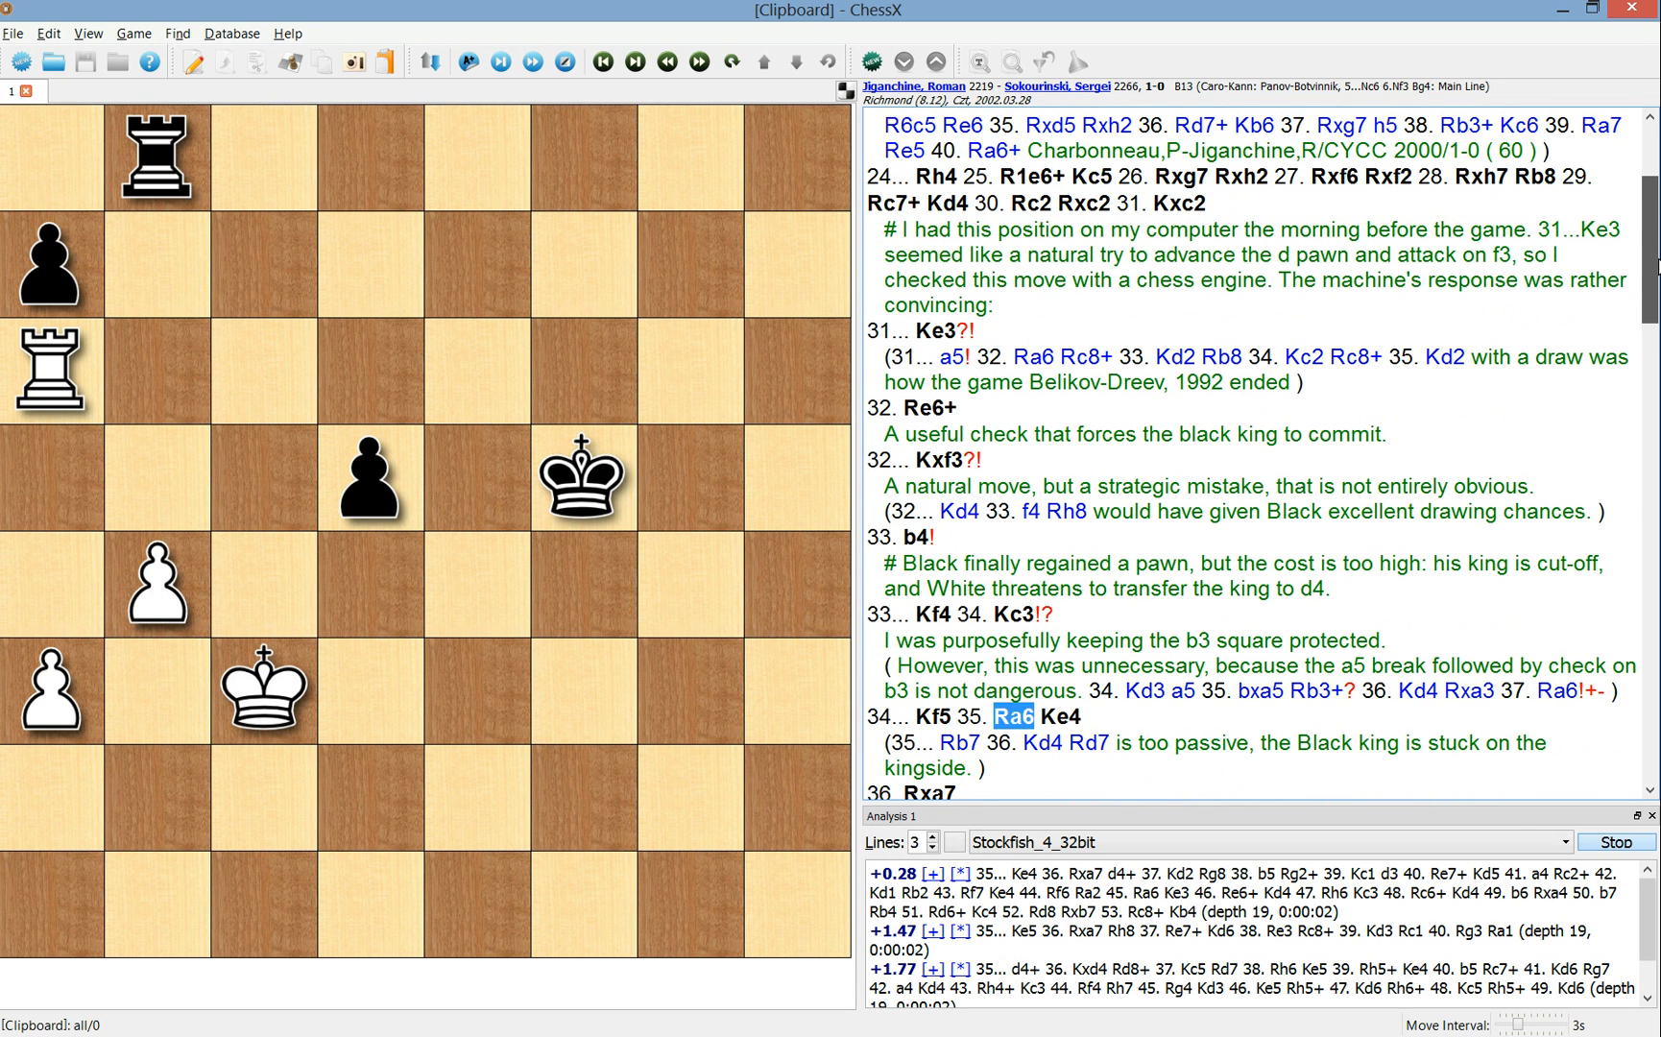
scroll("down", 3)
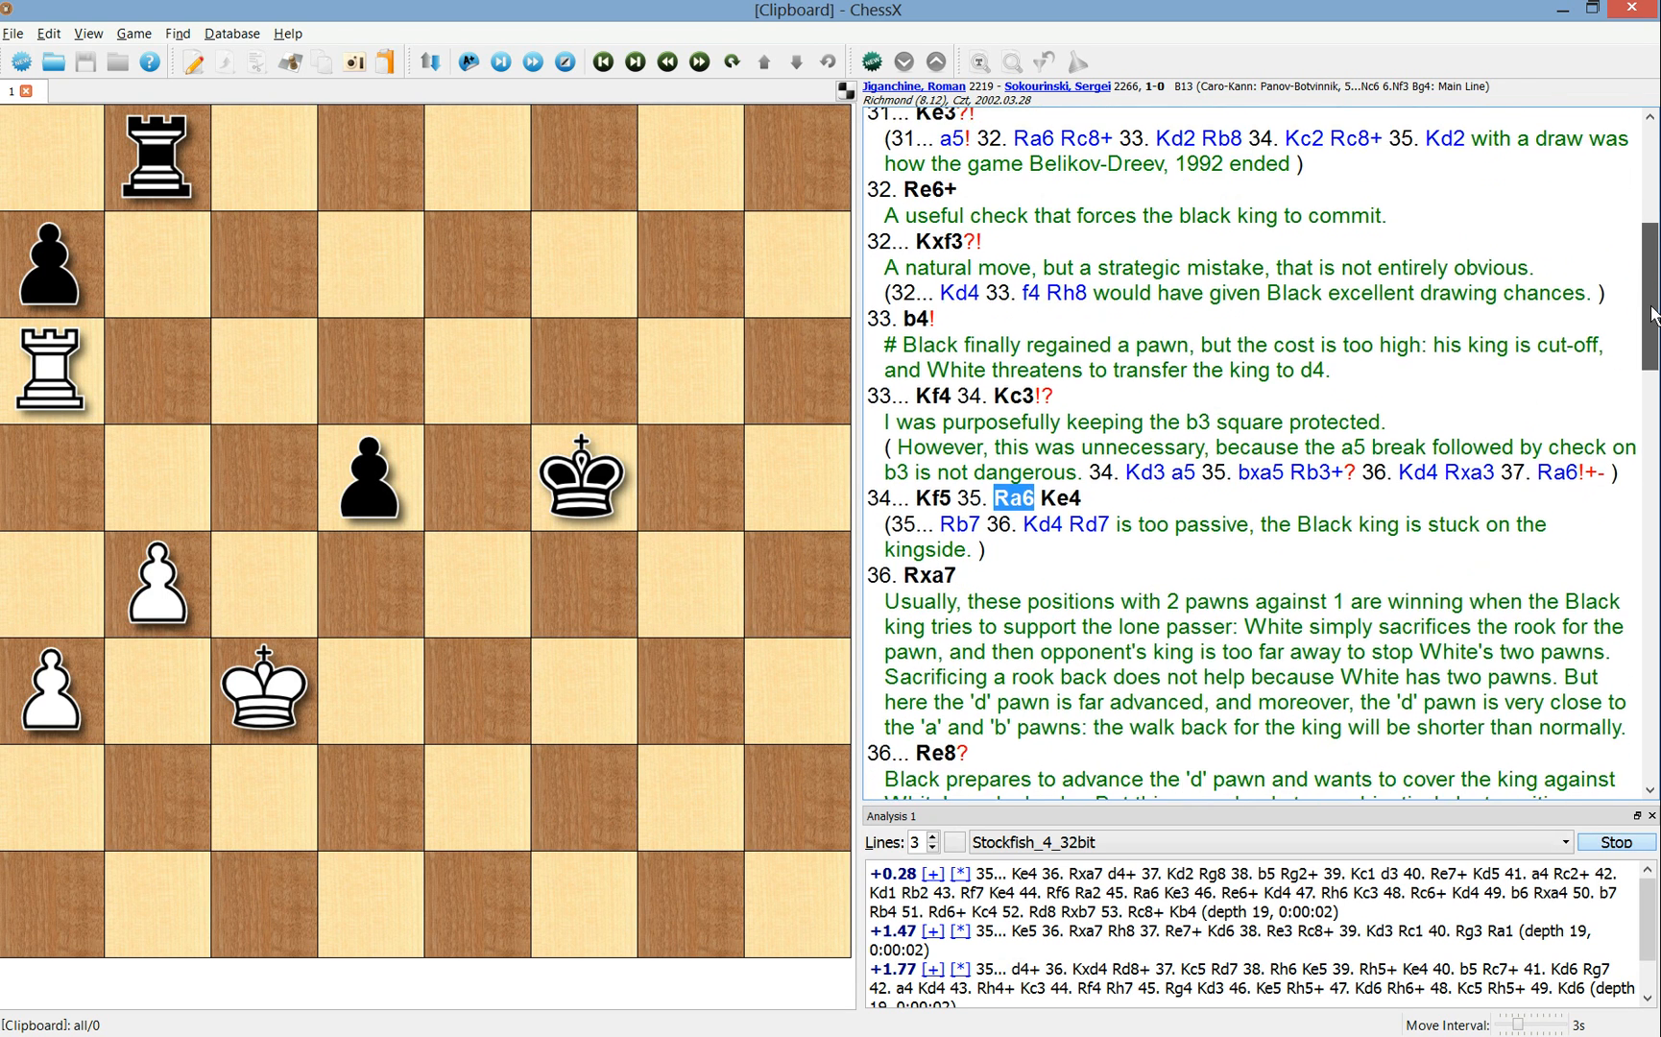
scroll("down", 3)
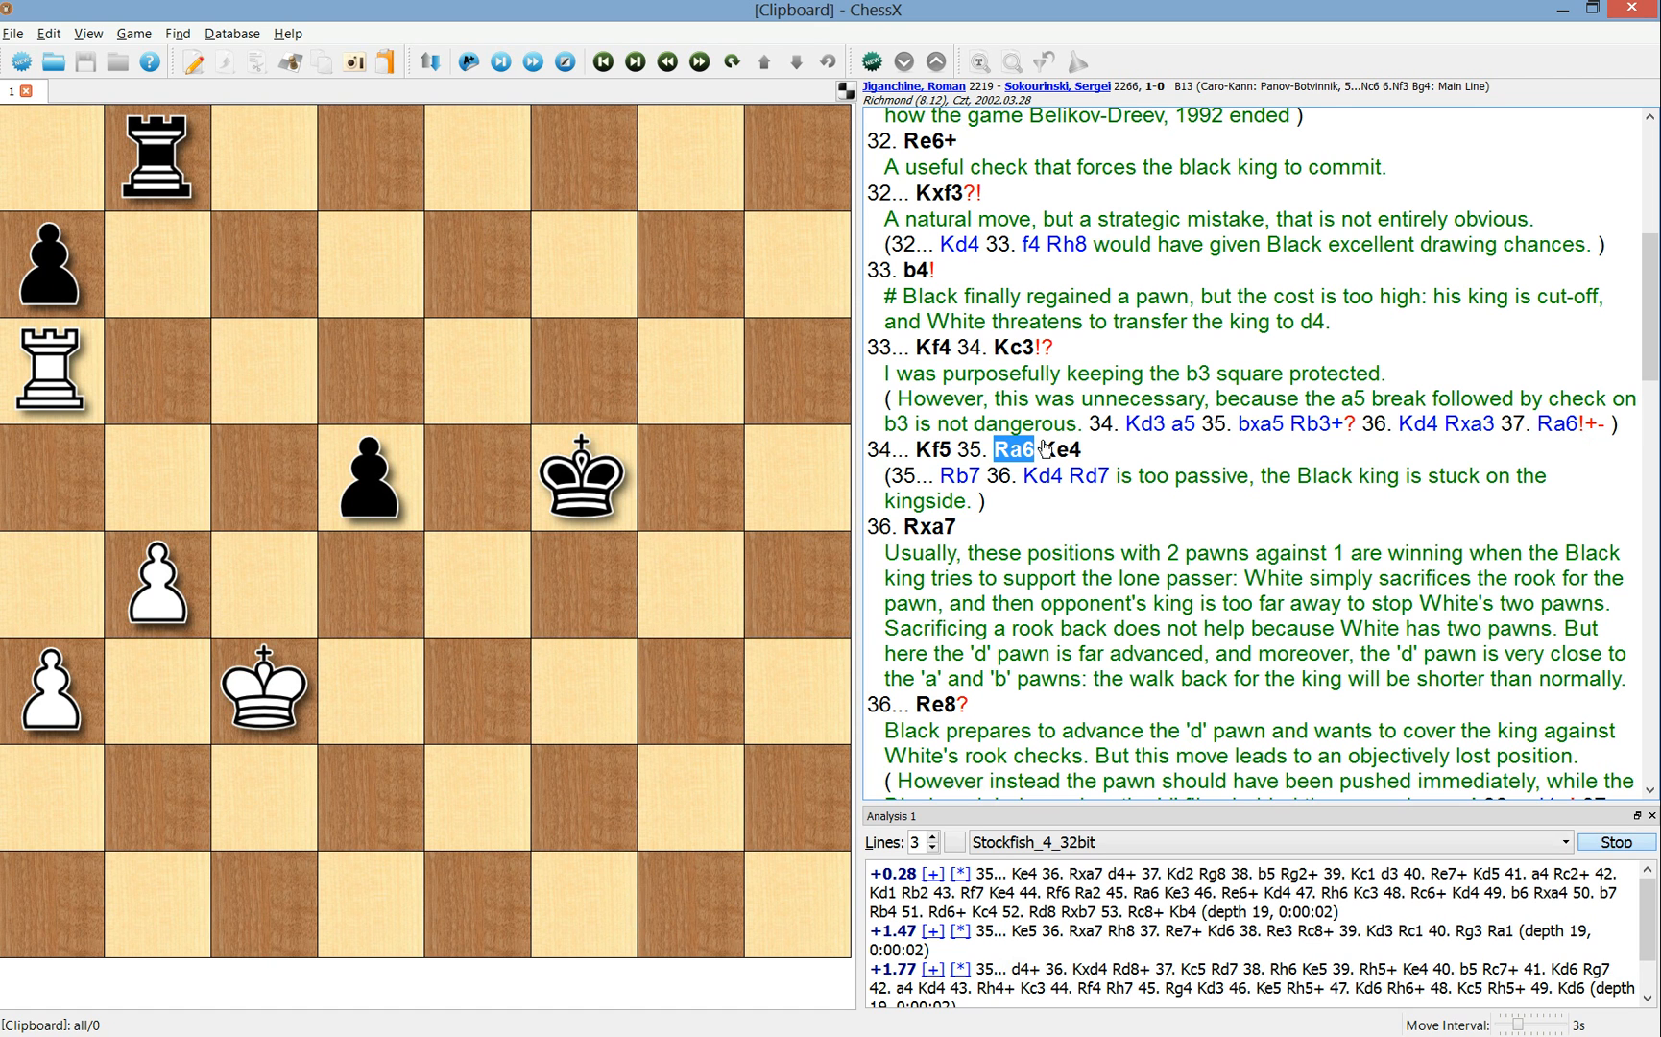
mouse_move(996, 515)
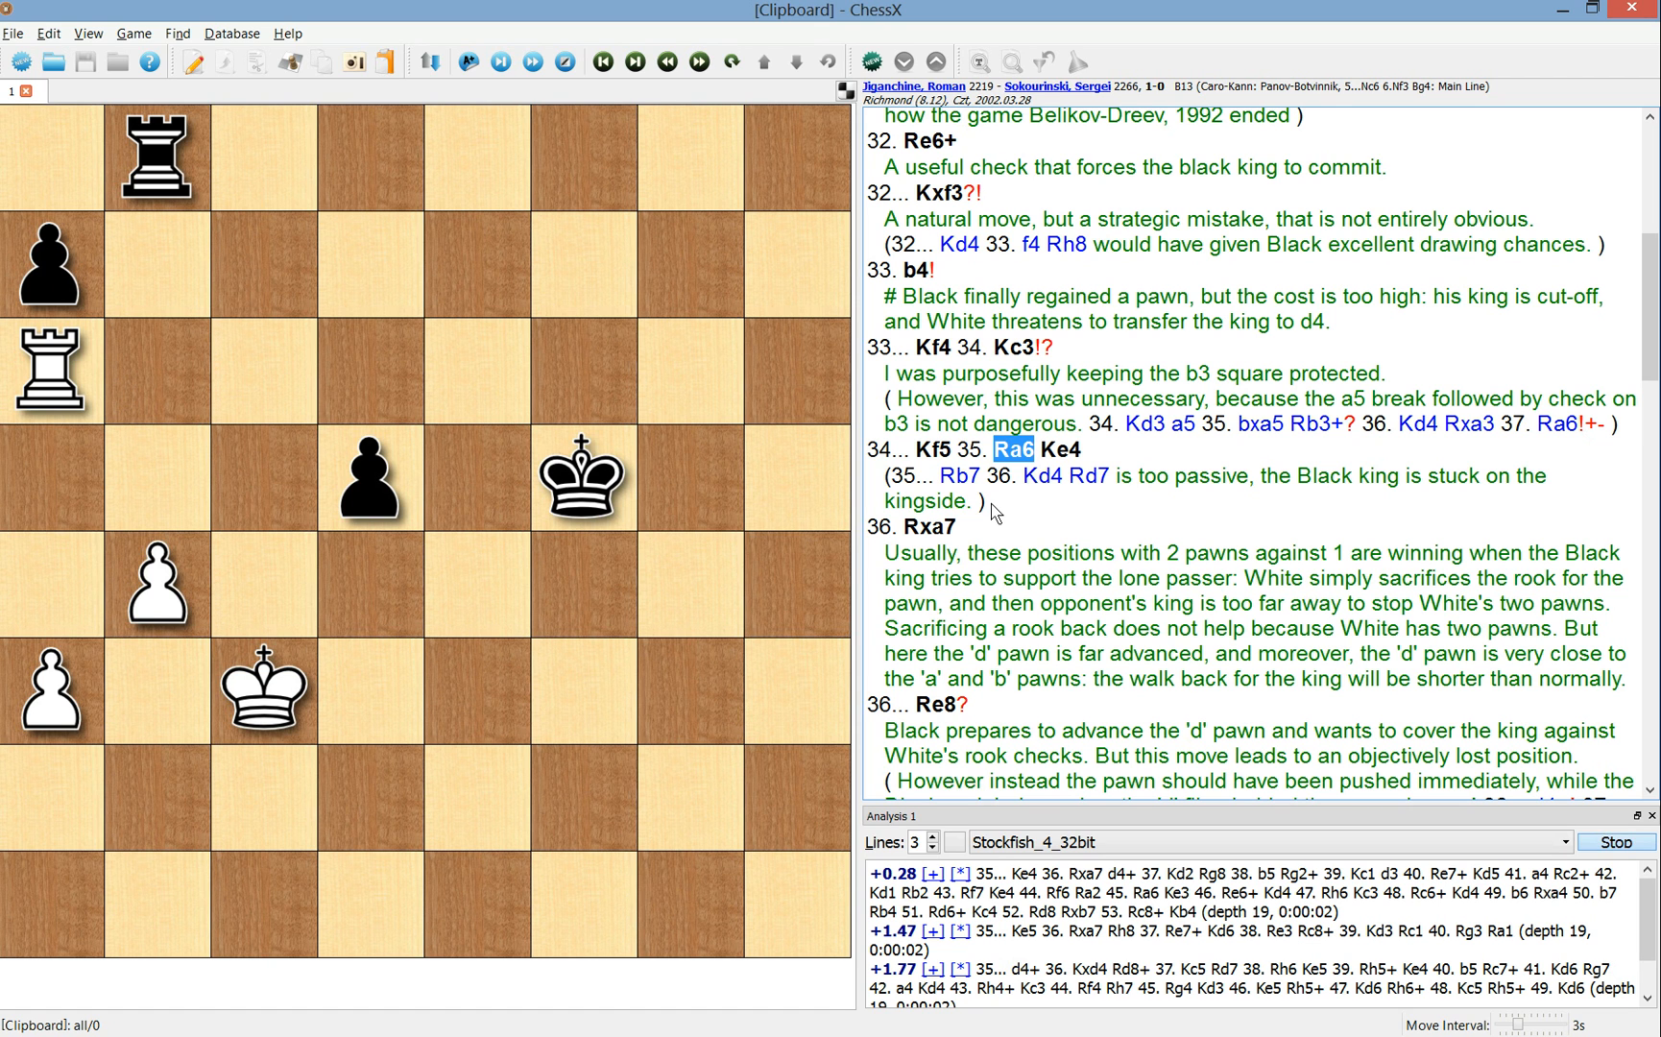
- Visit Rd7 in the passive 35...Rb7 line, then show the main-line 35...Ke4 position
left_click(958, 474)
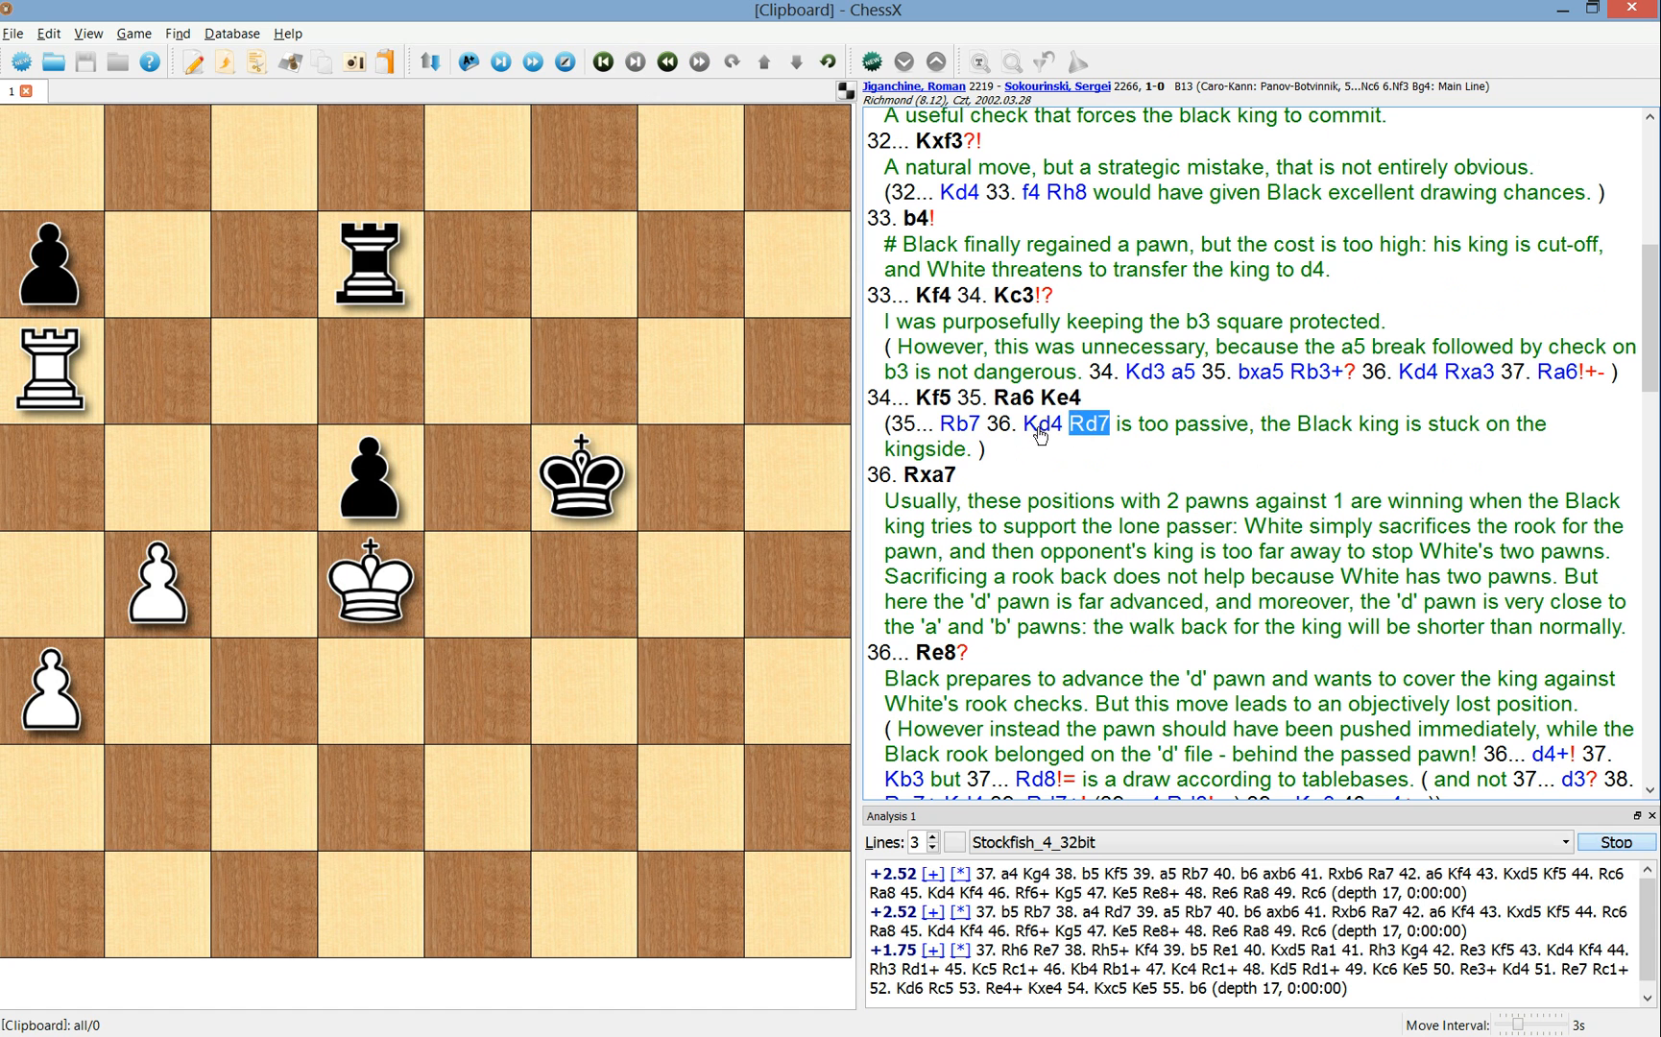
left_click(1012, 397)
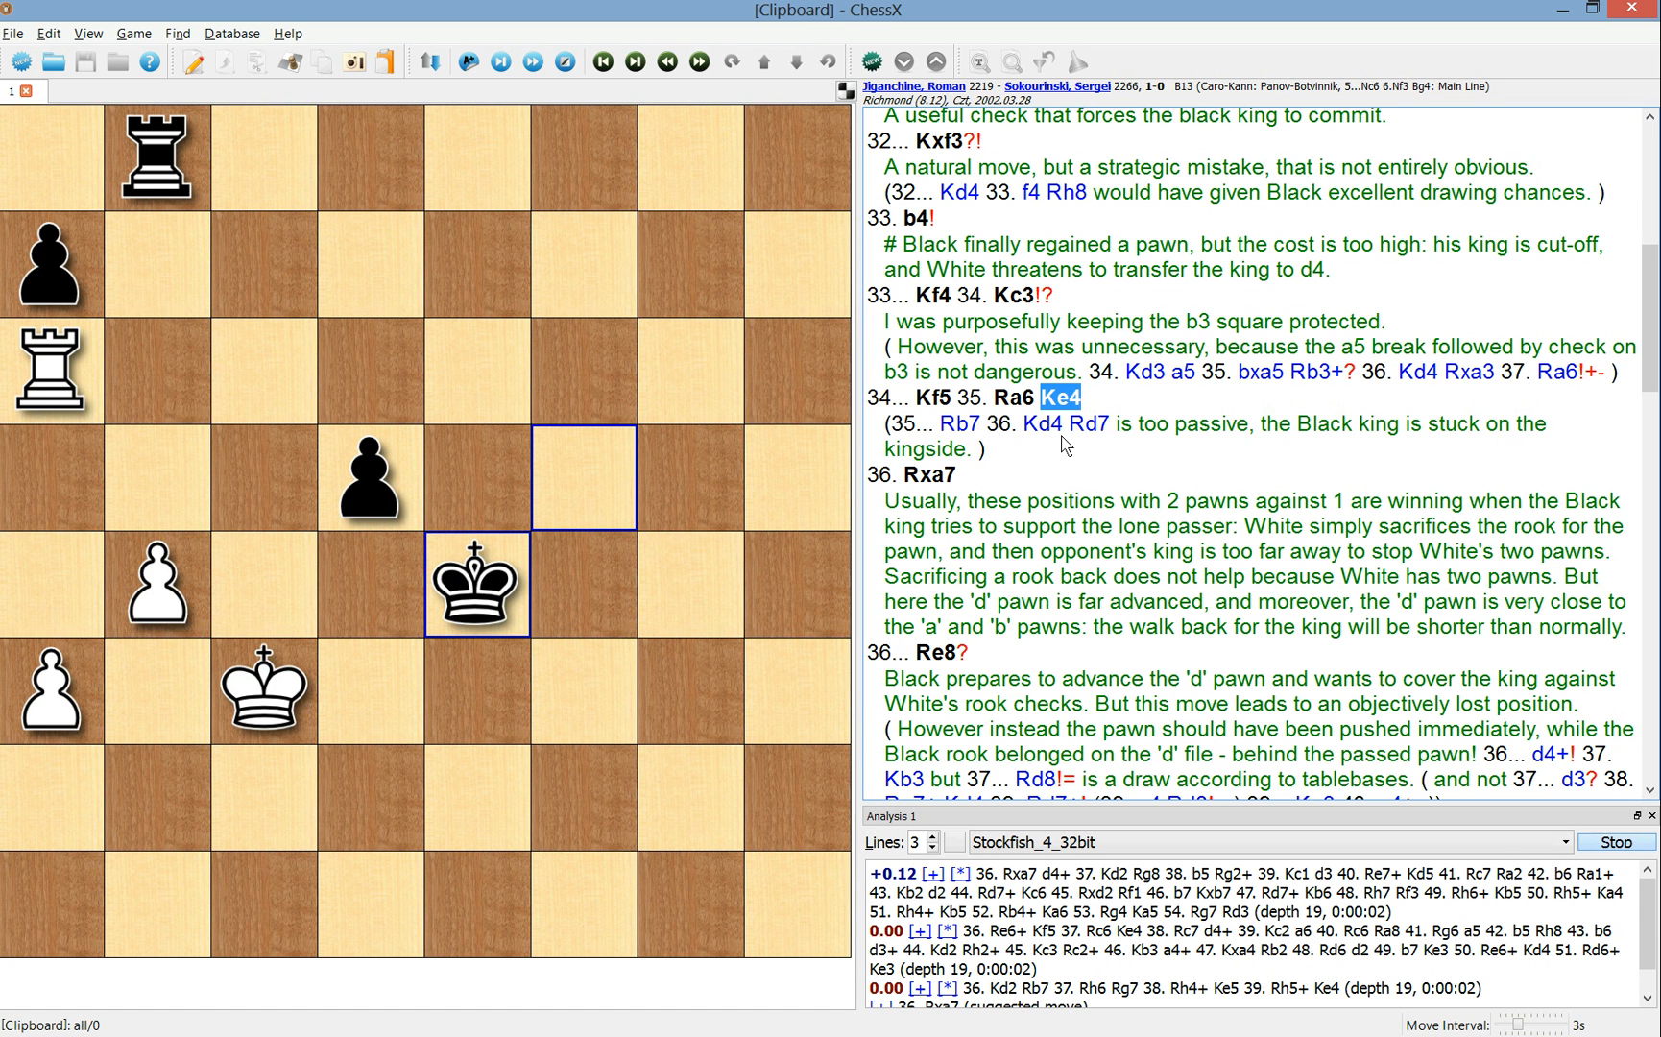
mouse_move(735, 530)
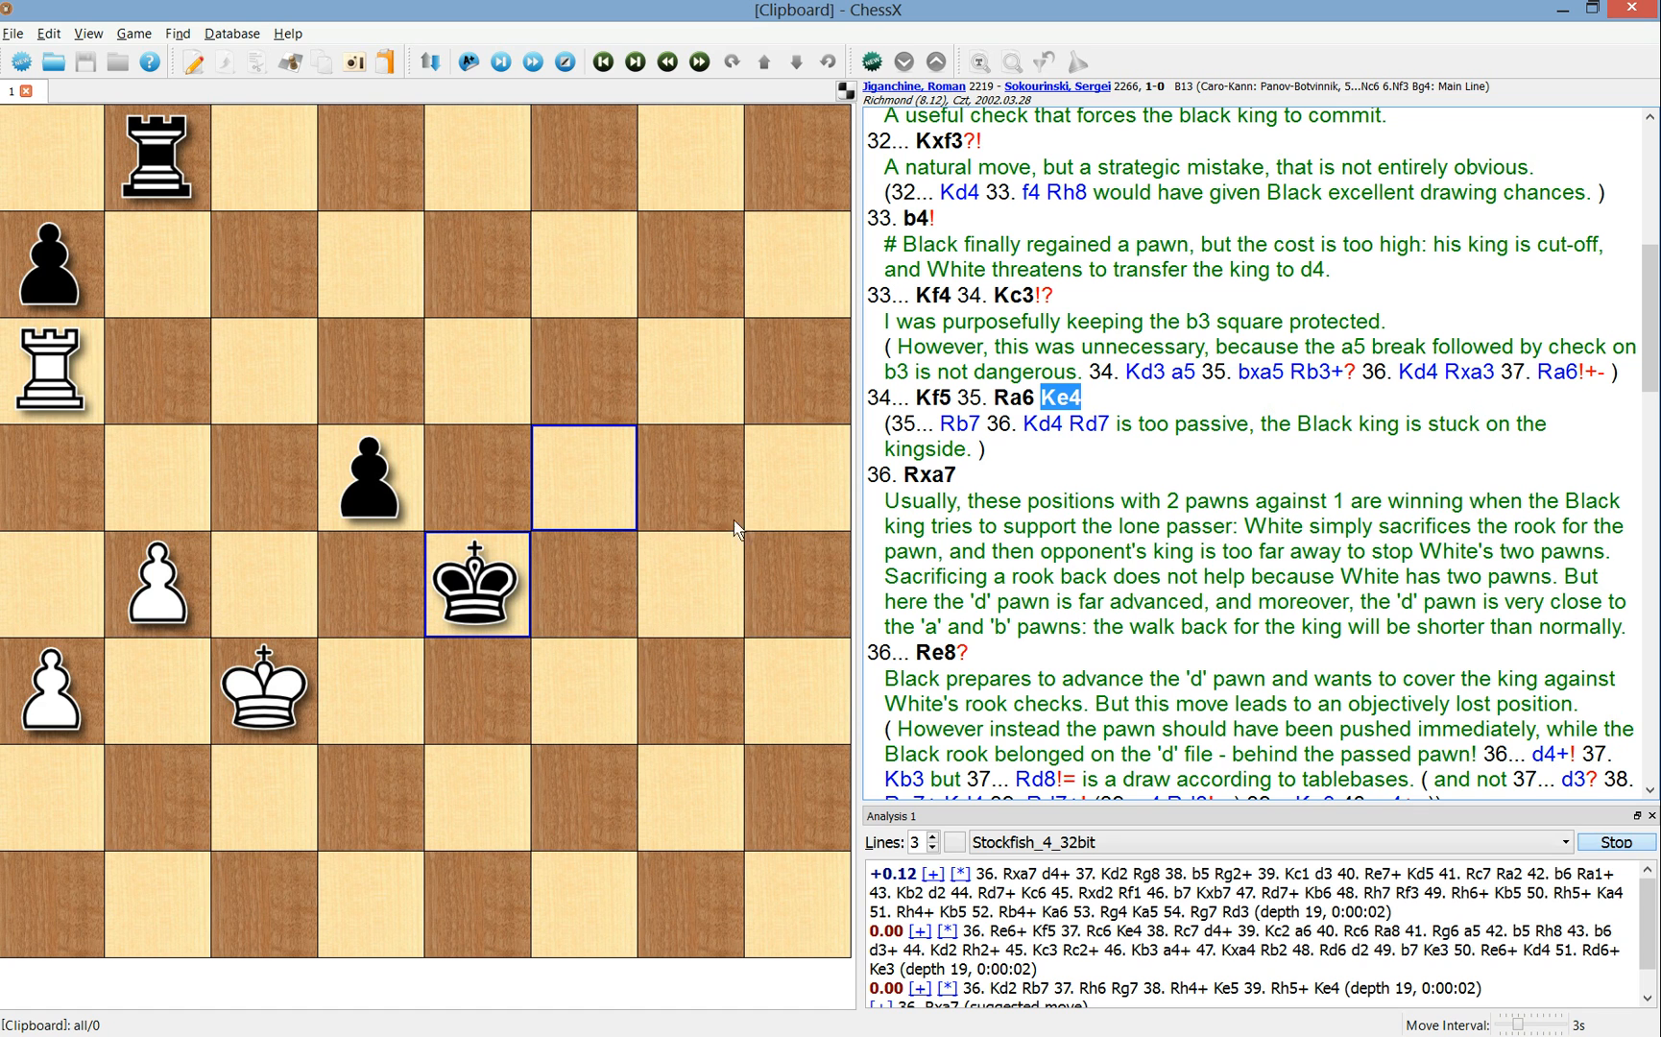
mouse_move(664, 7)
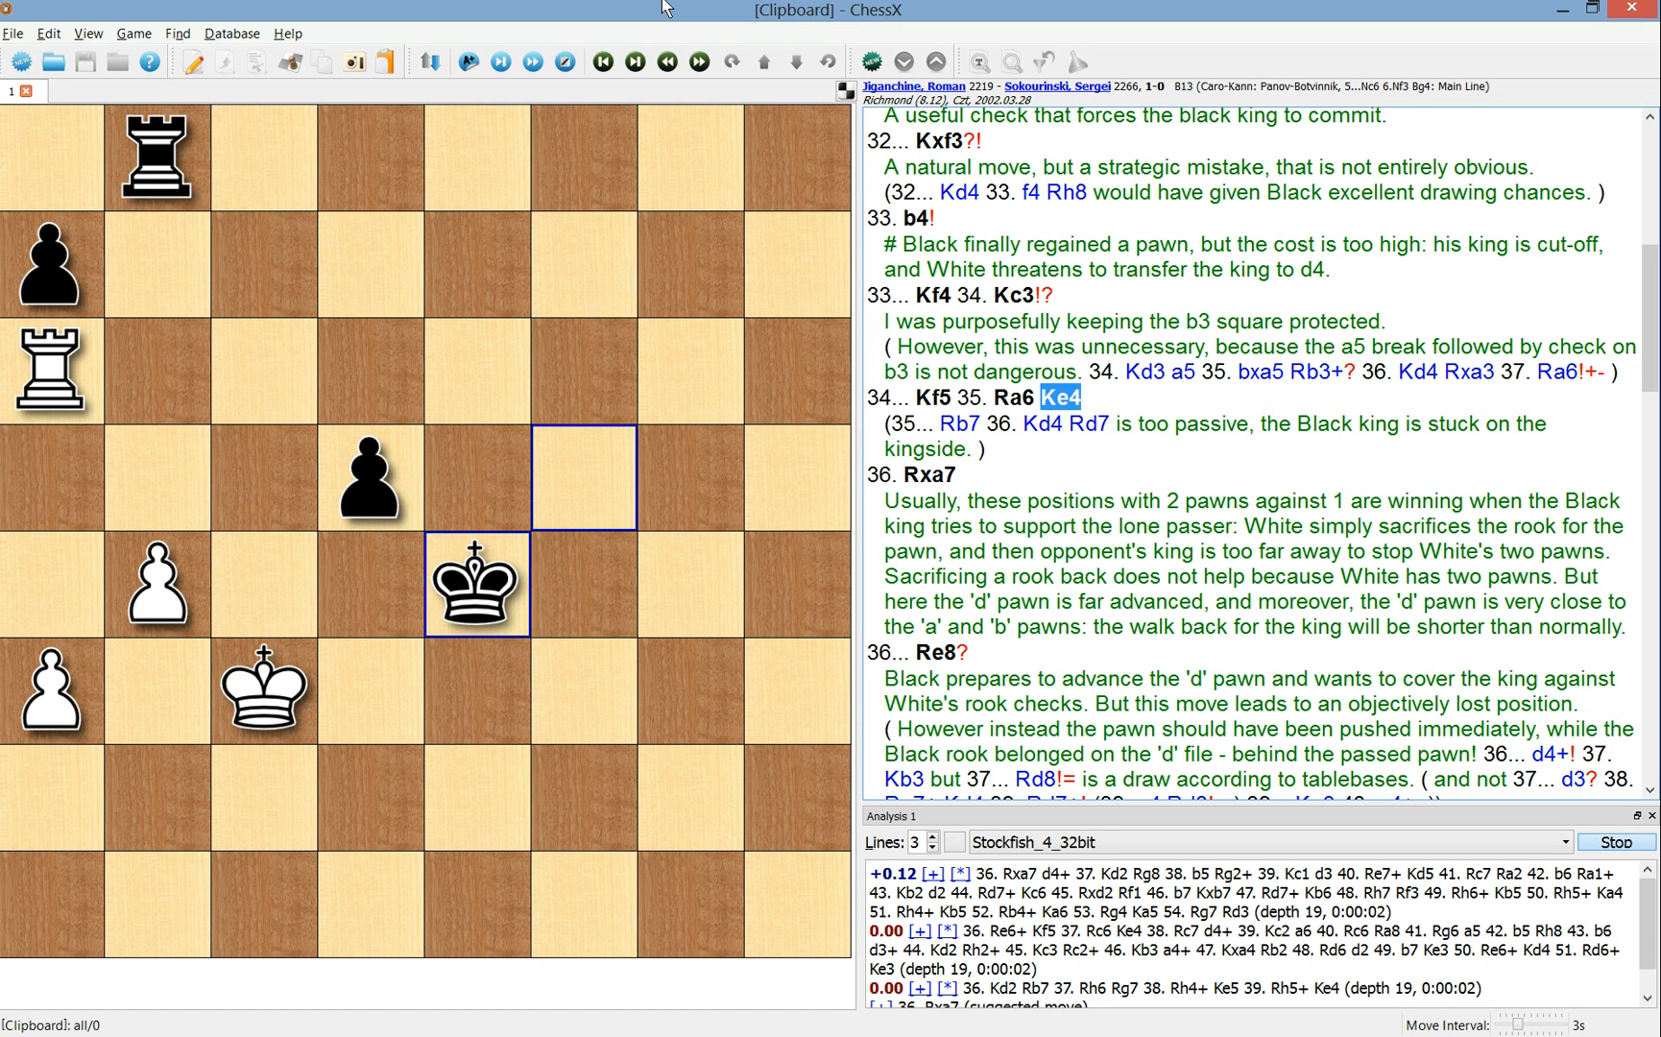
mouse_move(896, 460)
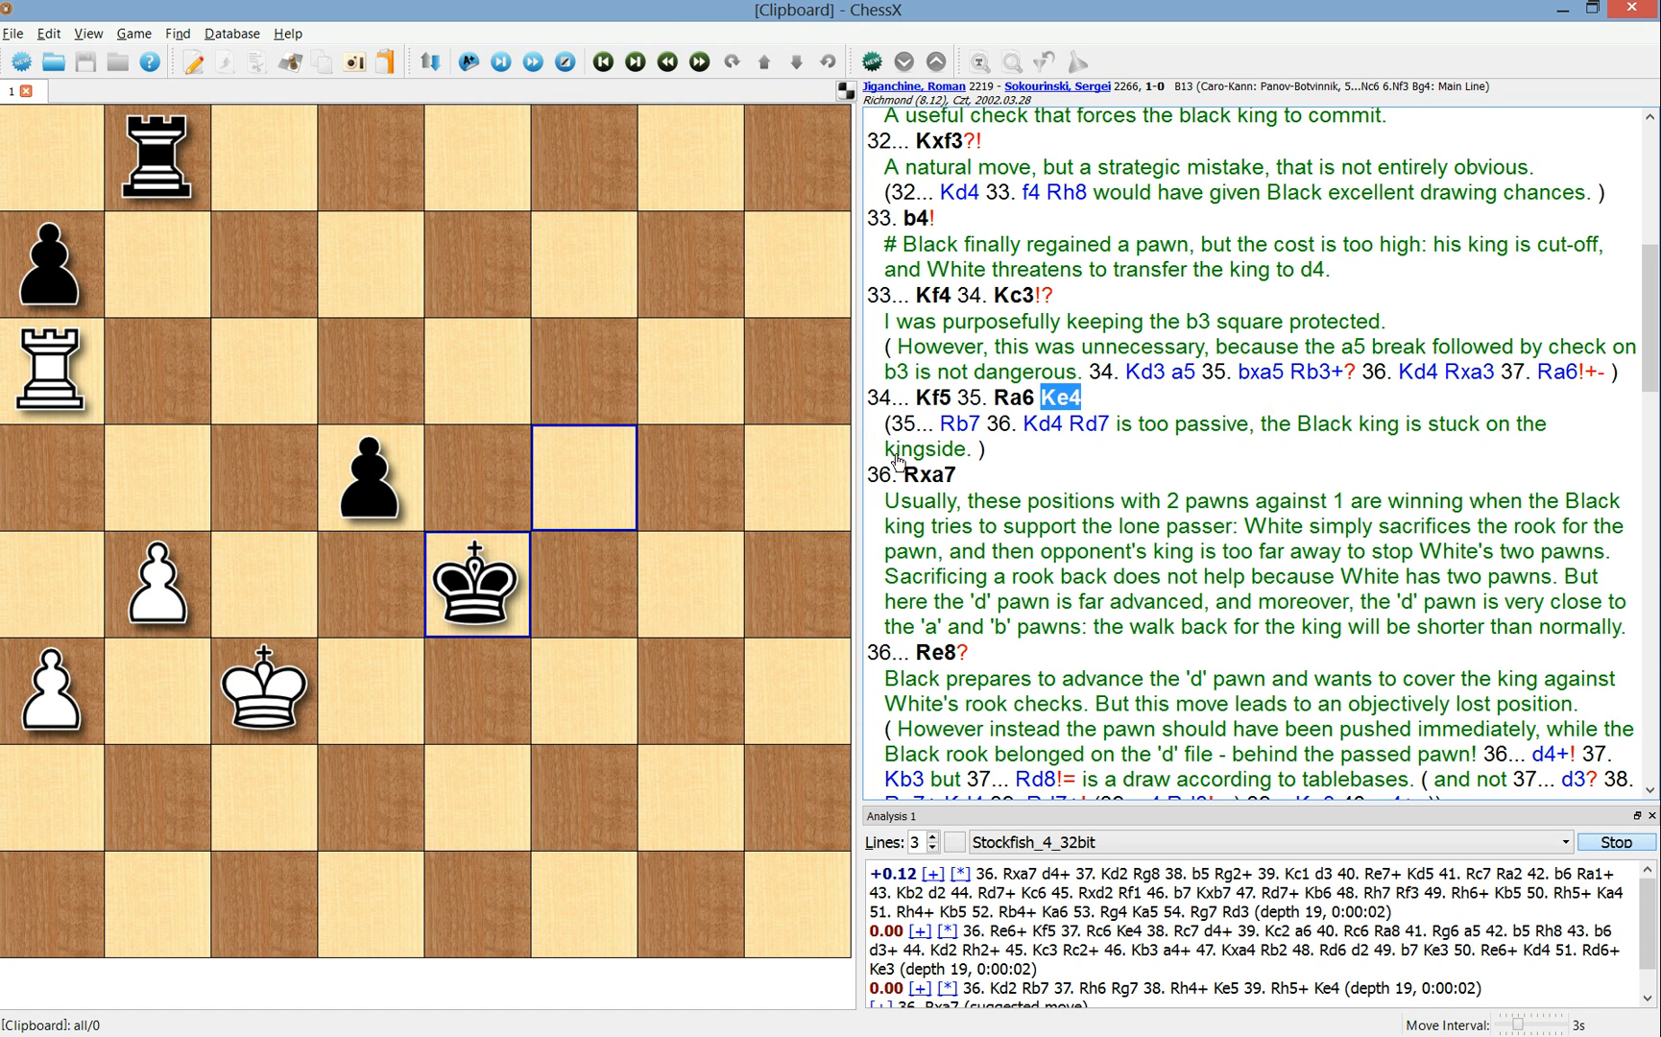
- Advance to White's 36. Rxa7 and read the annotation below it
left_click(927, 474)
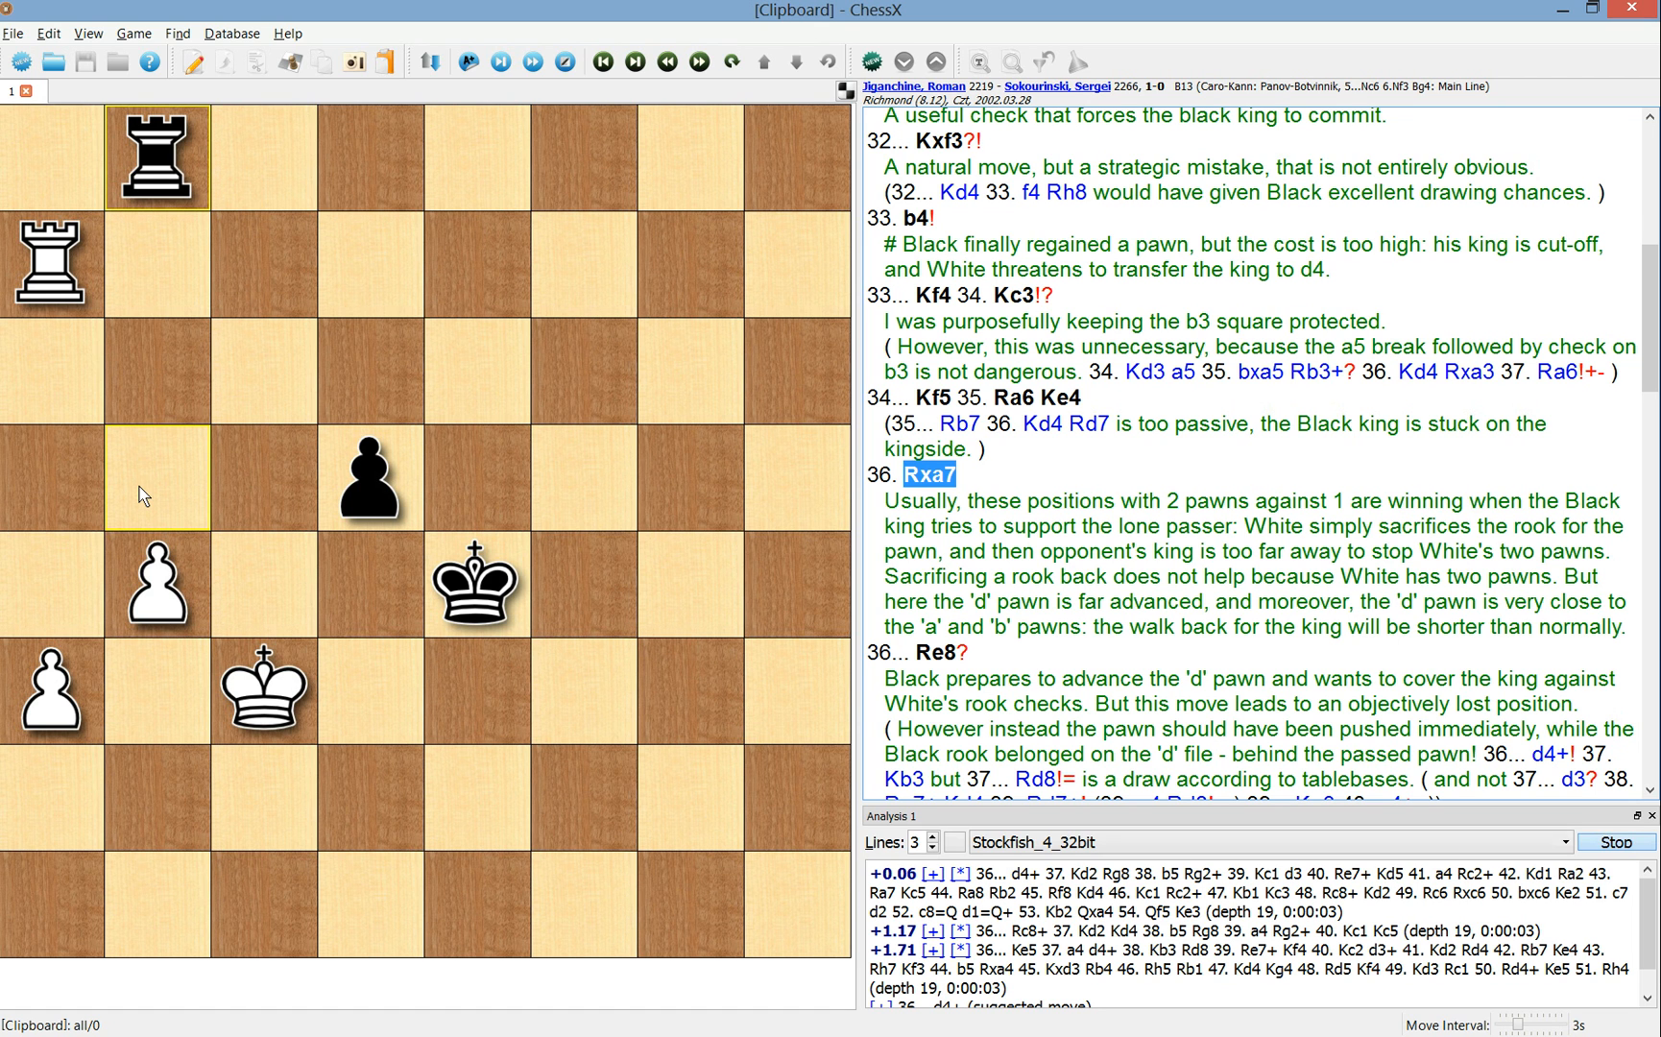
mouse_move(227, 455)
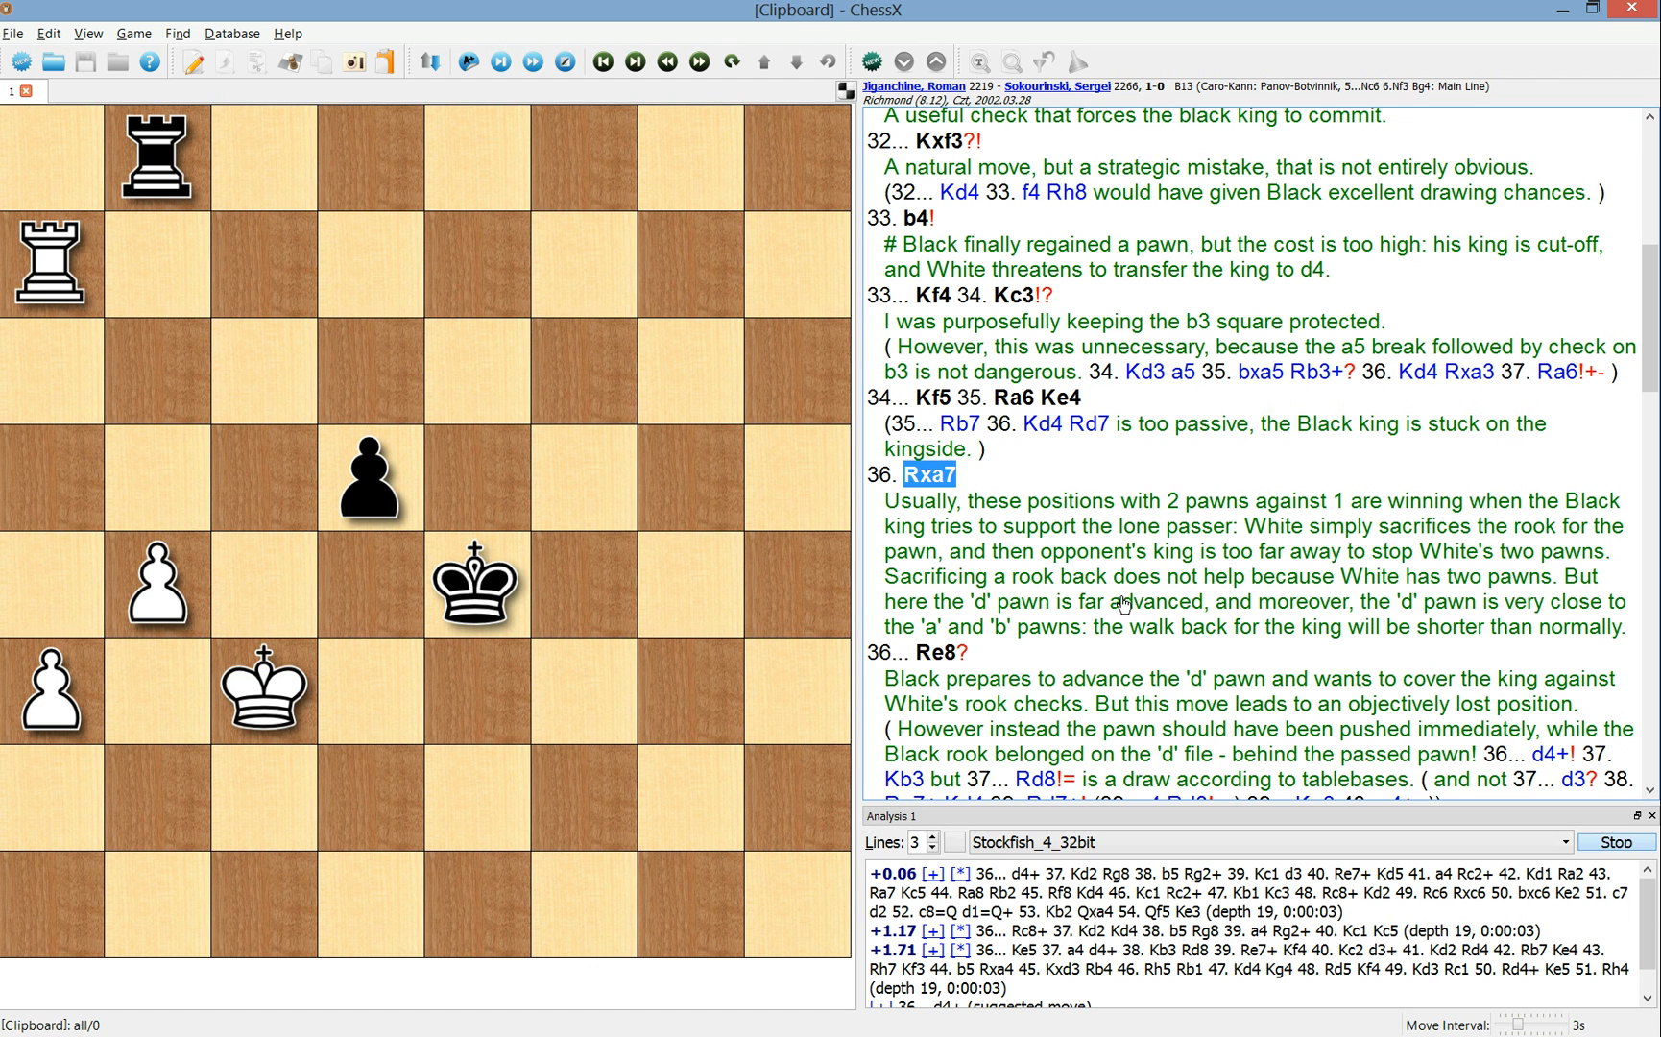
scroll("down", 3)
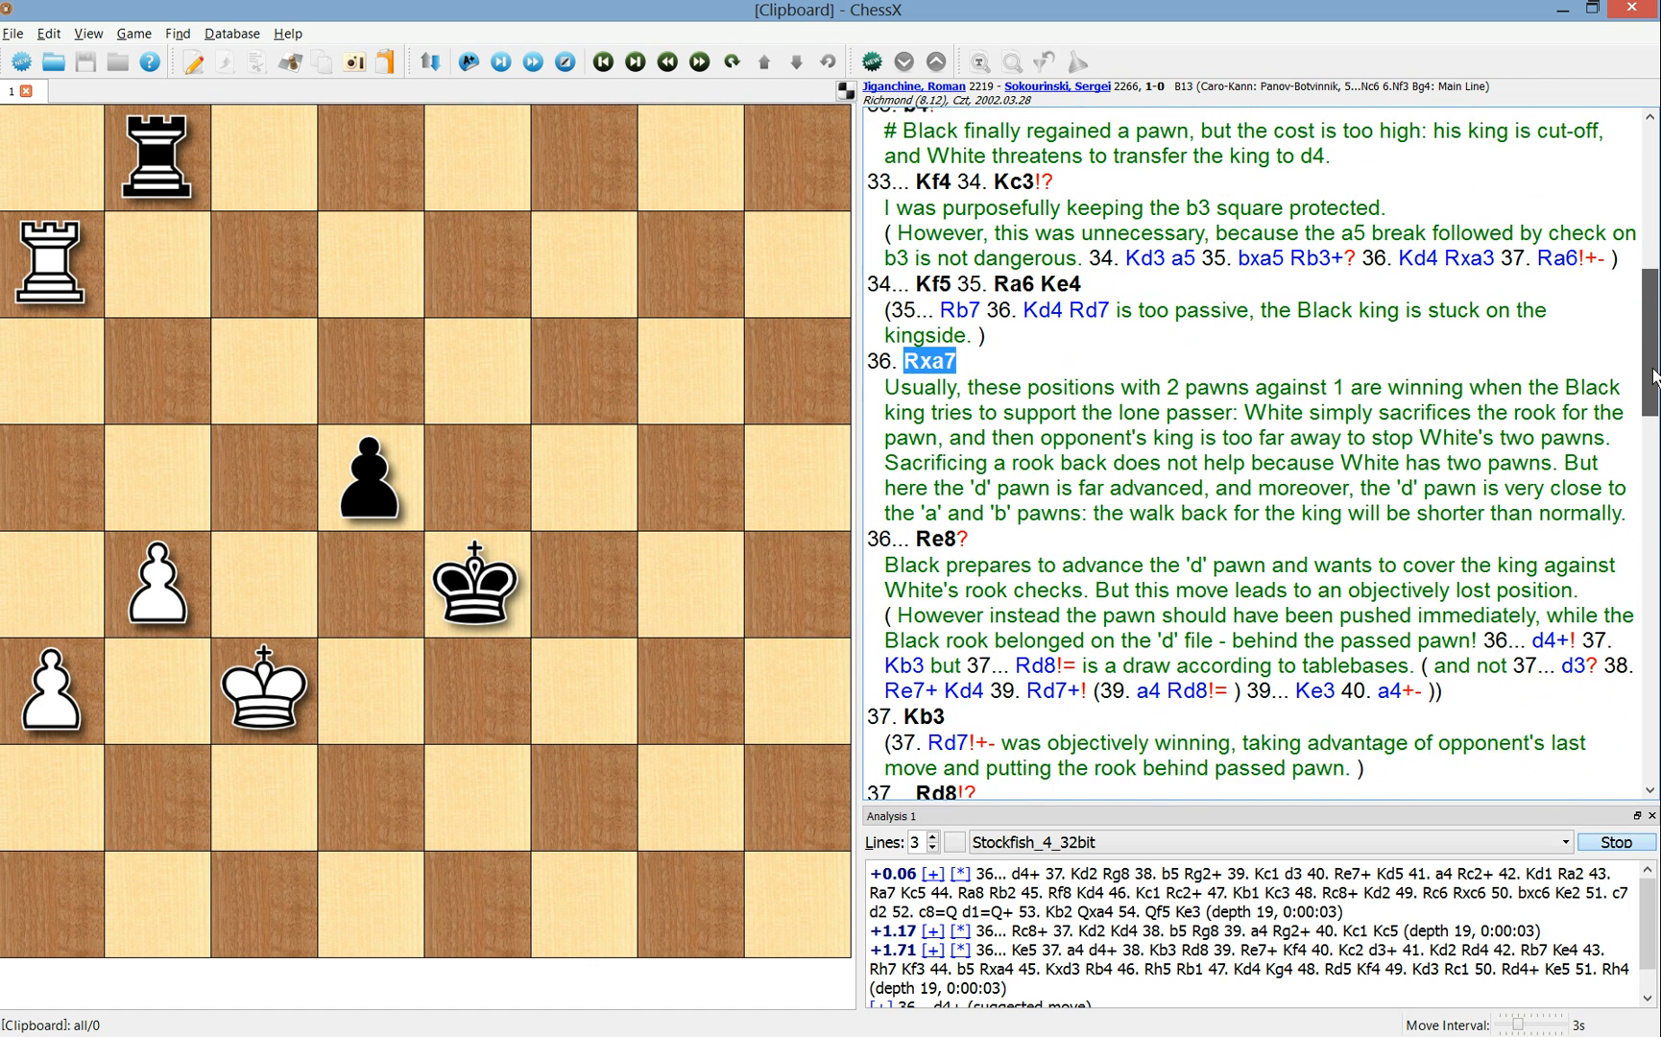
scroll("down", 3)
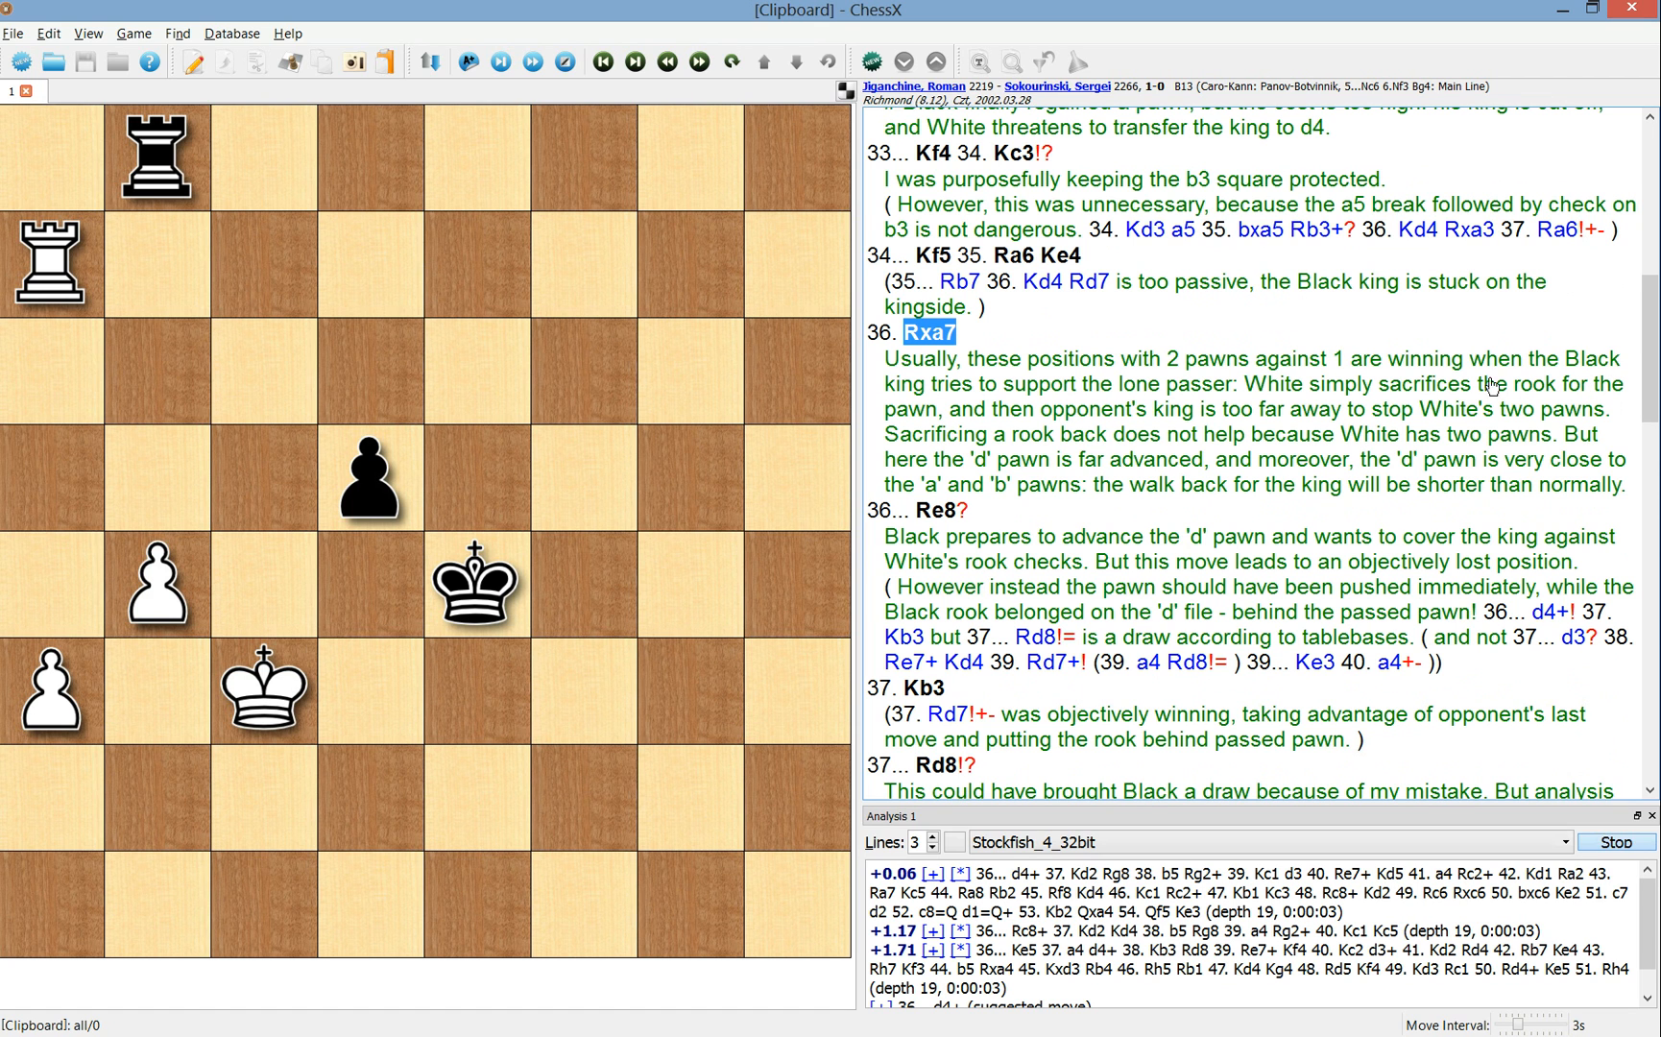
mouse_move(1367, 553)
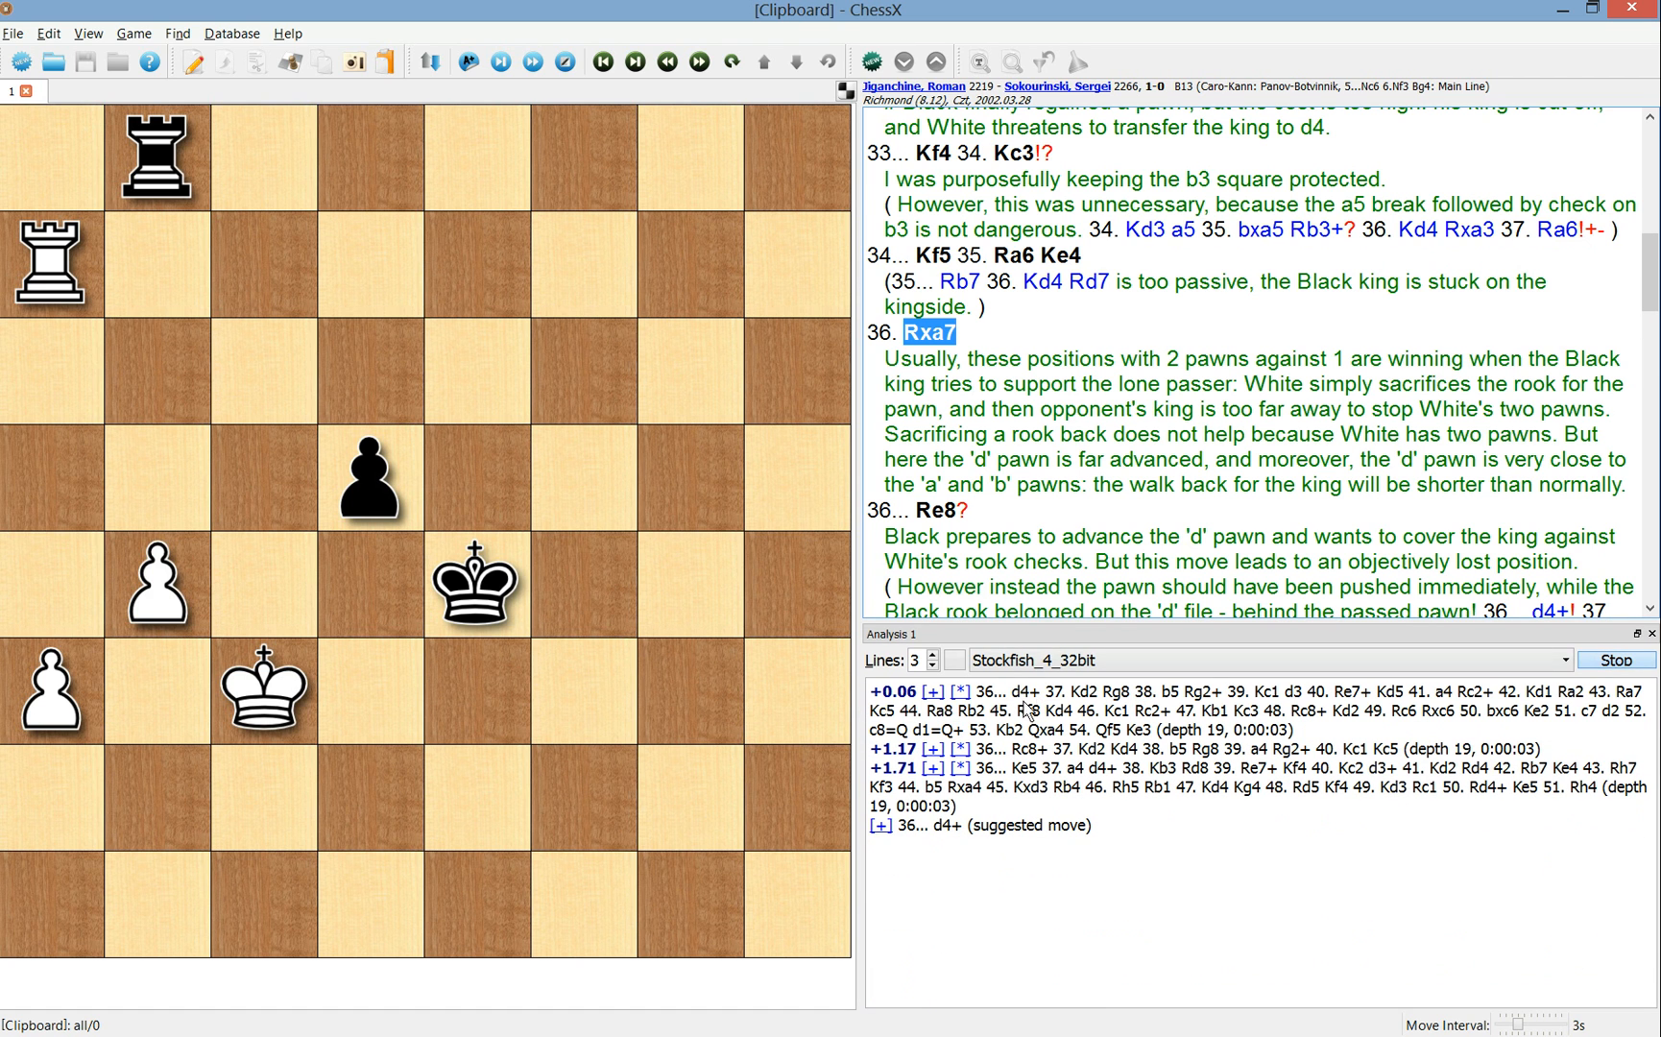
mouse_move(989, 885)
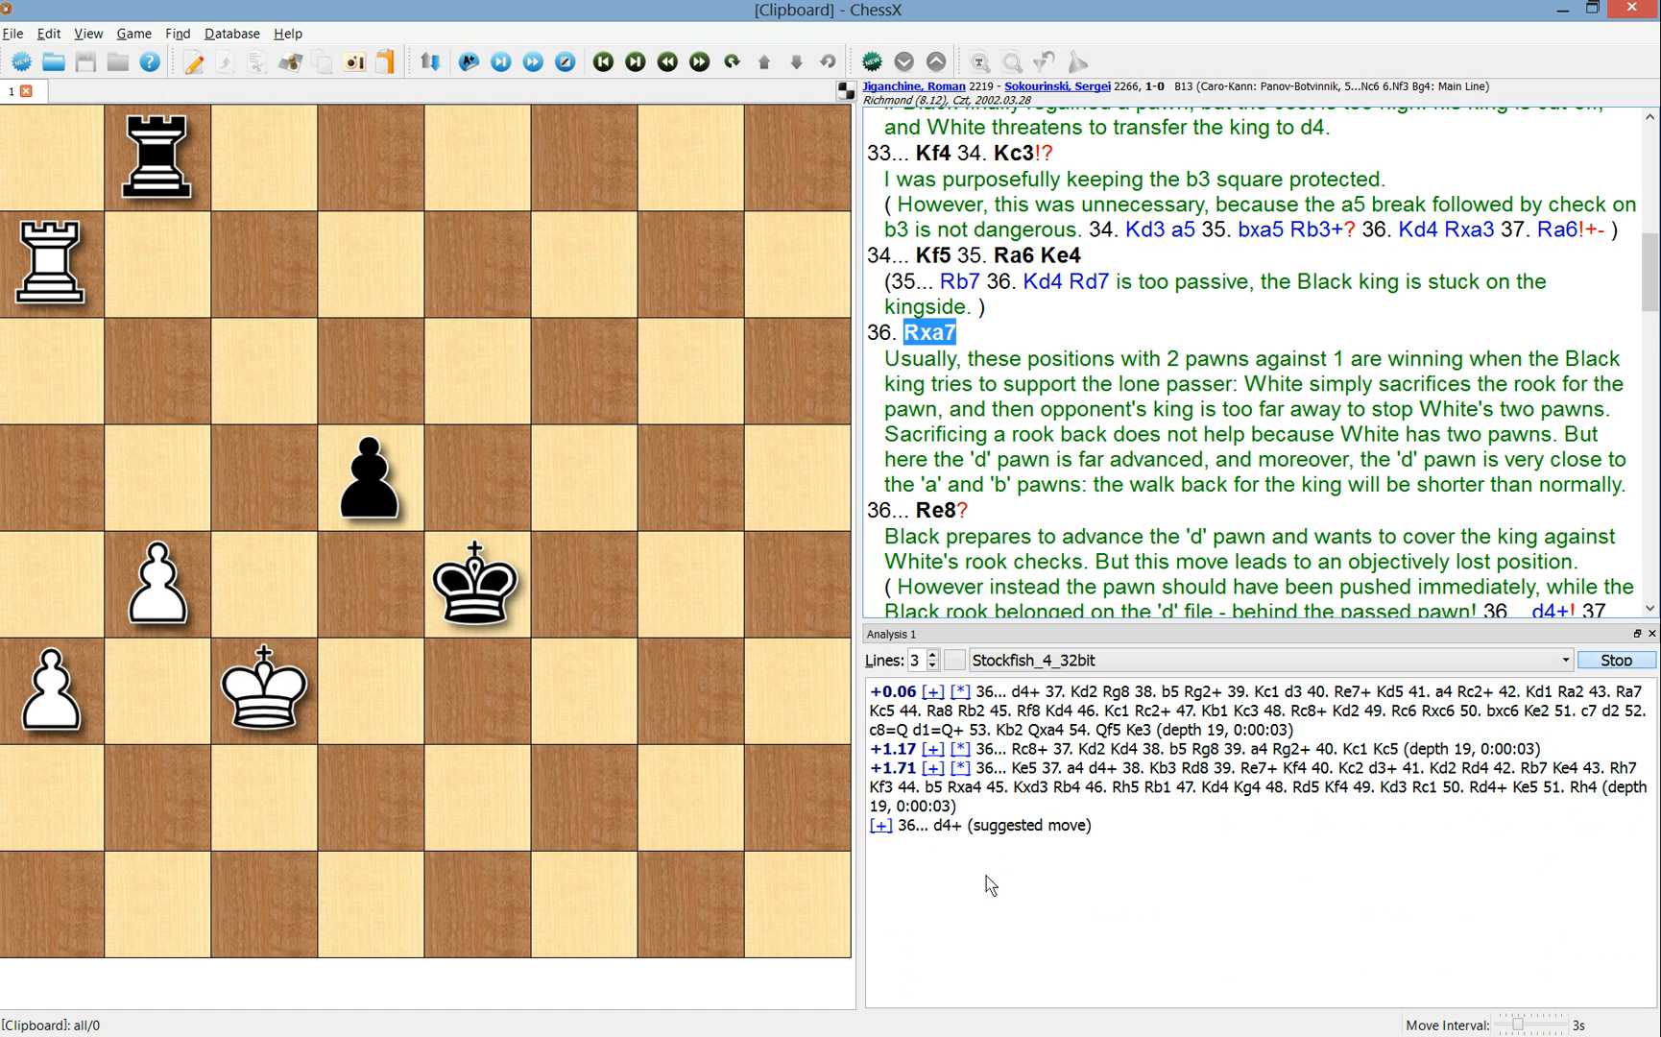
mouse_move(1050, 695)
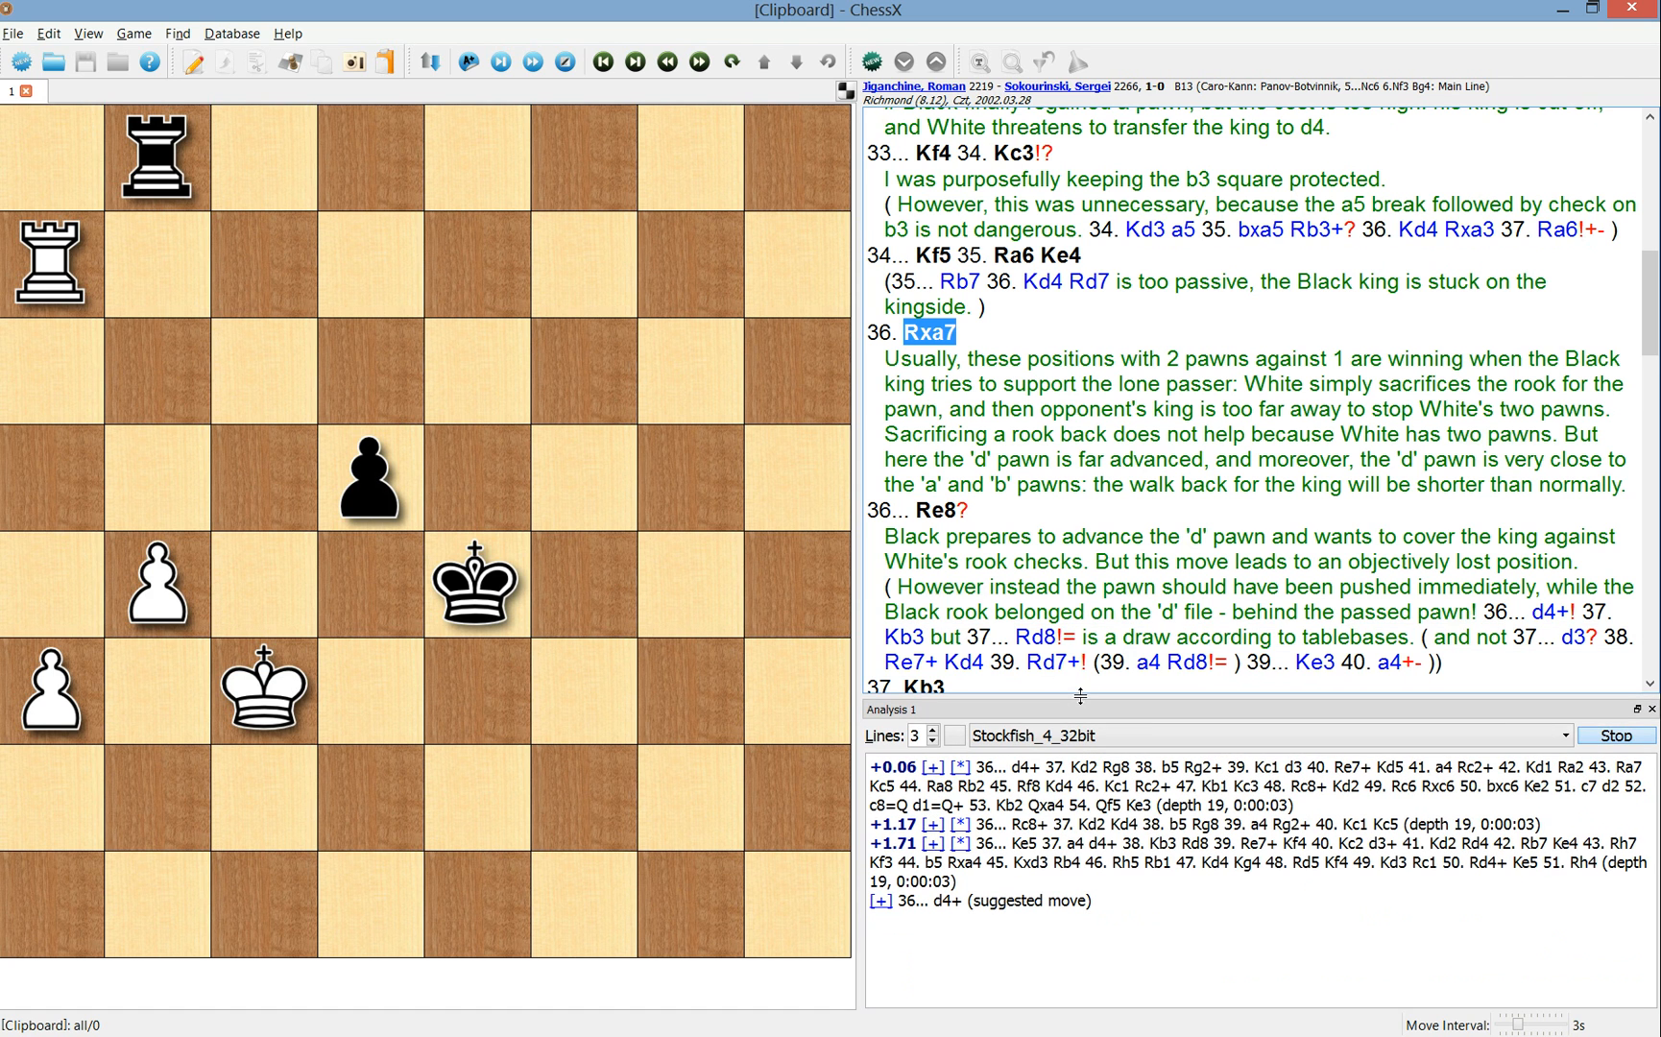
mouse_move(1071, 697)
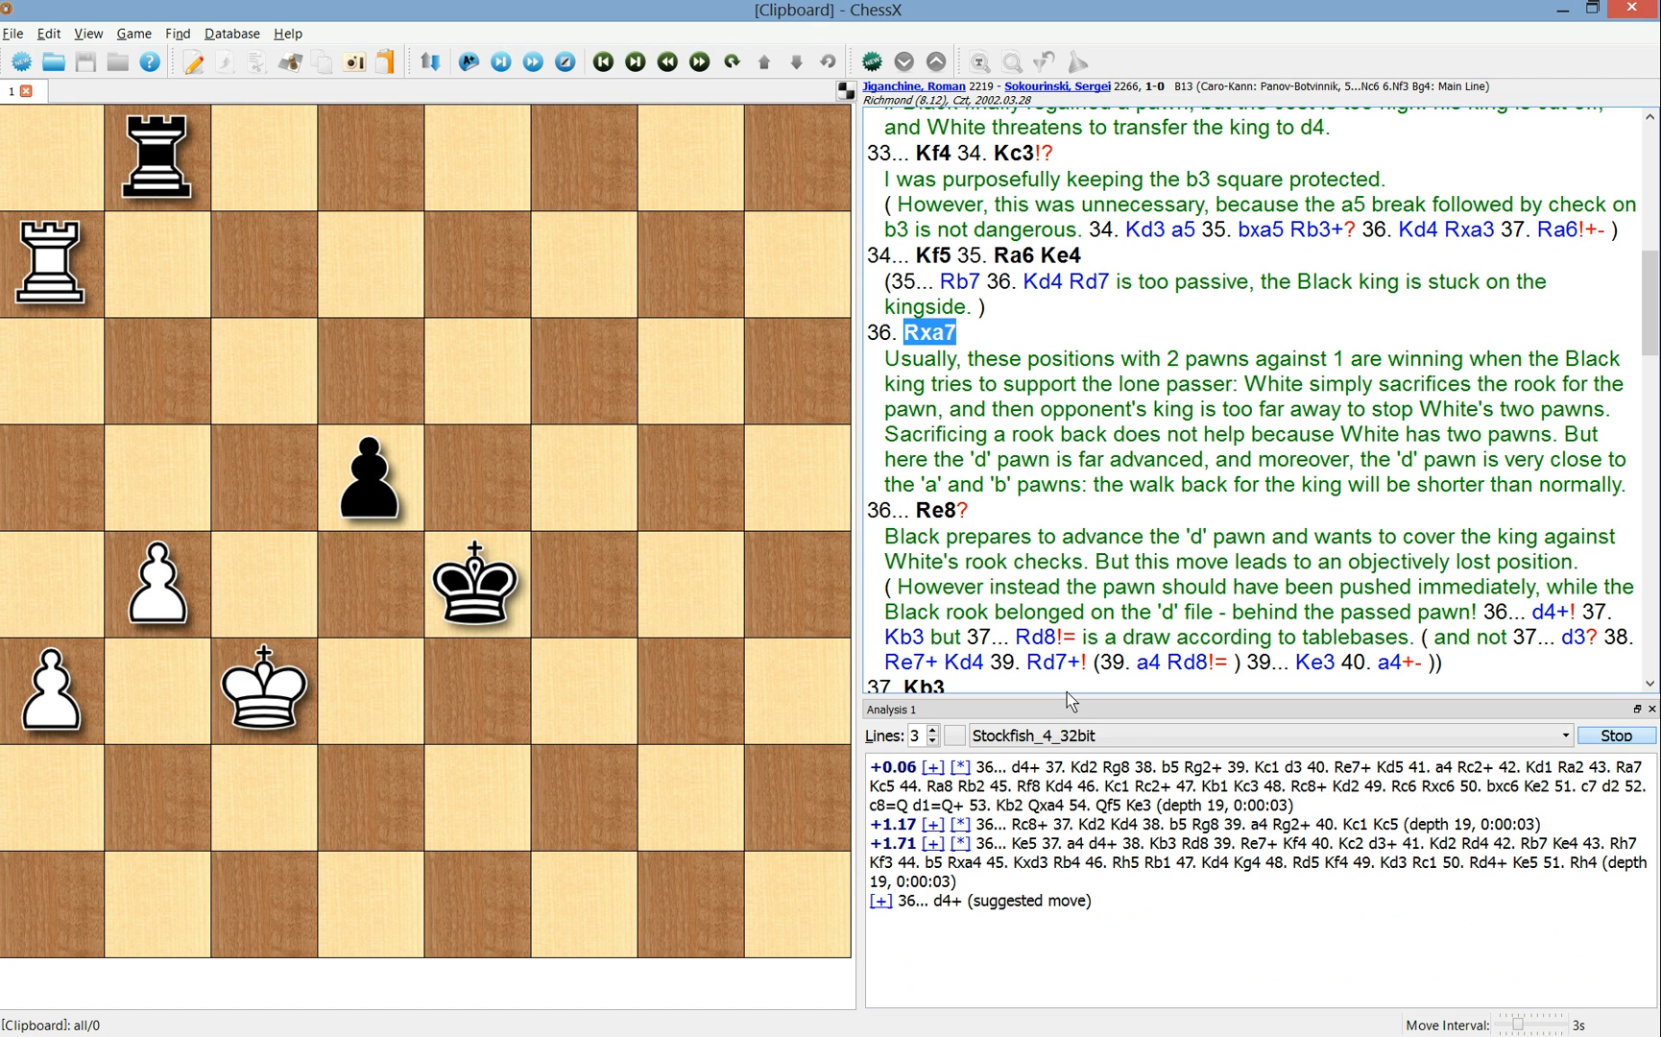
mouse_move(1061, 727)
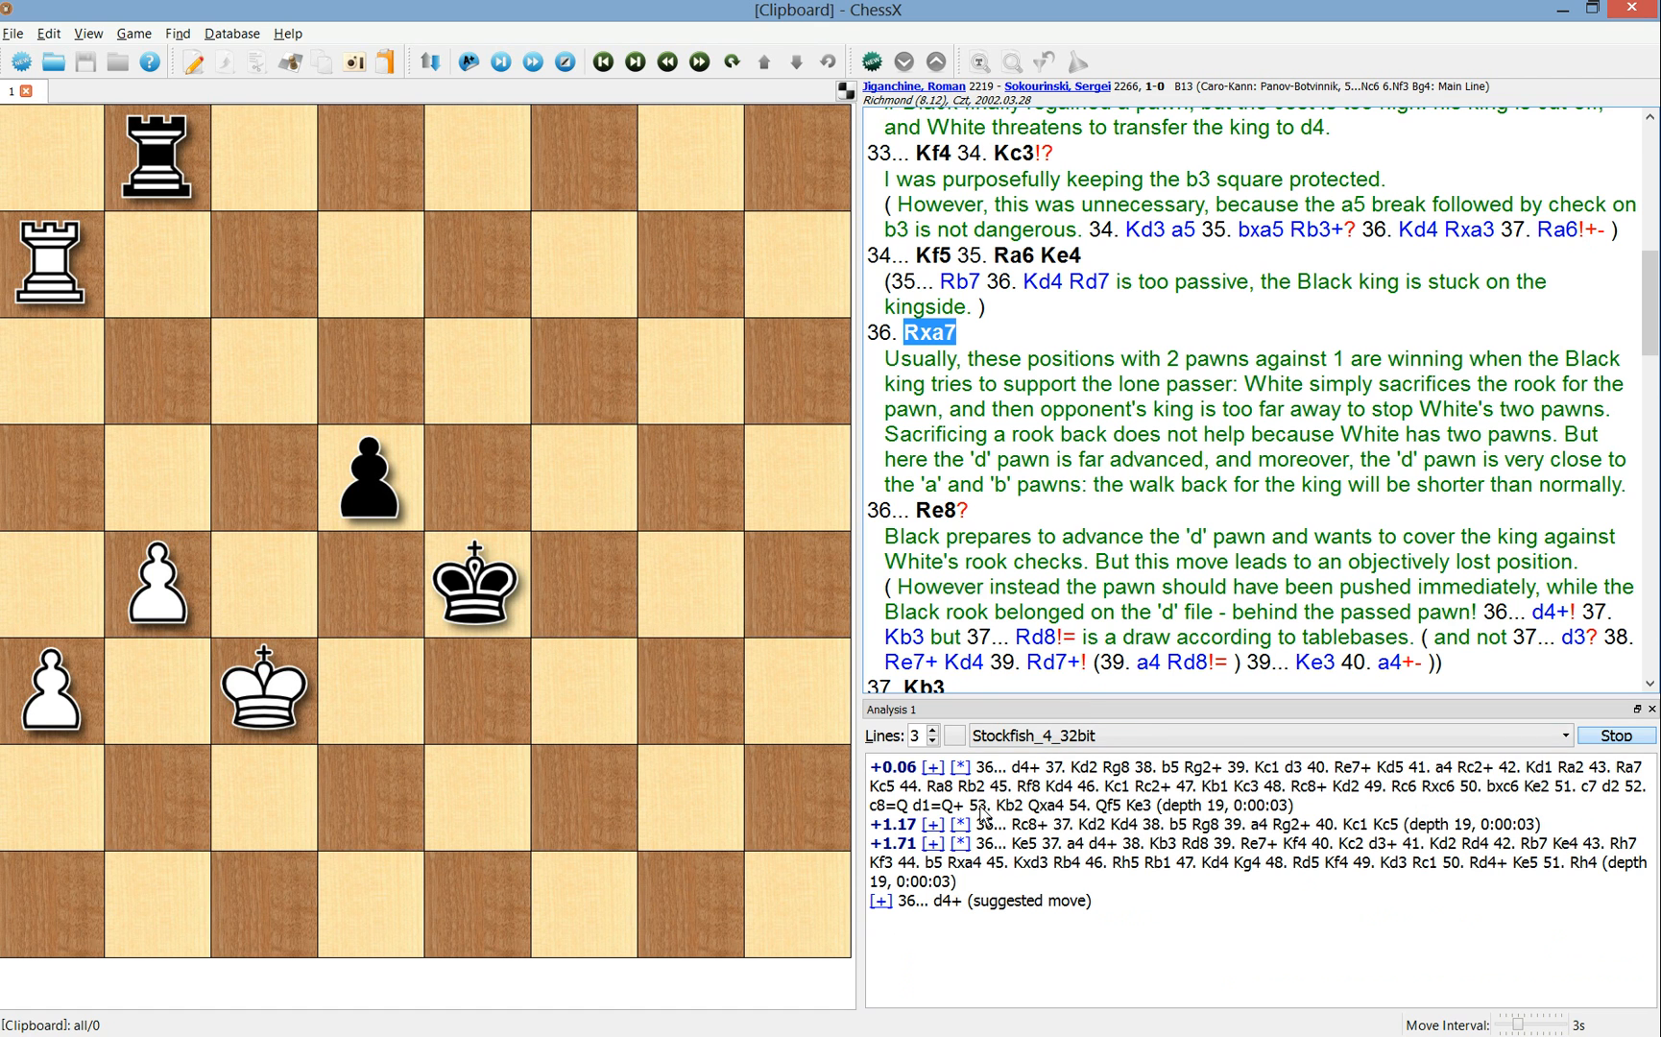
mouse_move(693, 831)
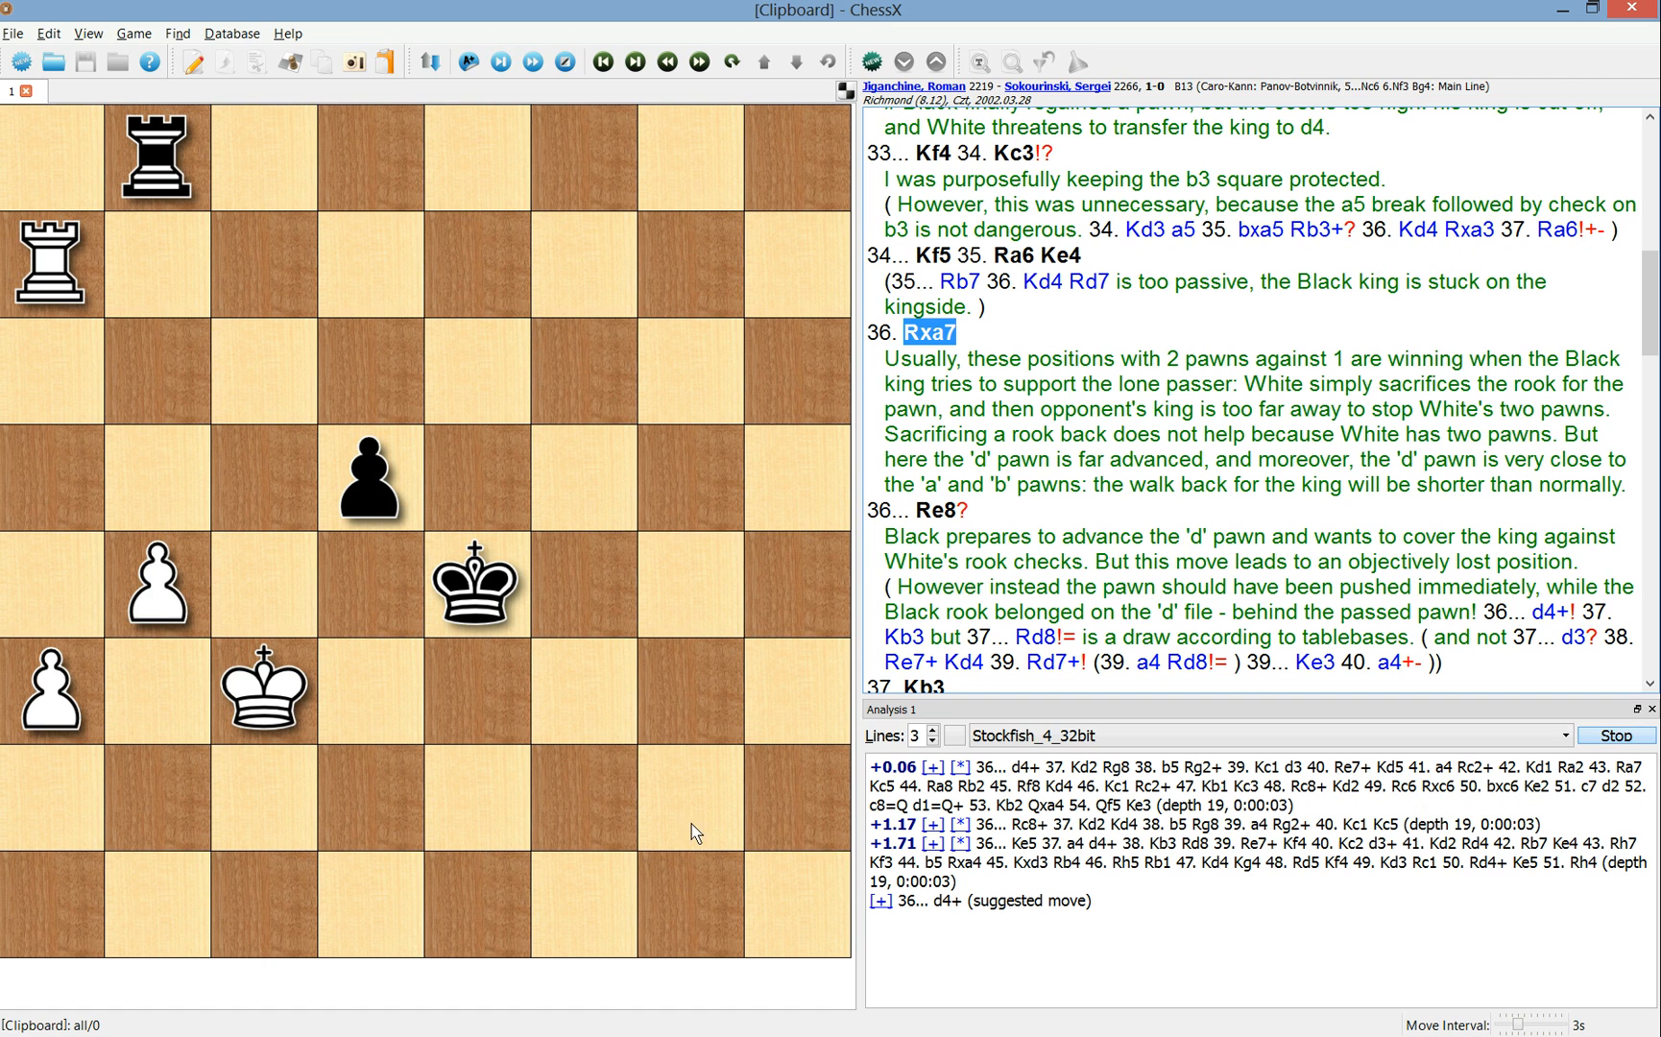
mouse_move(397, 887)
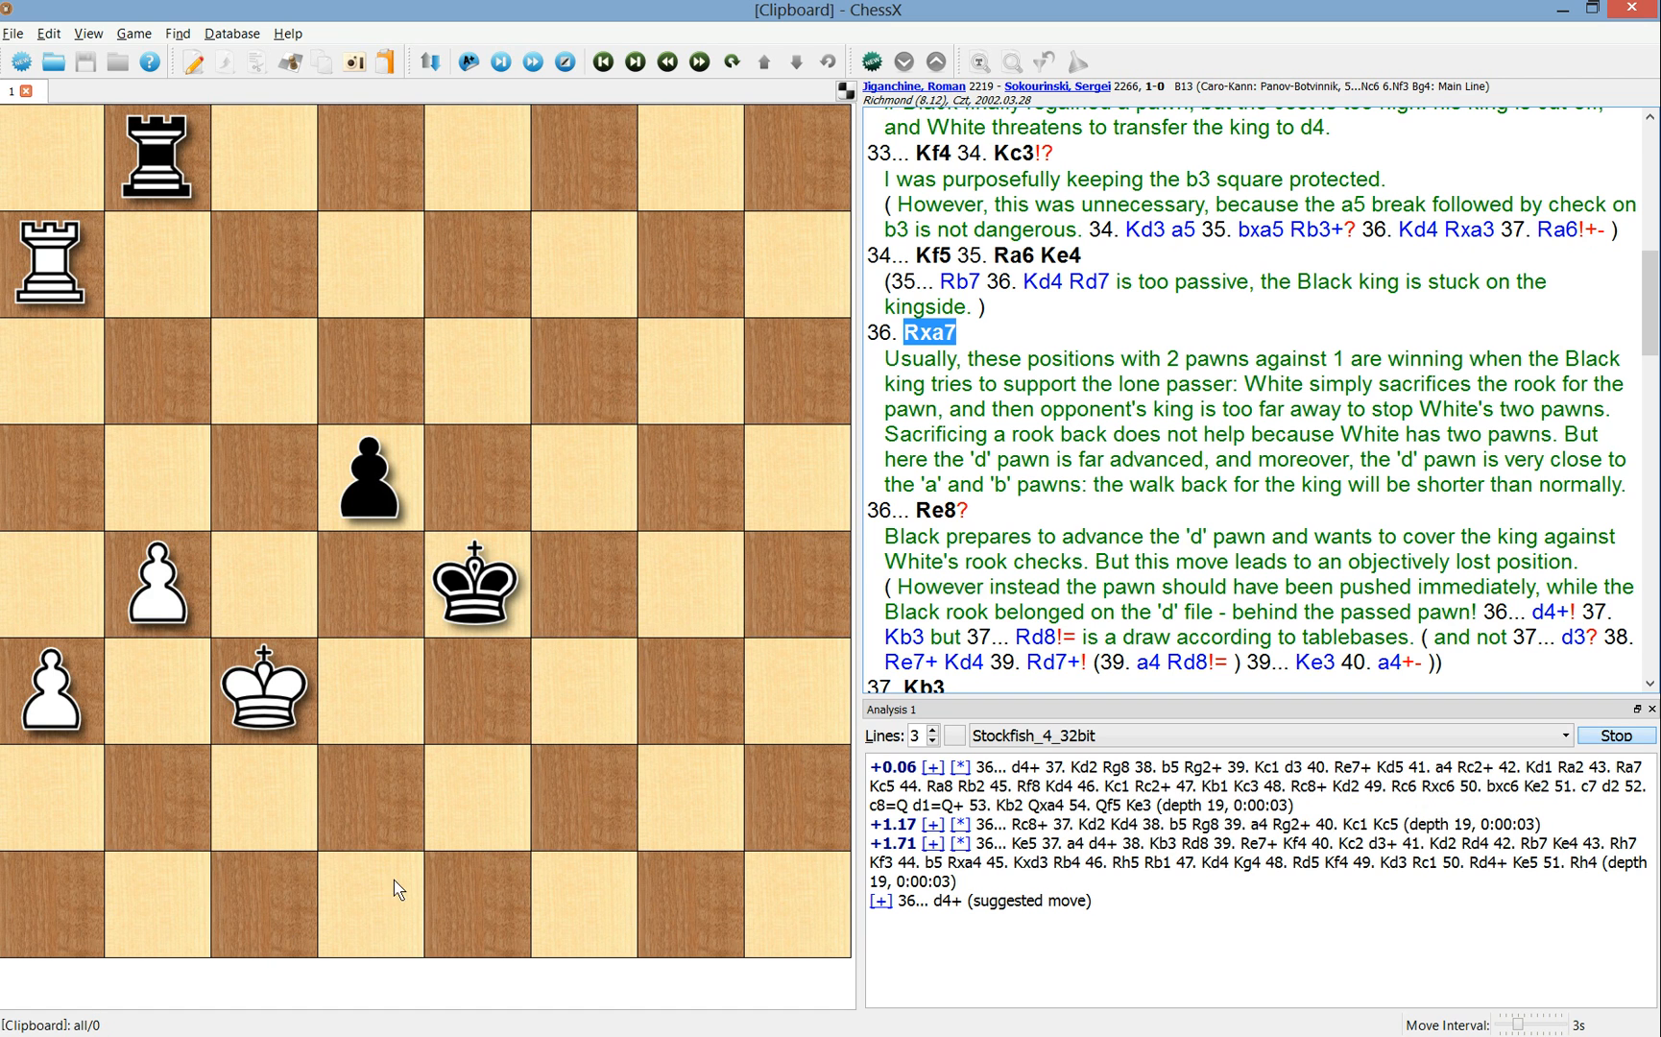
mouse_move(1027, 835)
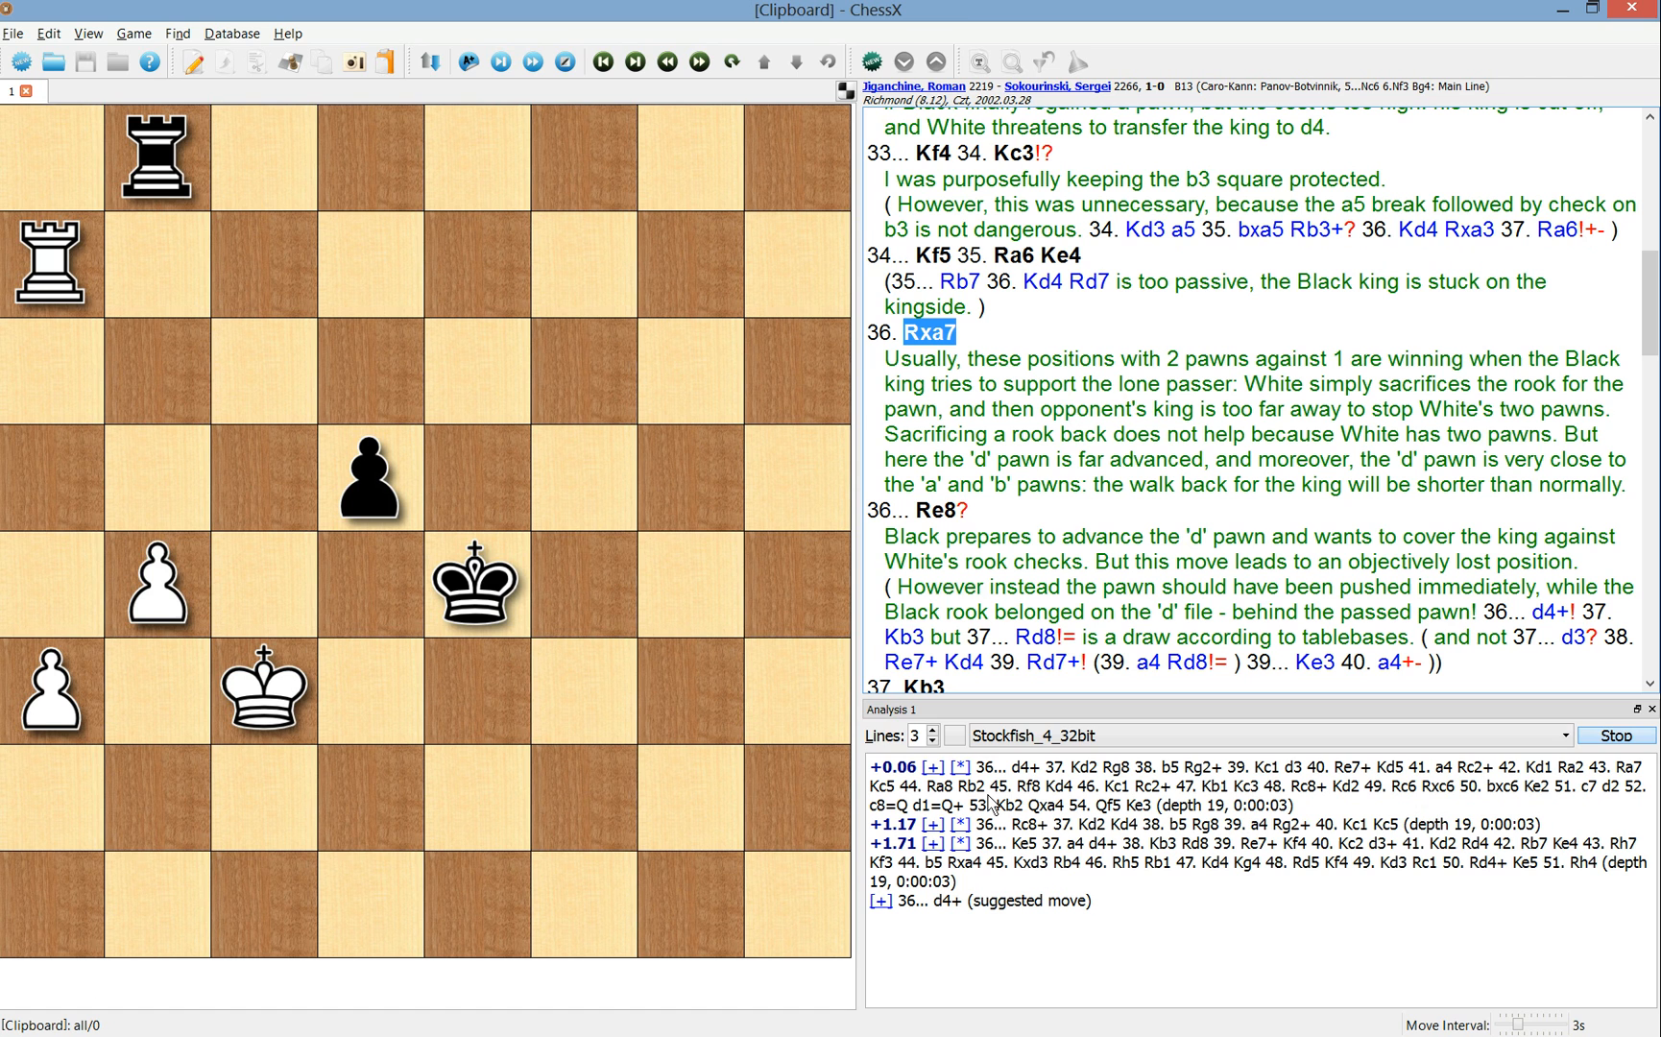
mouse_move(956, 8)
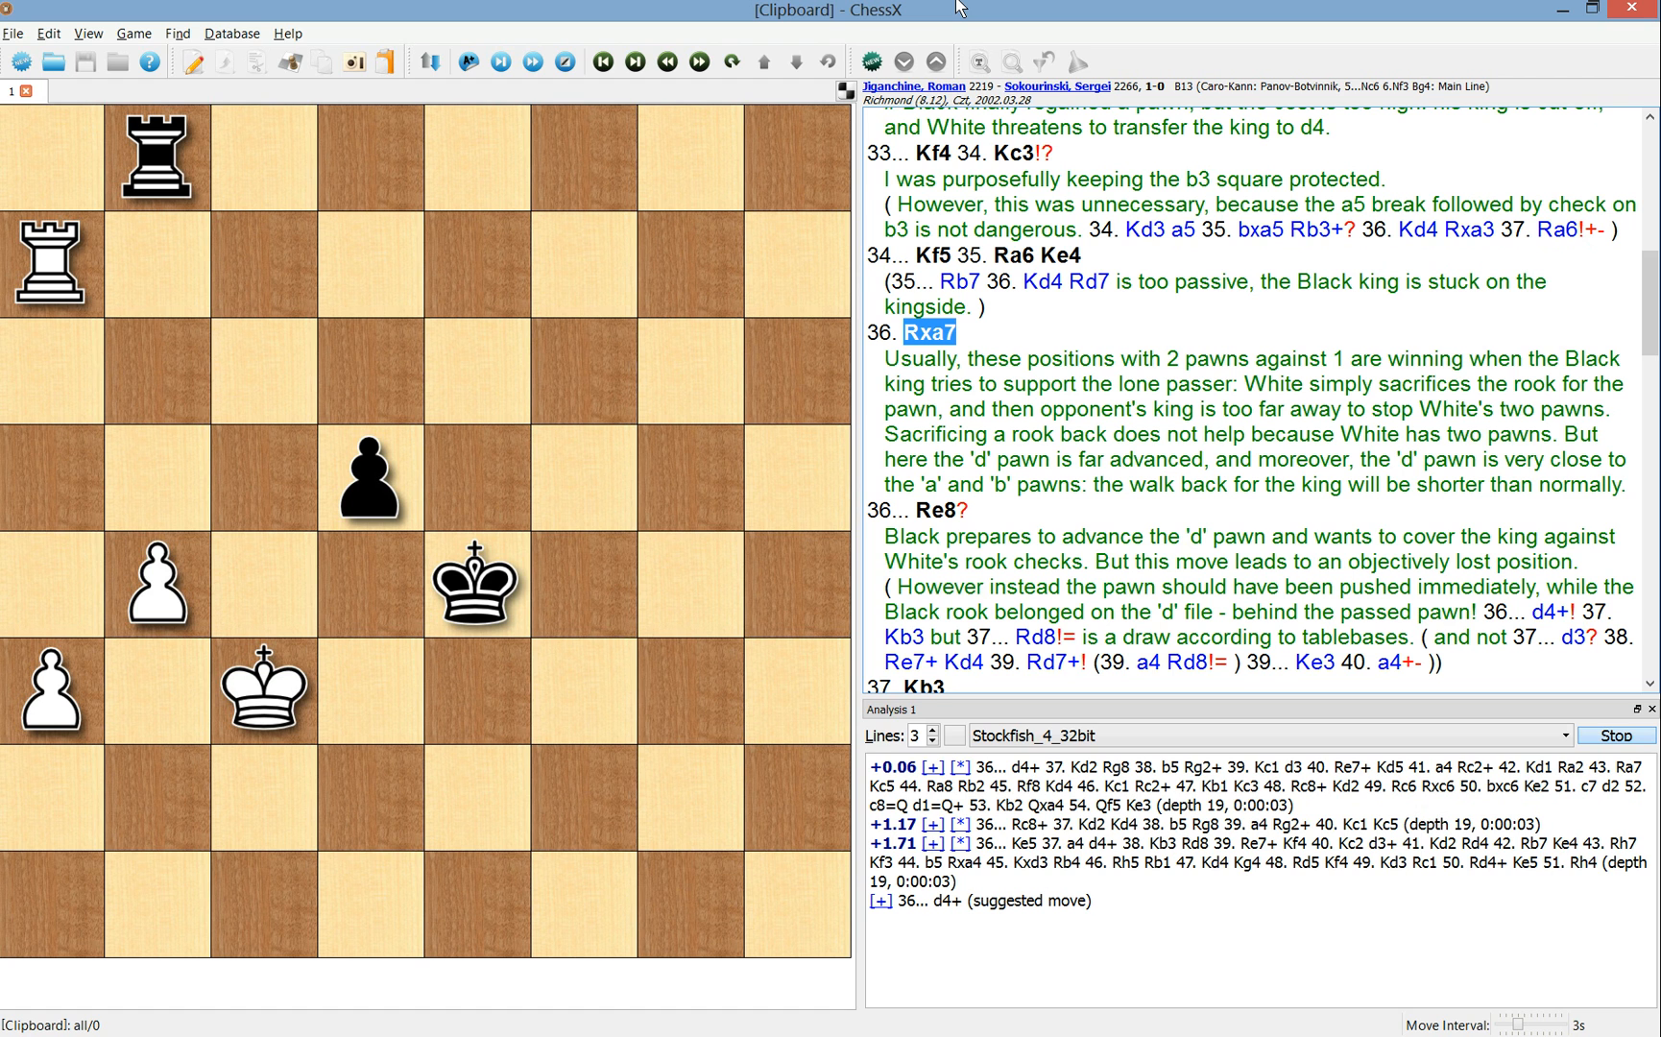
mouse_move(954, 8)
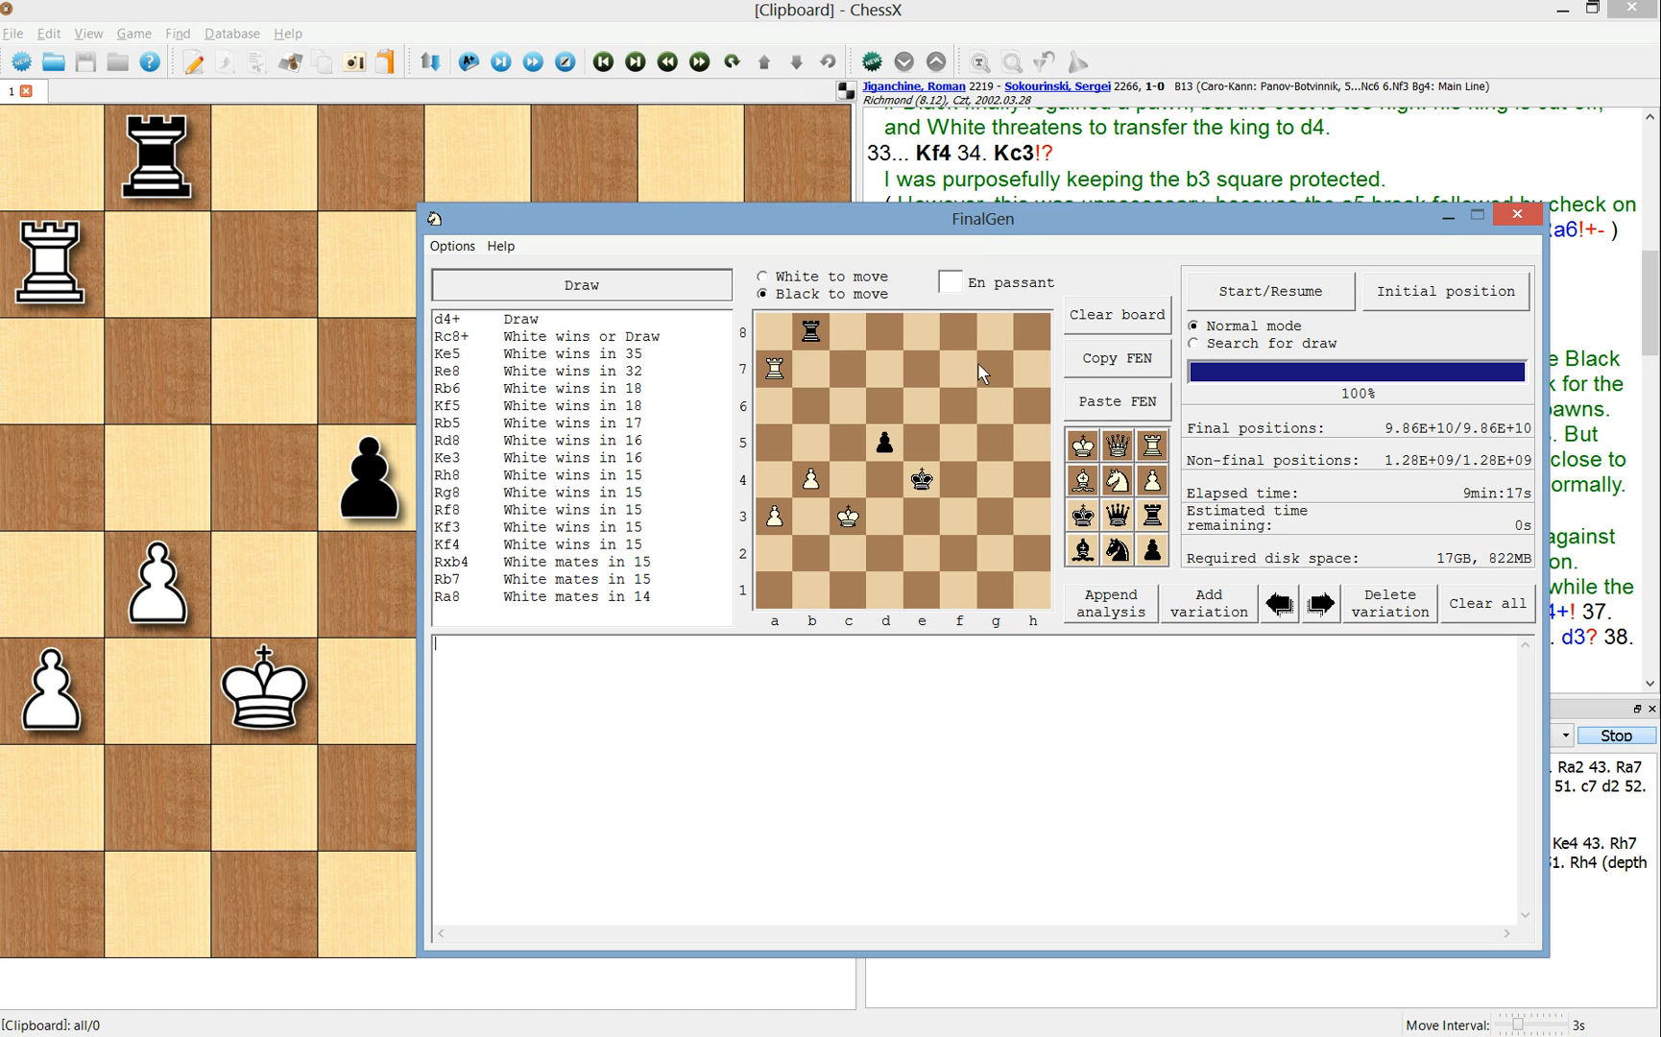
mouse_move(1014, 230)
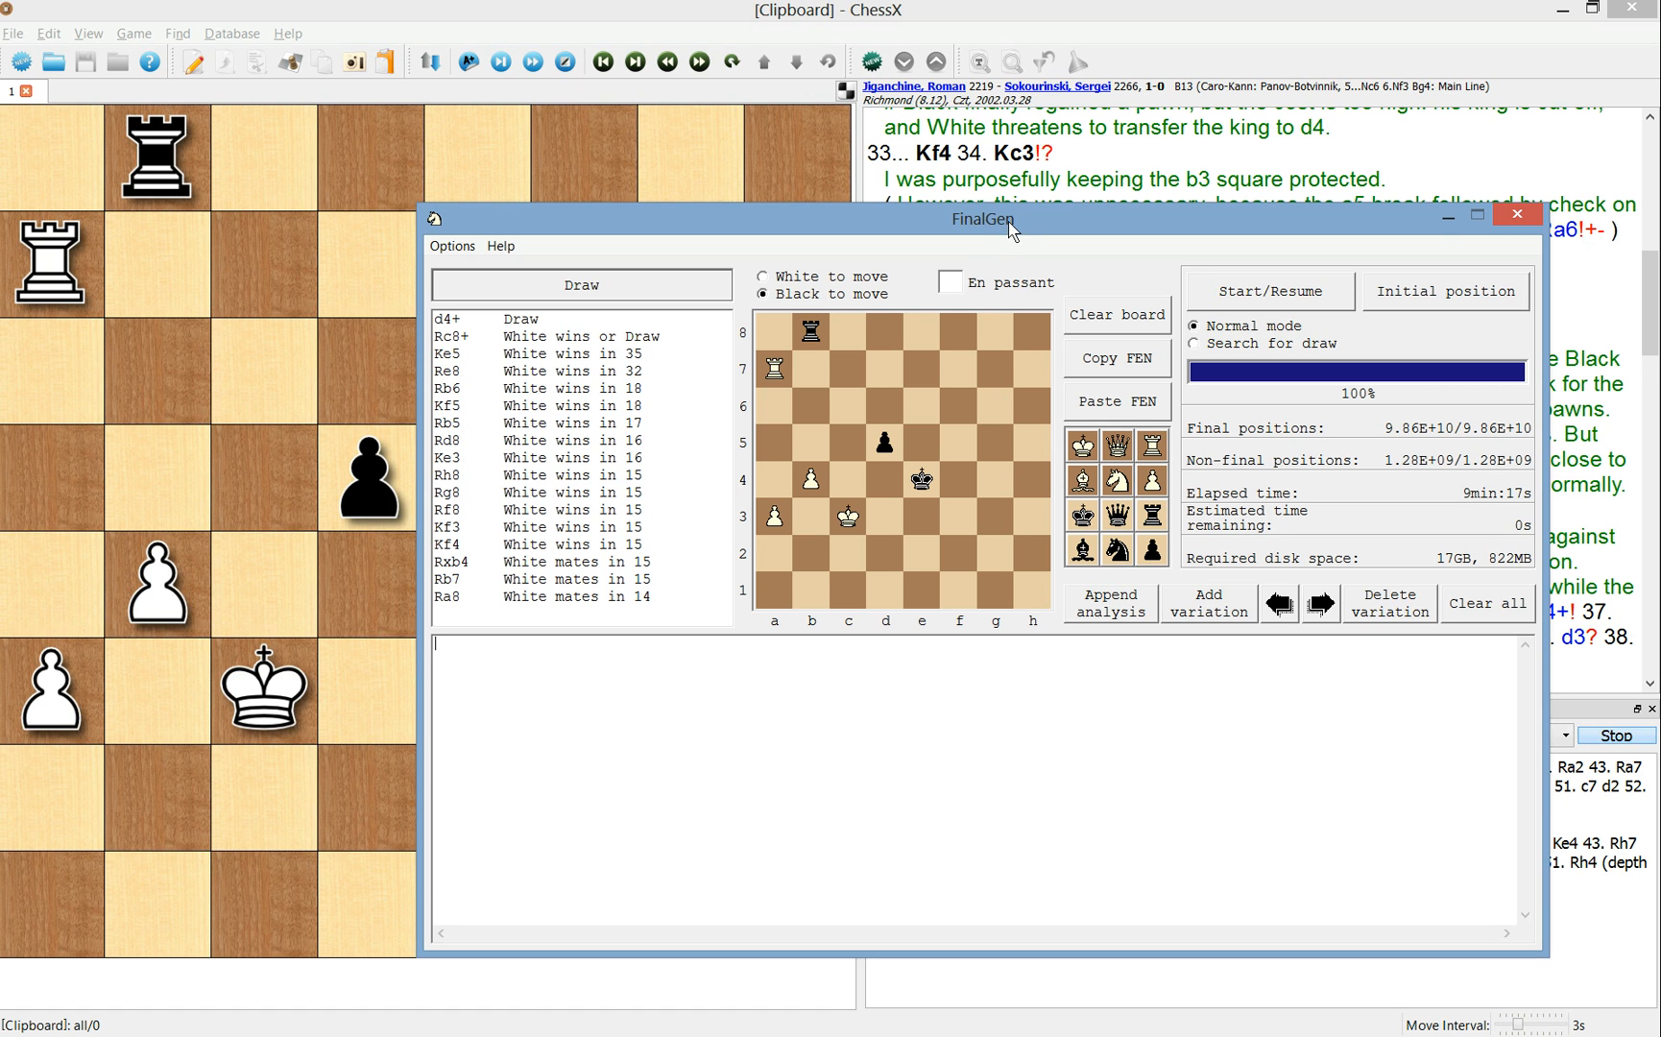
mouse_move(983, 271)
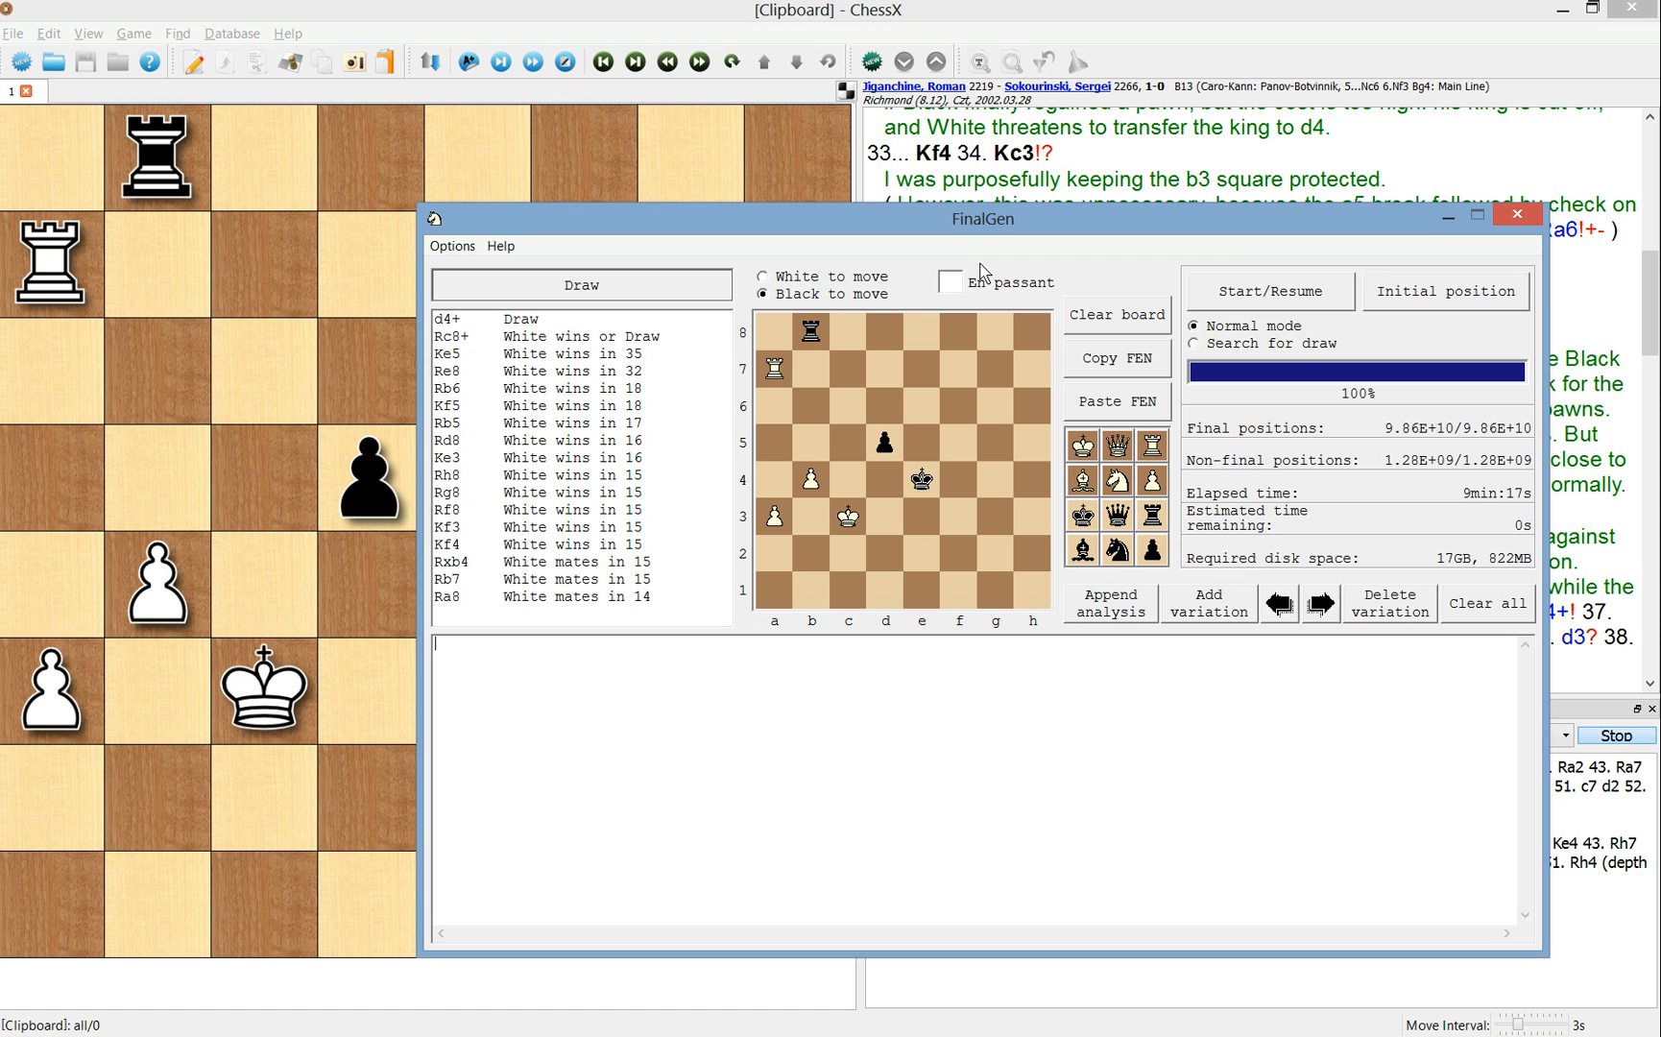
mouse_move(981, 282)
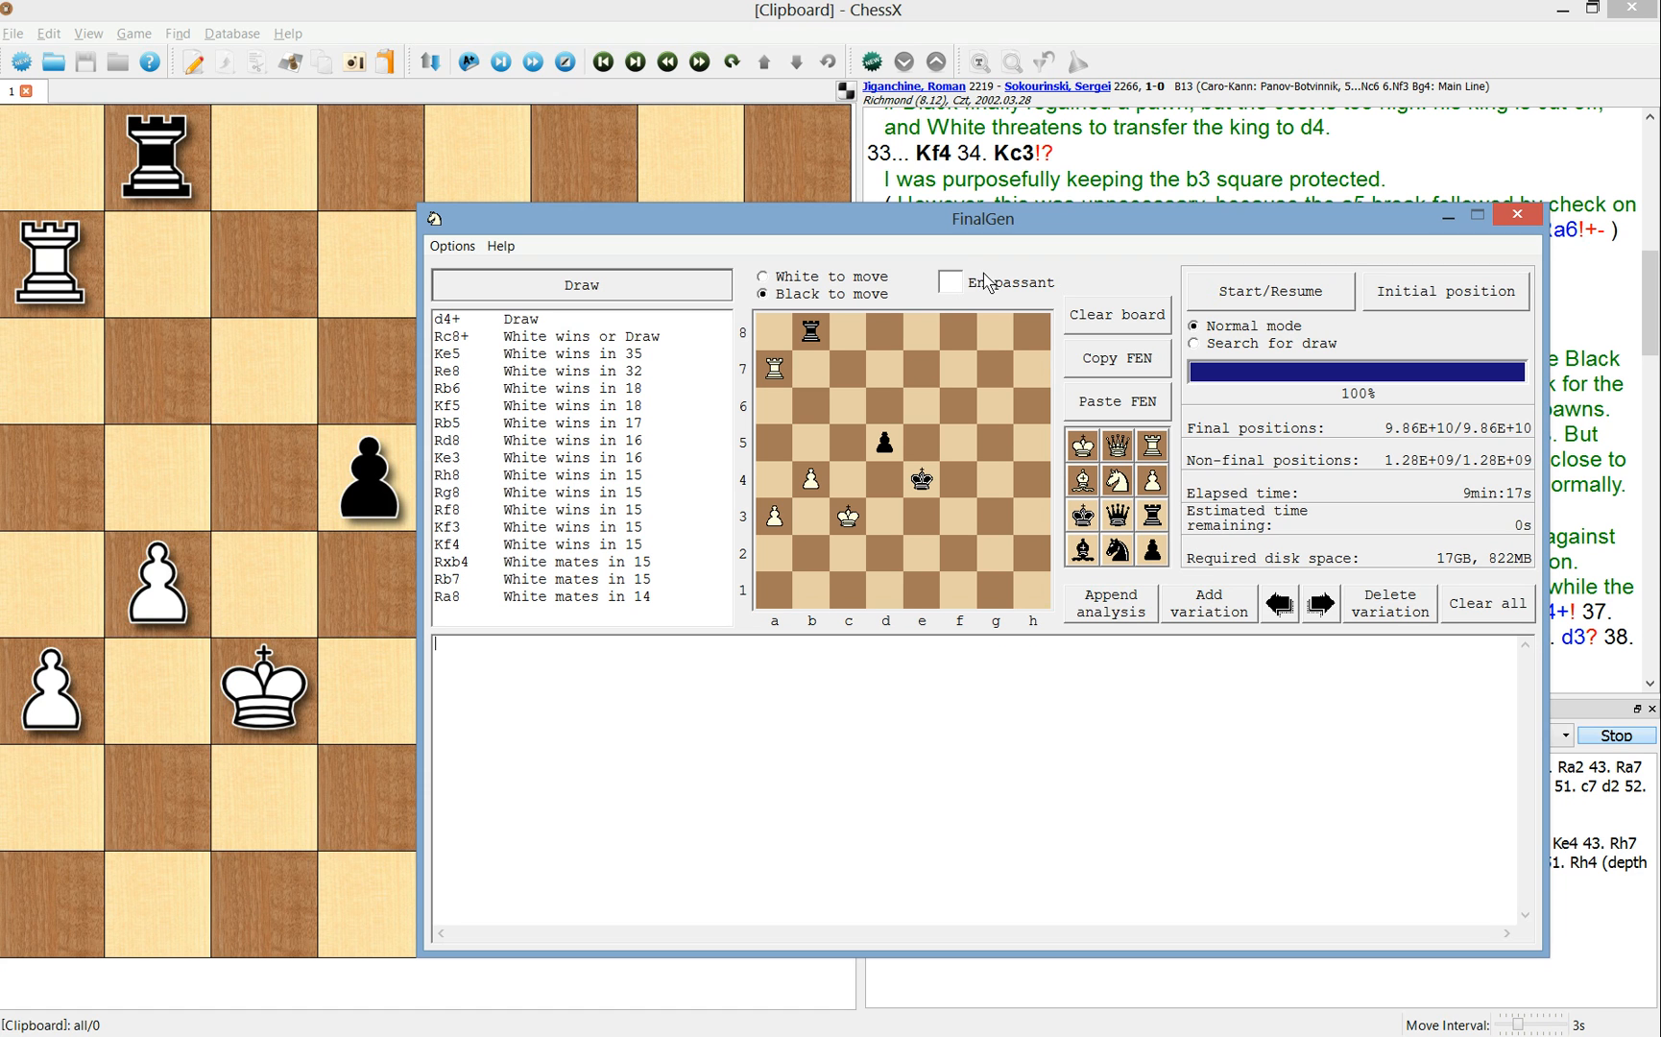
mouse_move(543, 327)
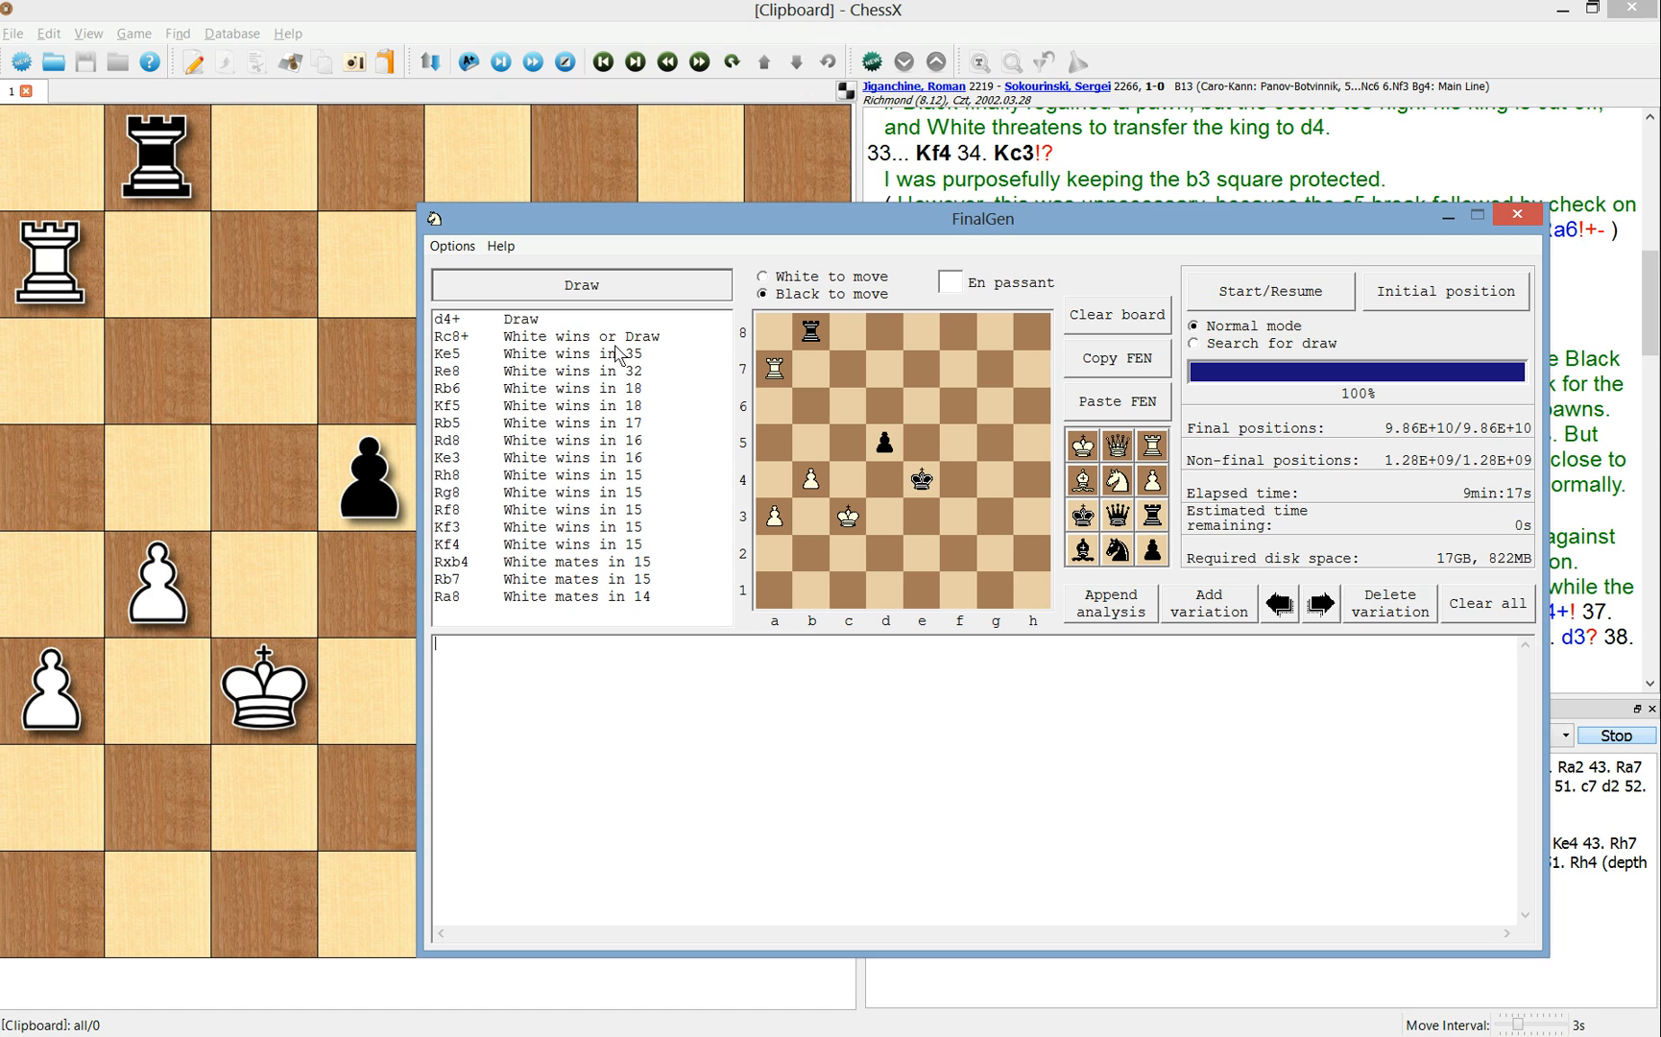
mouse_move(627, 336)
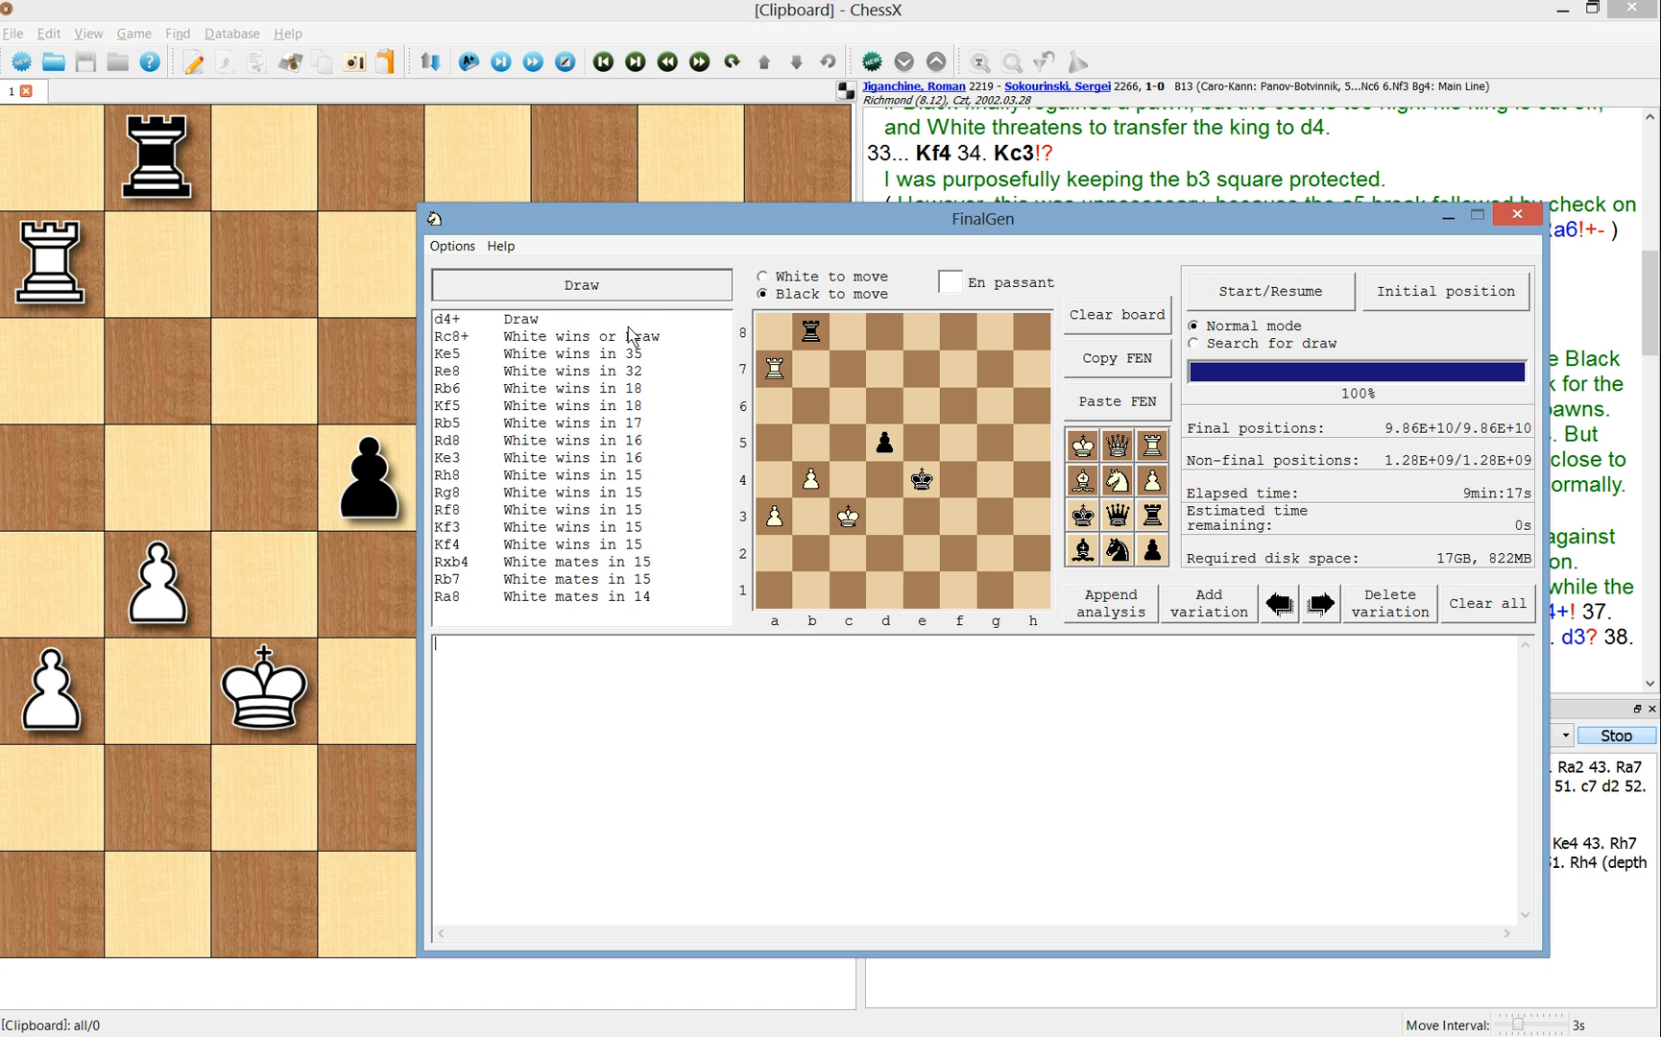
mouse_move(634, 340)
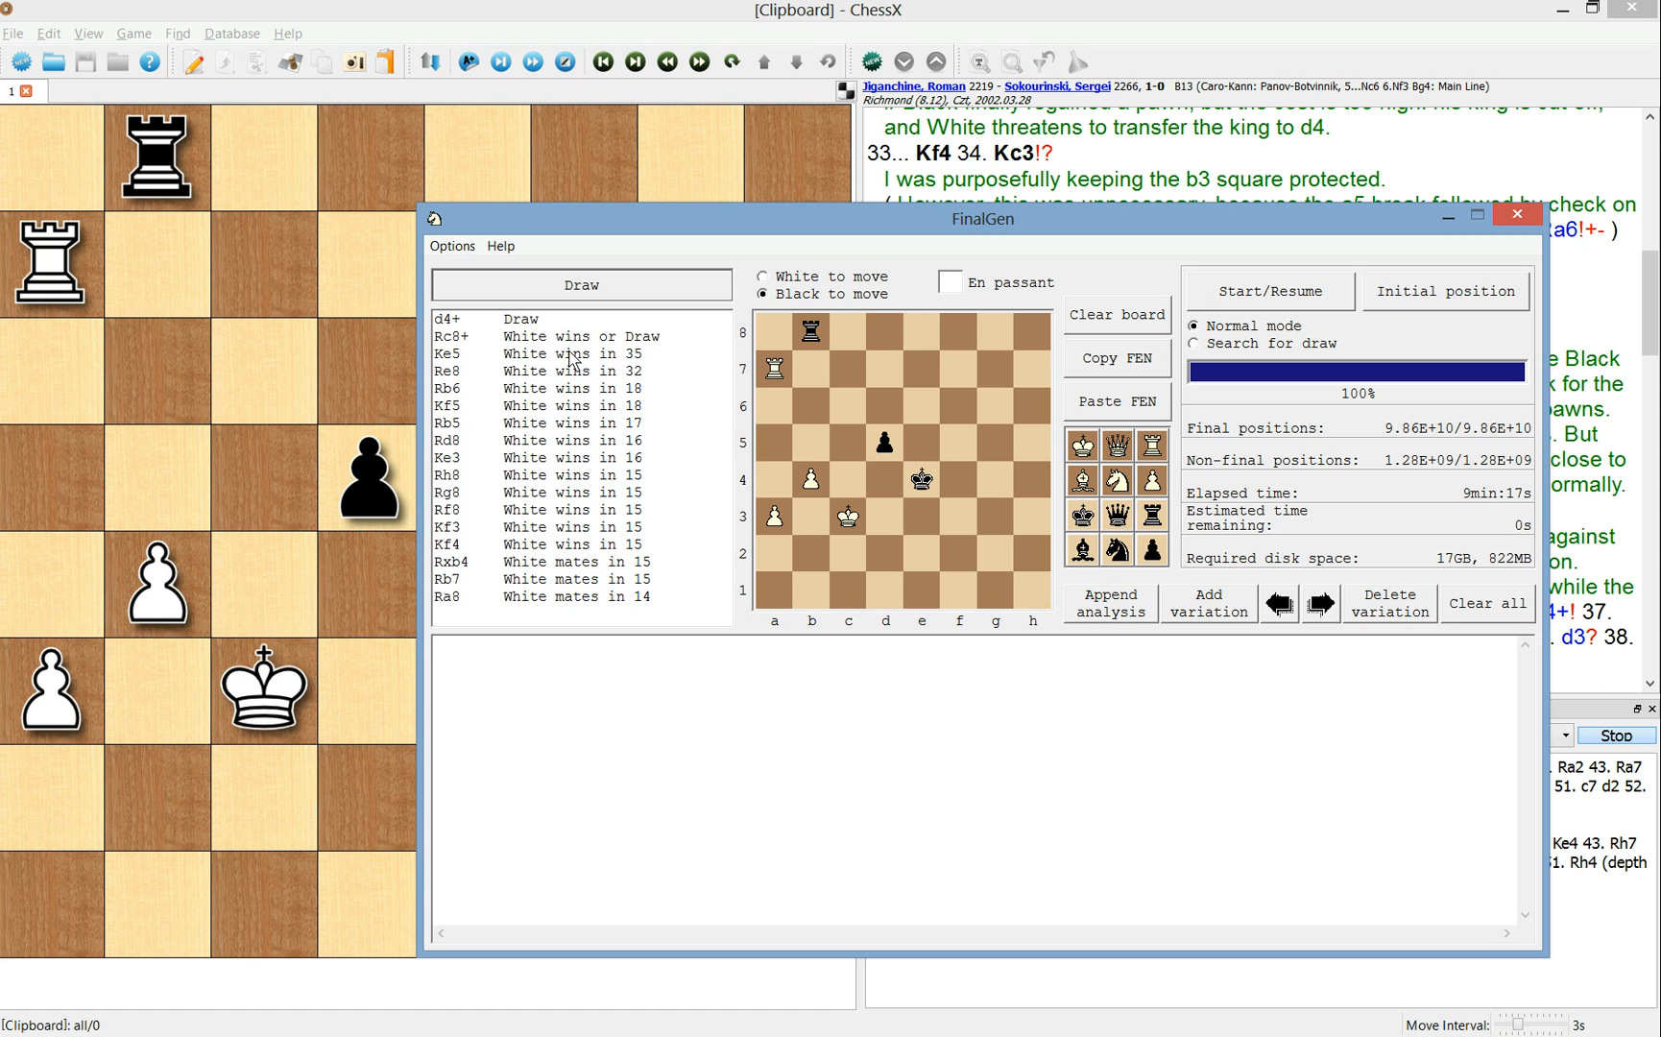
mouse_move(555, 363)
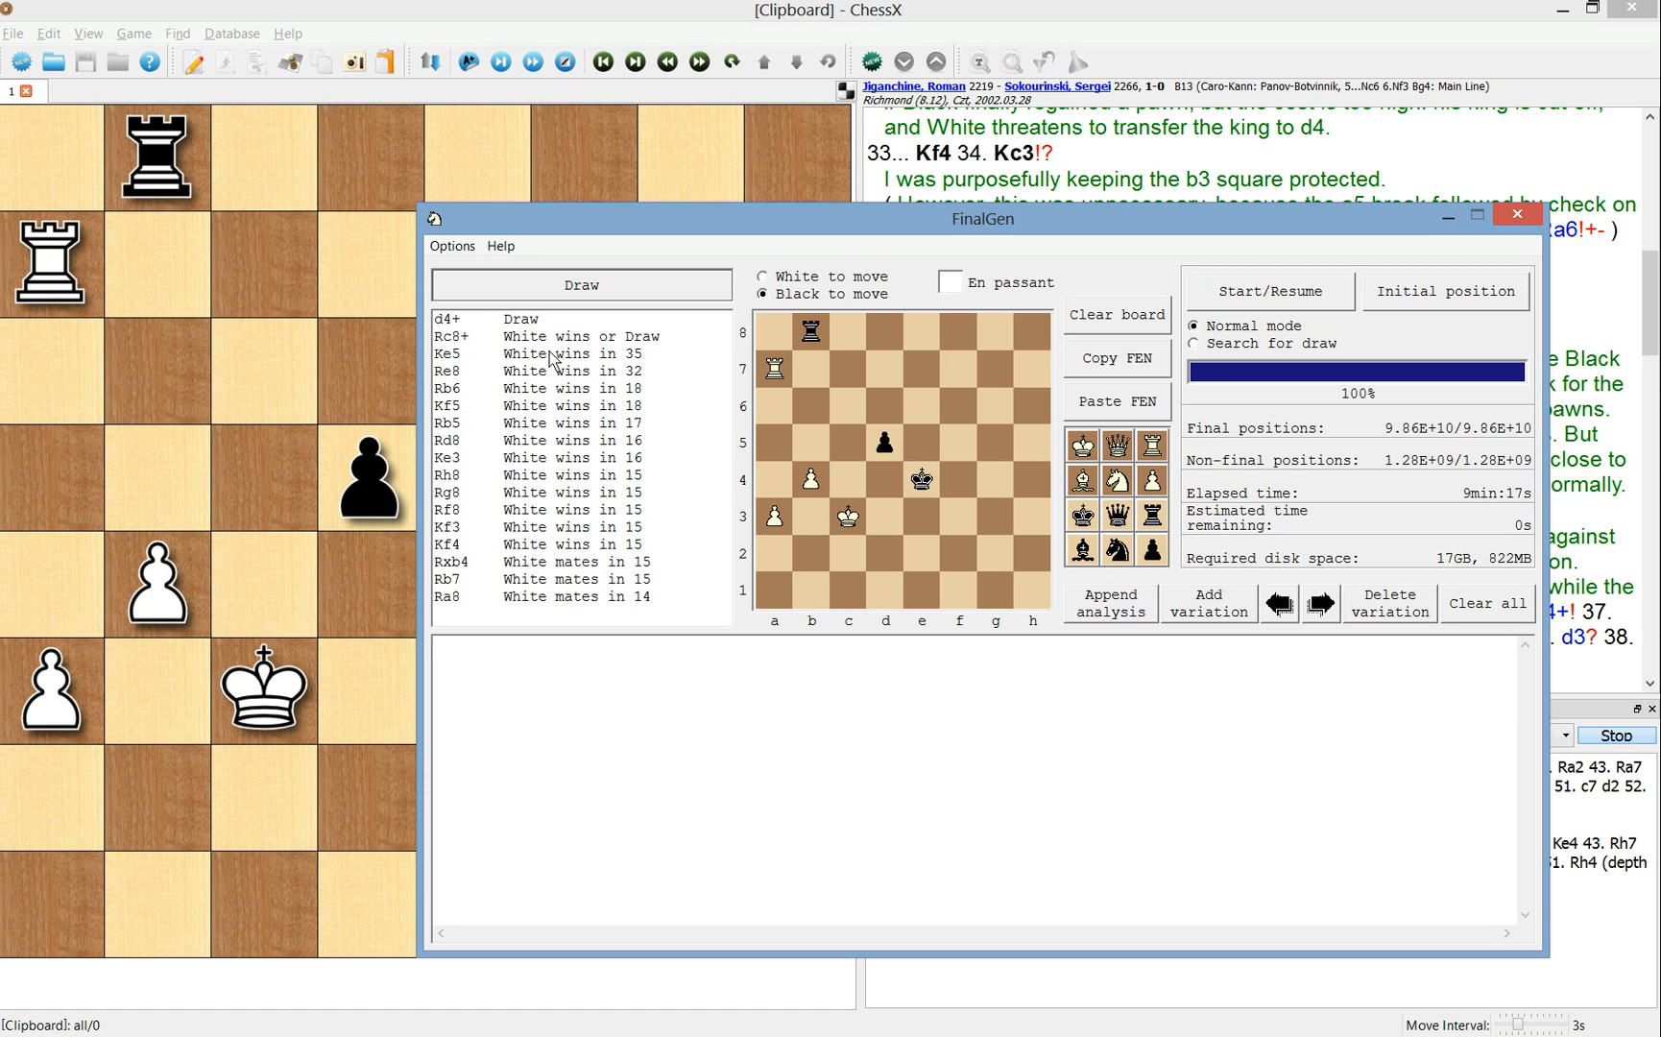
mouse_move(551, 357)
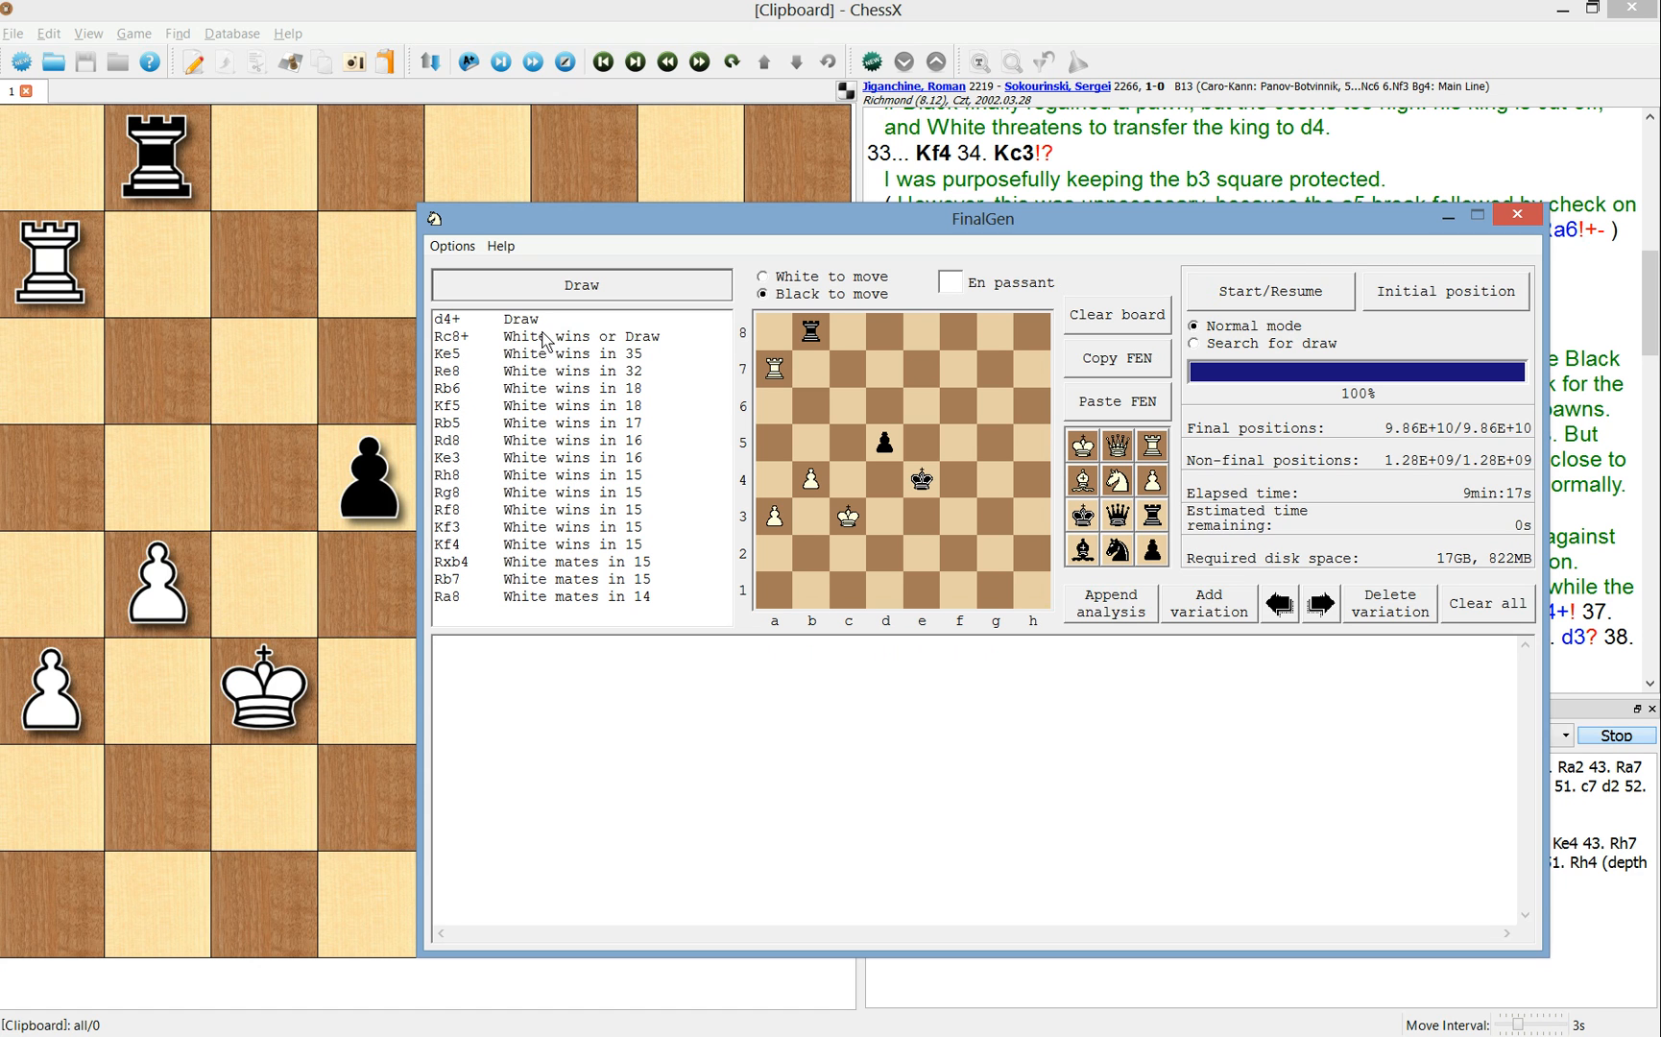
- Set the FinalGen position with Black's rook on e8 and White to move
left_click(434, 643)
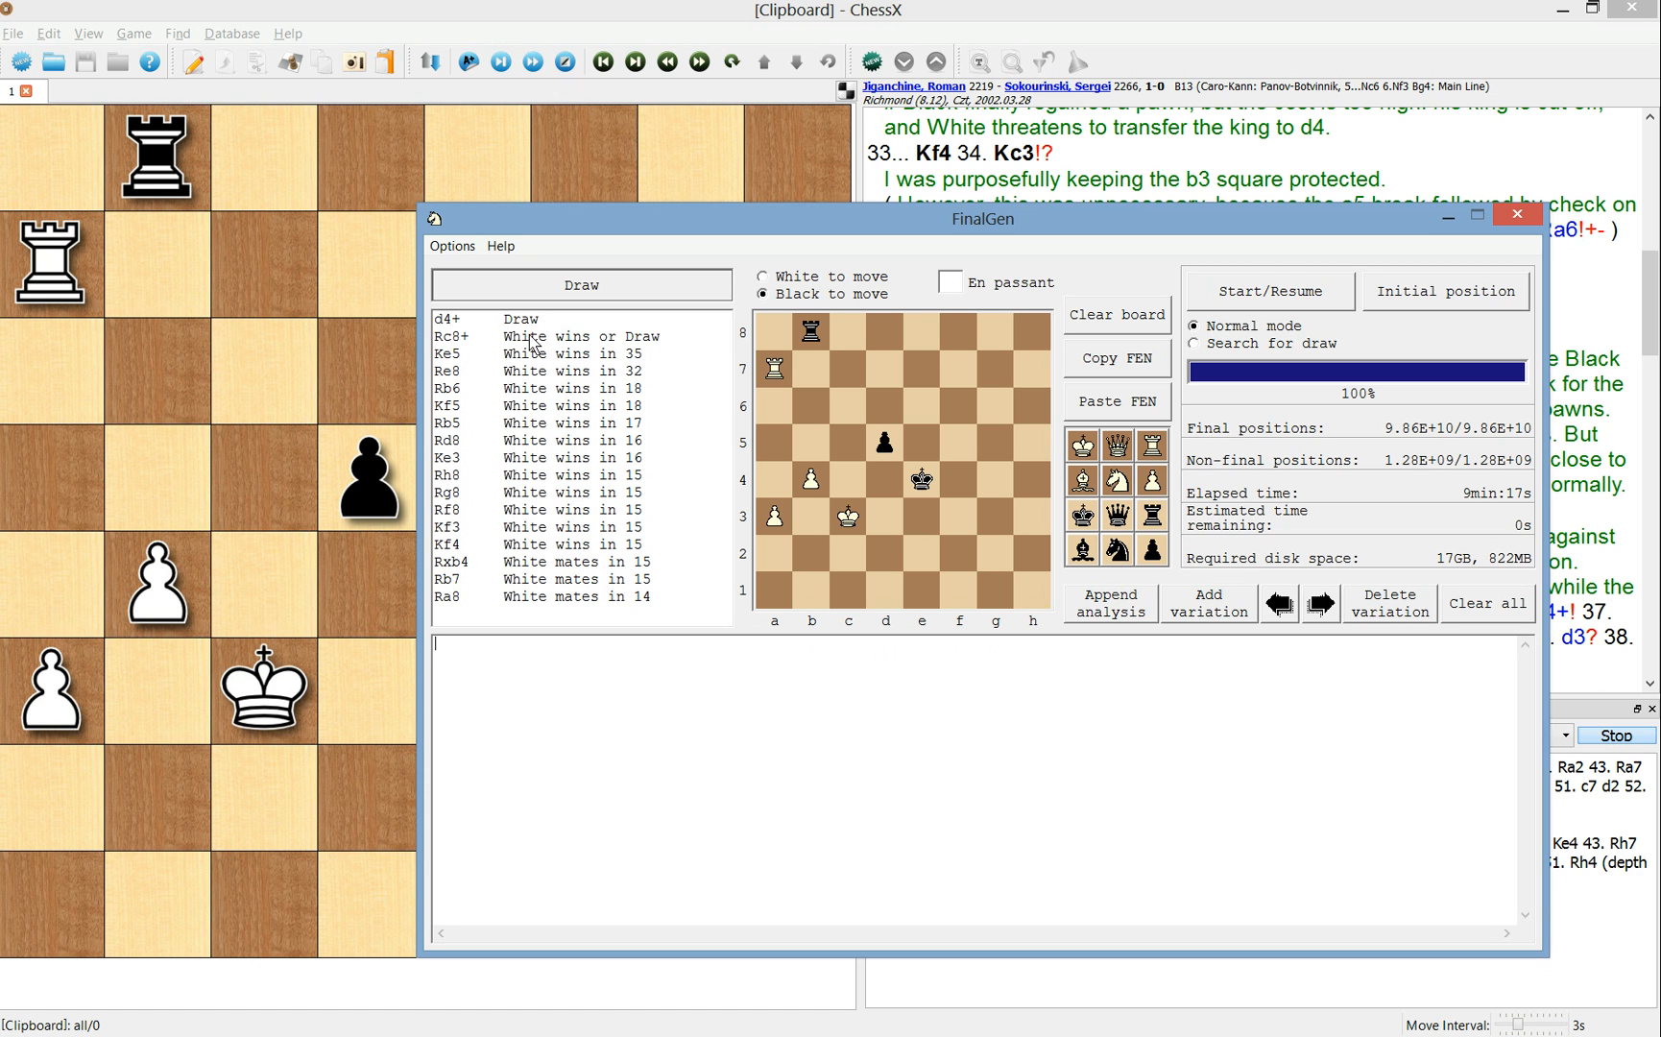
mouse_move(570, 15)
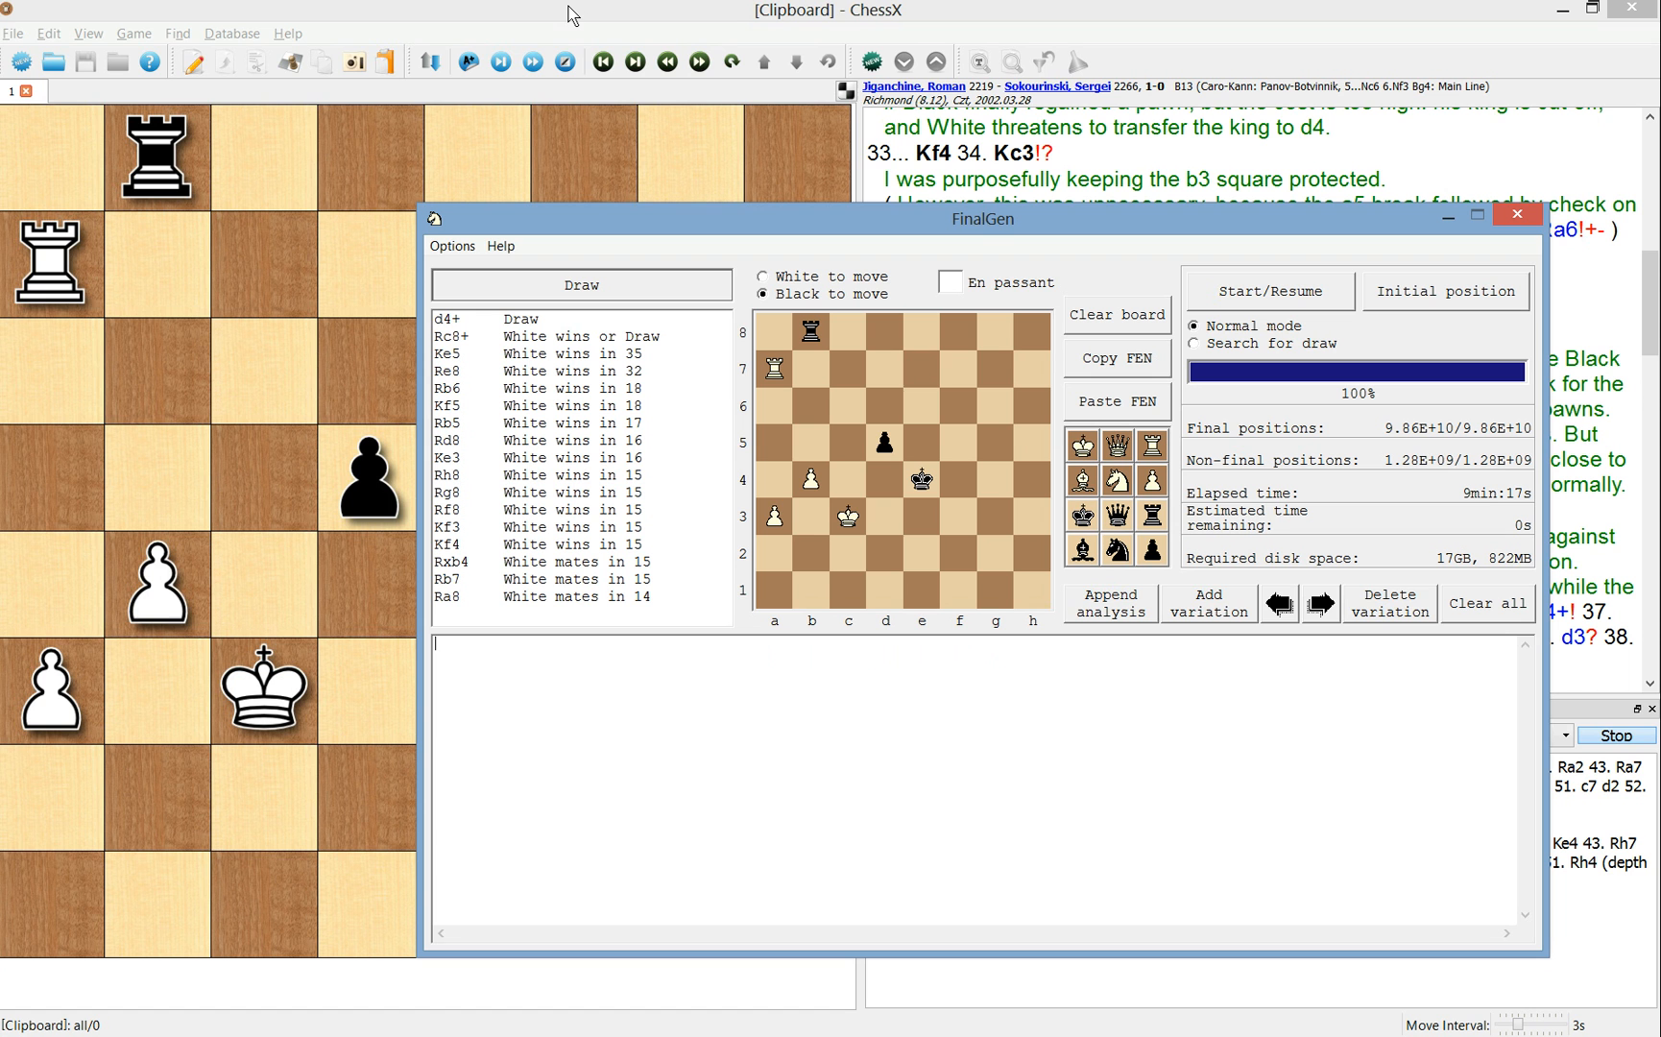
mouse_move(699, 262)
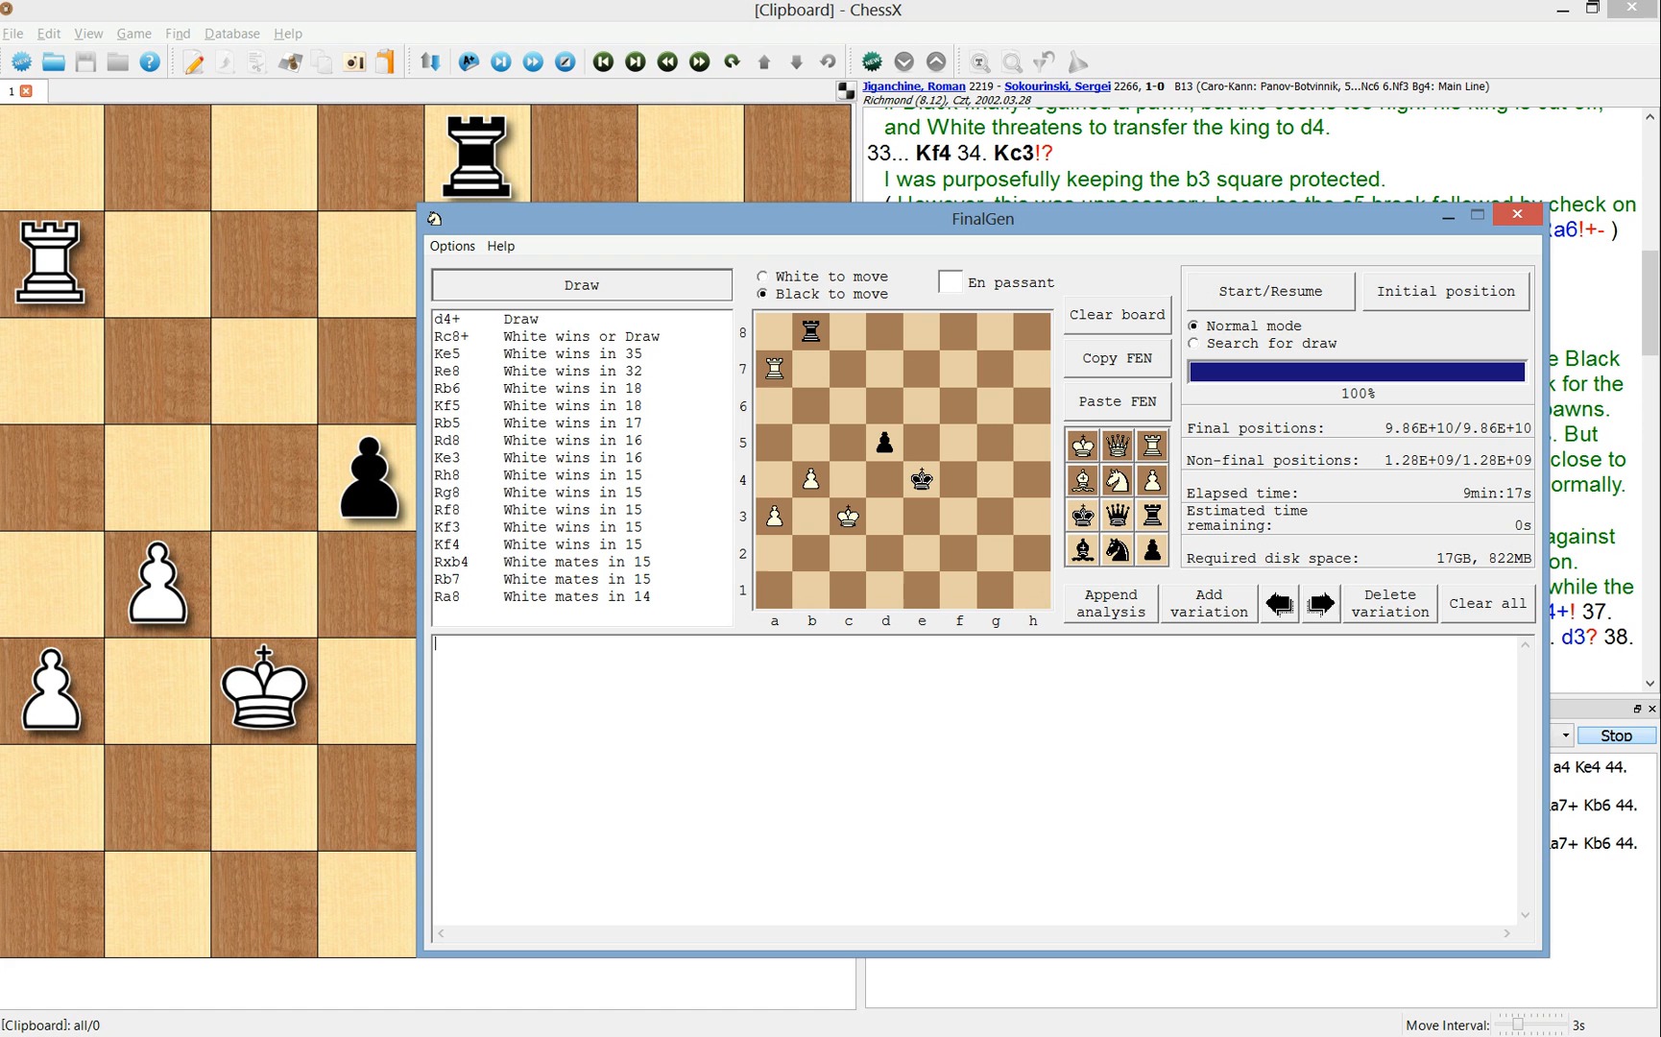
mouse_move(478, 467)
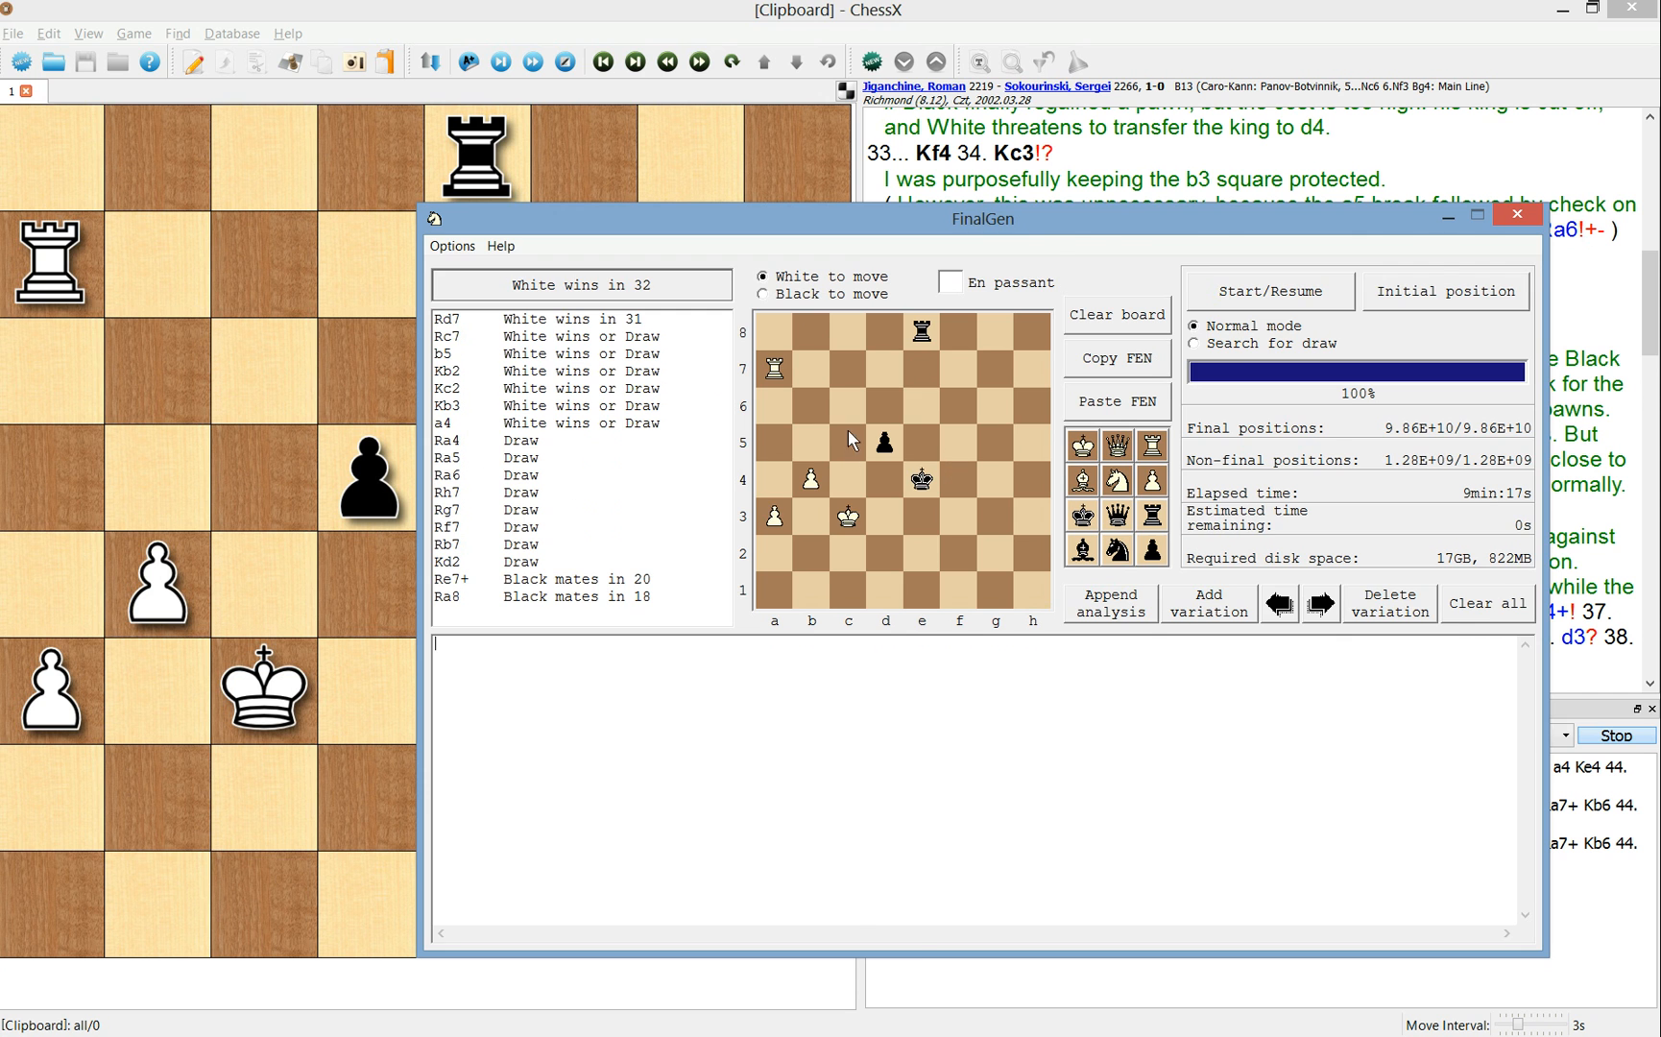
- Return to the ChessX game and step the board to White's 37. Kb3
left_click(1517, 213)
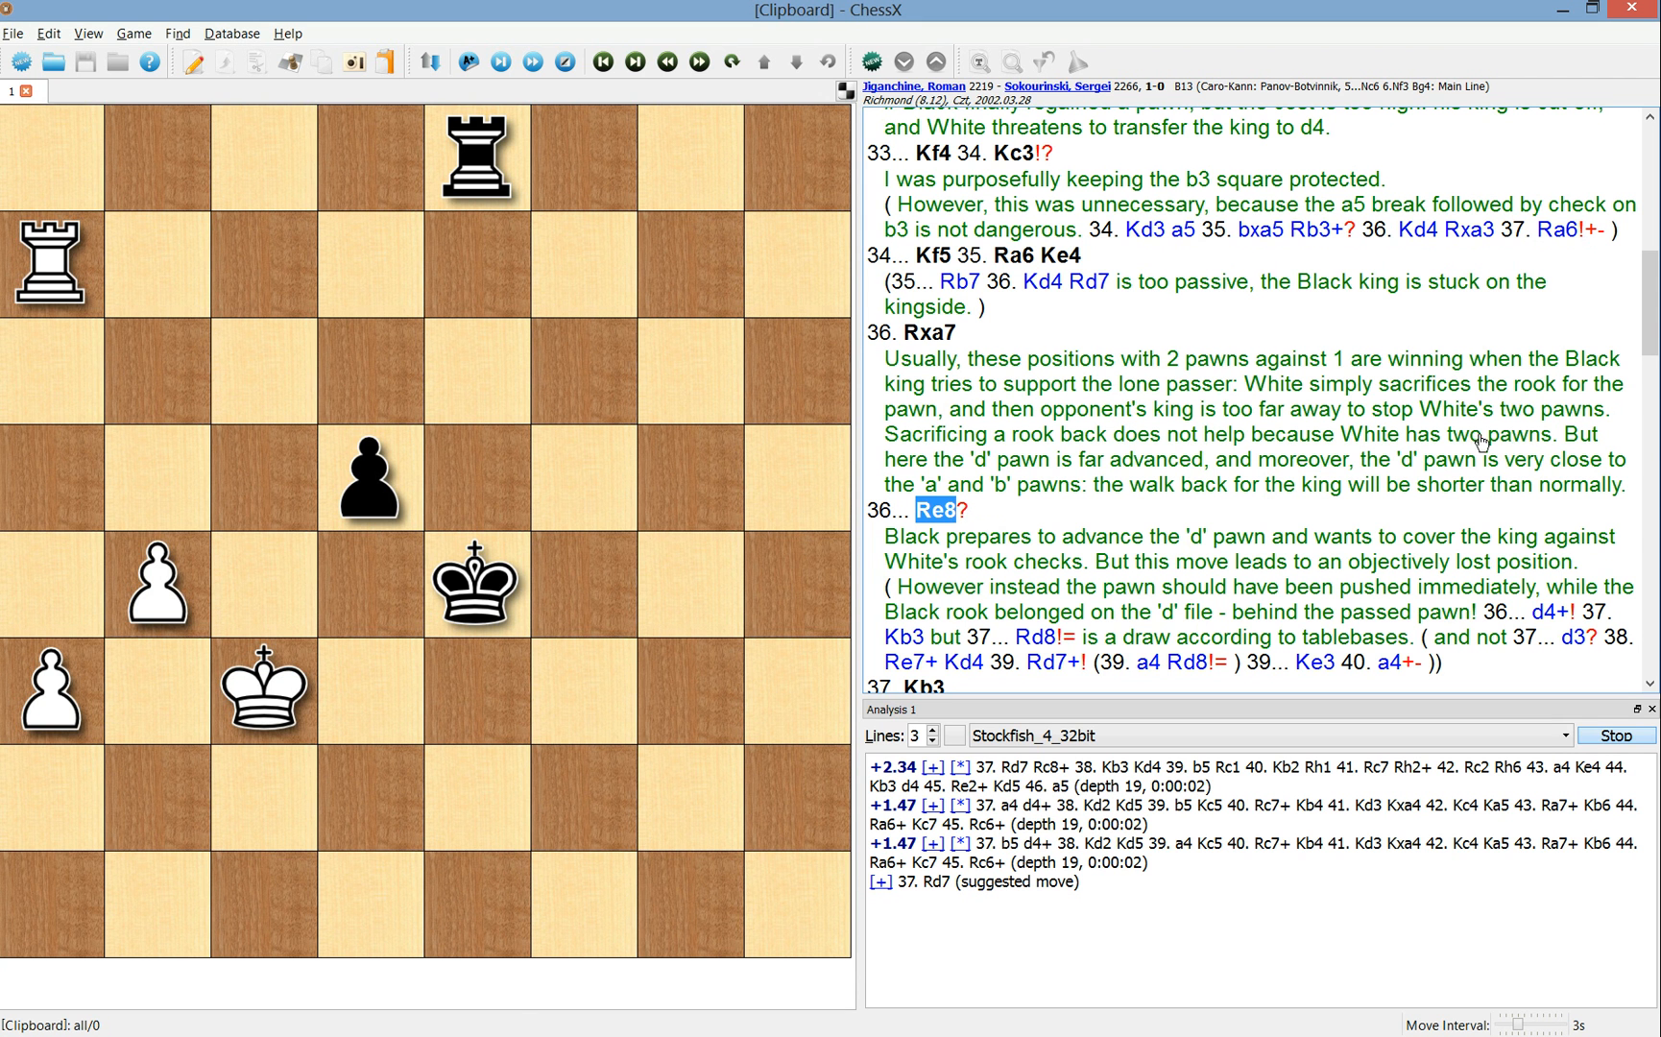
scroll("down", 3)
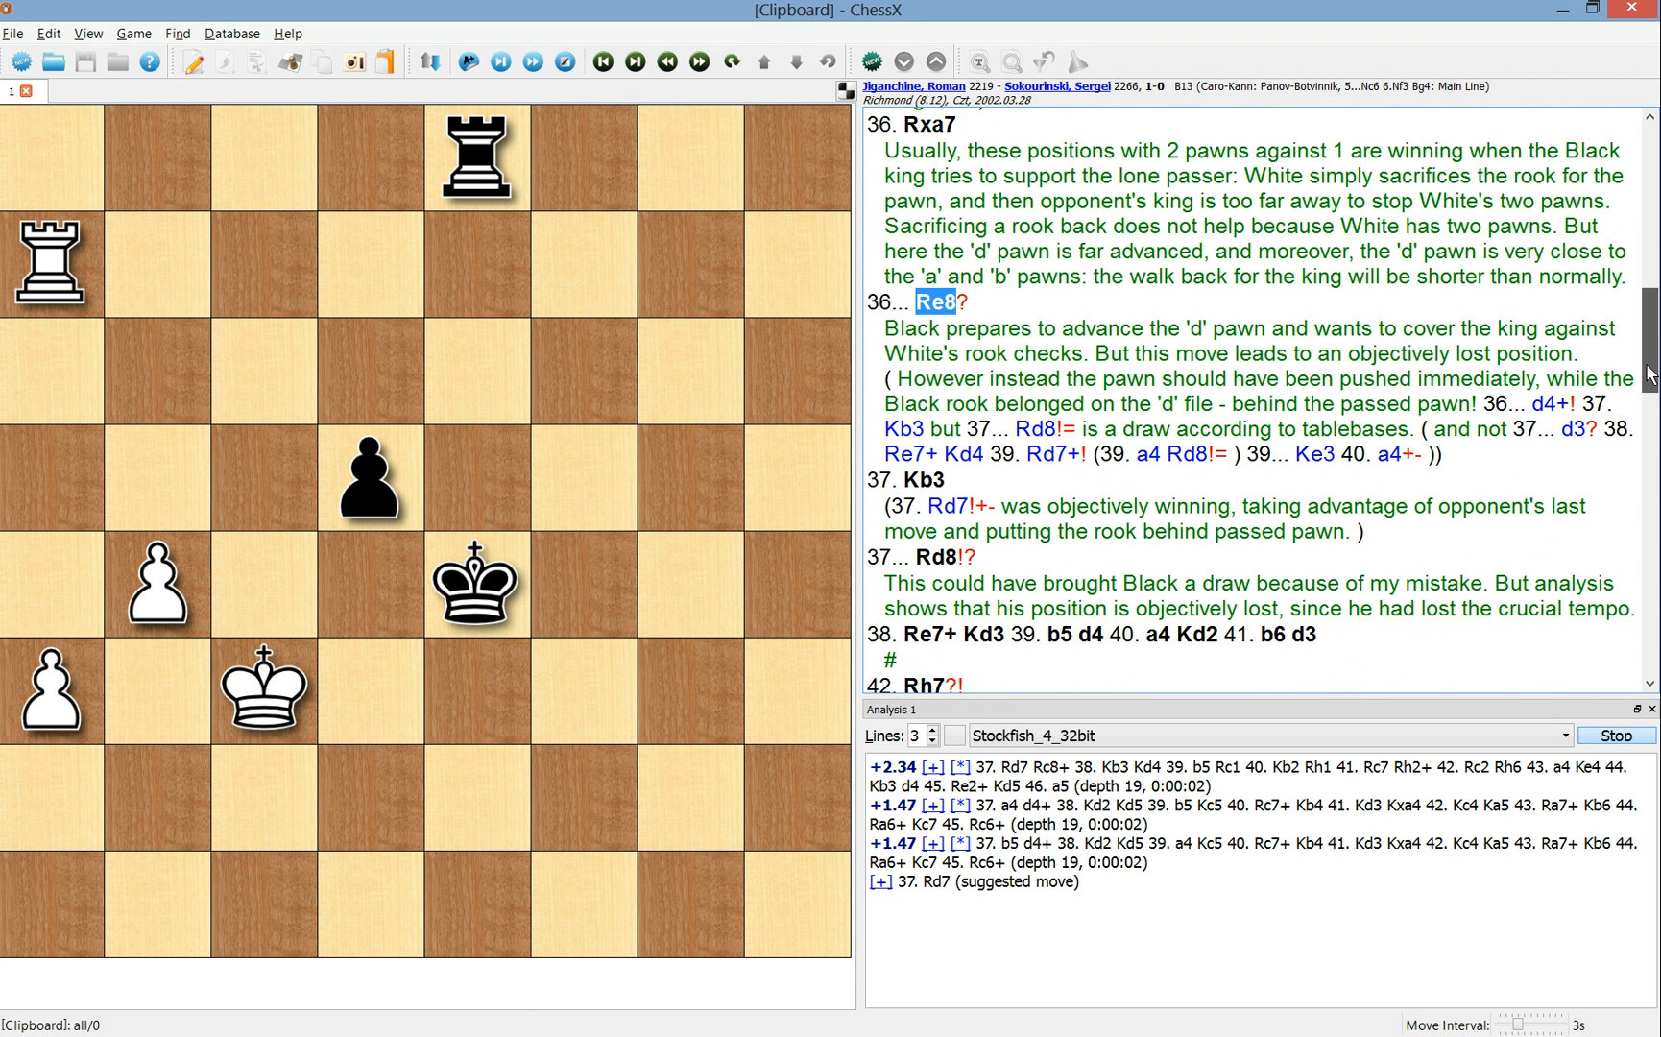
mouse_move(893, 505)
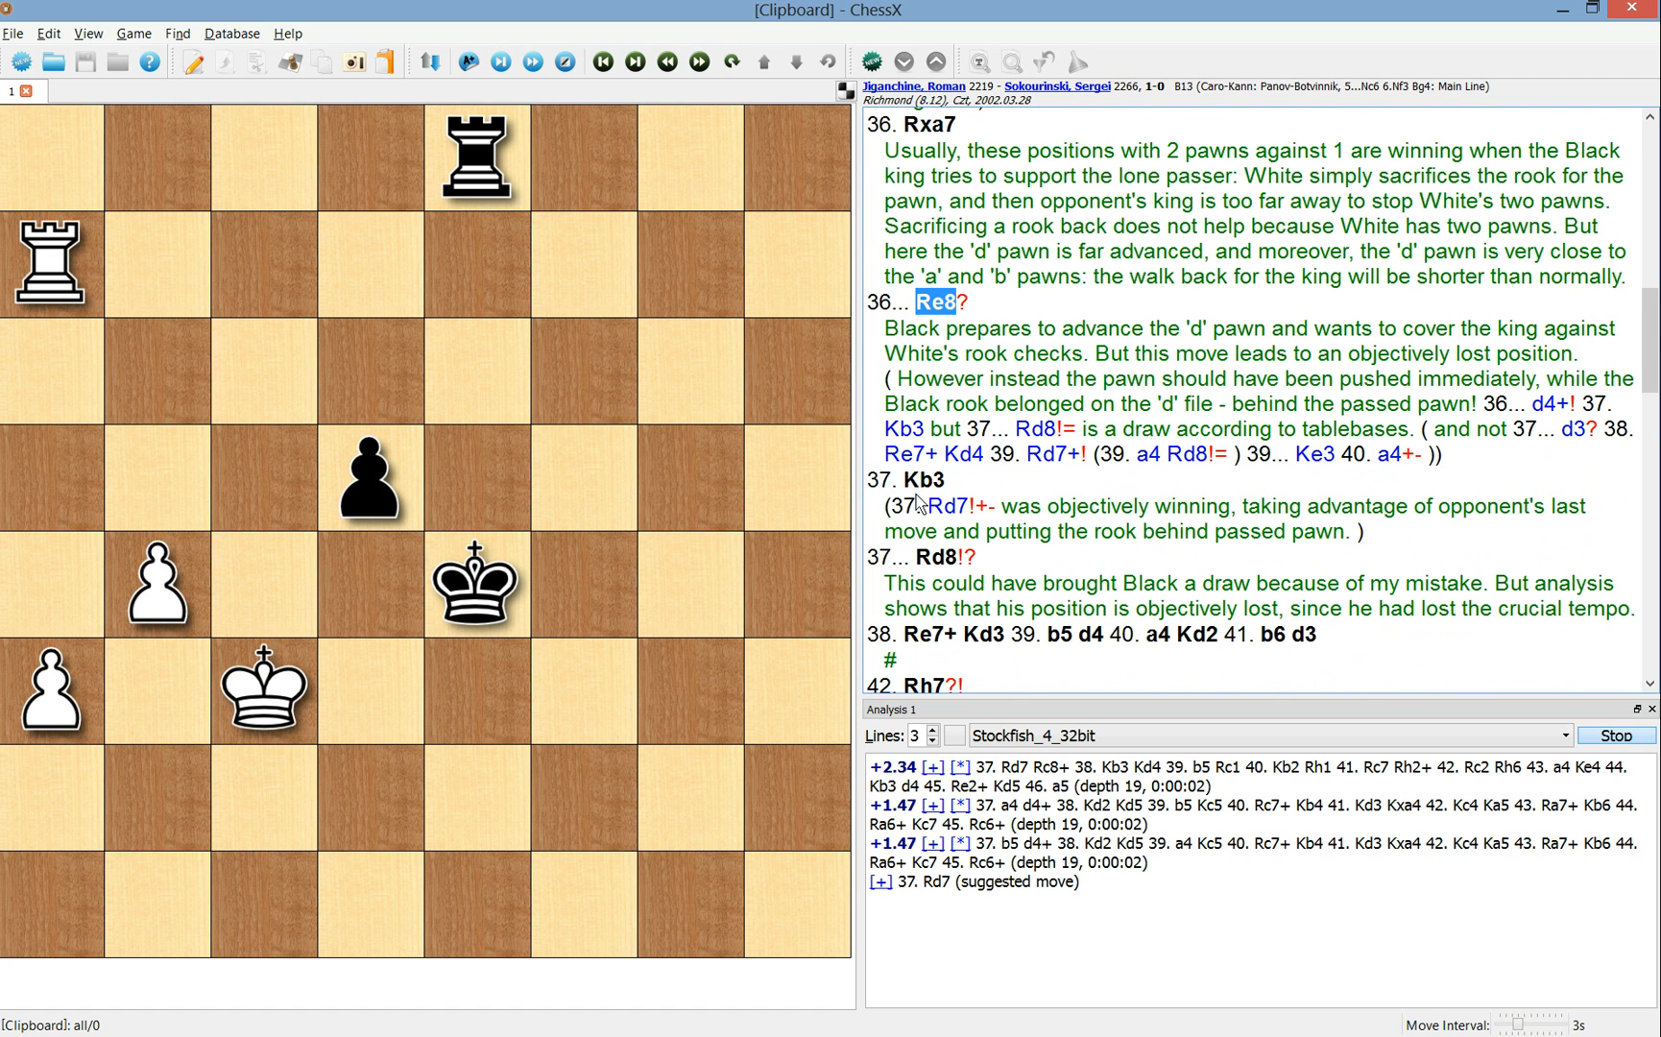
left_click(920, 478)
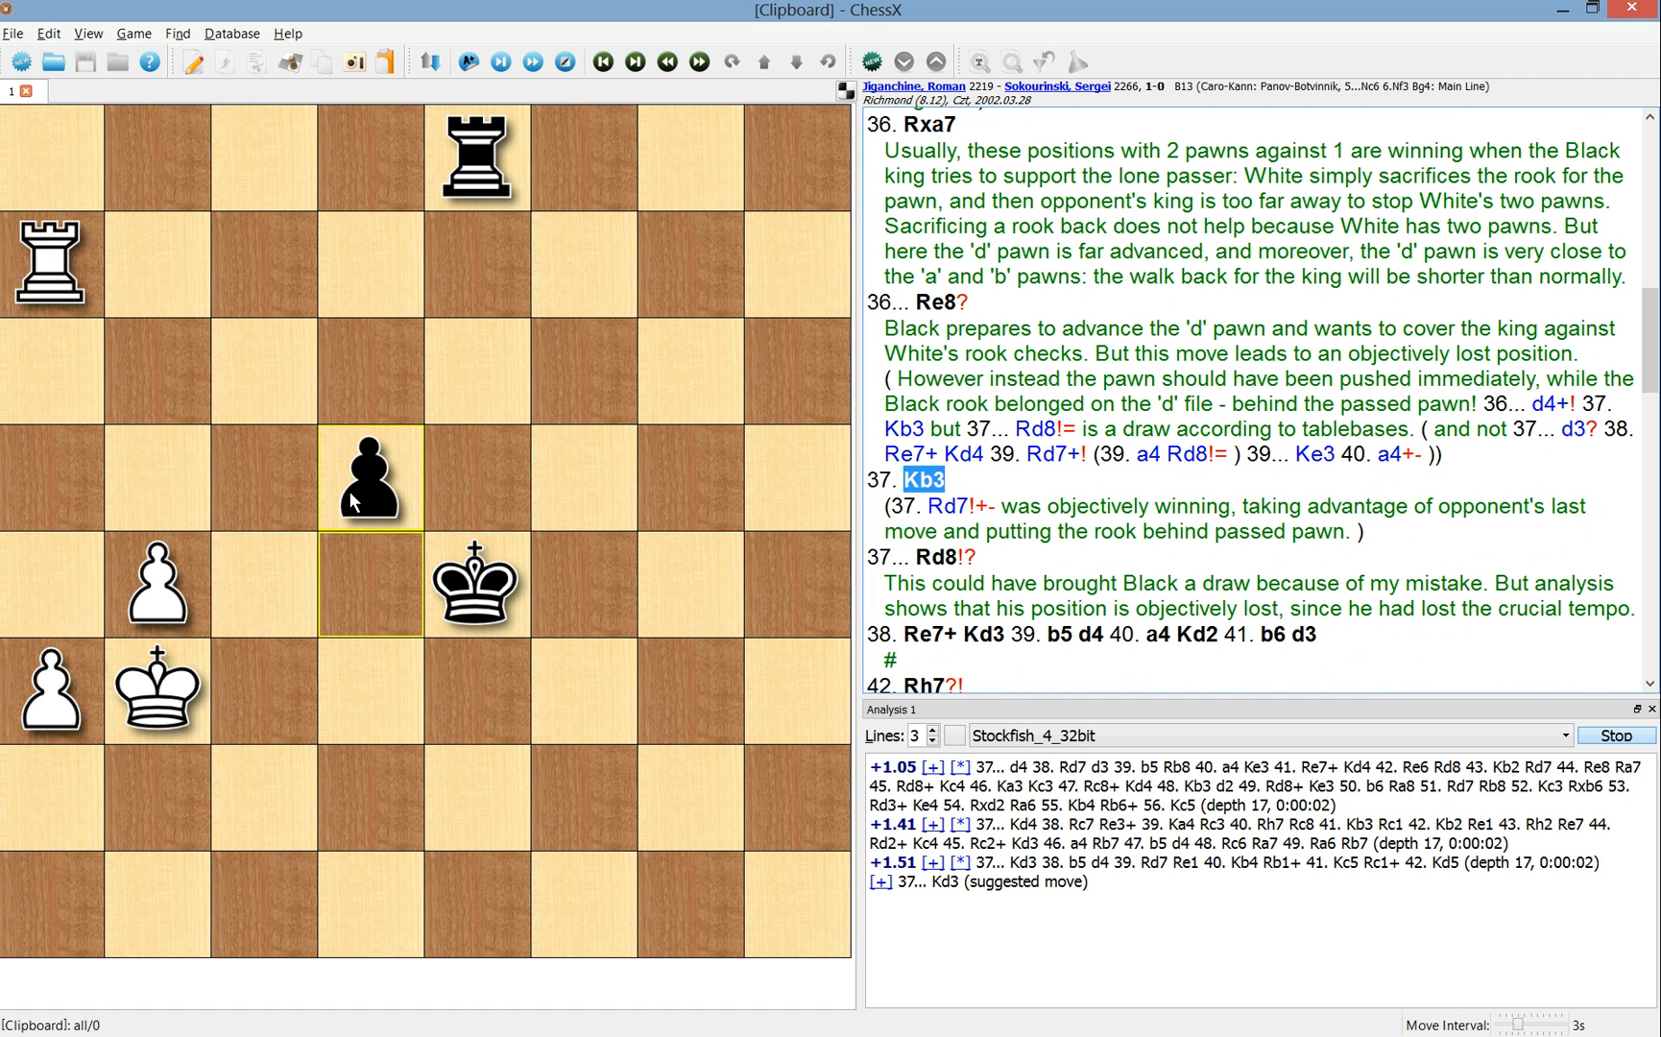
mouse_move(382, 497)
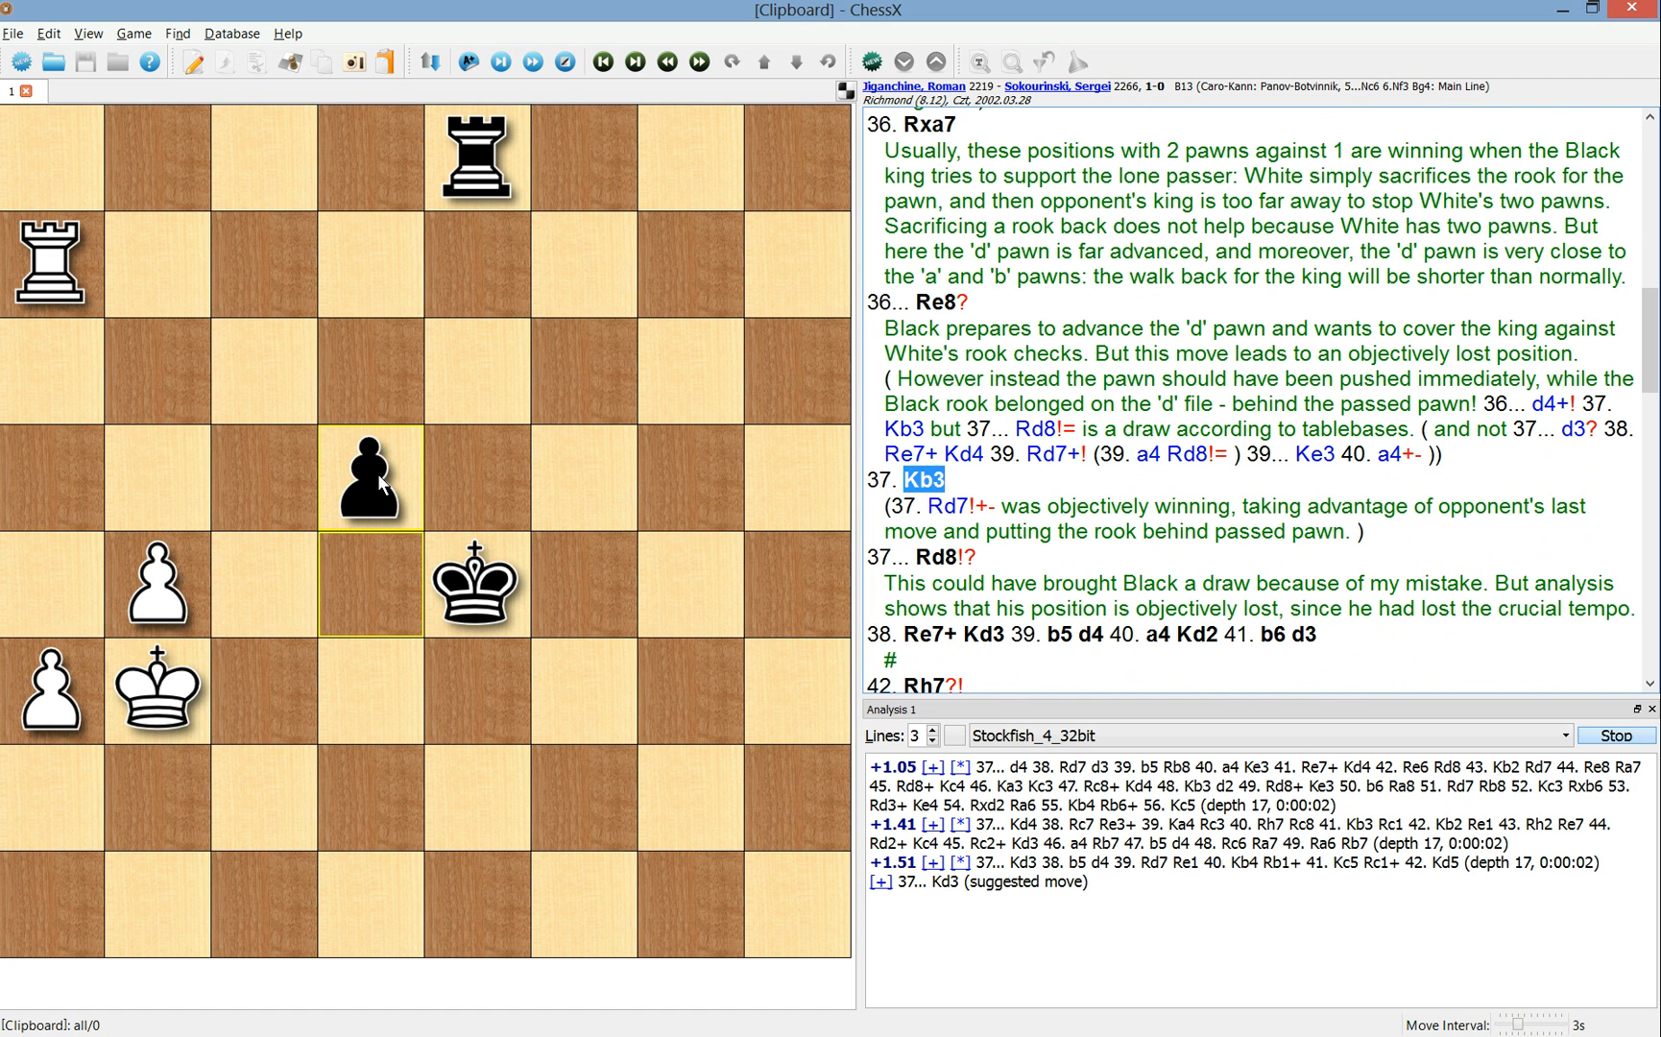
mouse_move(378, 476)
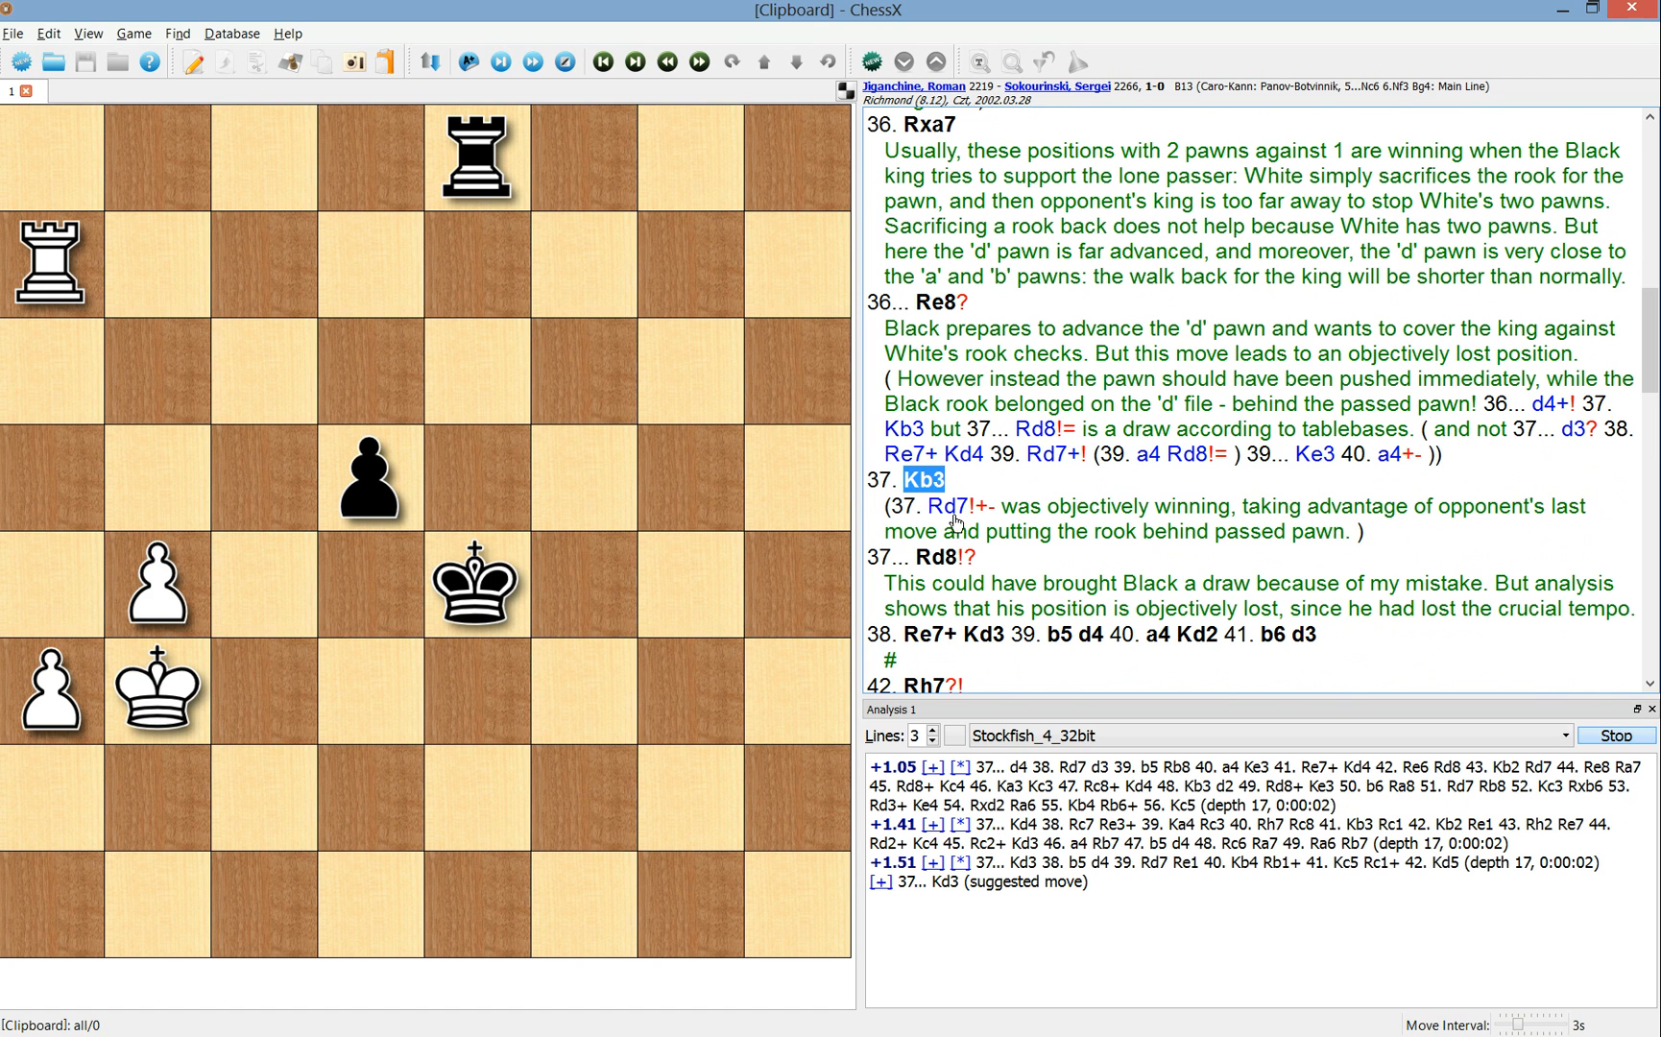
mouse_move(952, 521)
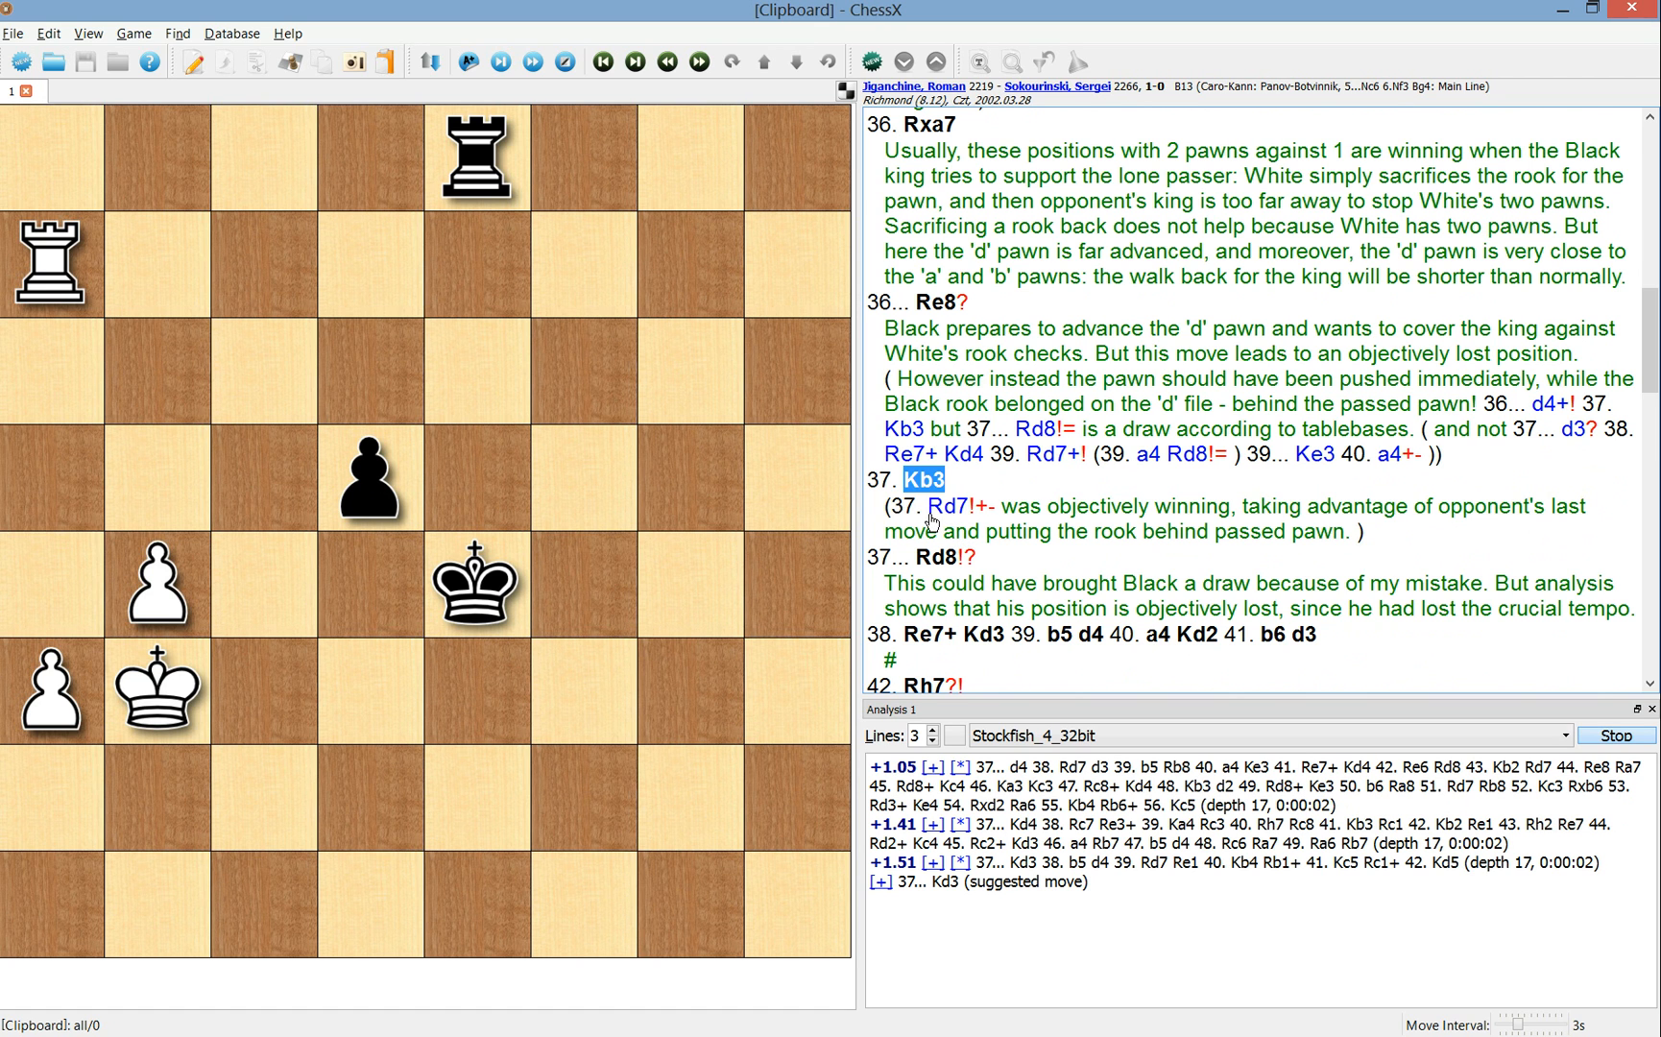
mouse_move(946, 520)
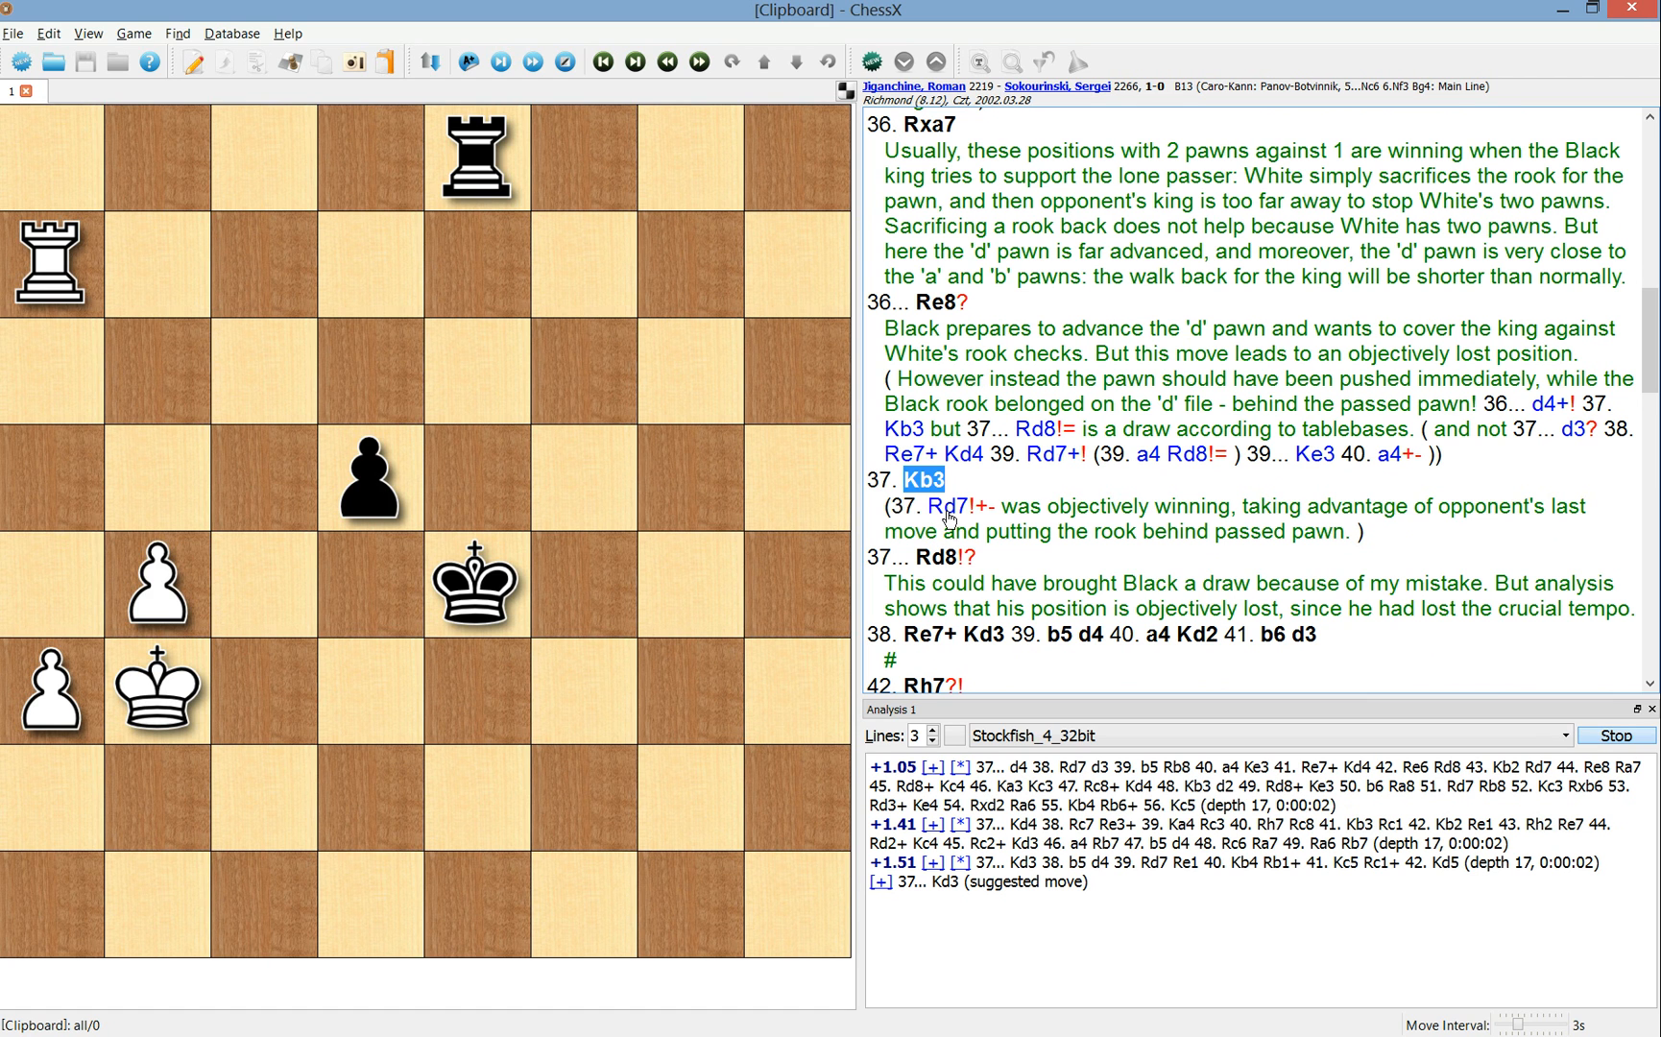
mouse_move(962, 407)
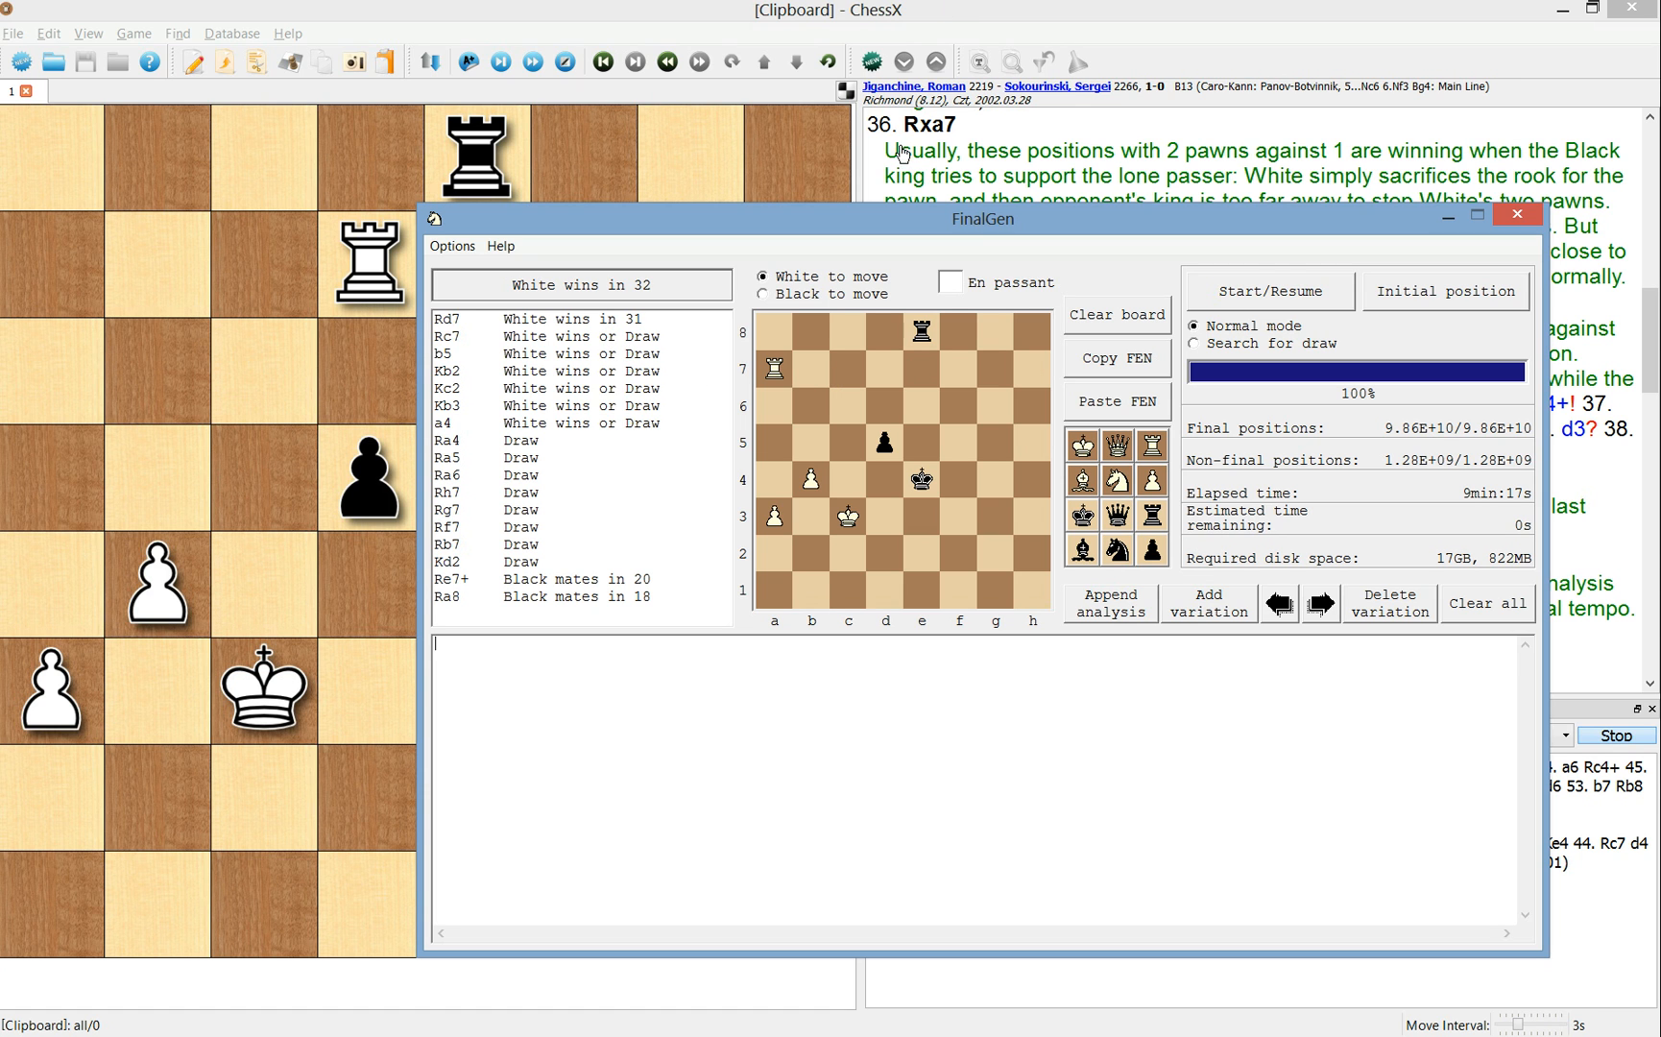
mouse_move(917, 36)
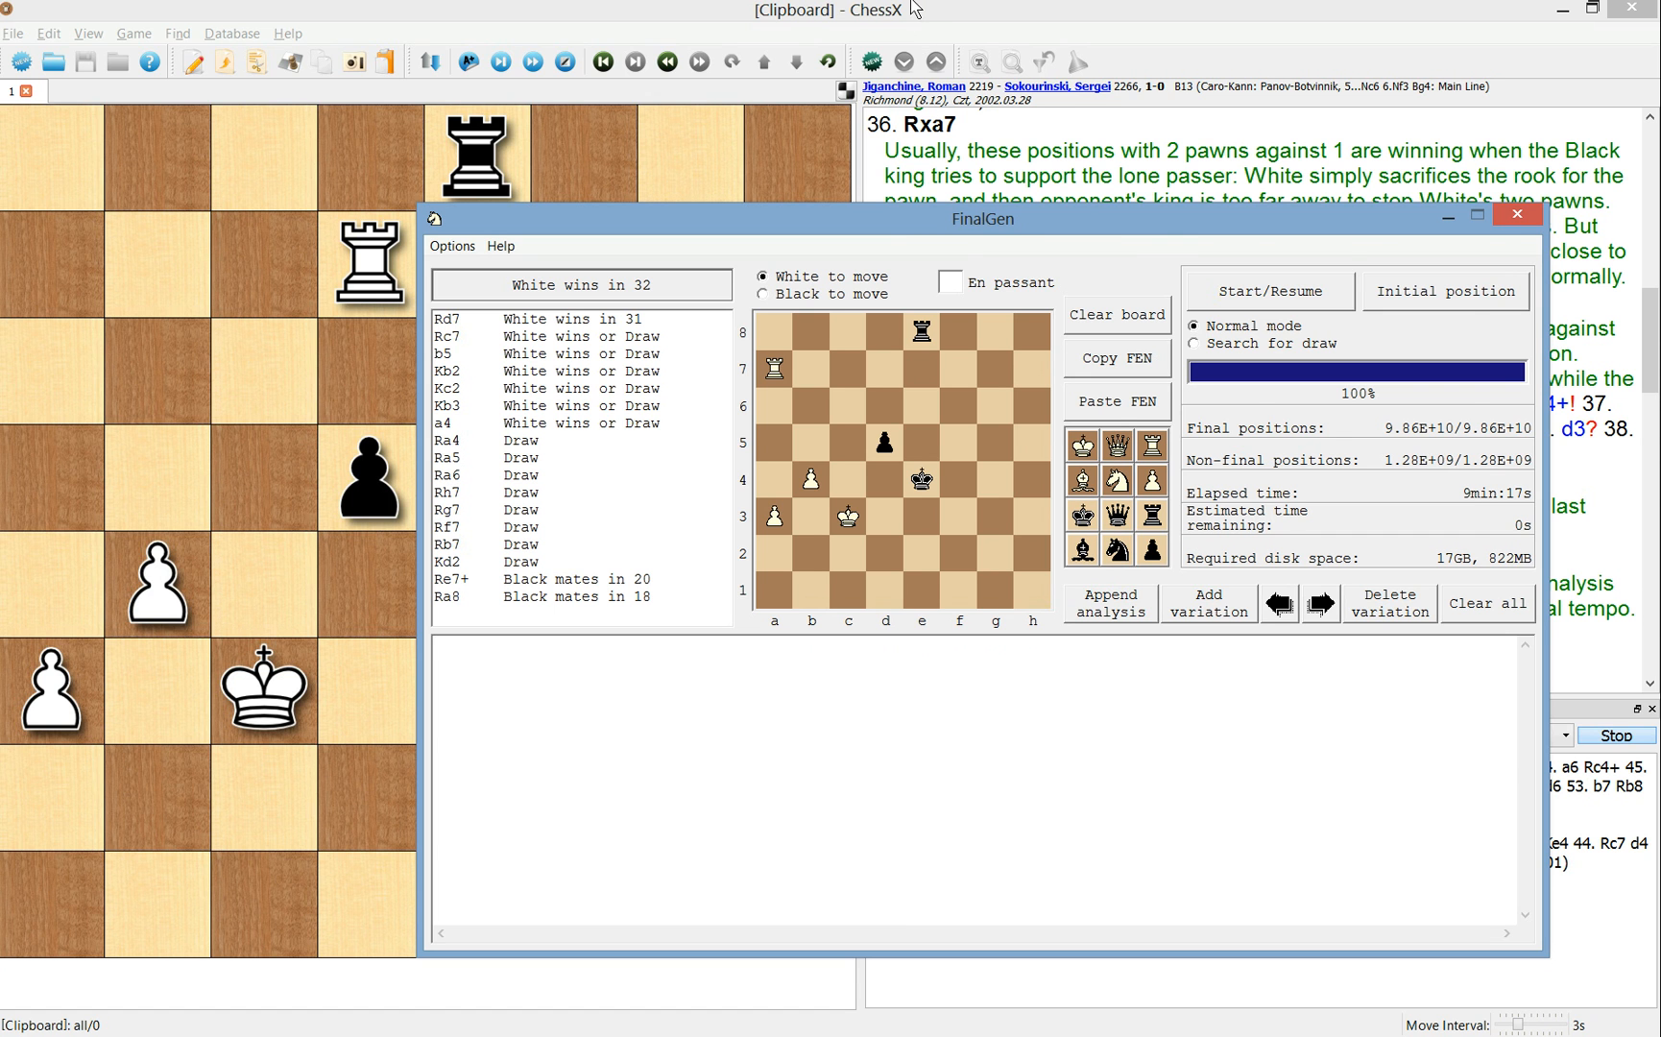
- Bring the ChessX game back in front at the 37. Rd7 variation
left_click(1515, 213)
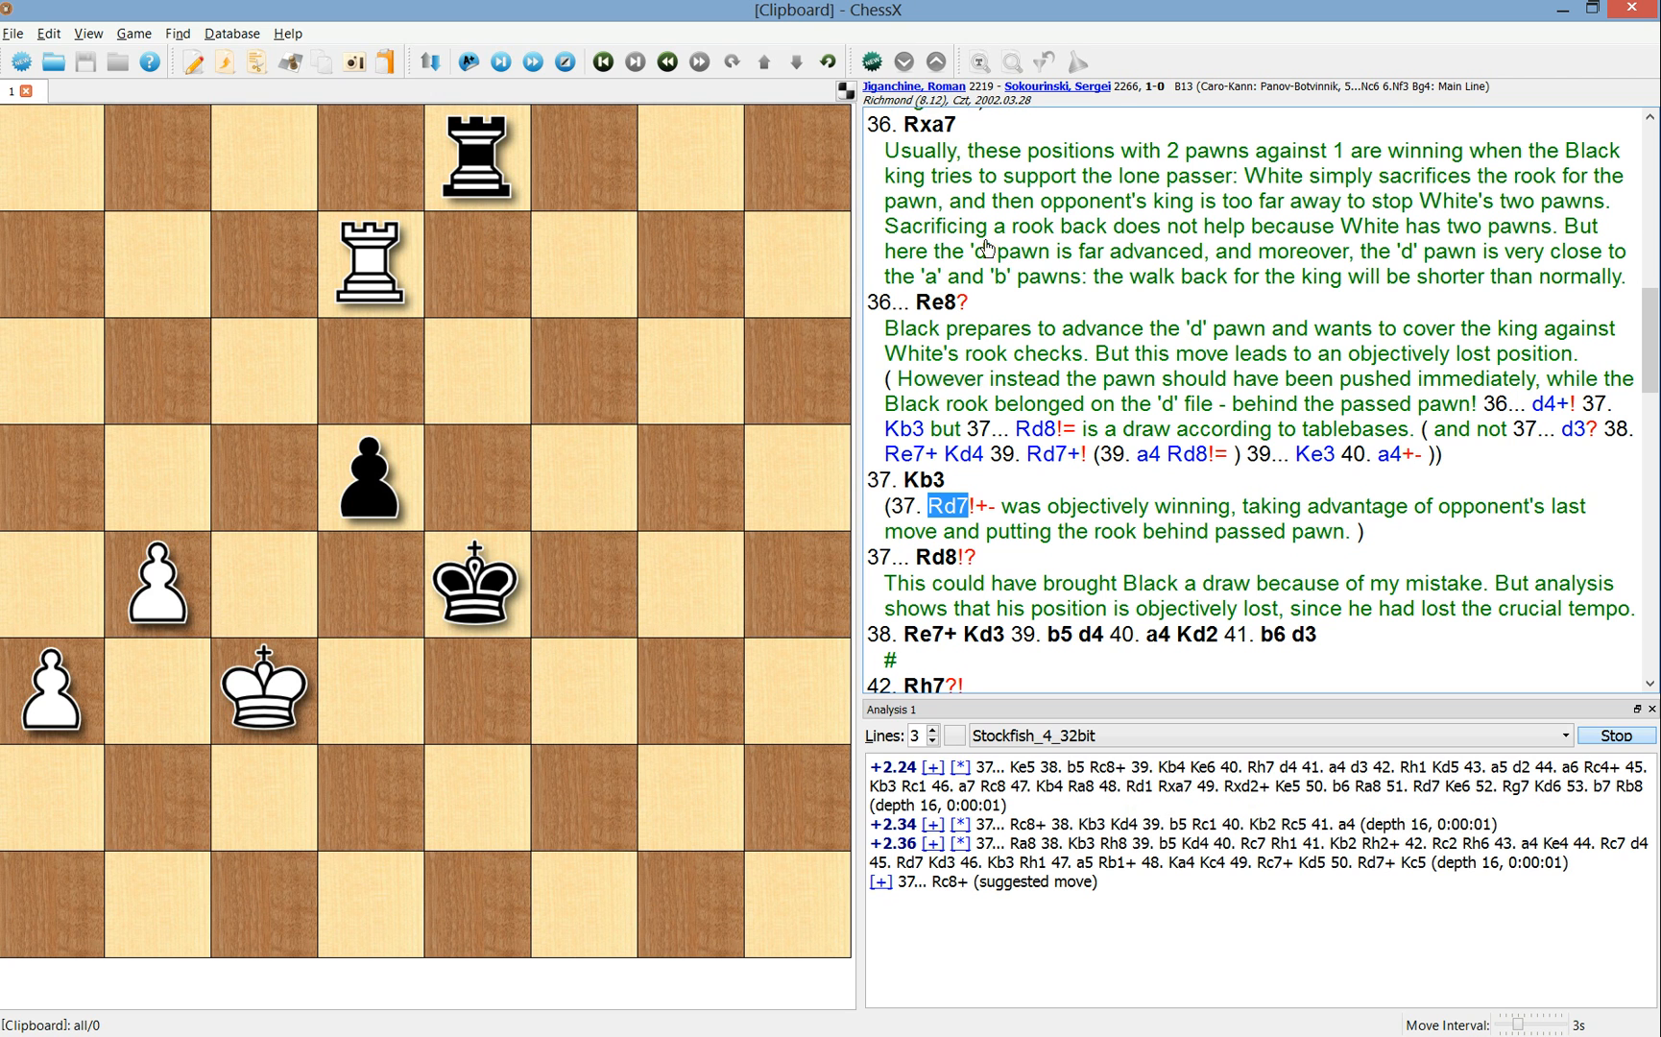
mouse_move(1490, 305)
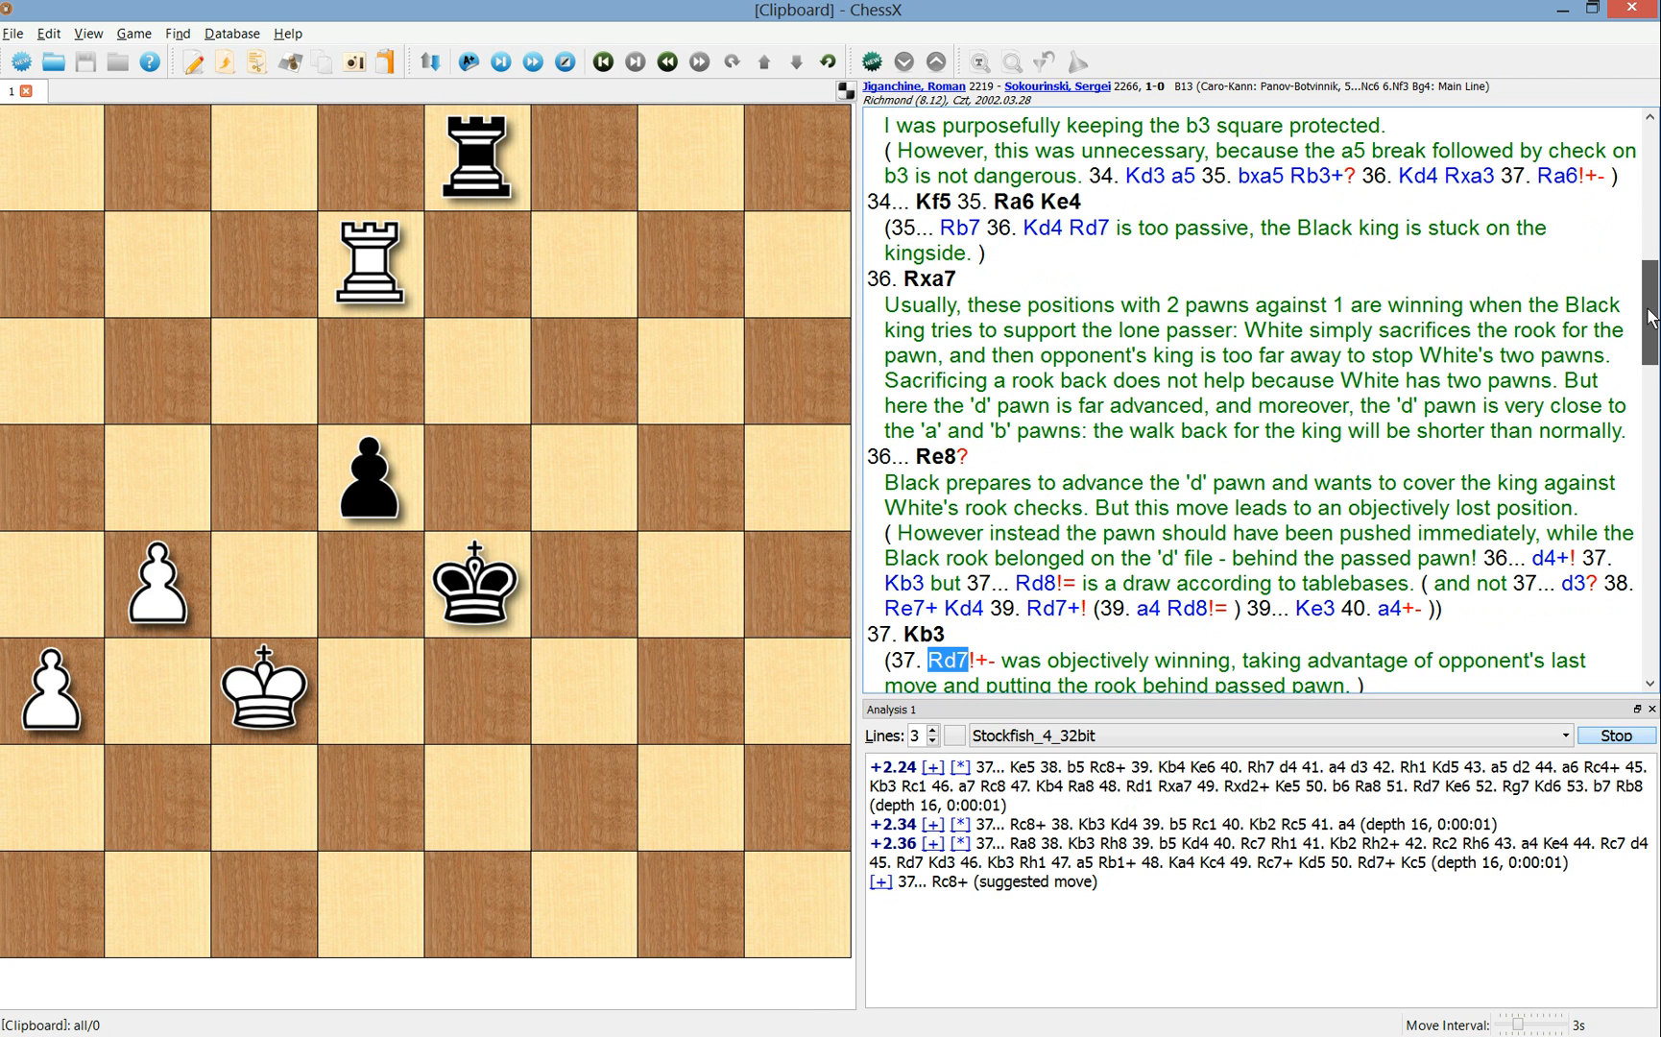
mouse_move(1012, 324)
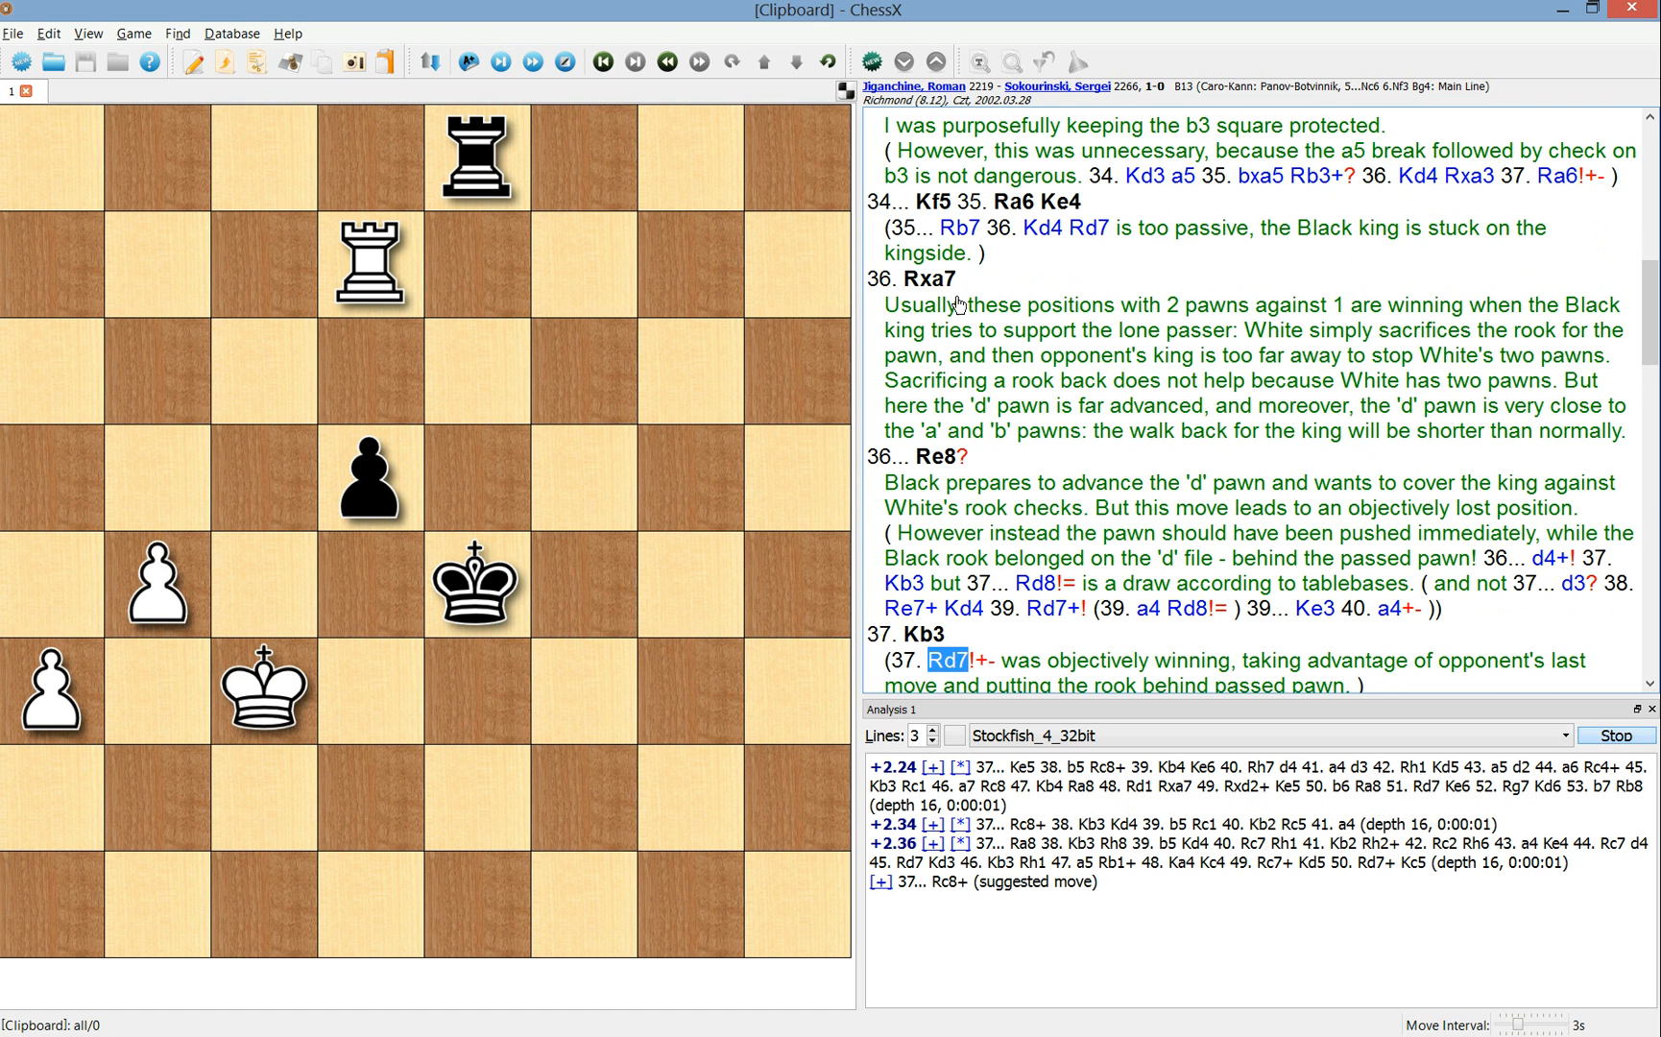
left_click(927, 278)
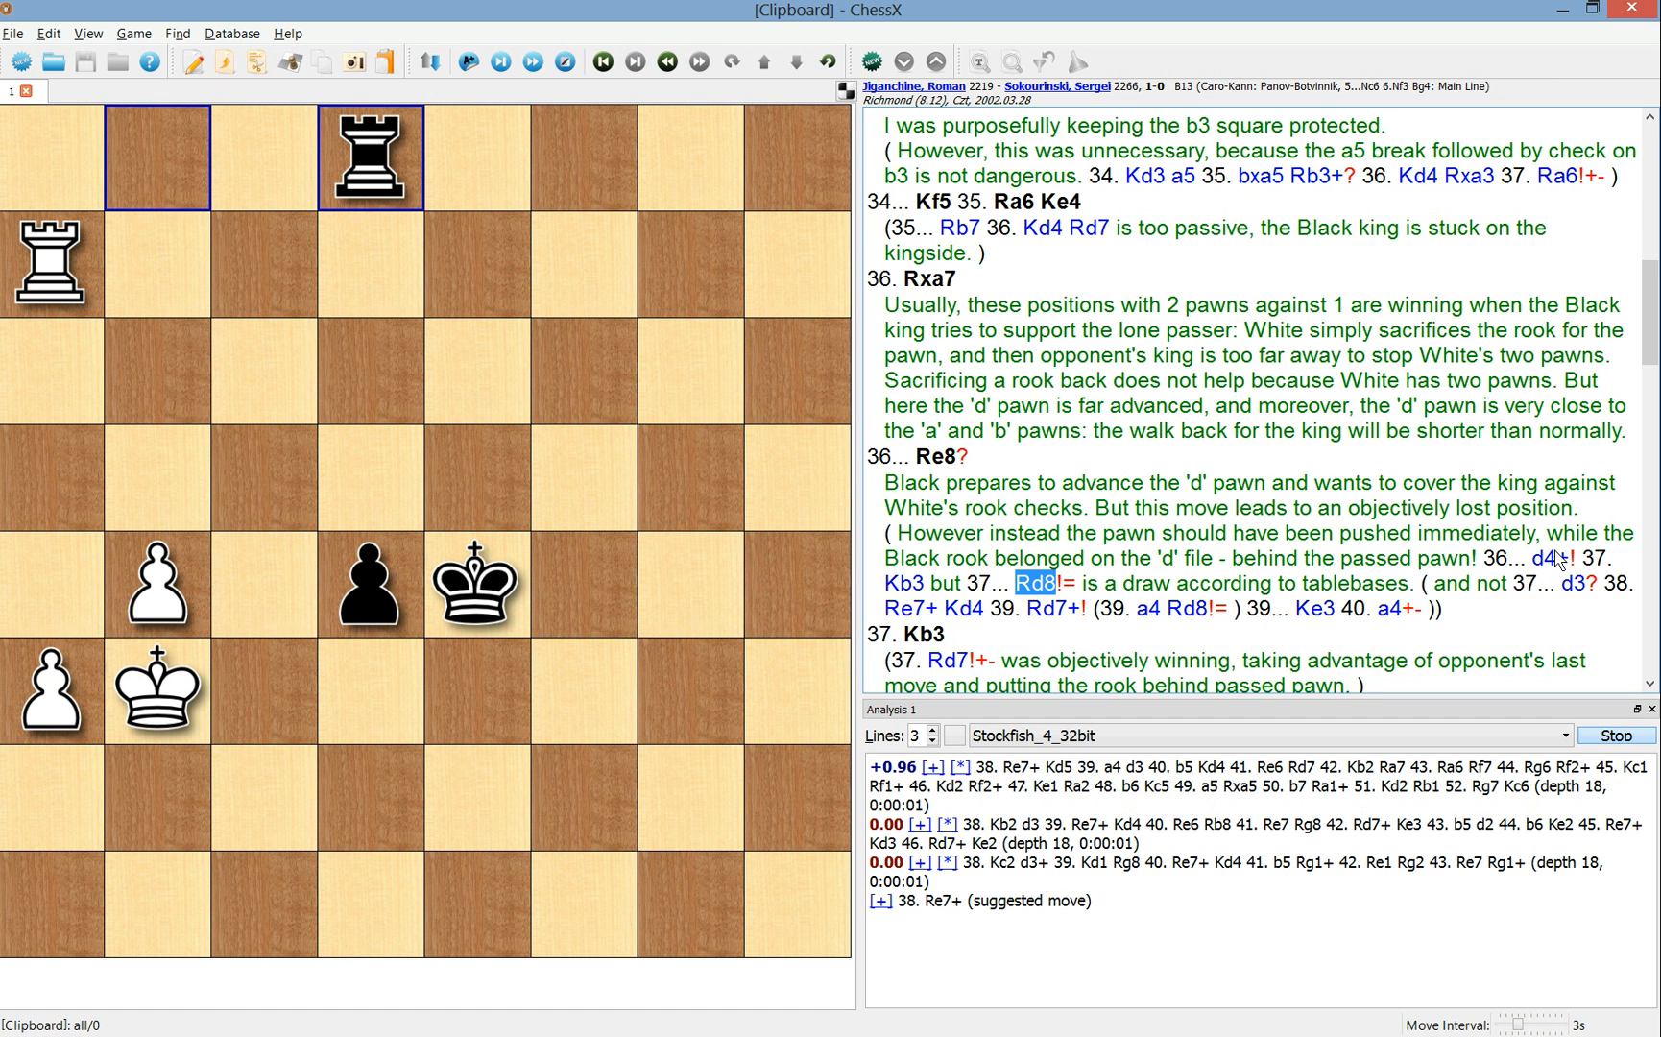
mouse_move(1574, 590)
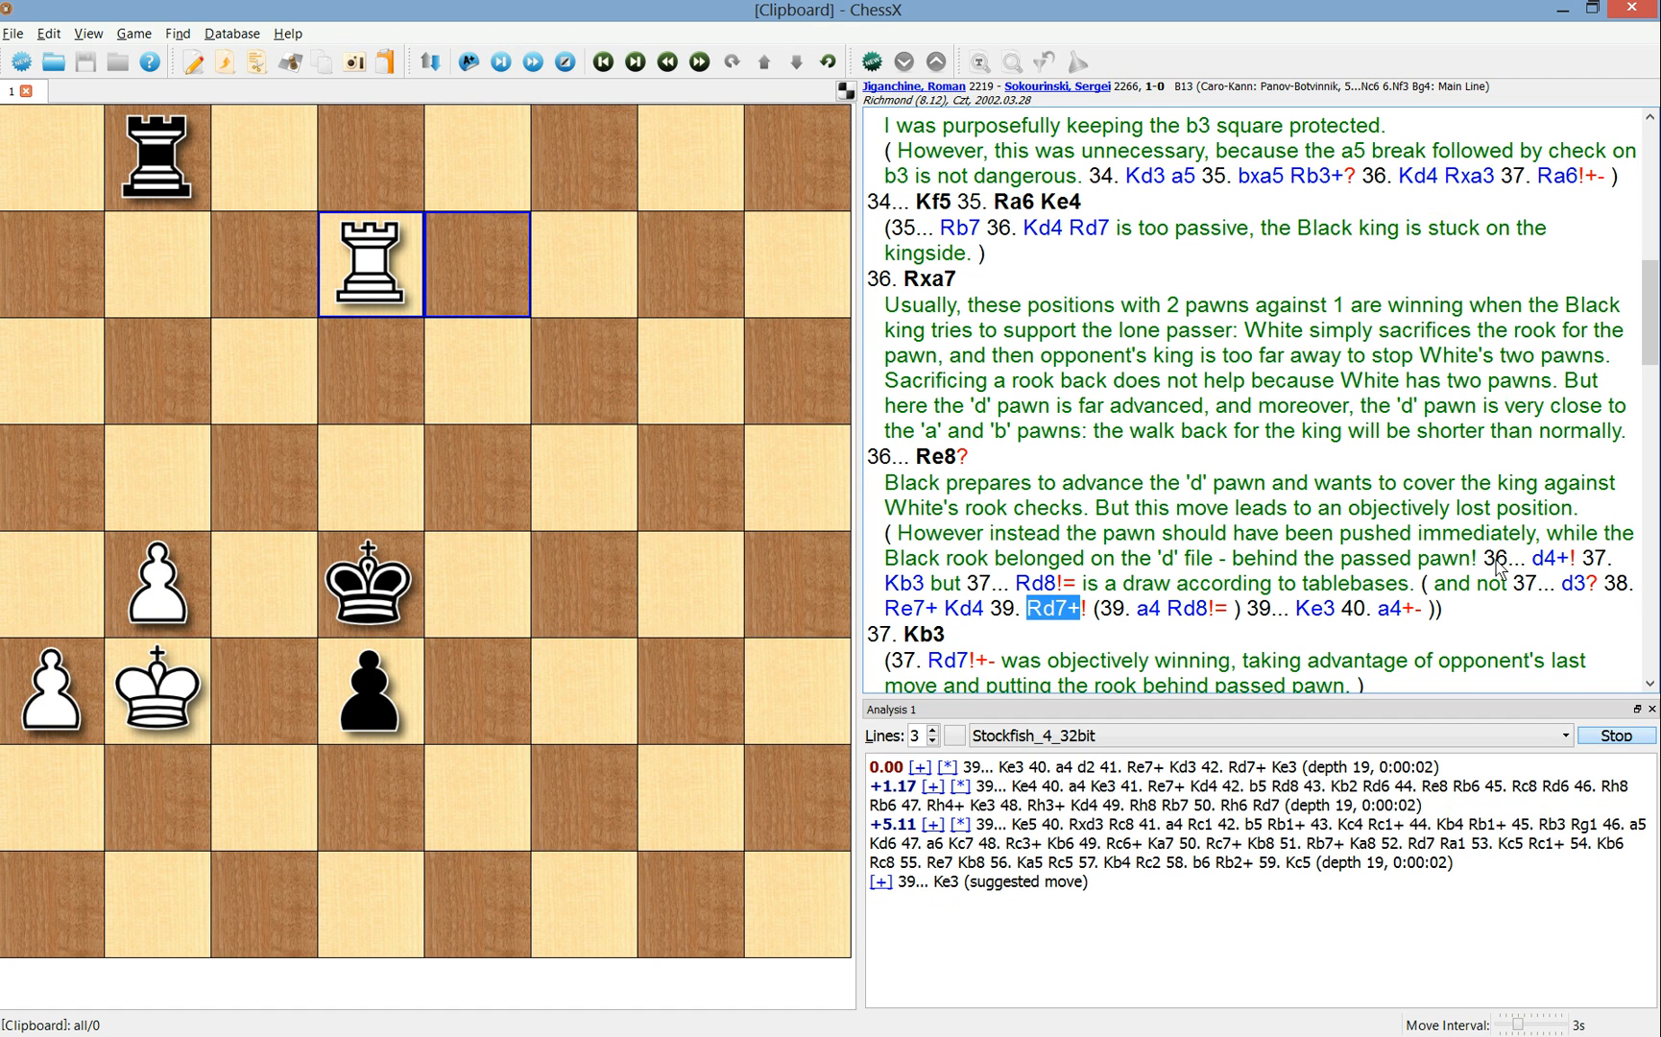
mouse_move(952, 591)
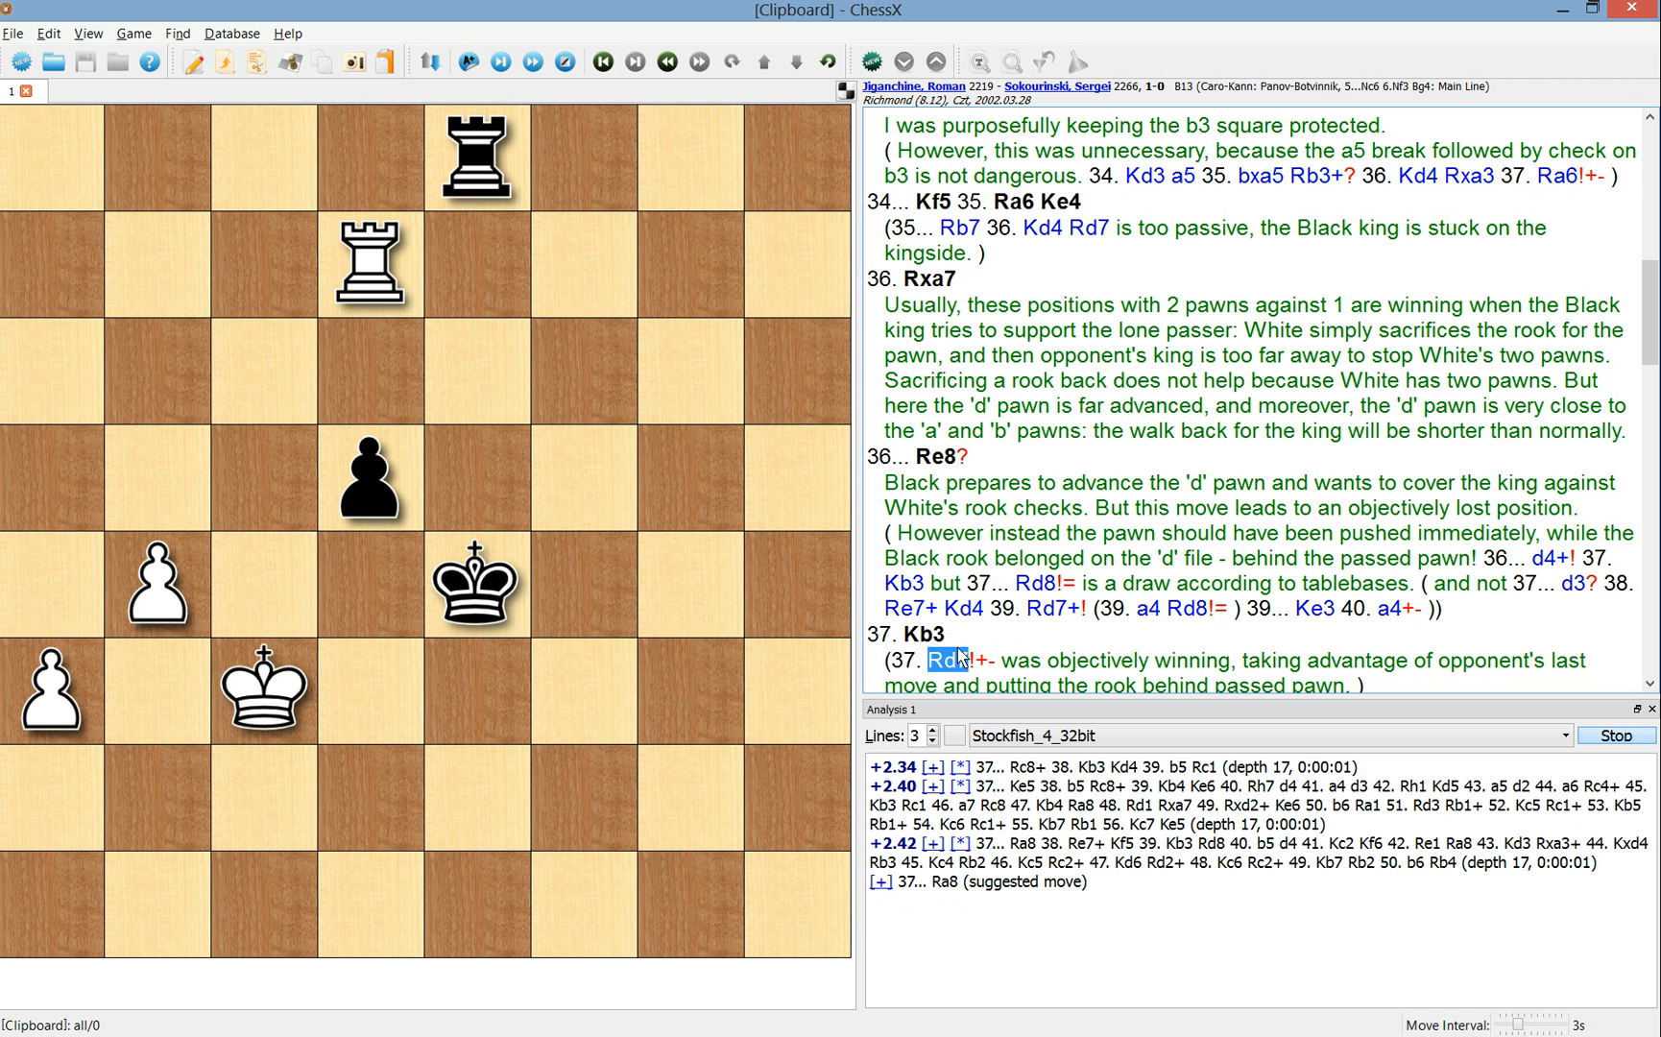
scroll("down", 3)
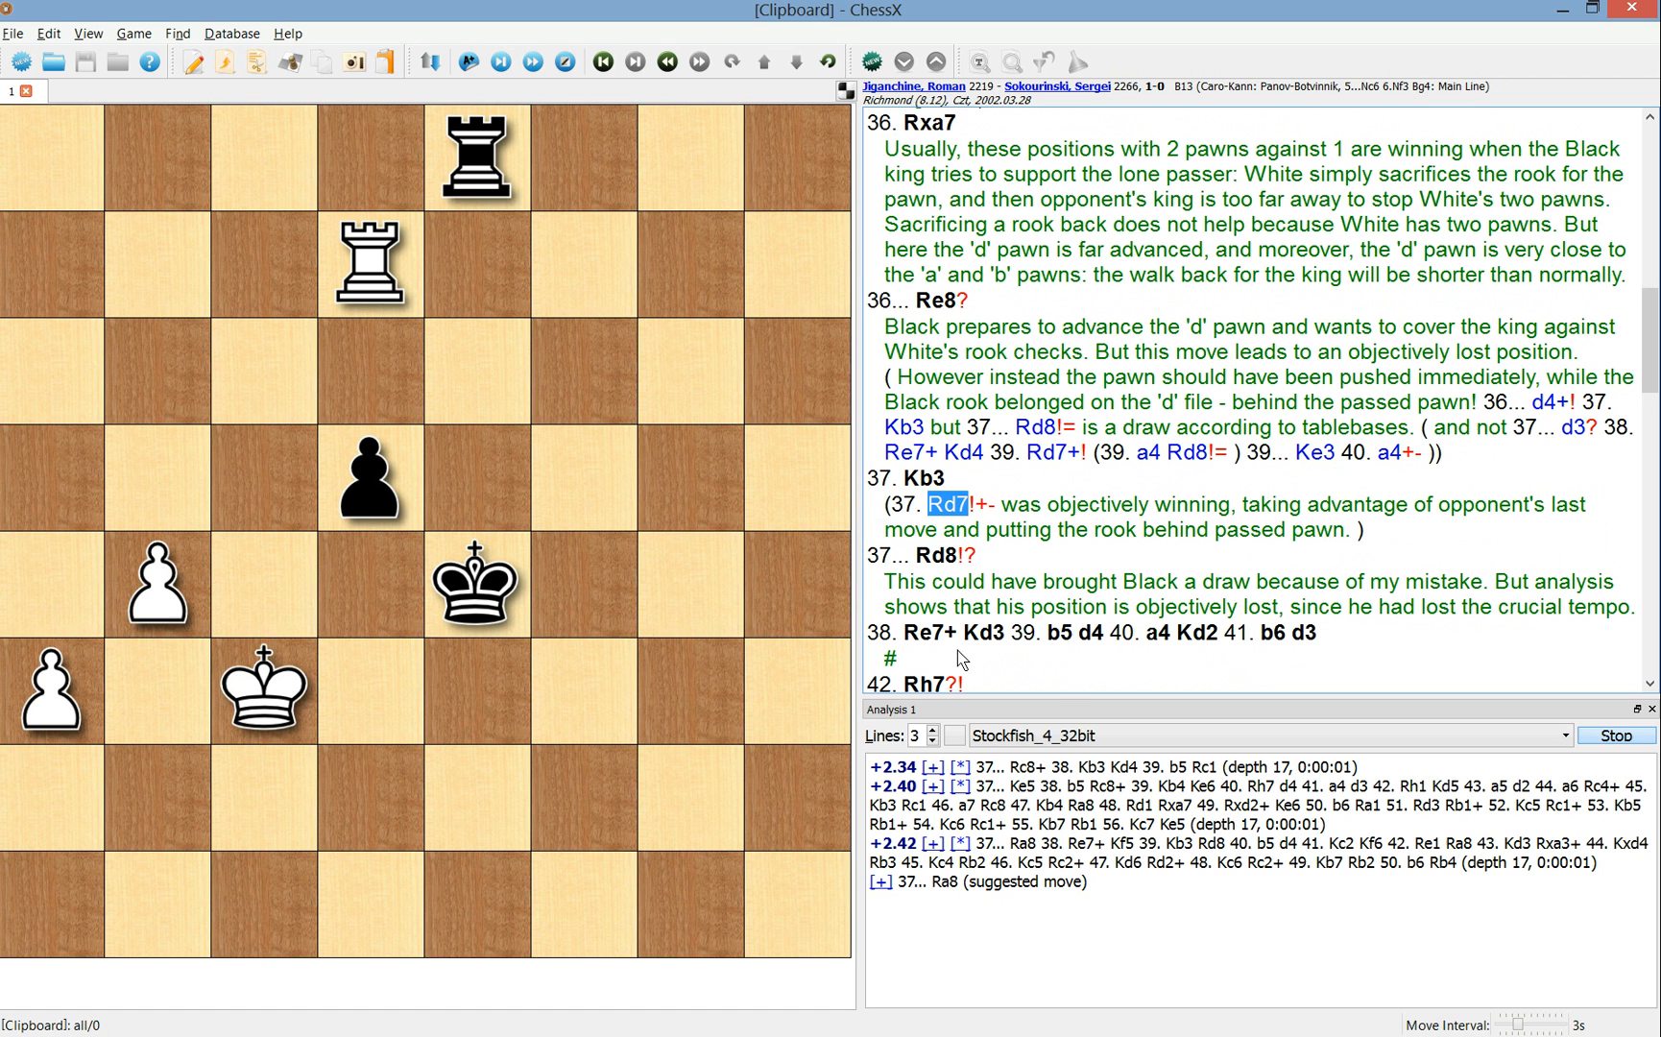
mouse_move(891, 572)
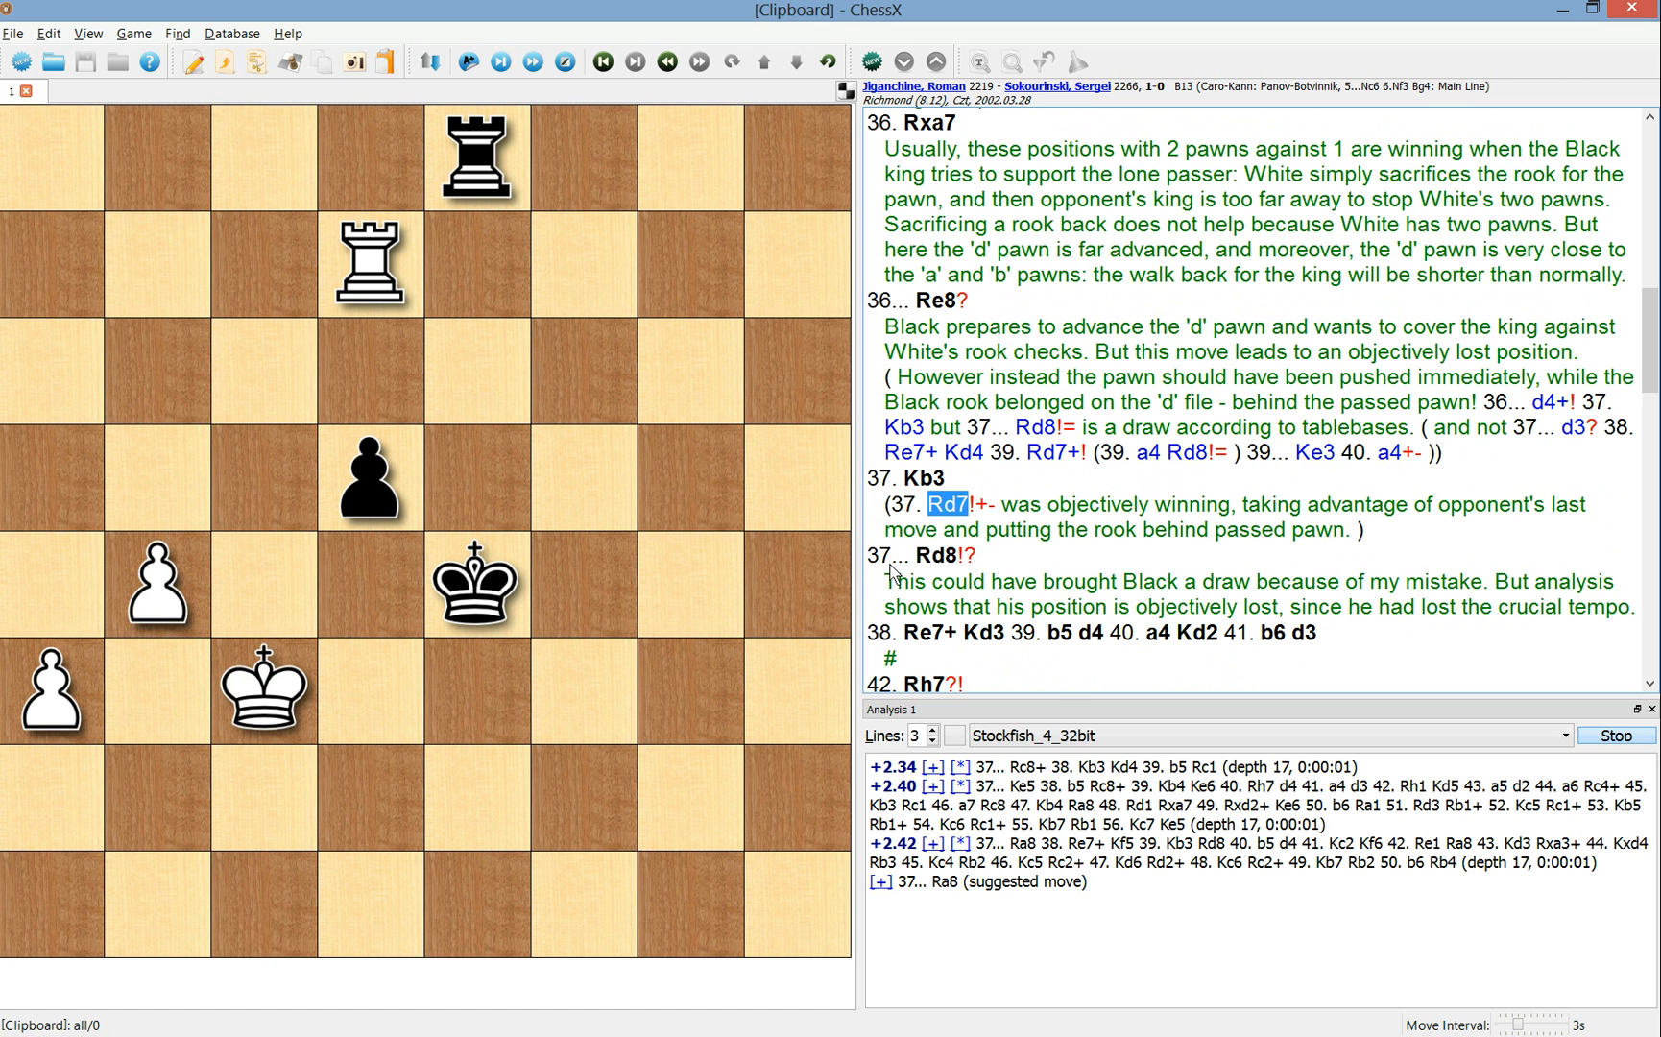
mouse_move(907, 557)
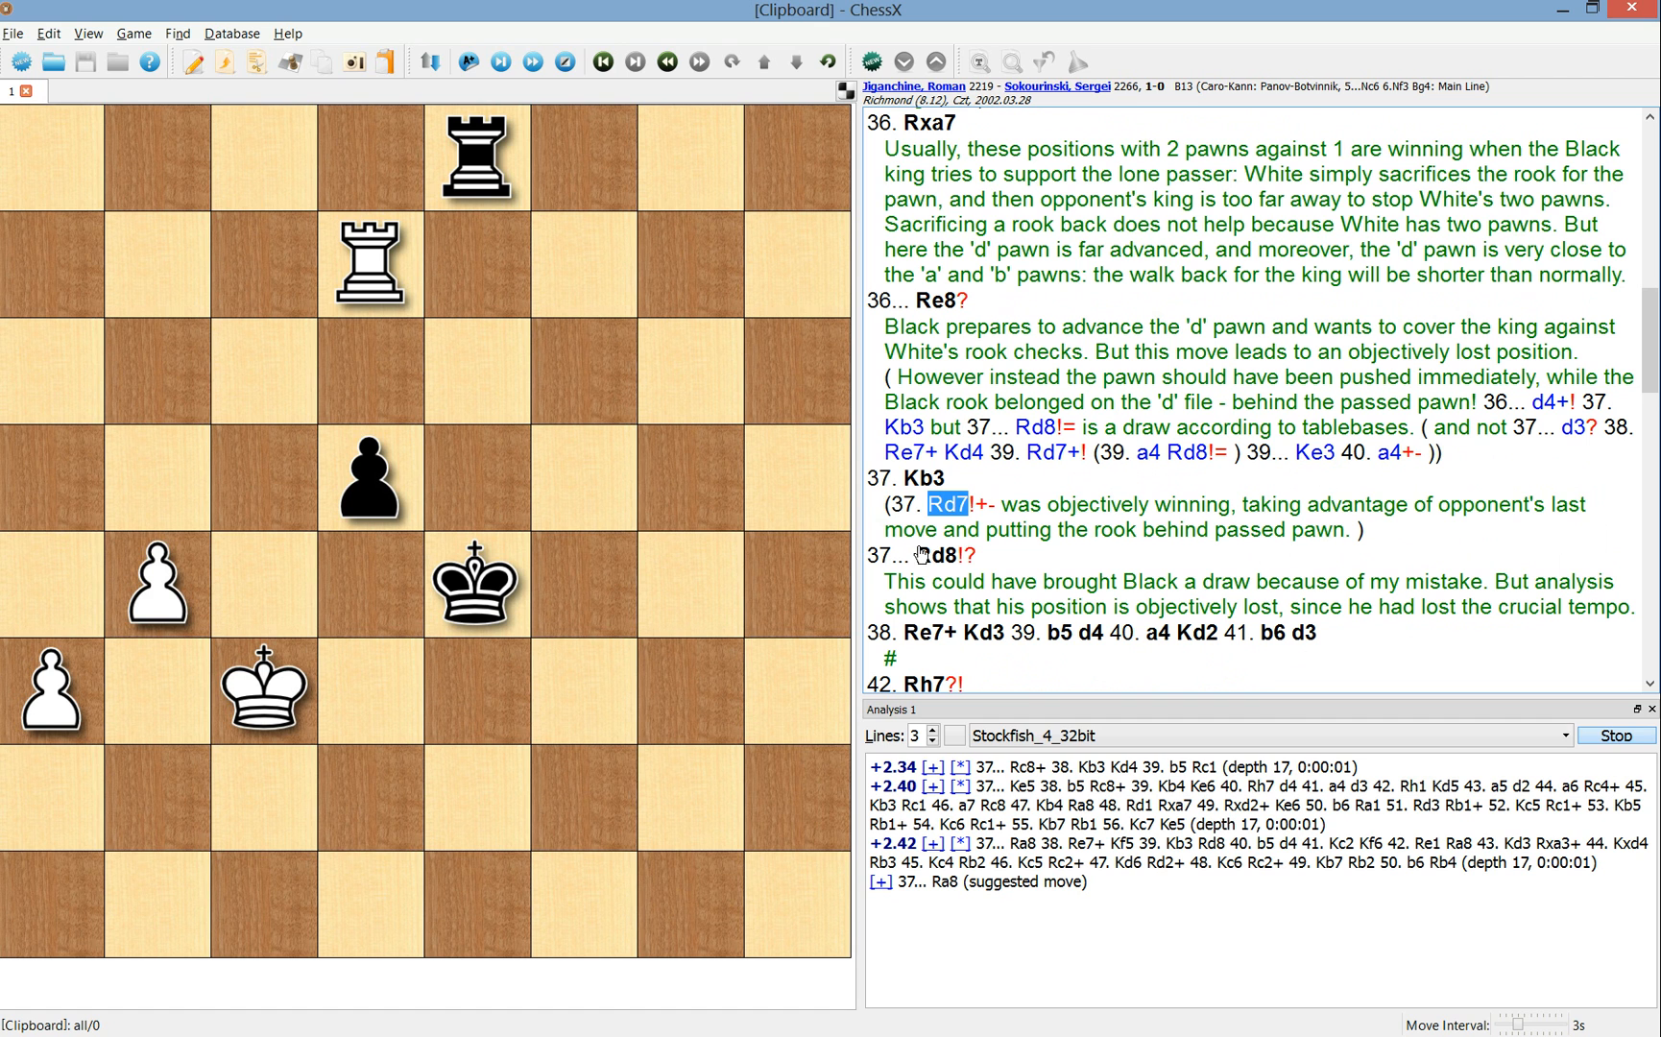
mouse_move(929, 555)
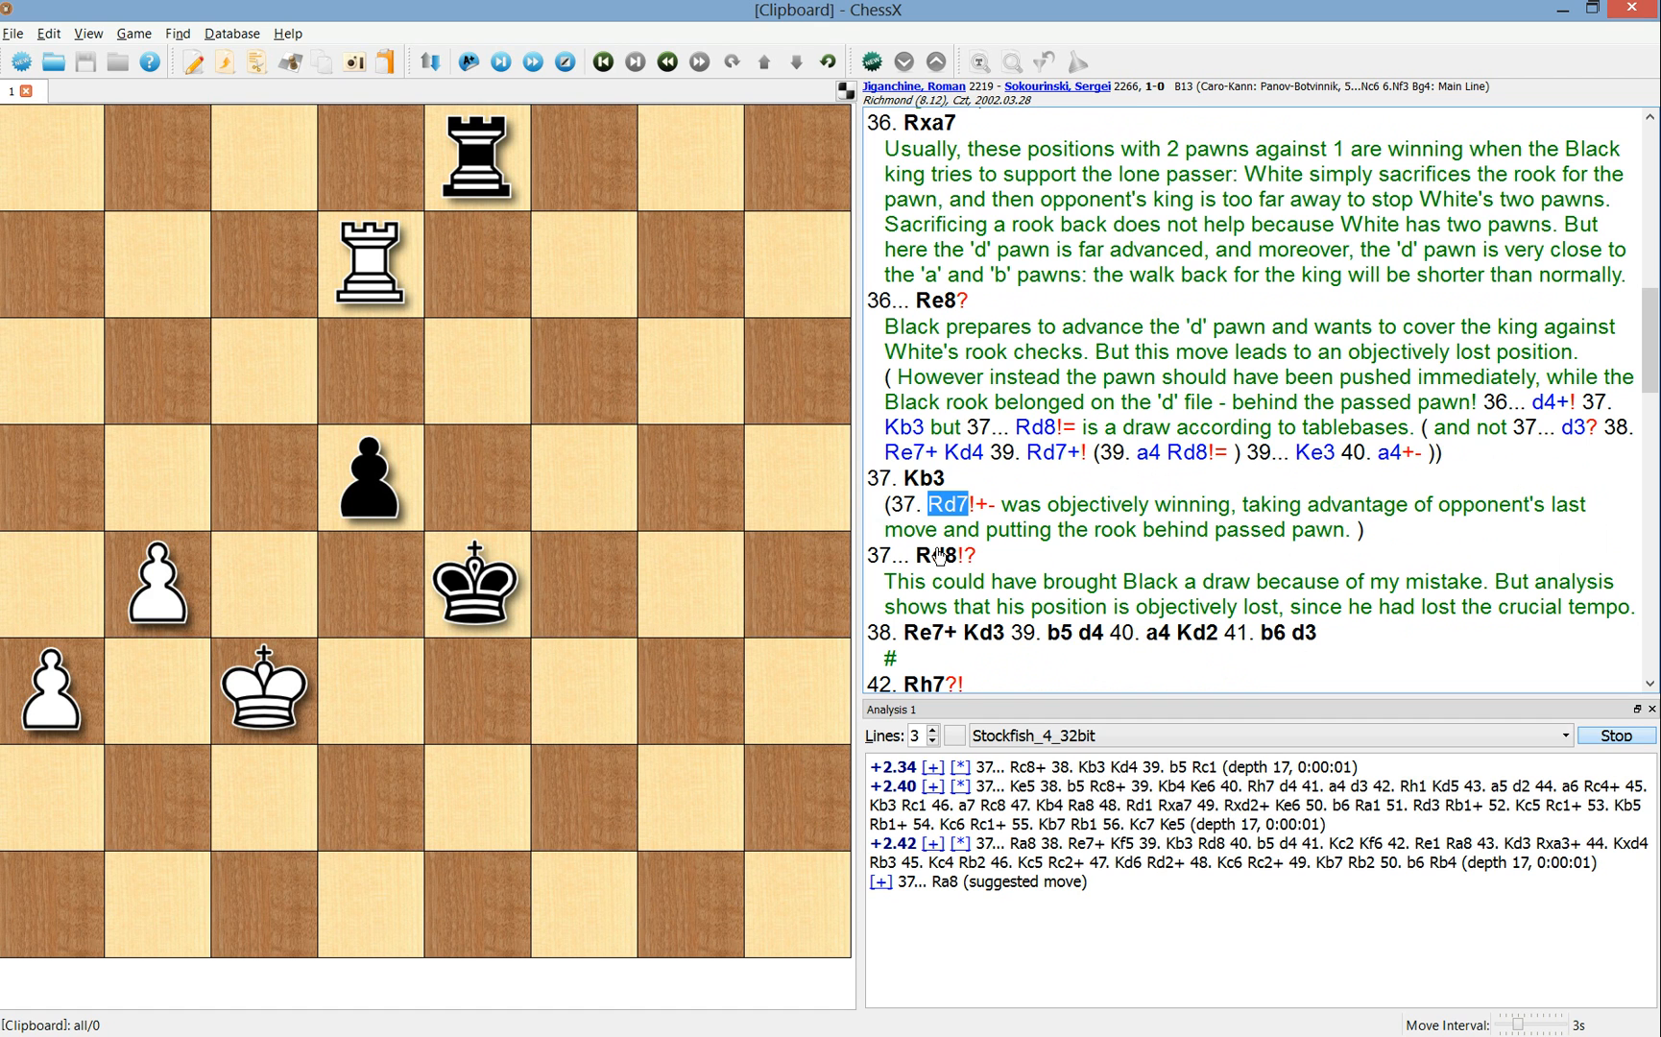
mouse_move(947, 556)
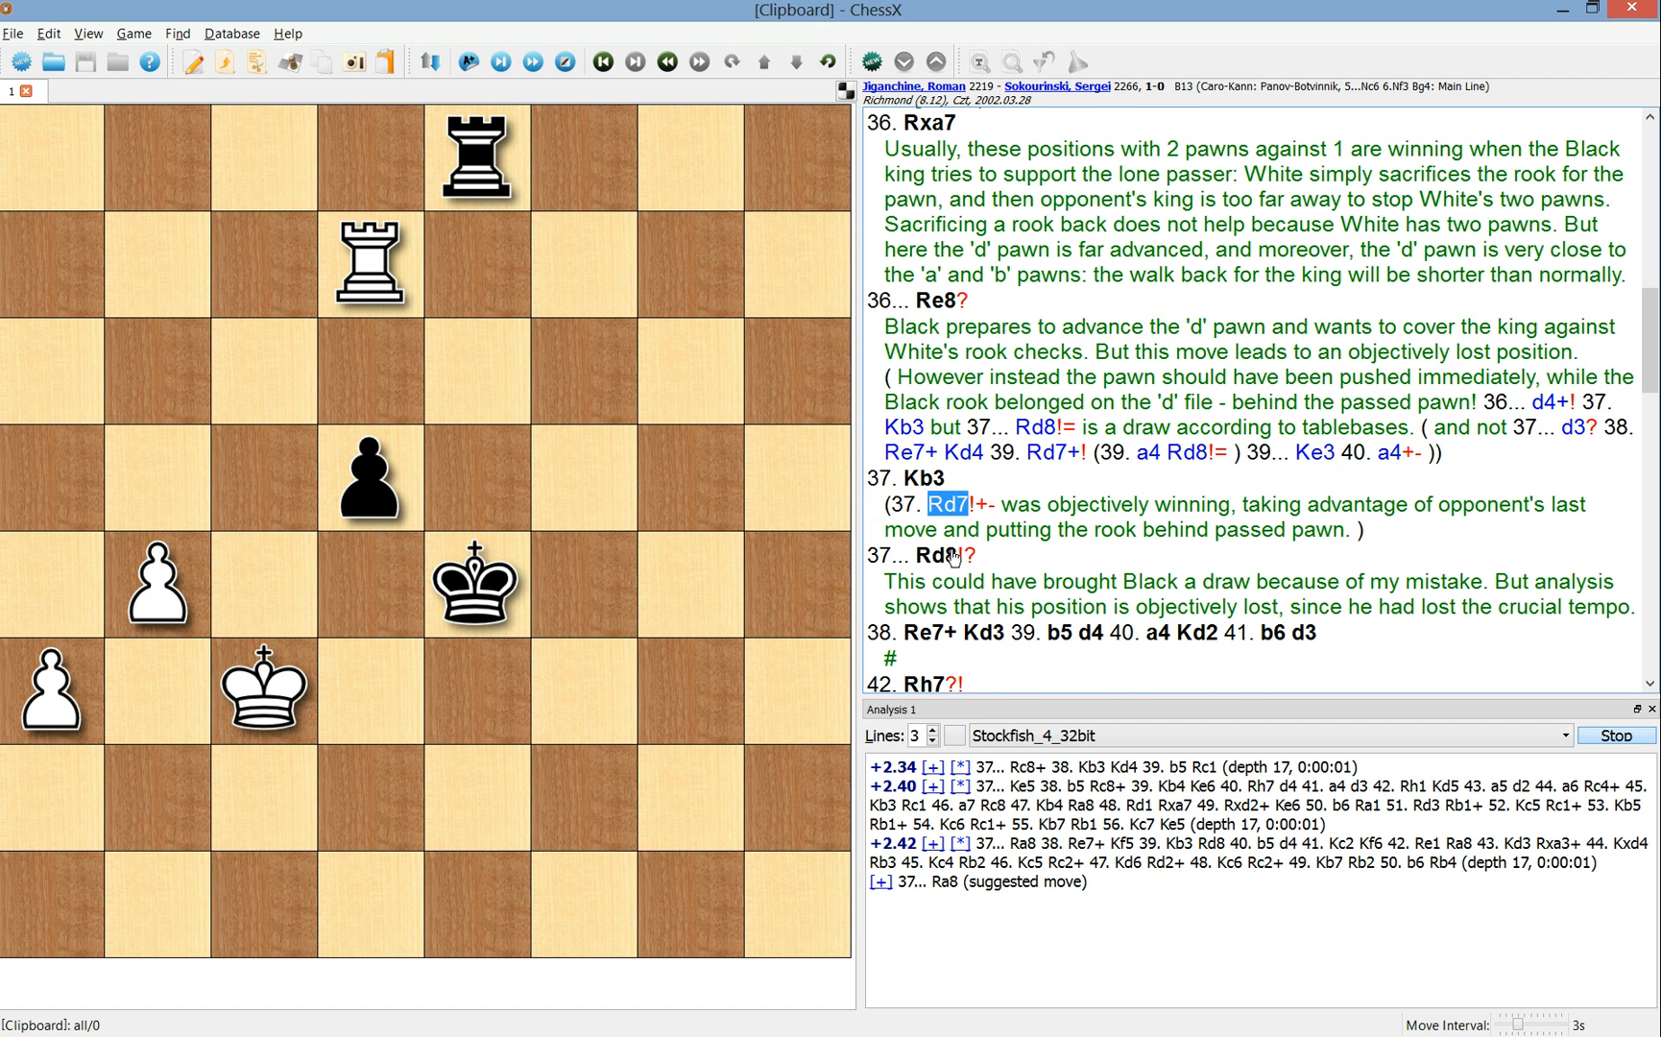
mouse_move(940, 570)
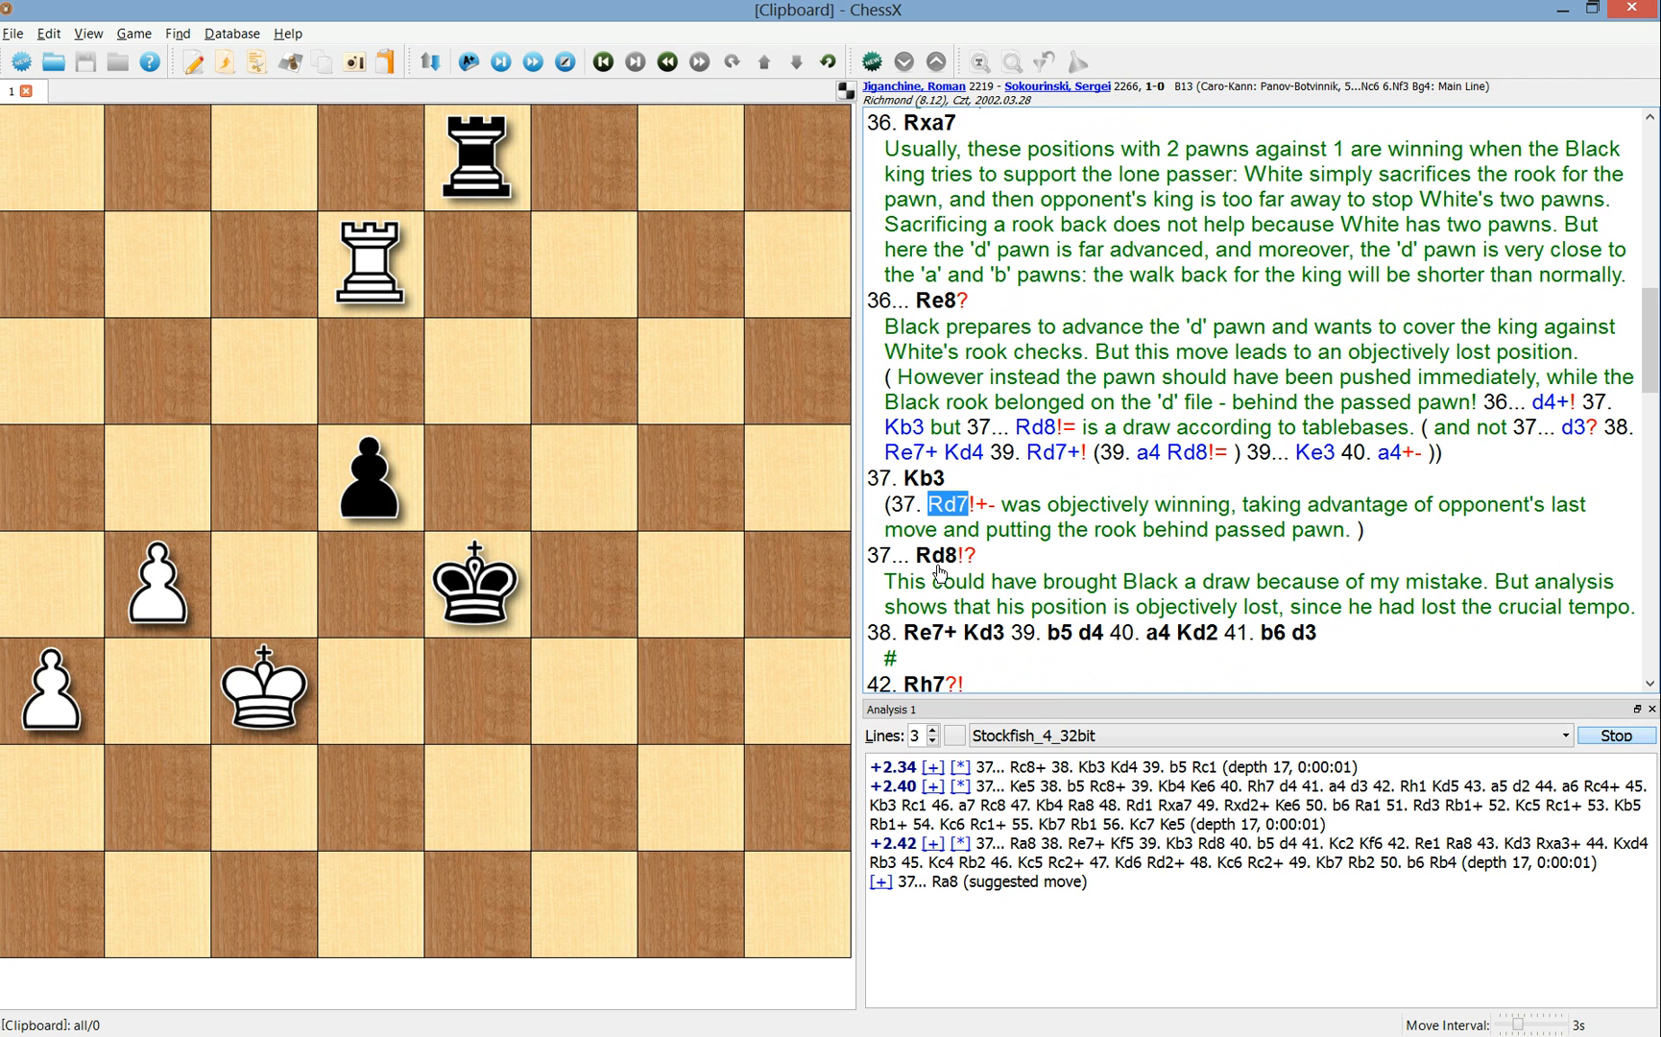
scroll("down", 3)
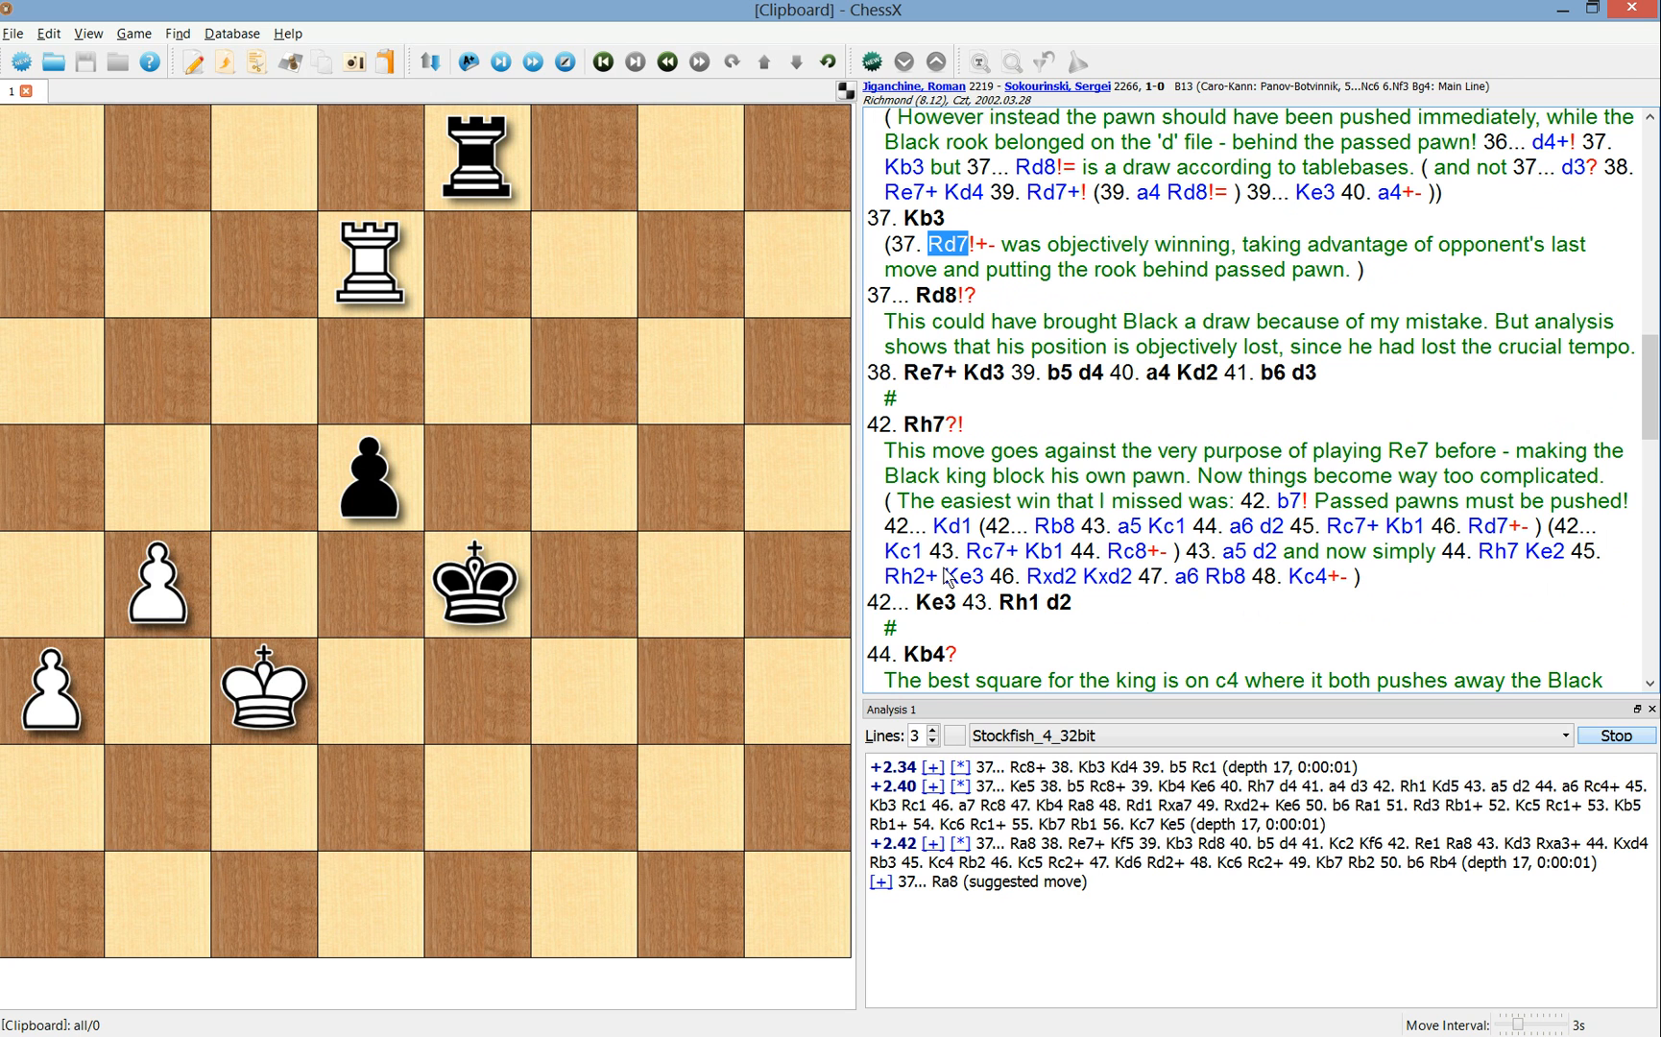
mouse_move(941, 242)
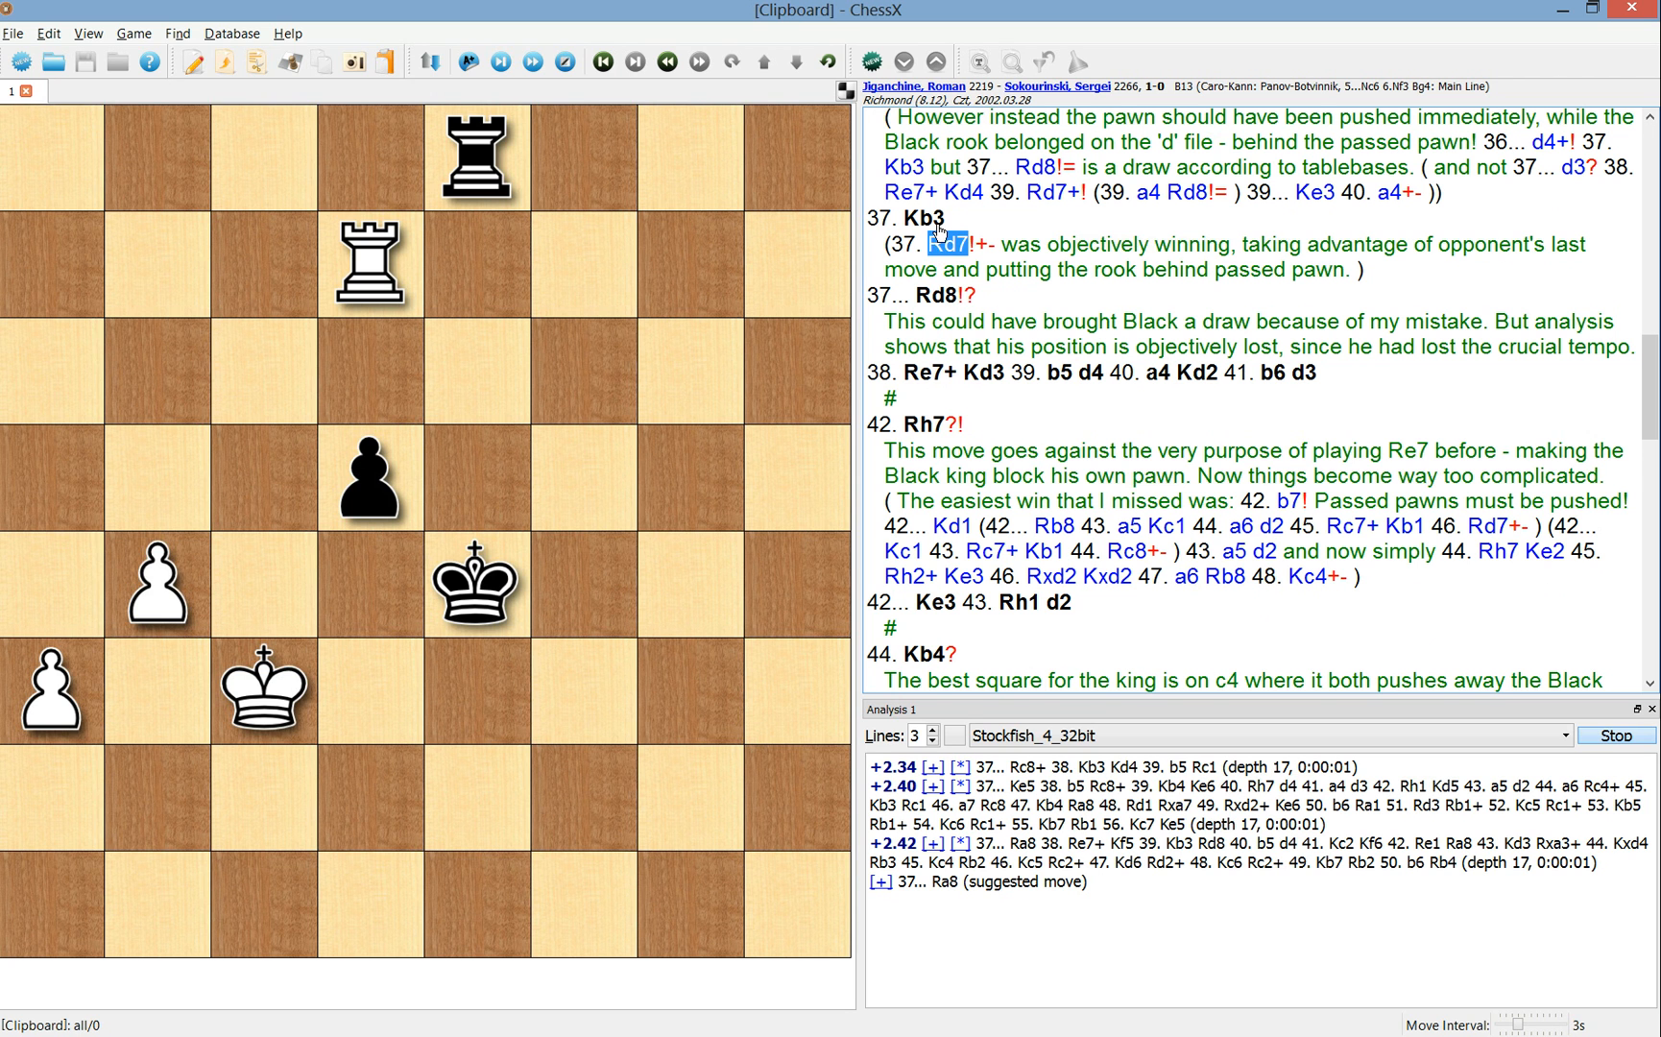
- From the 37. Rd7 position, view 42. b7 and 45. Rh2+ in the comment variation
left_click(631, 59)
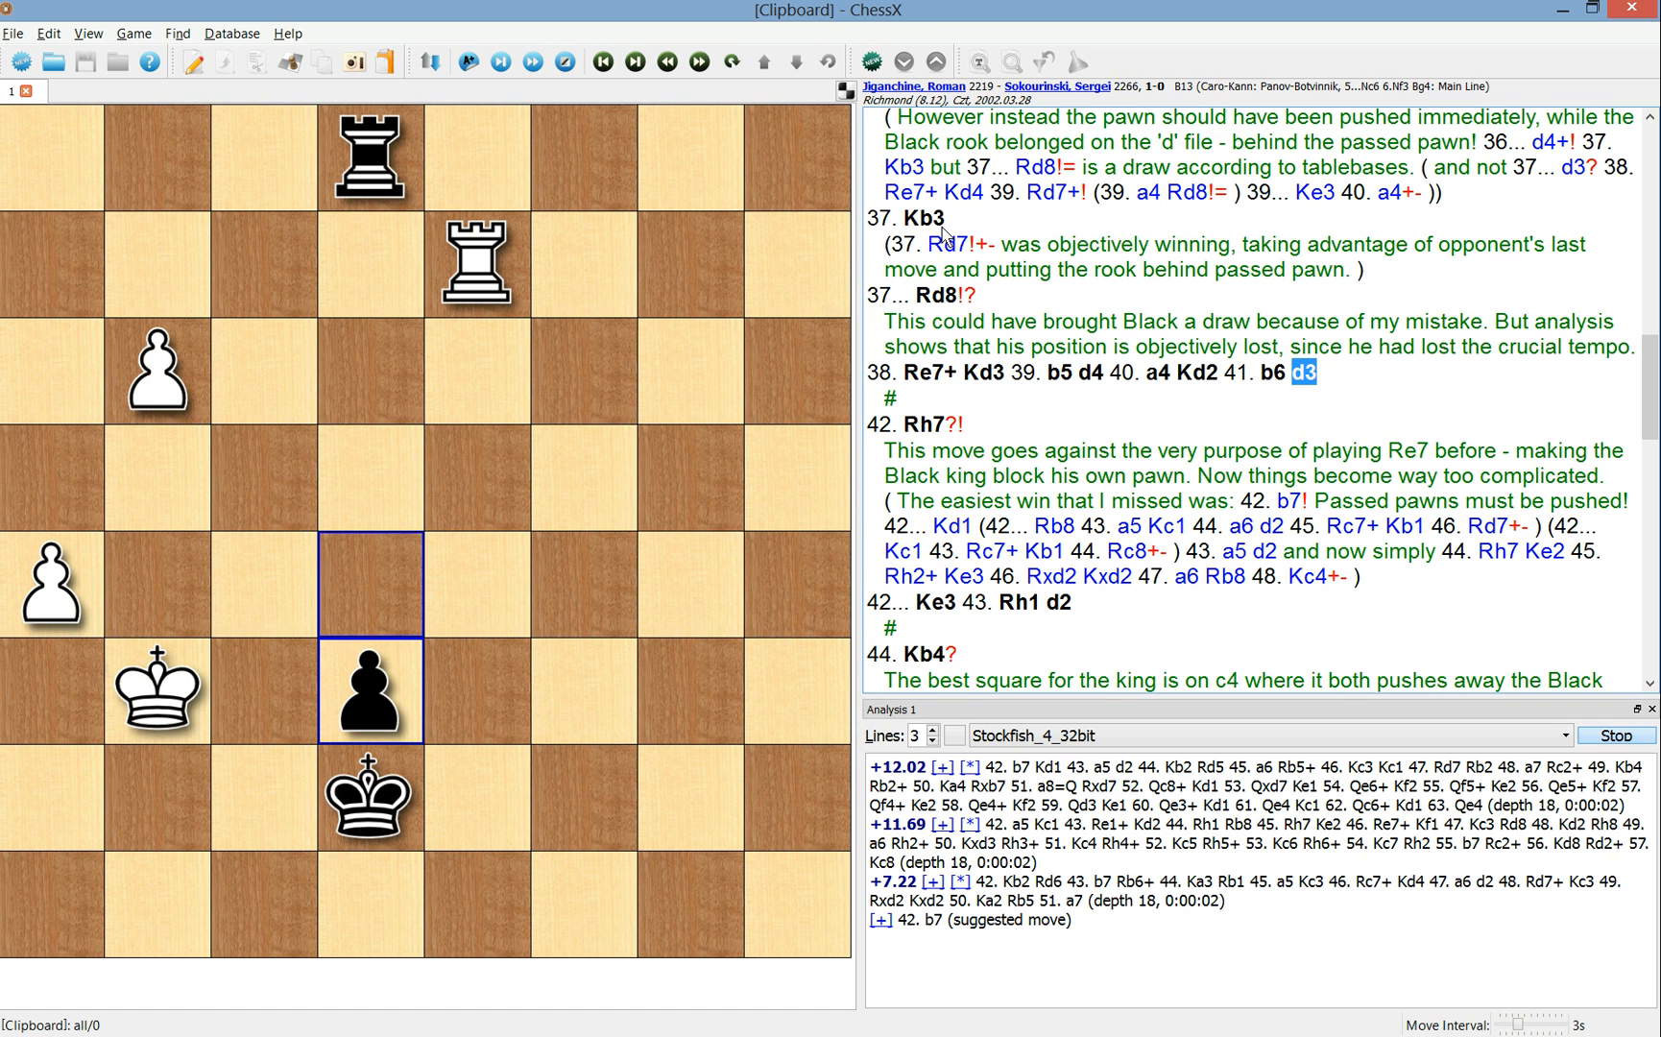
mouse_move(859, 248)
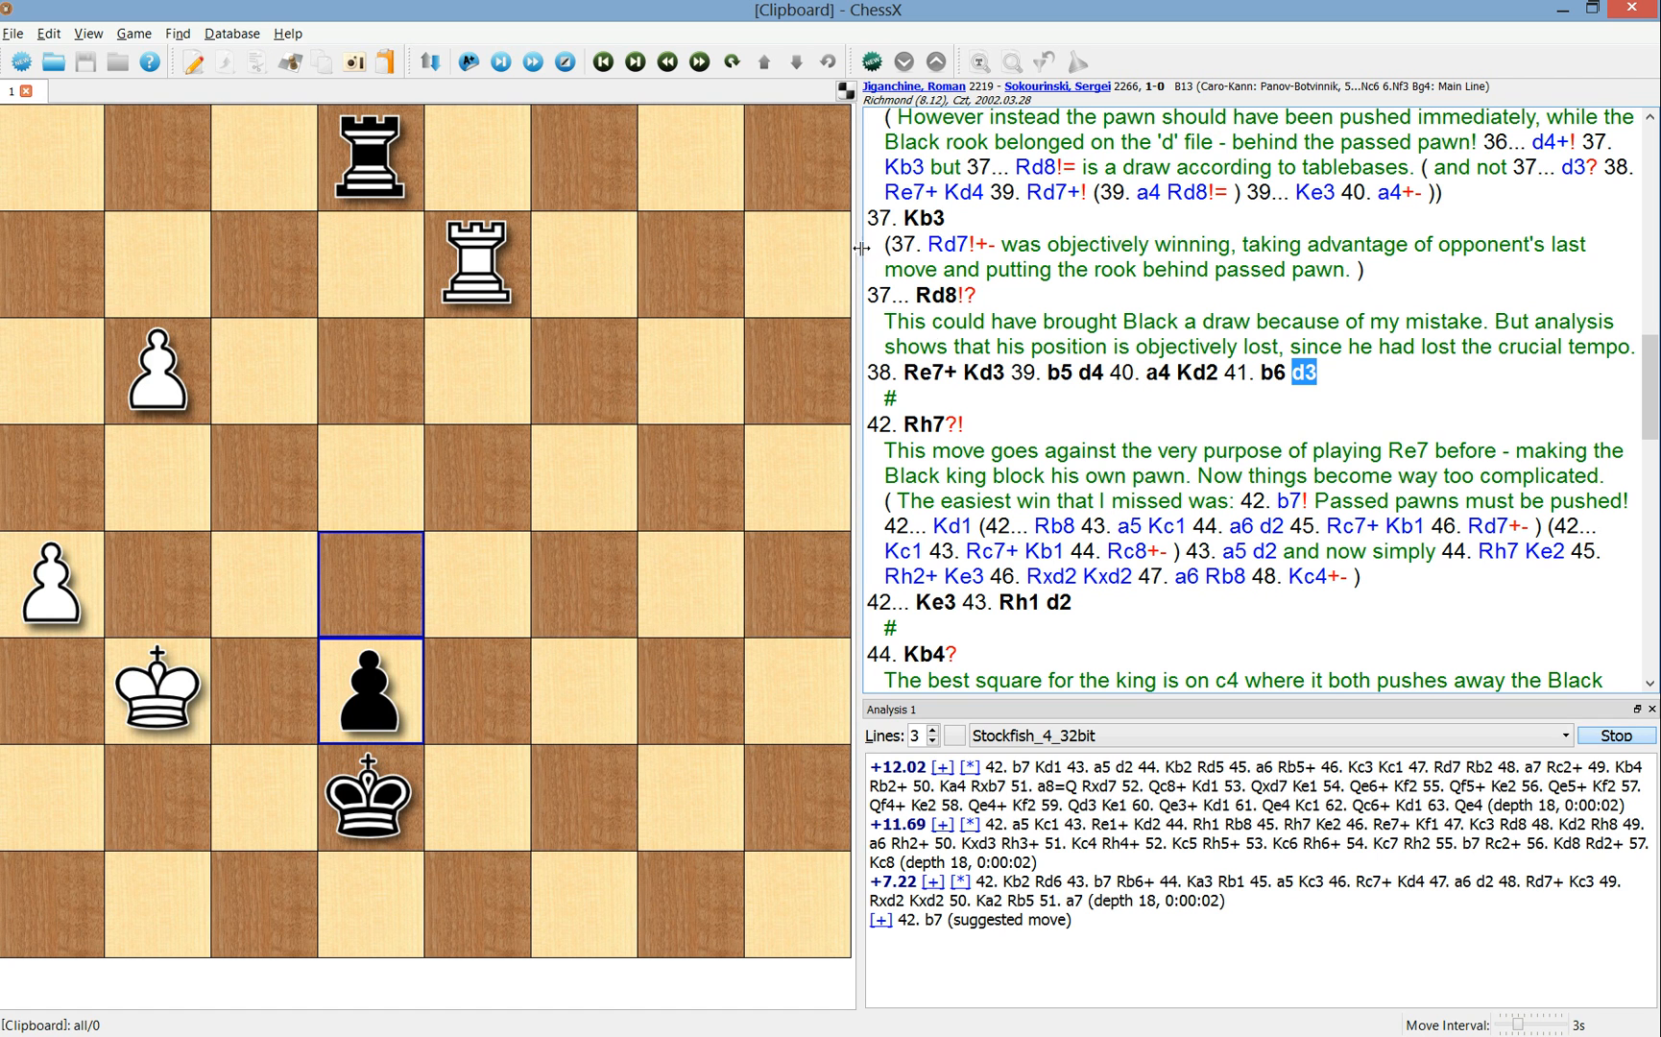
left_click(1282, 501)
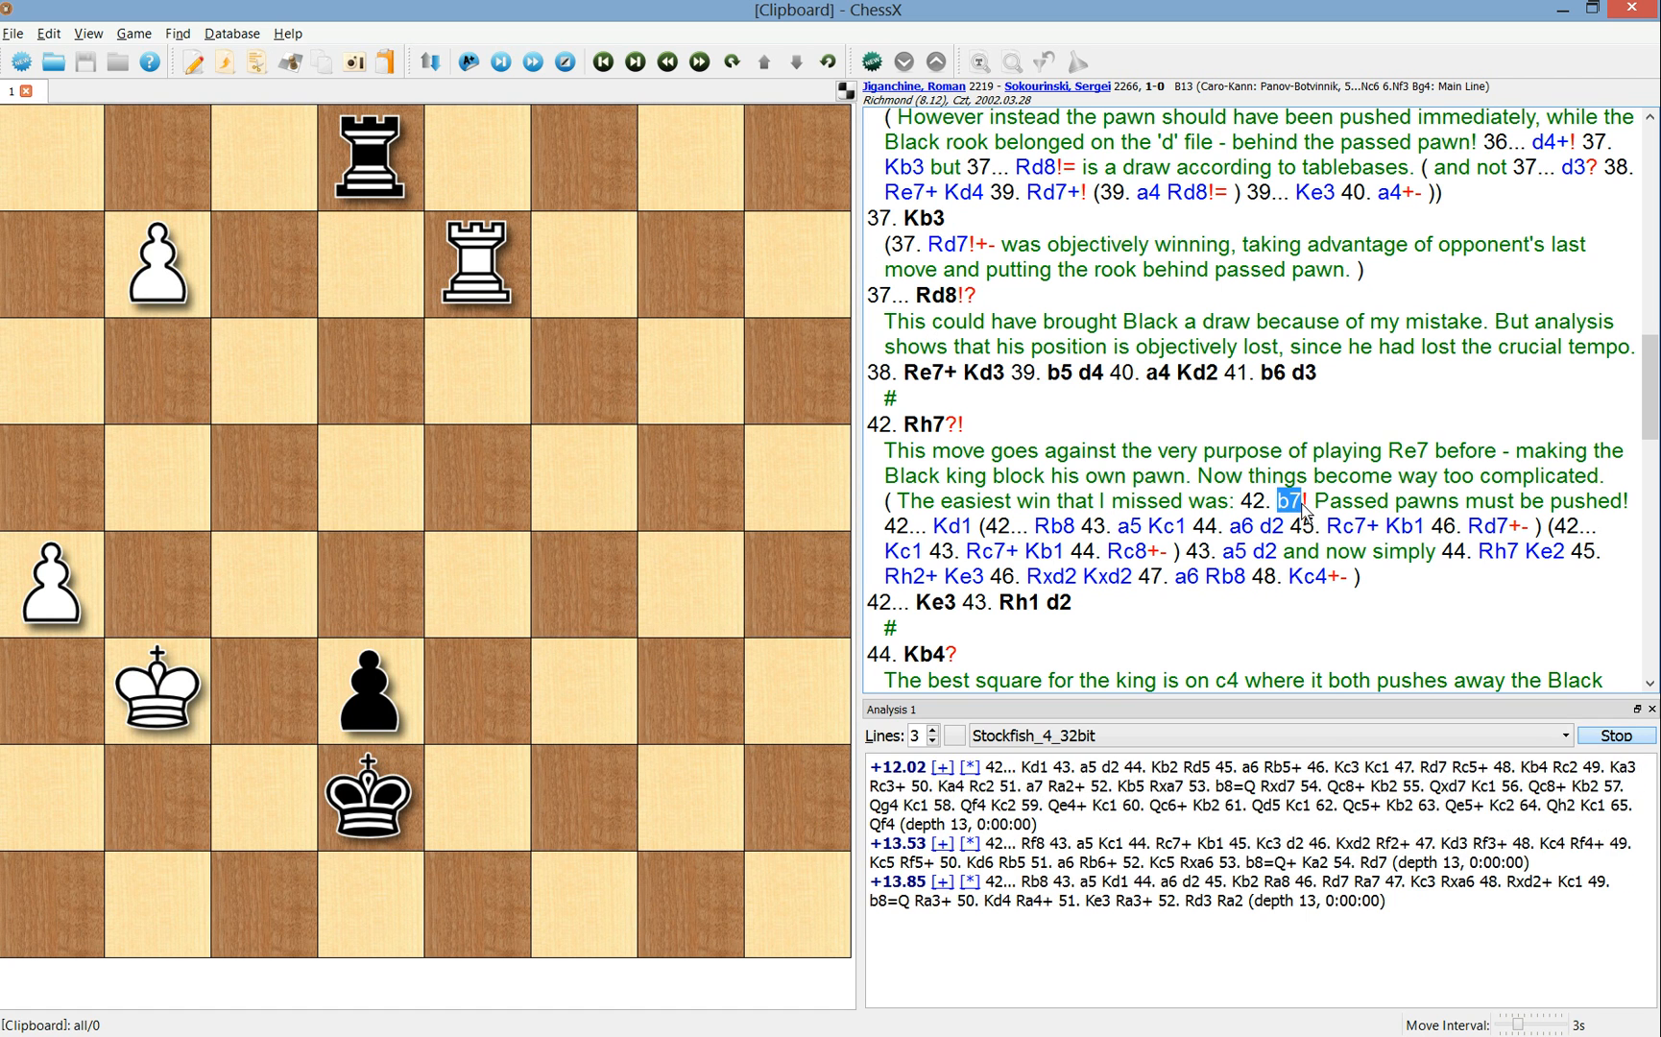
left_click(1234, 551)
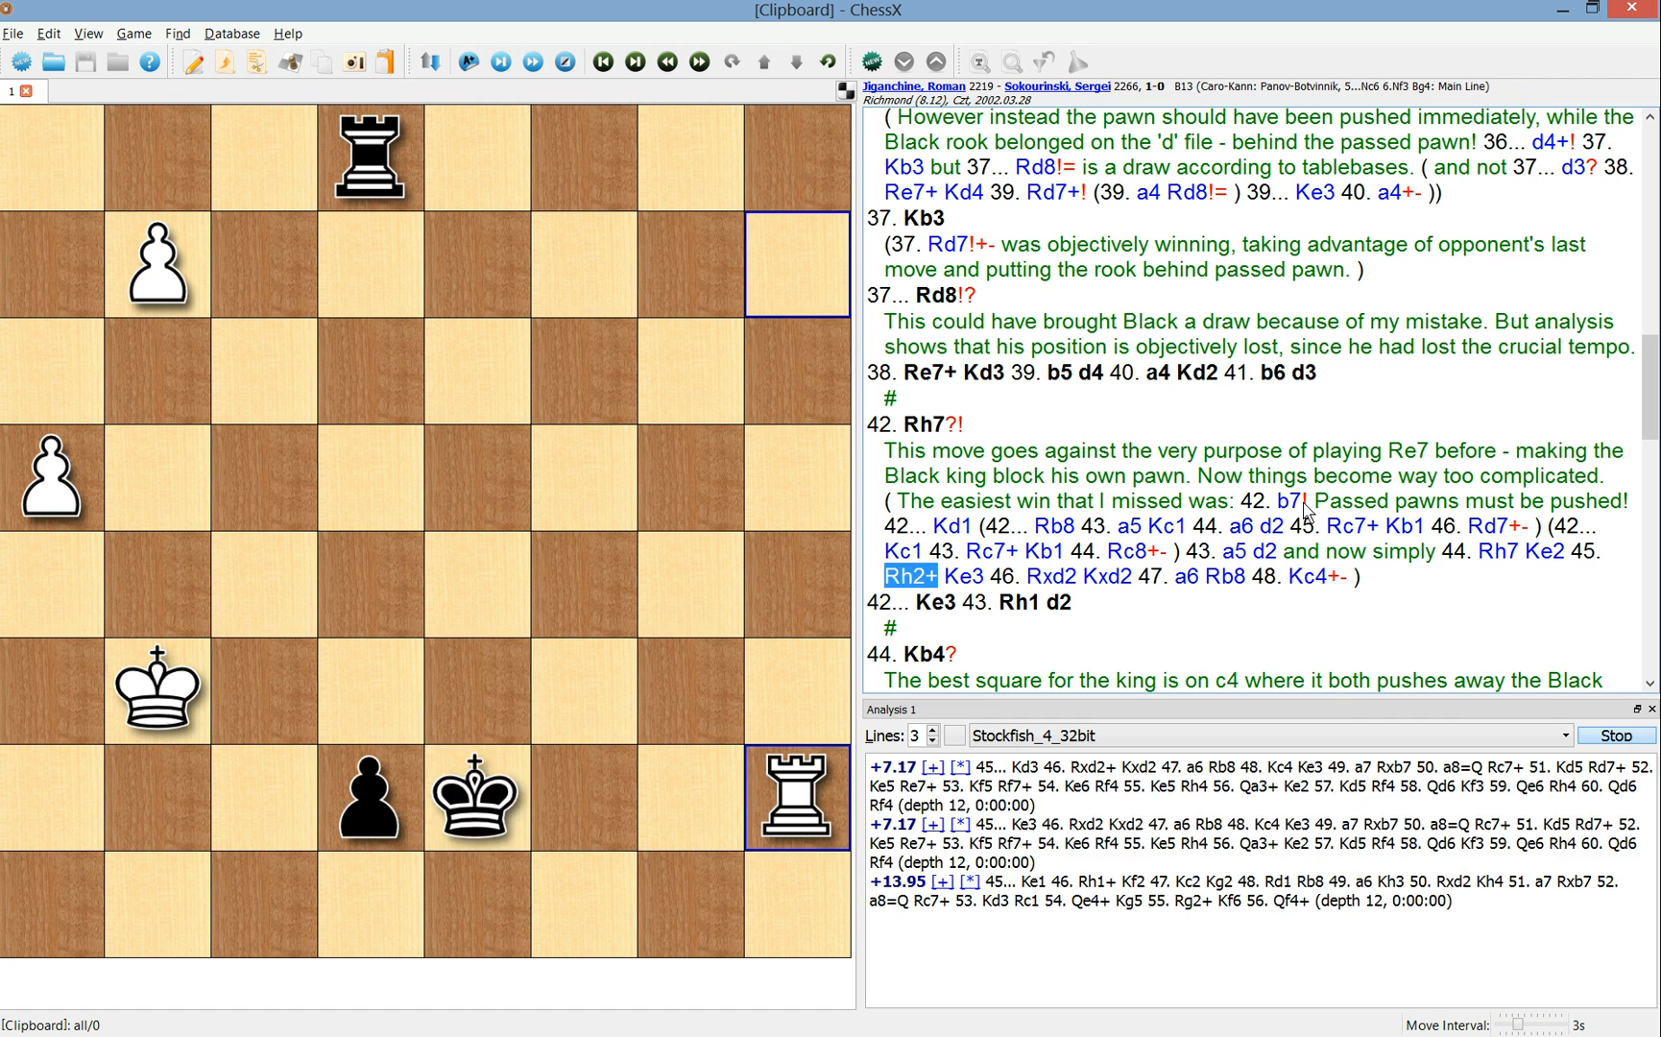
- Return to the main line after 41...d3 and show the position after 42. Rh7
left_click(532, 60)
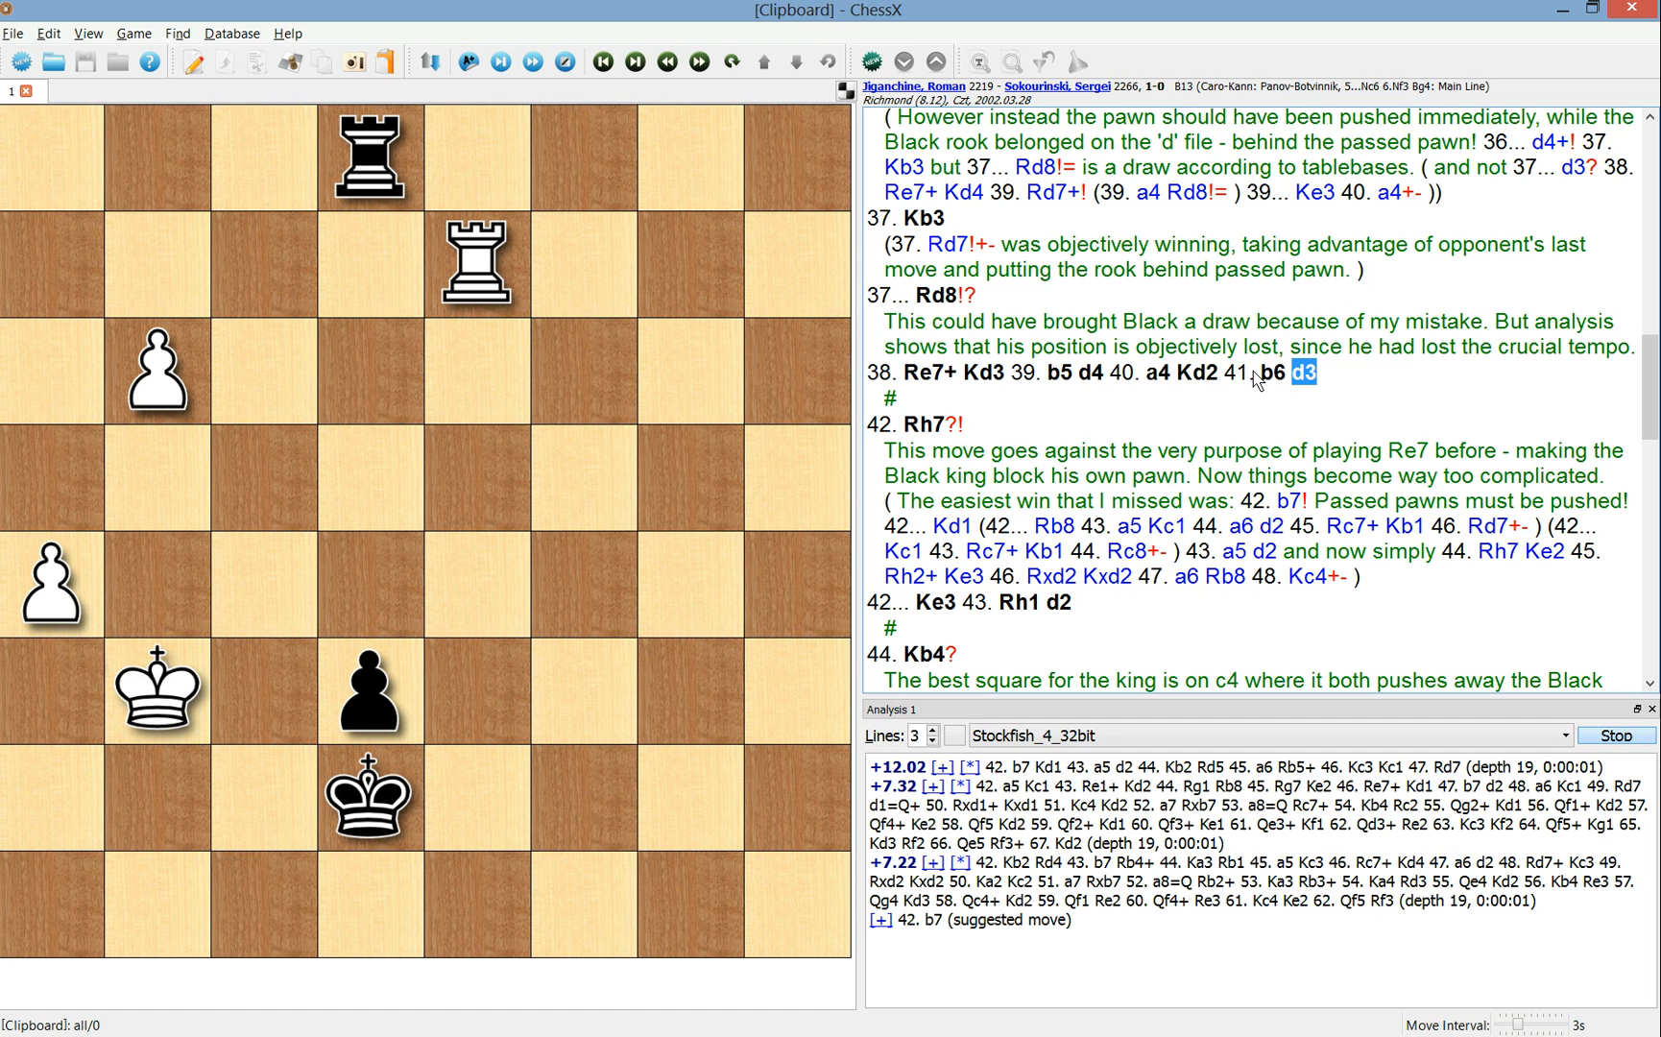
left_click(926, 425)
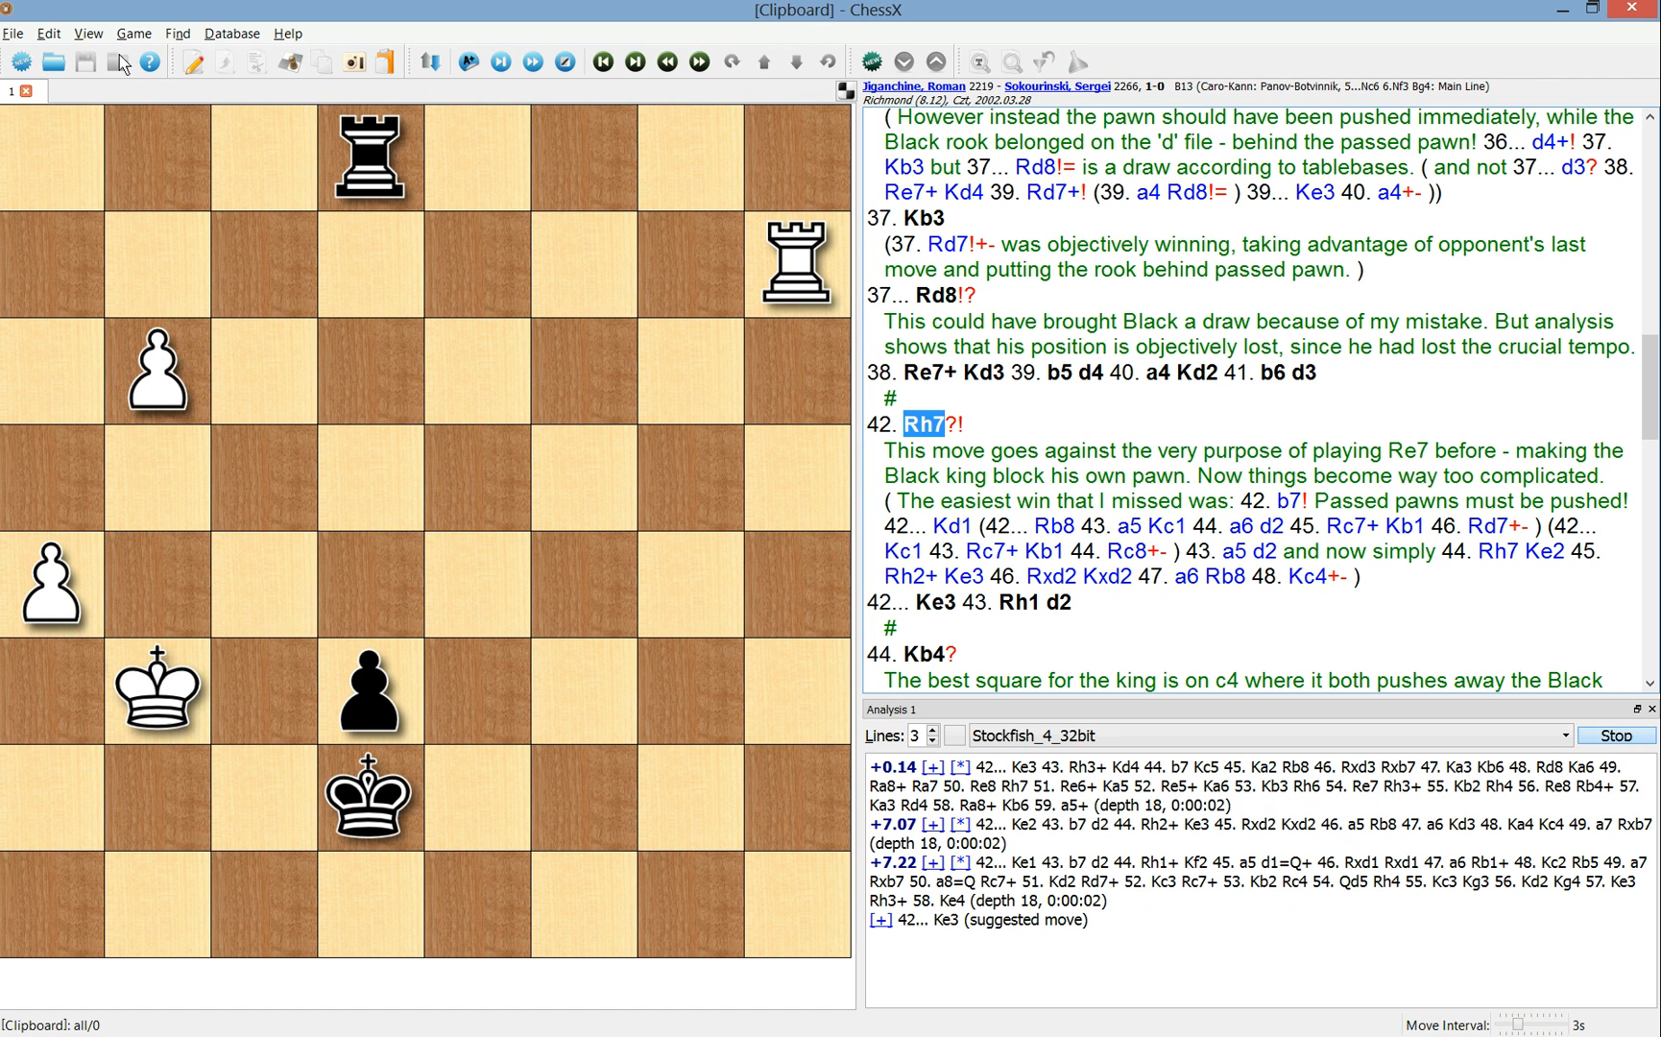
left_click(48, 32)
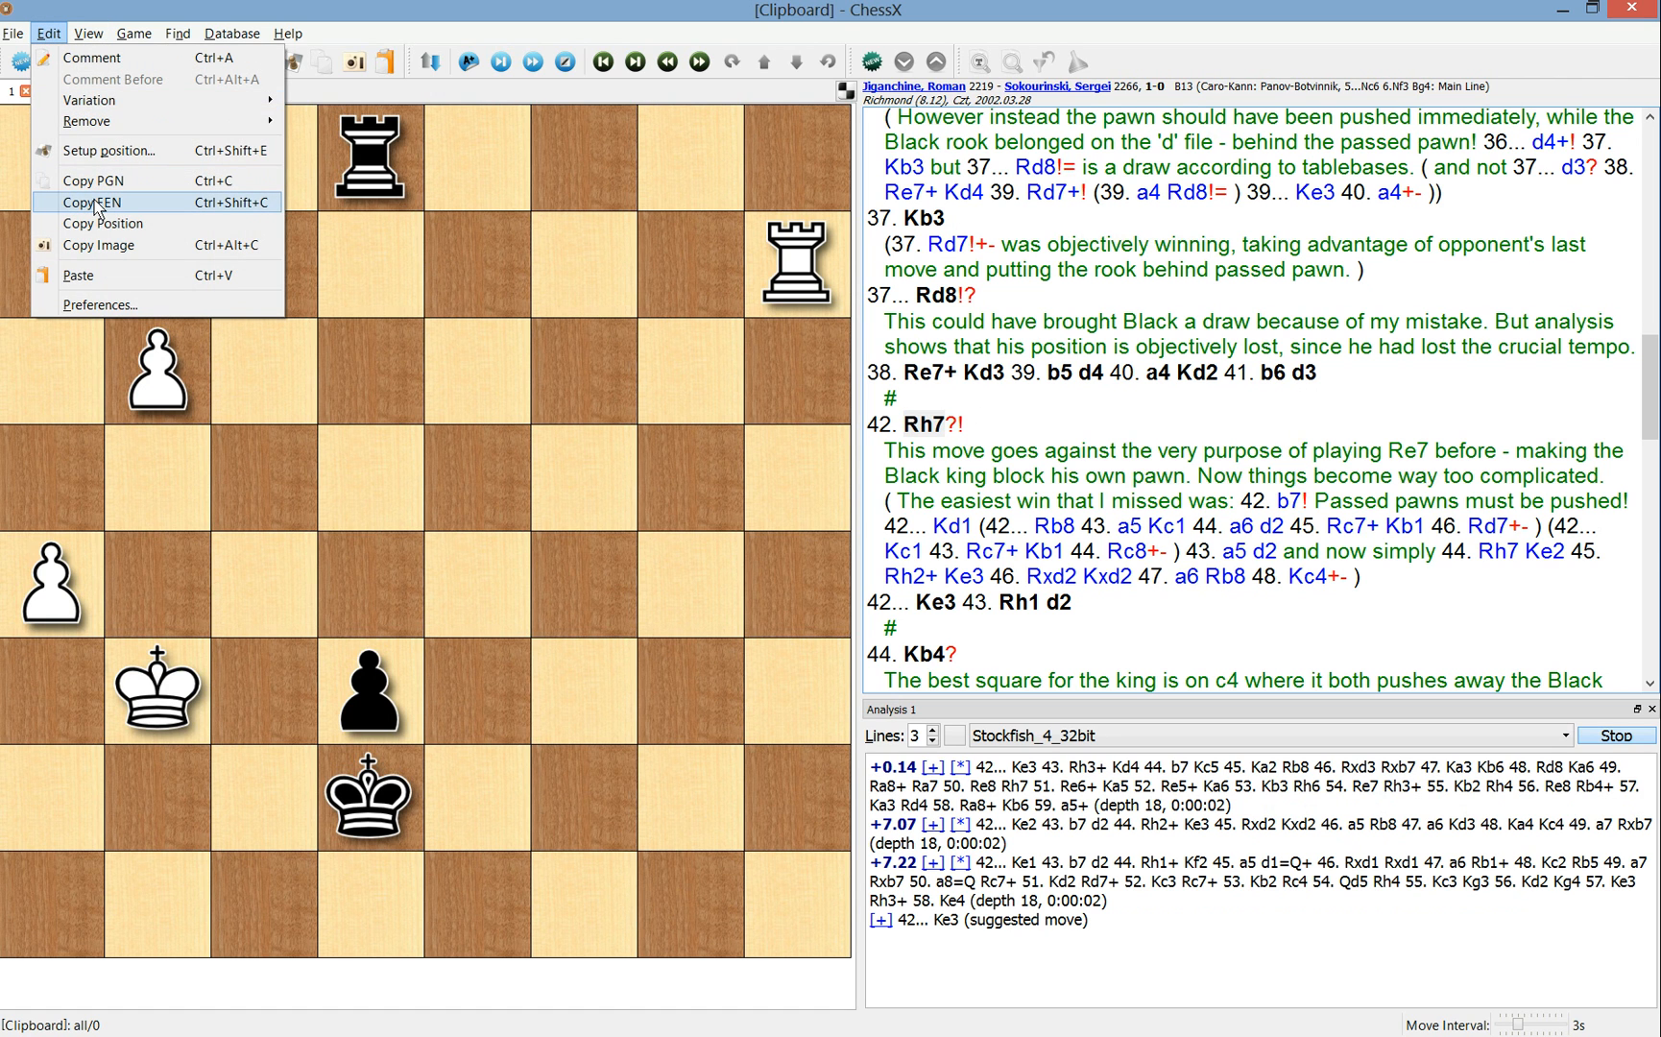
- Copy the 42. Rh7 position as FEN for the FinalGen tablebase check
left_click(94, 201)
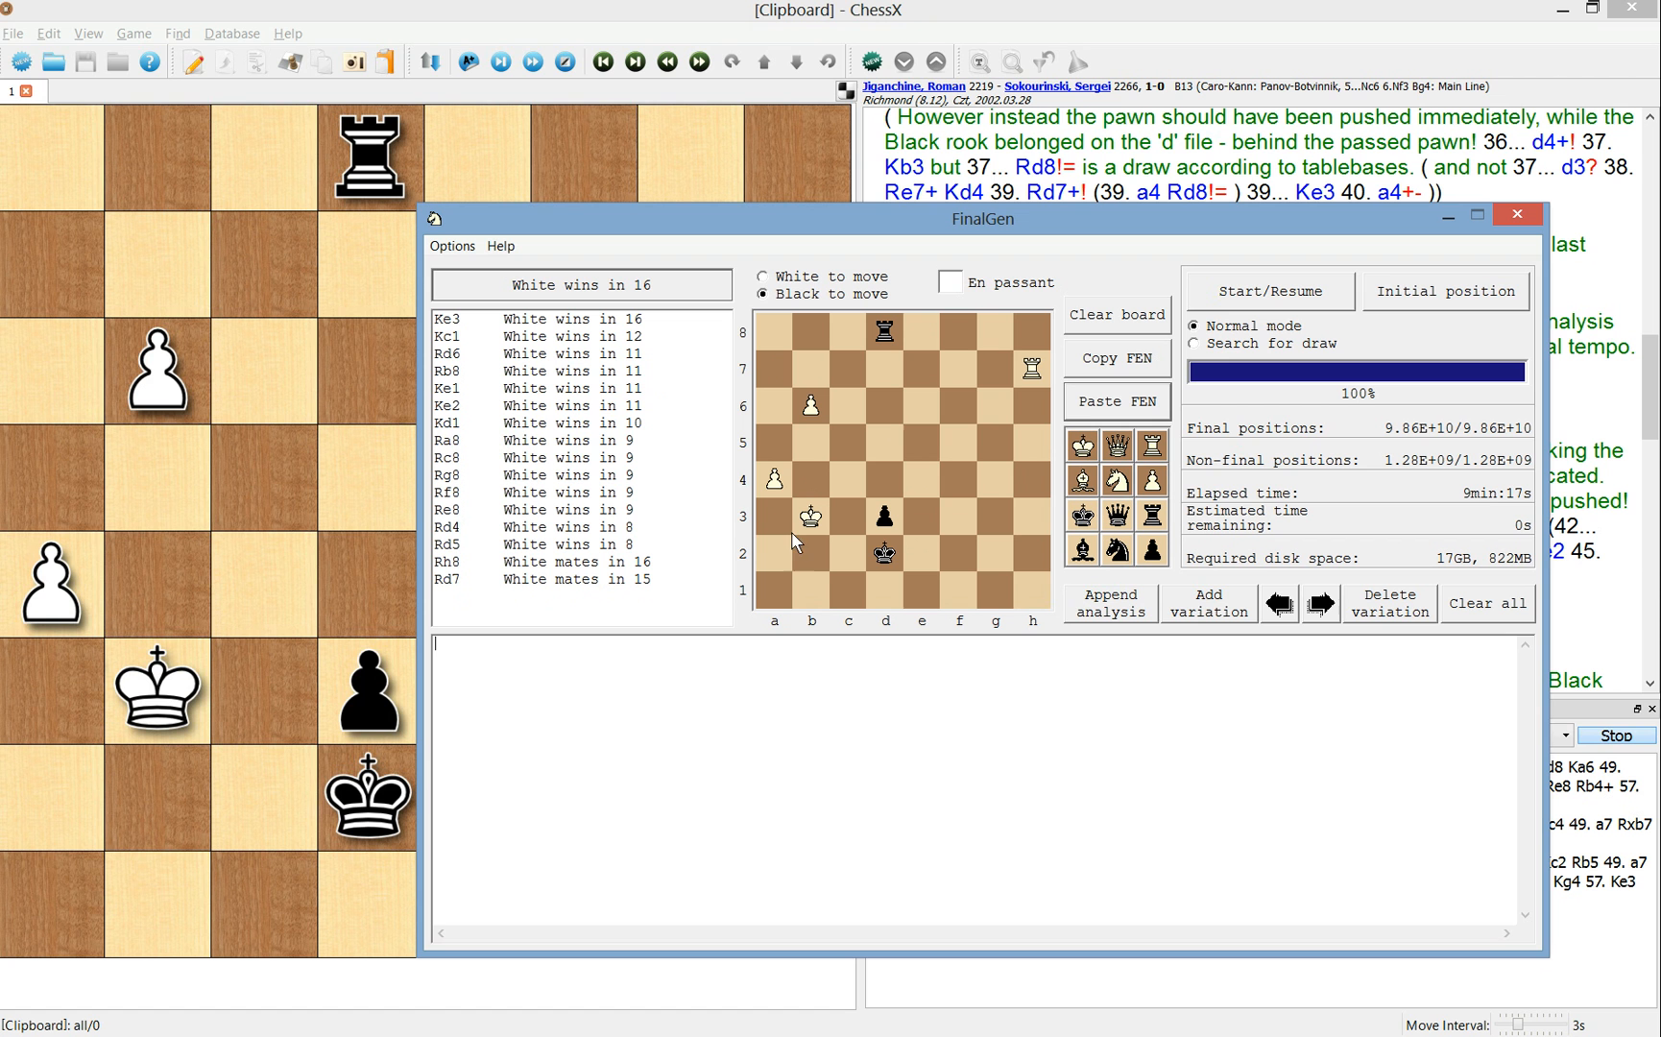
mouse_move(735, 508)
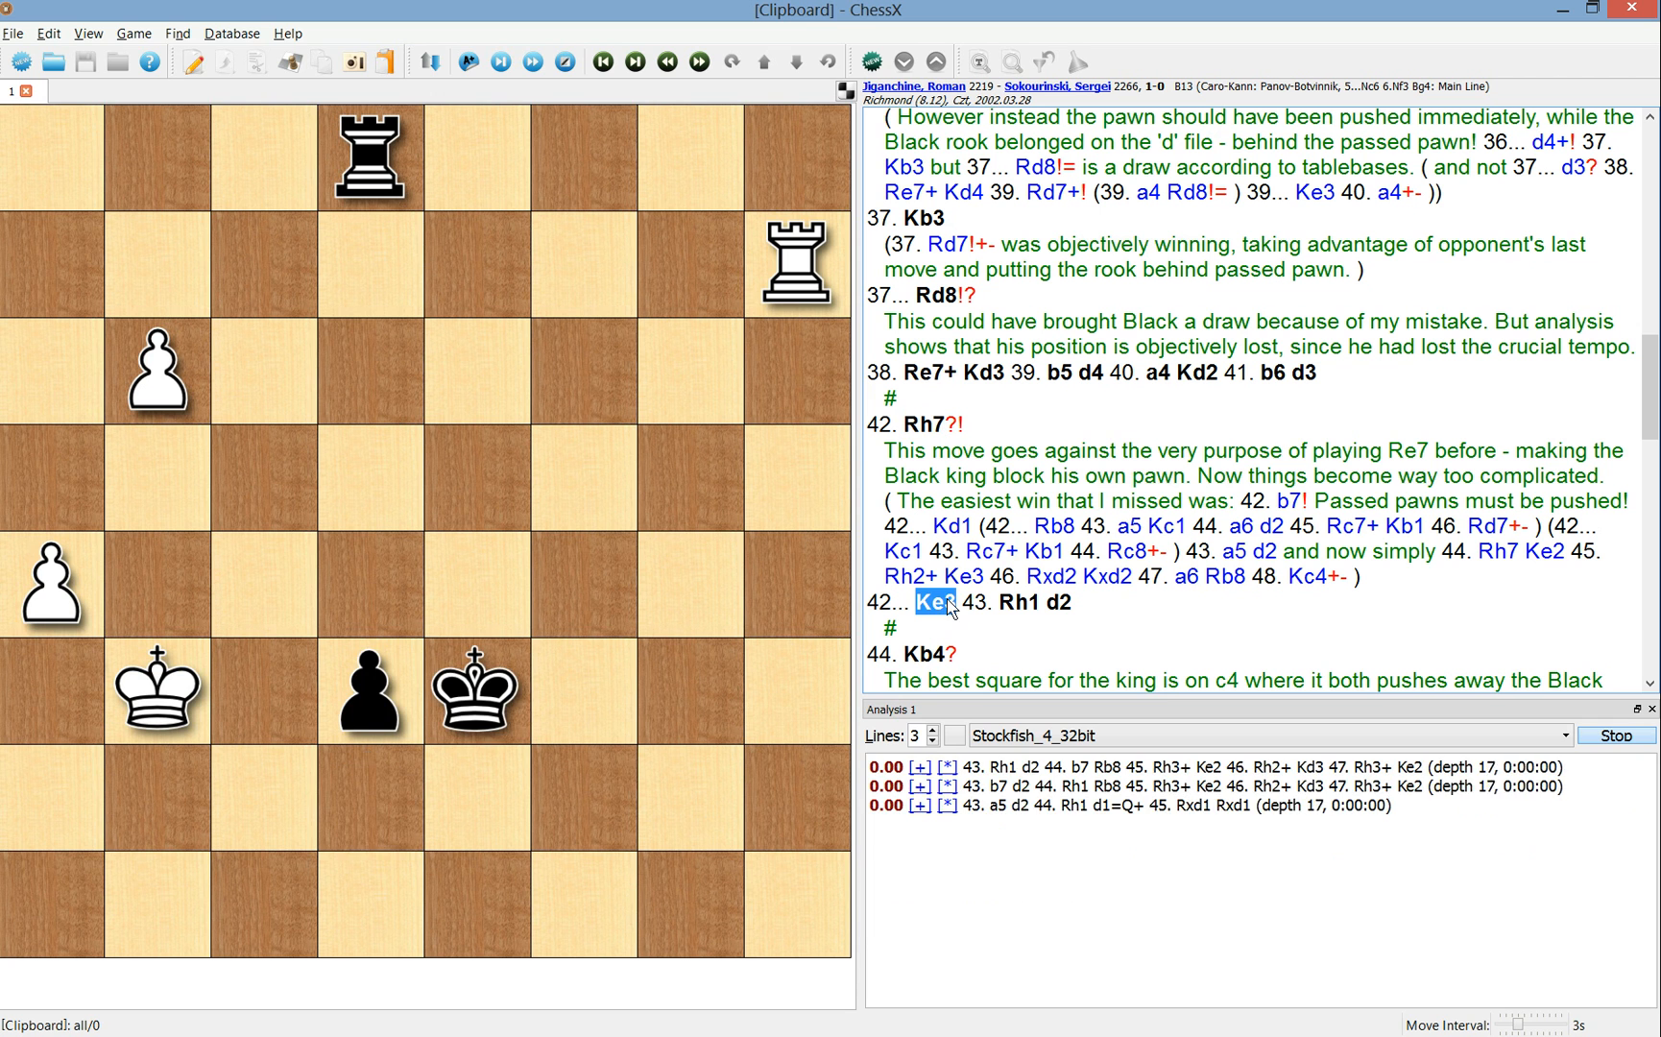
- Visit the 44. a5 winning line at 45...Rxd1, then return to the position after 43...d2
left_click(1052, 602)
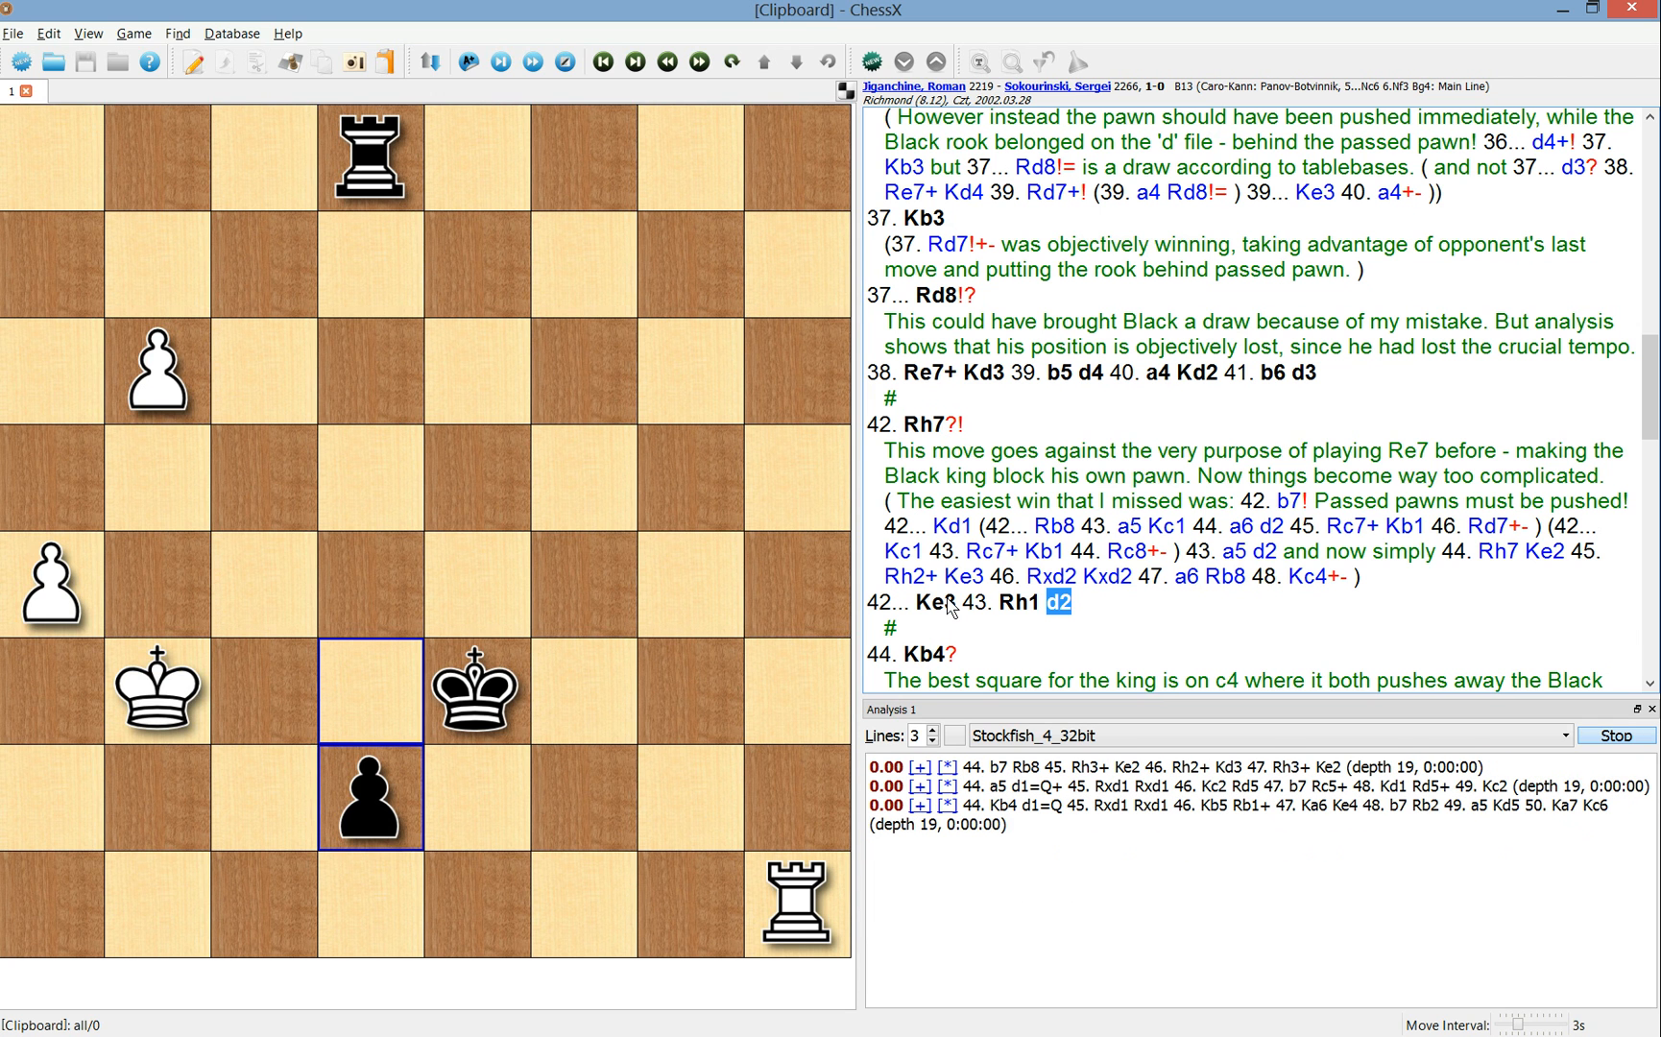
scroll("down", 3)
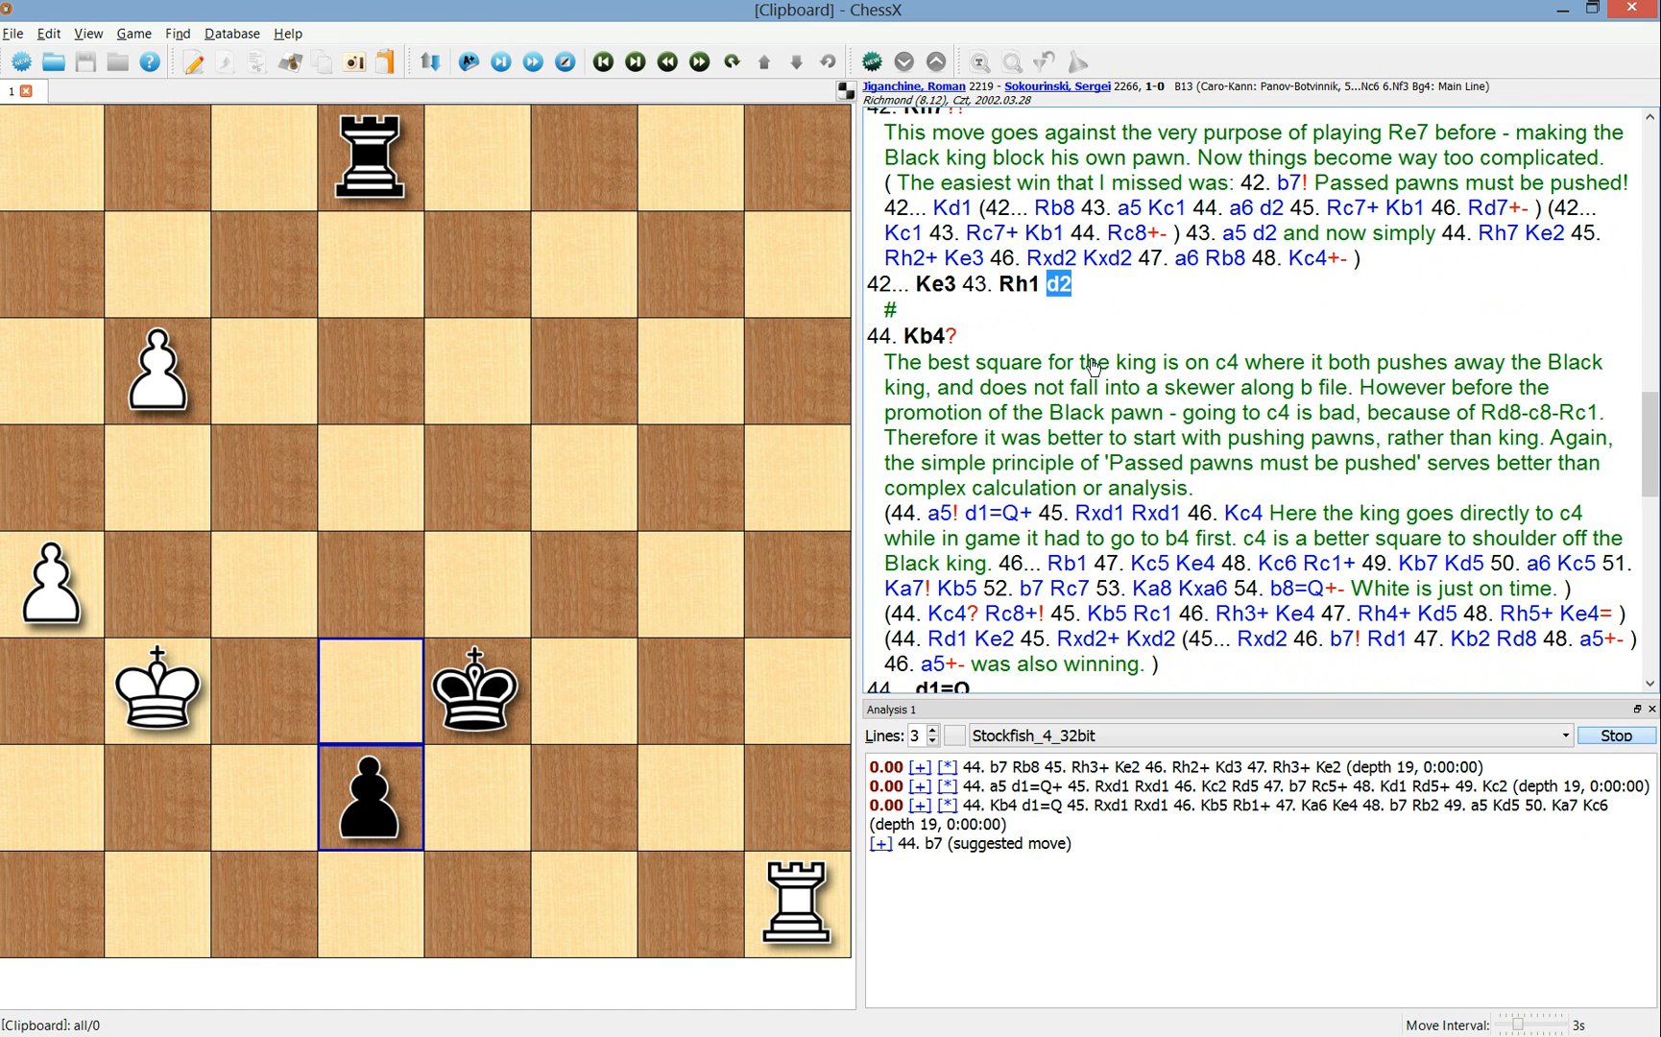
mouse_move(962, 355)
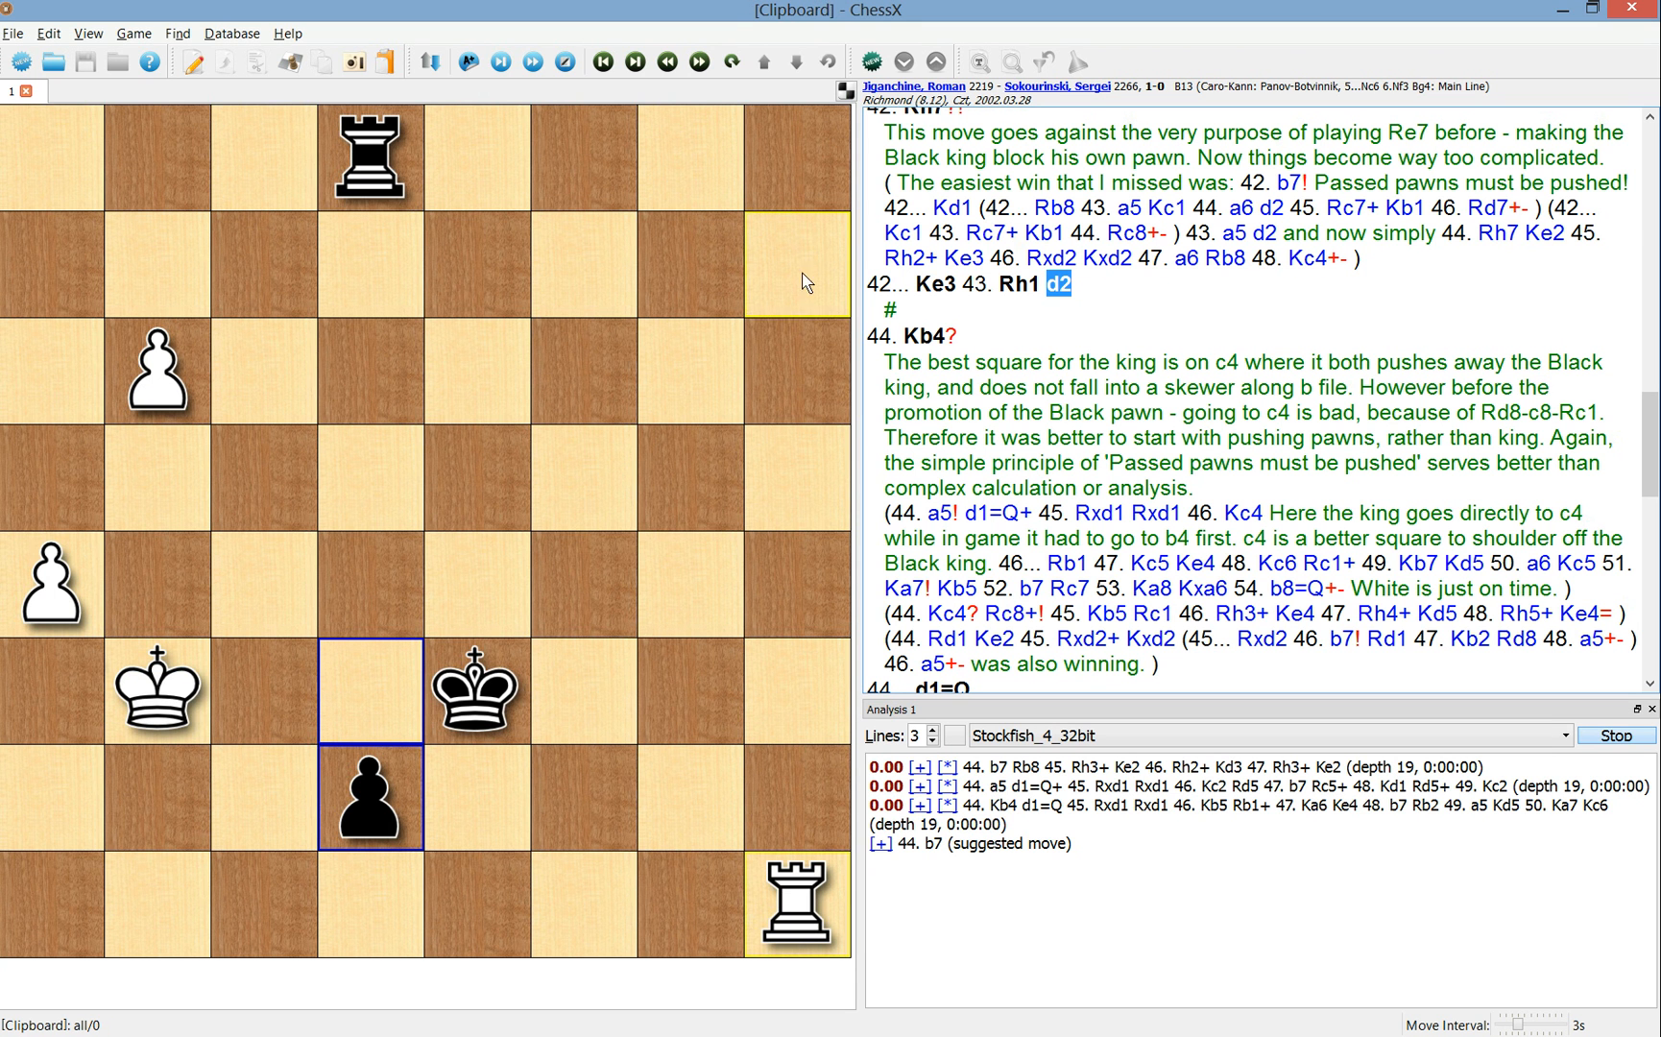
left_click(939, 512)
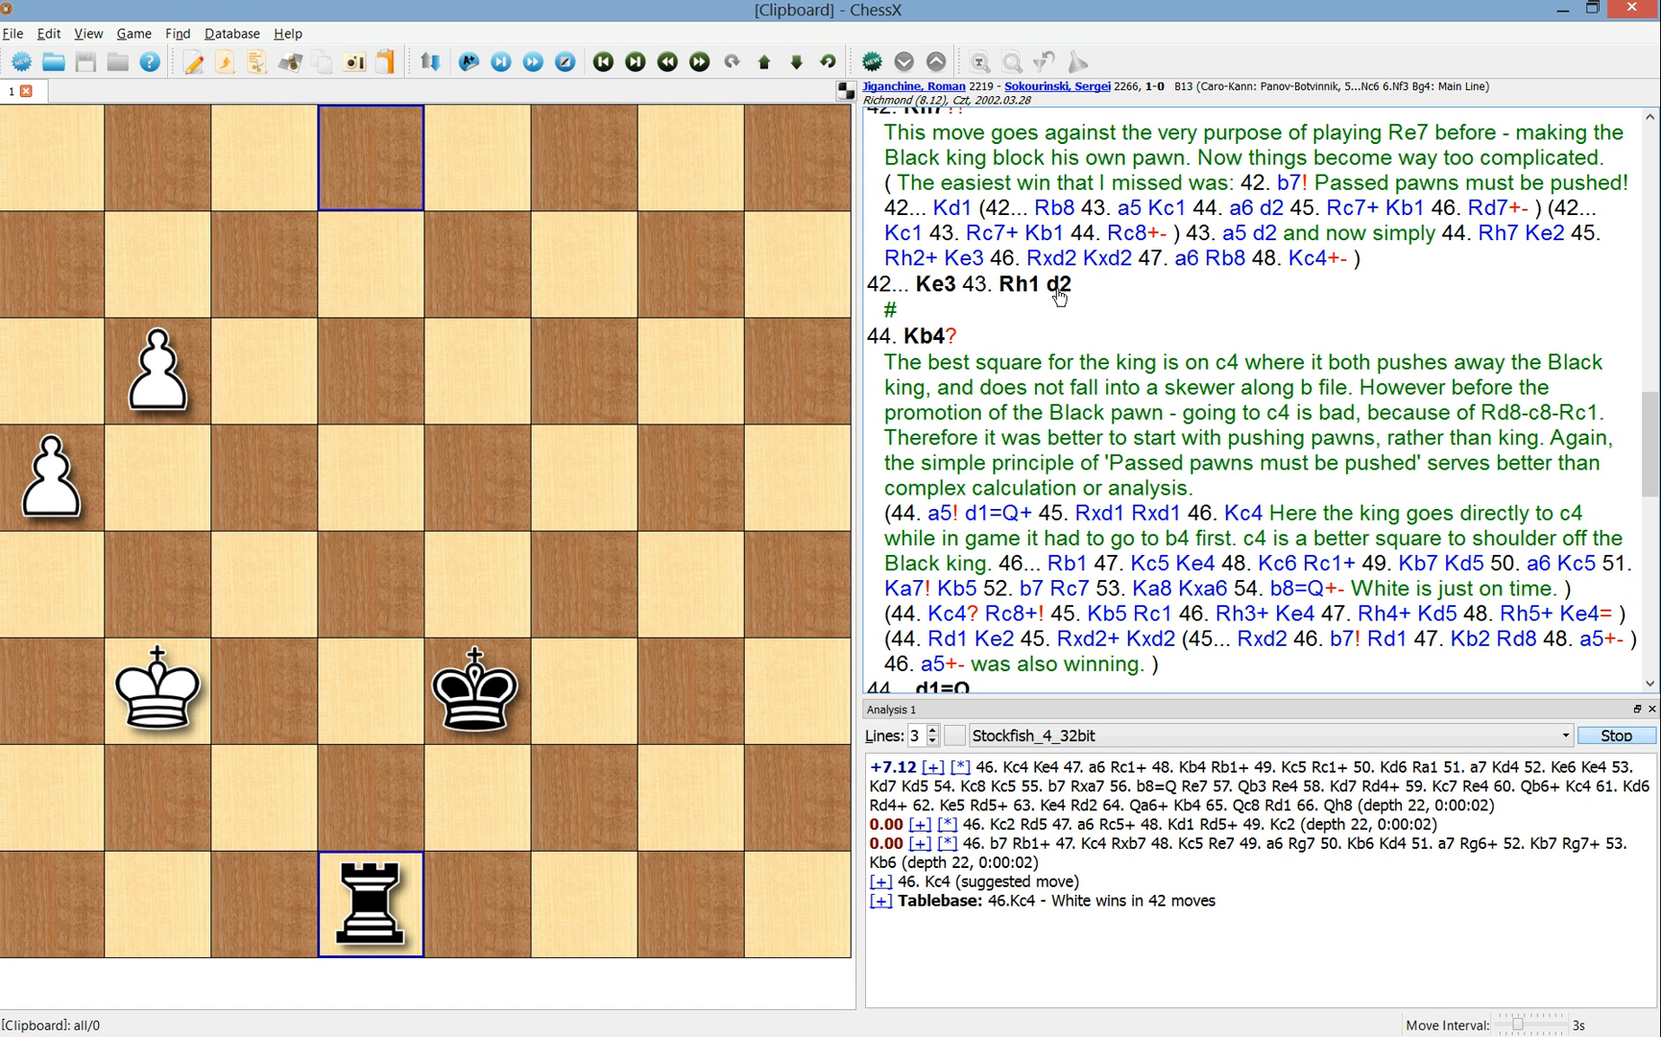
left_click(1058, 284)
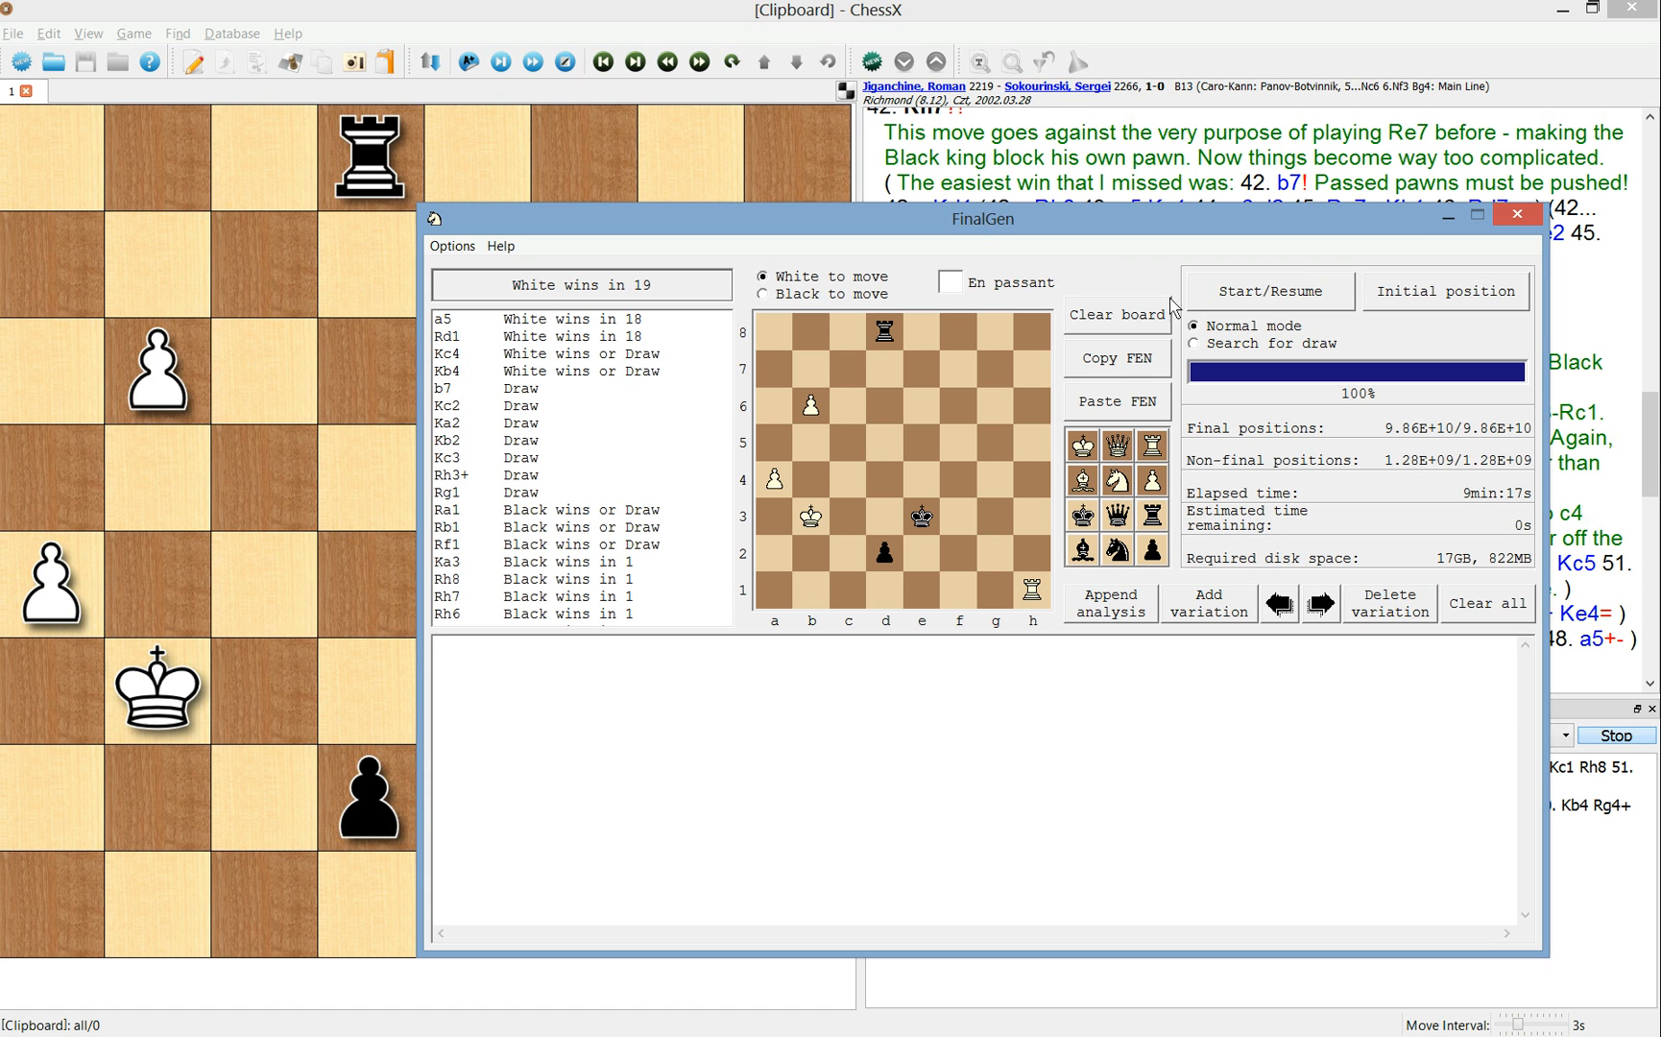
mouse_move(1215, 267)
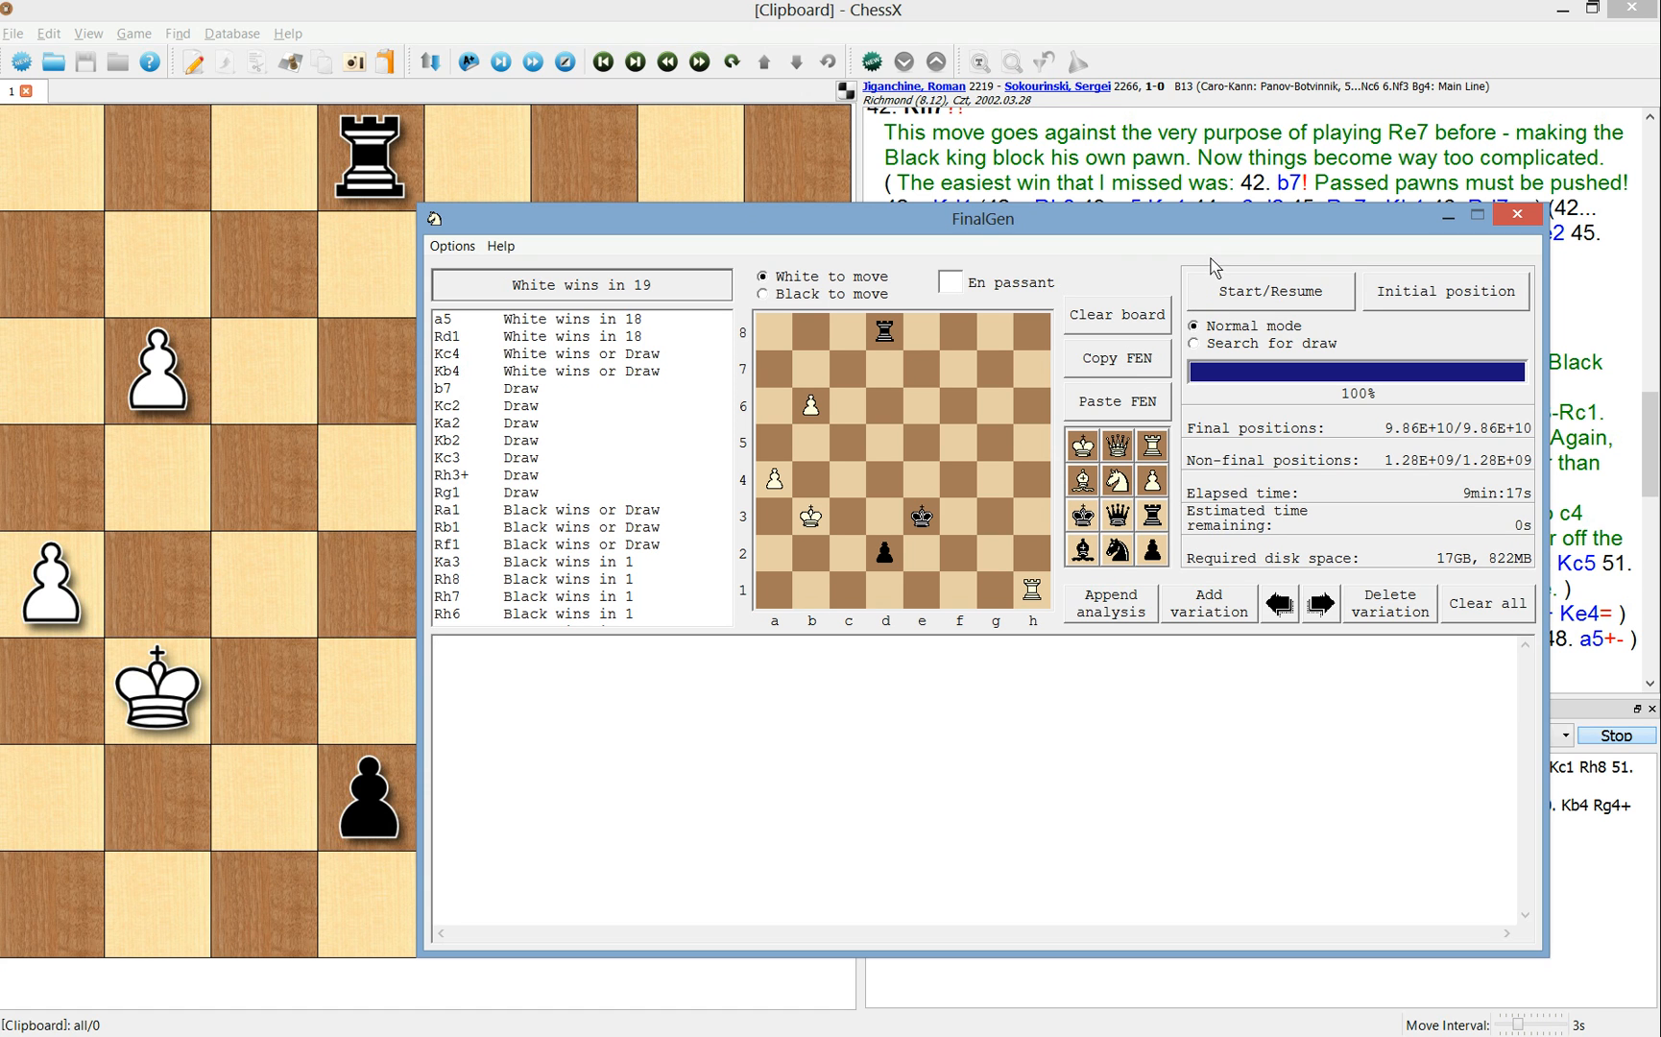
mouse_move(1331, 495)
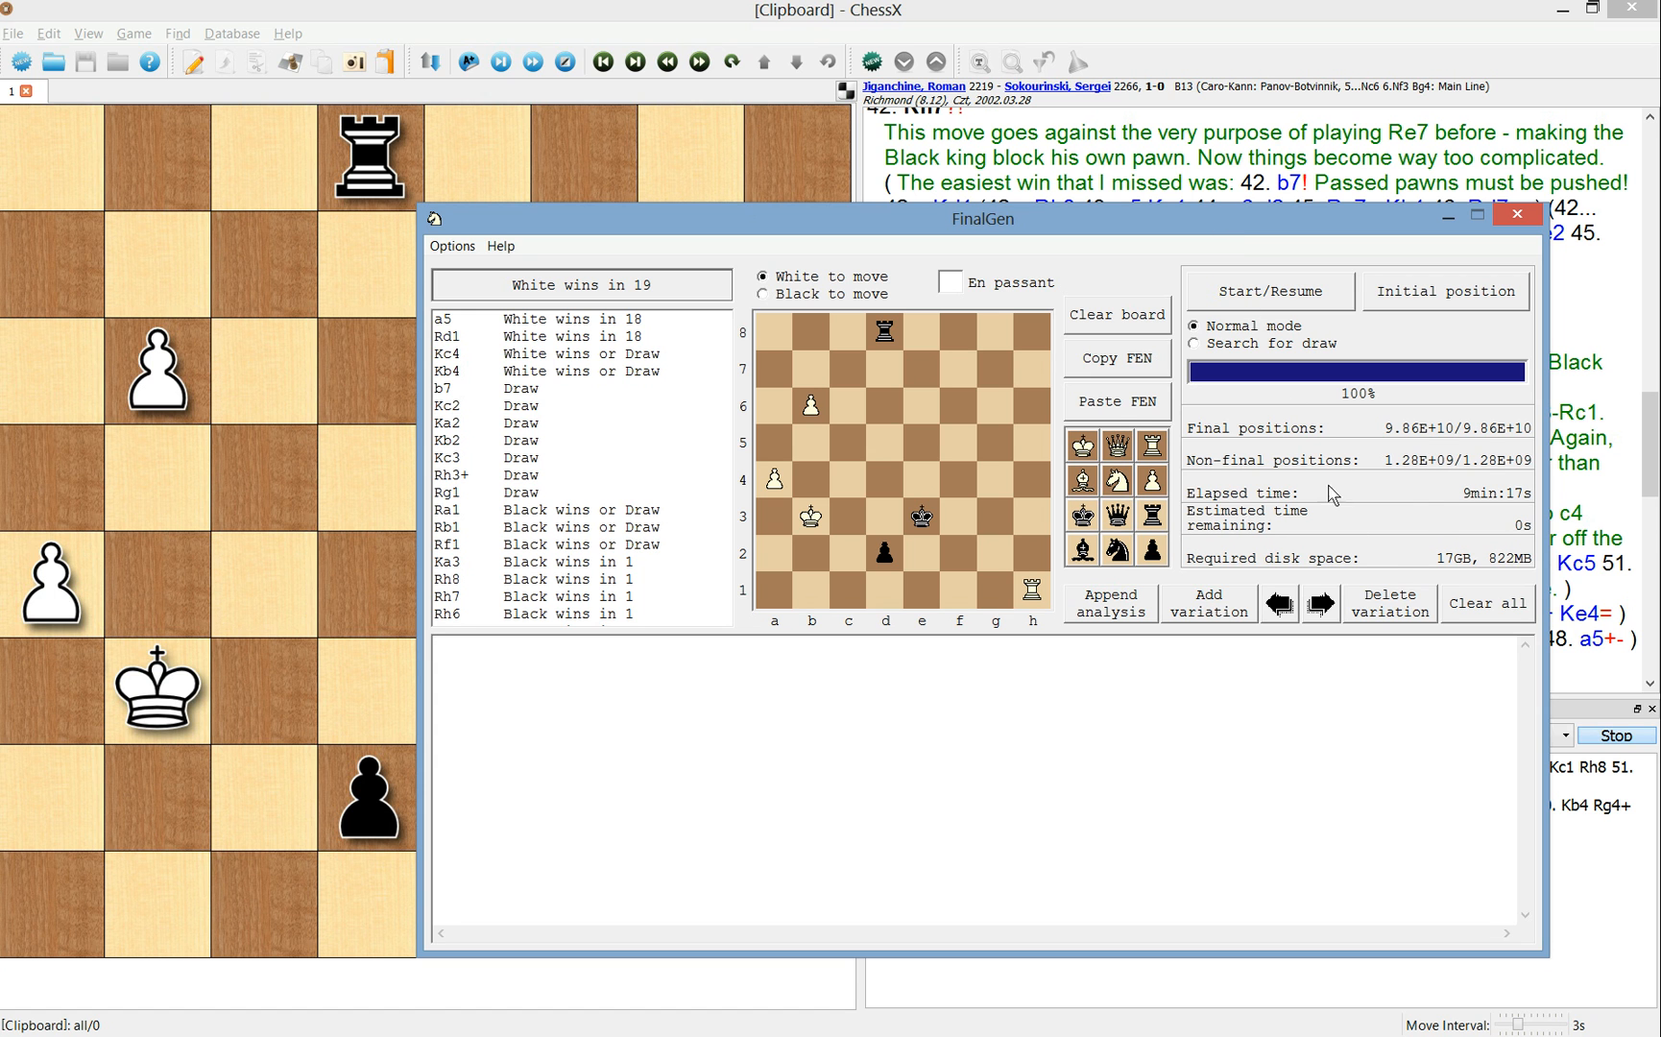
mouse_move(1213, 411)
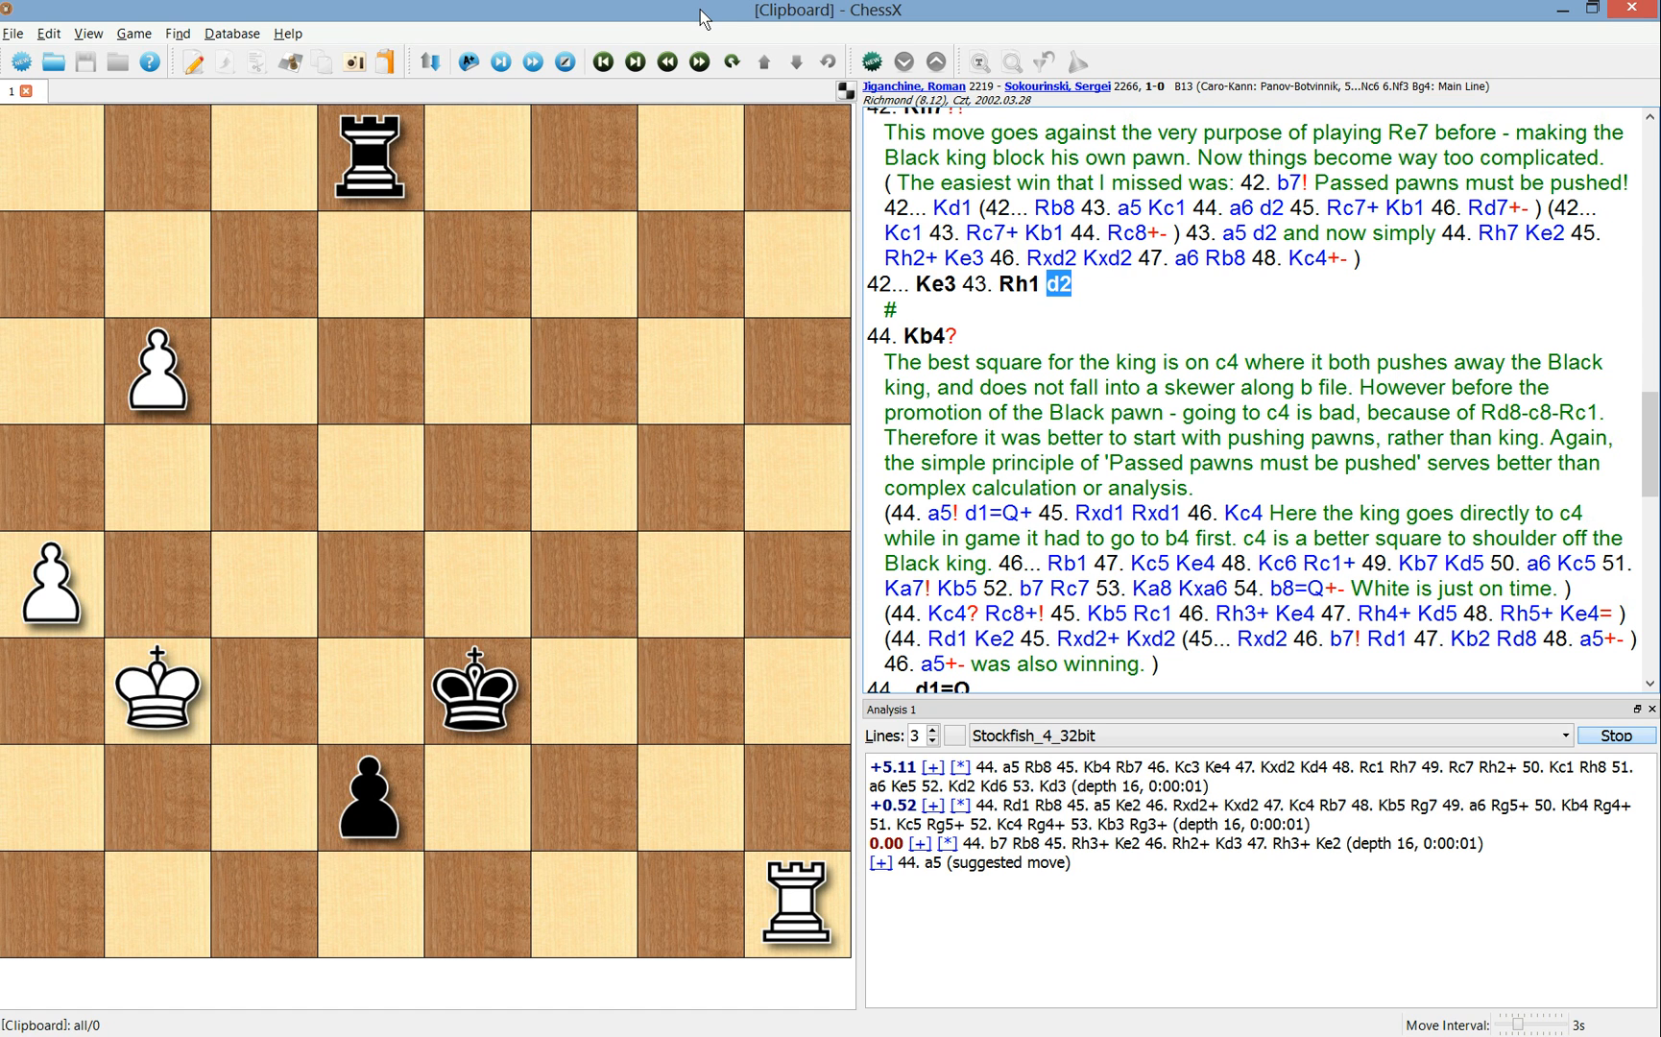
mouse_move(920, 497)
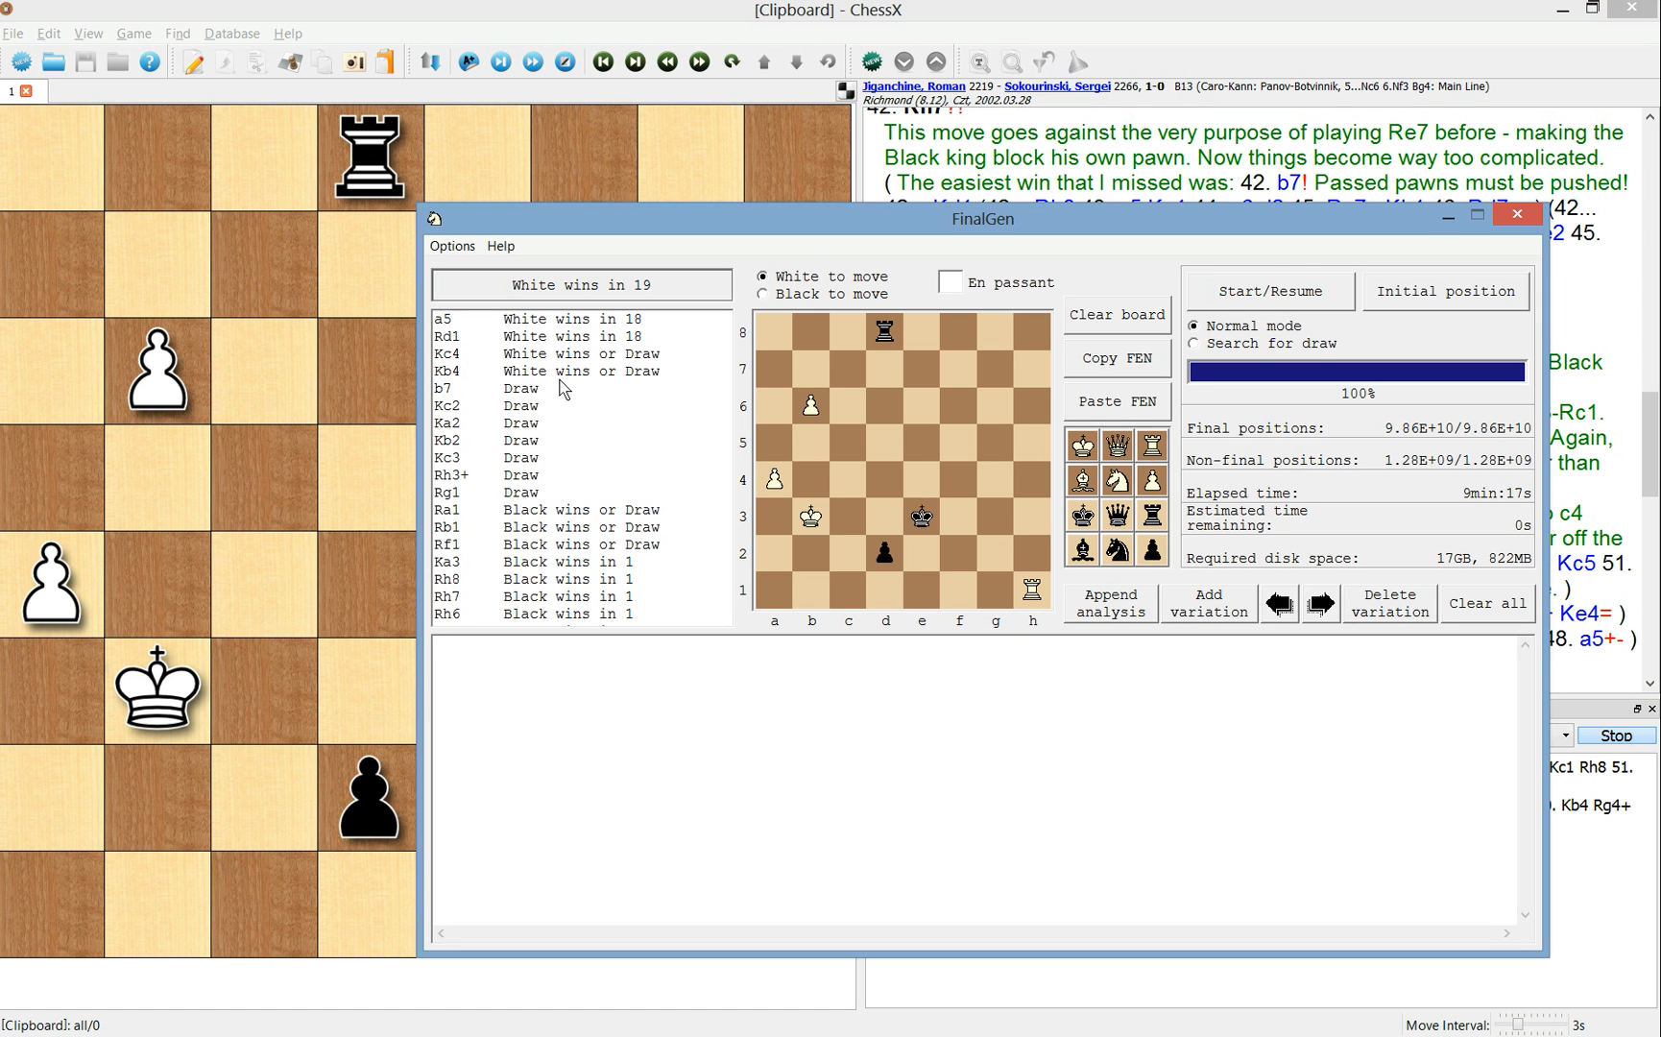
mouse_move(618, 394)
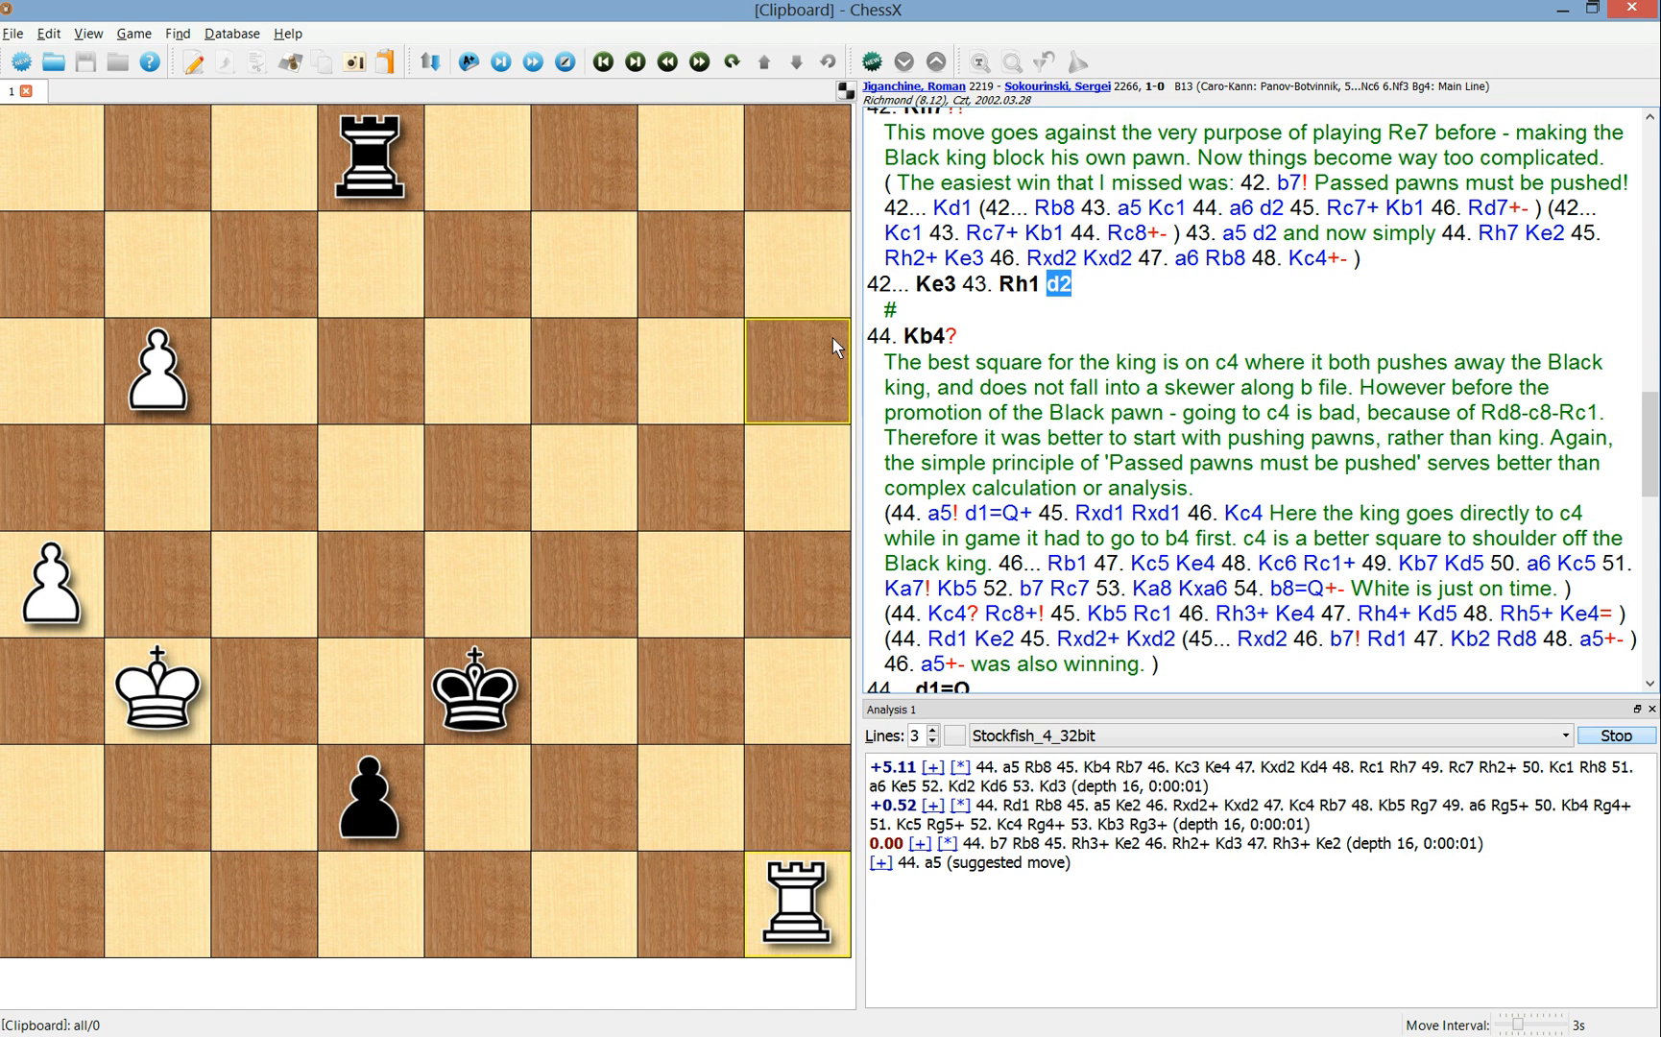
- Show the drawn position after 45. Rxd1 Rxd1 and read the following comments
left_click(919, 336)
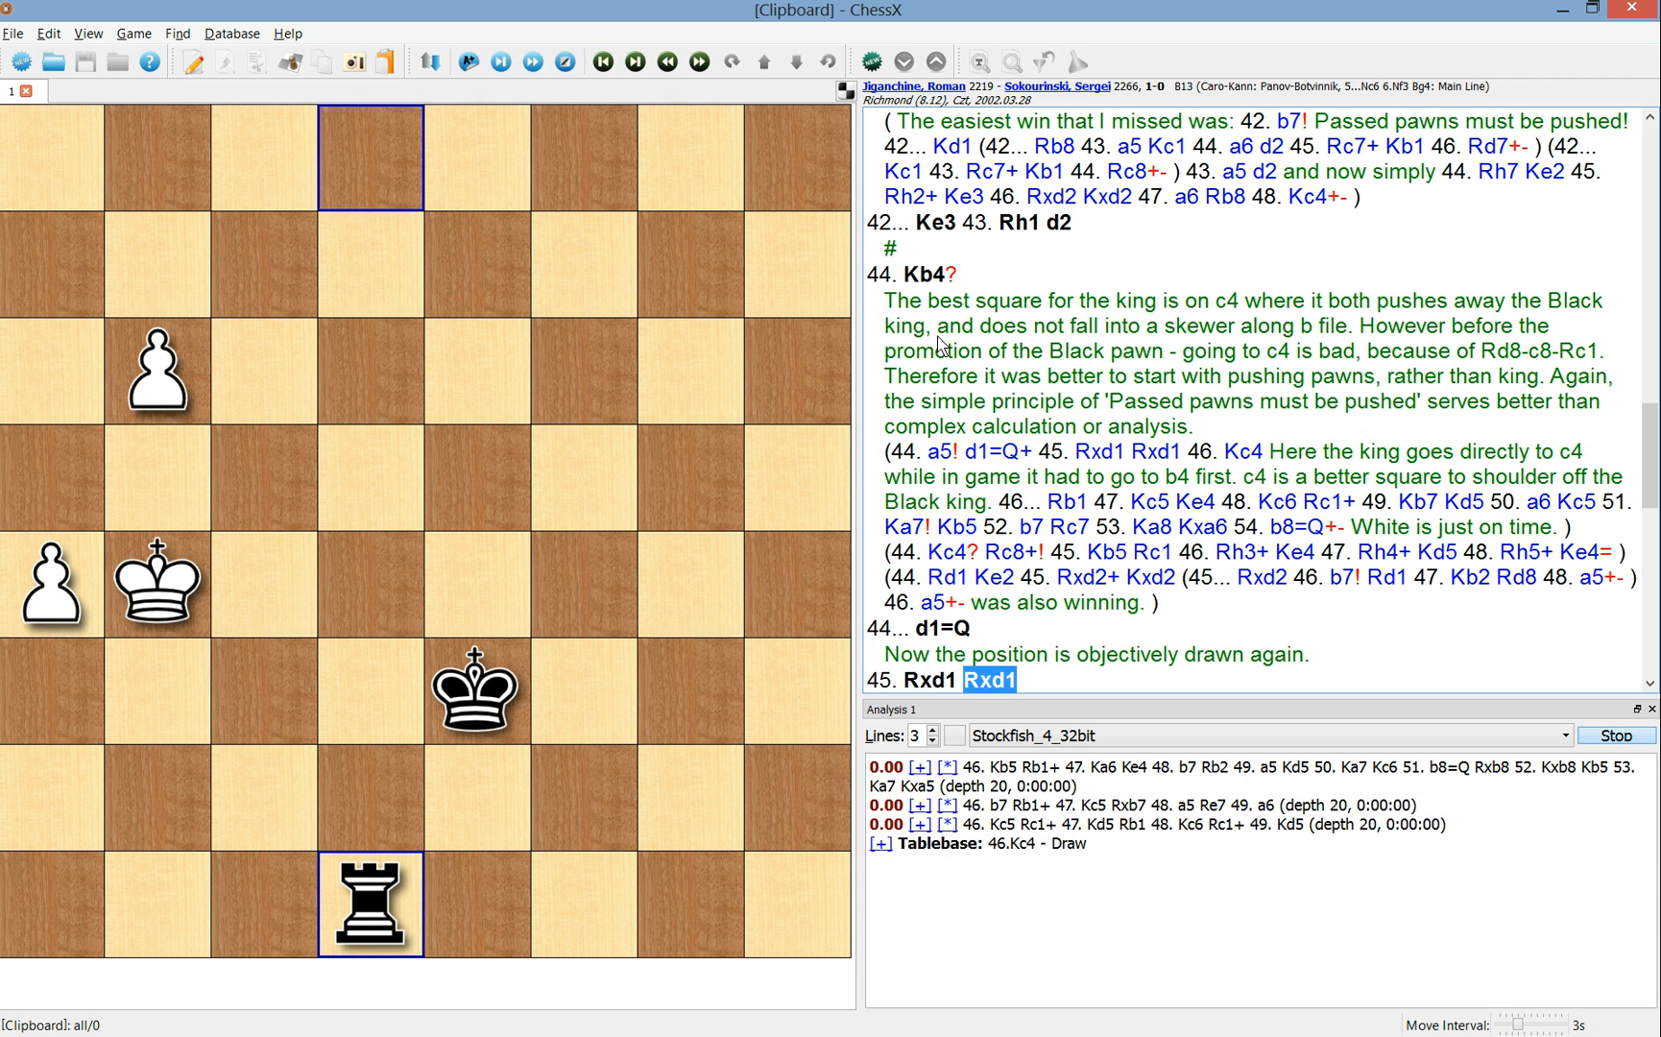
scroll("down", 3)
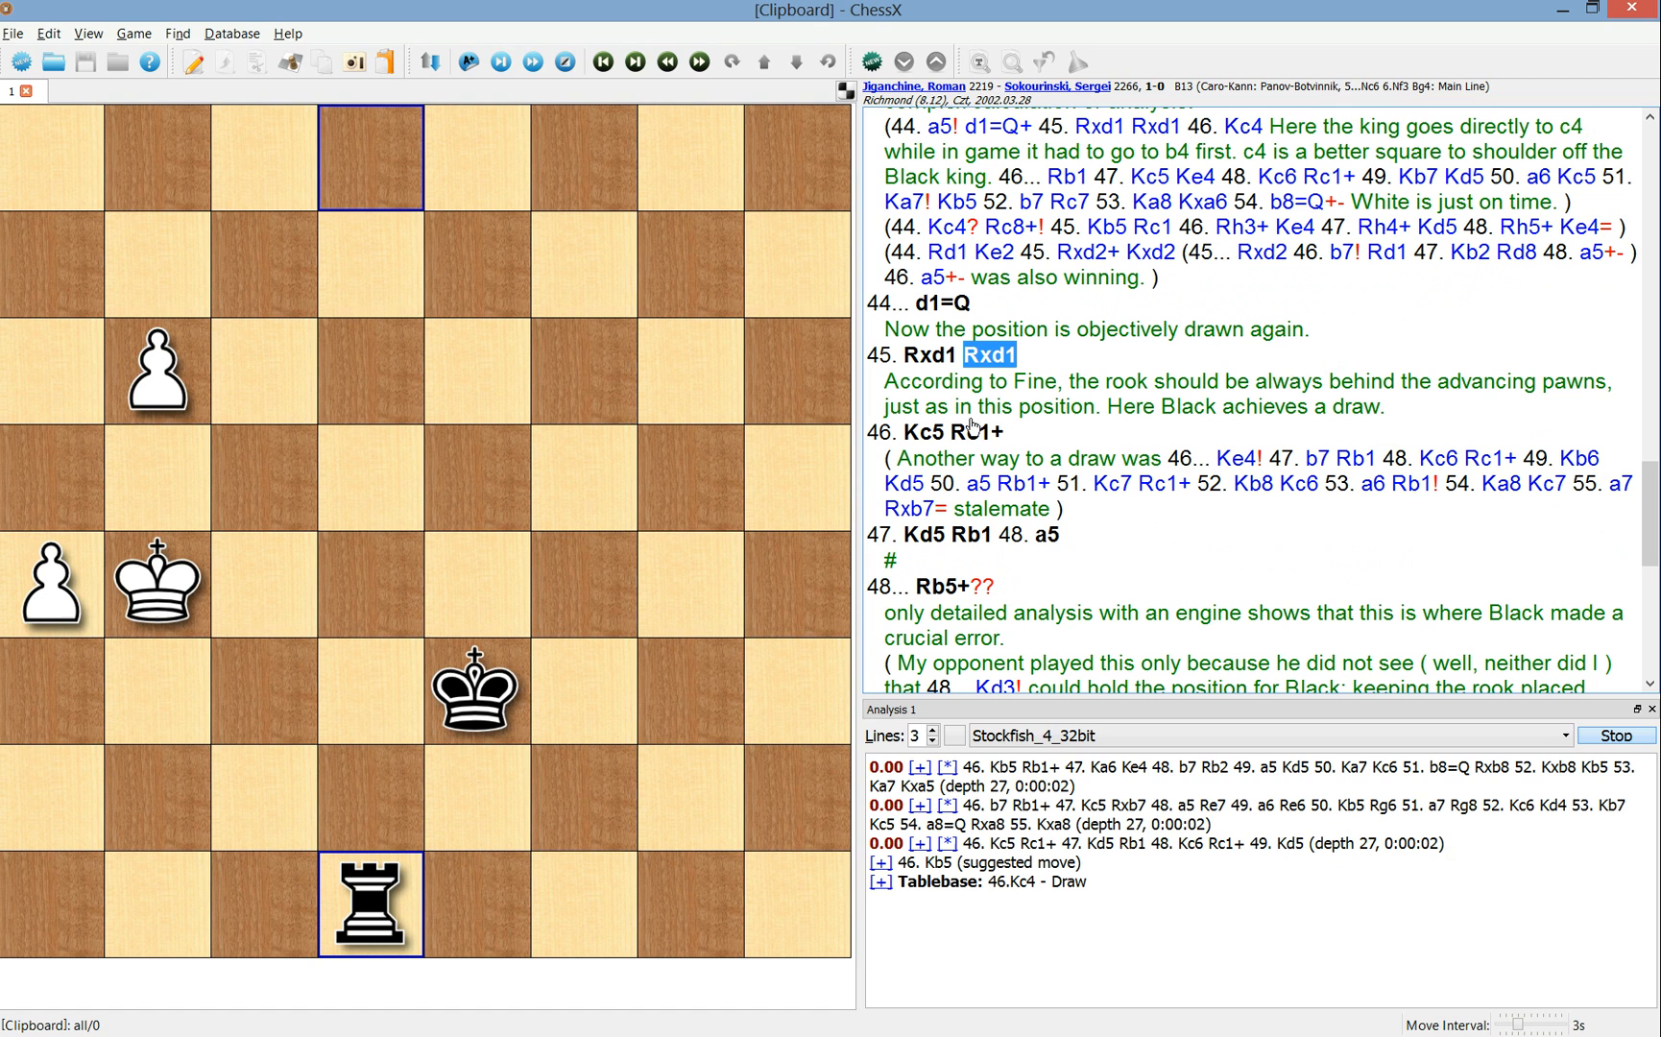
mouse_move(922, 440)
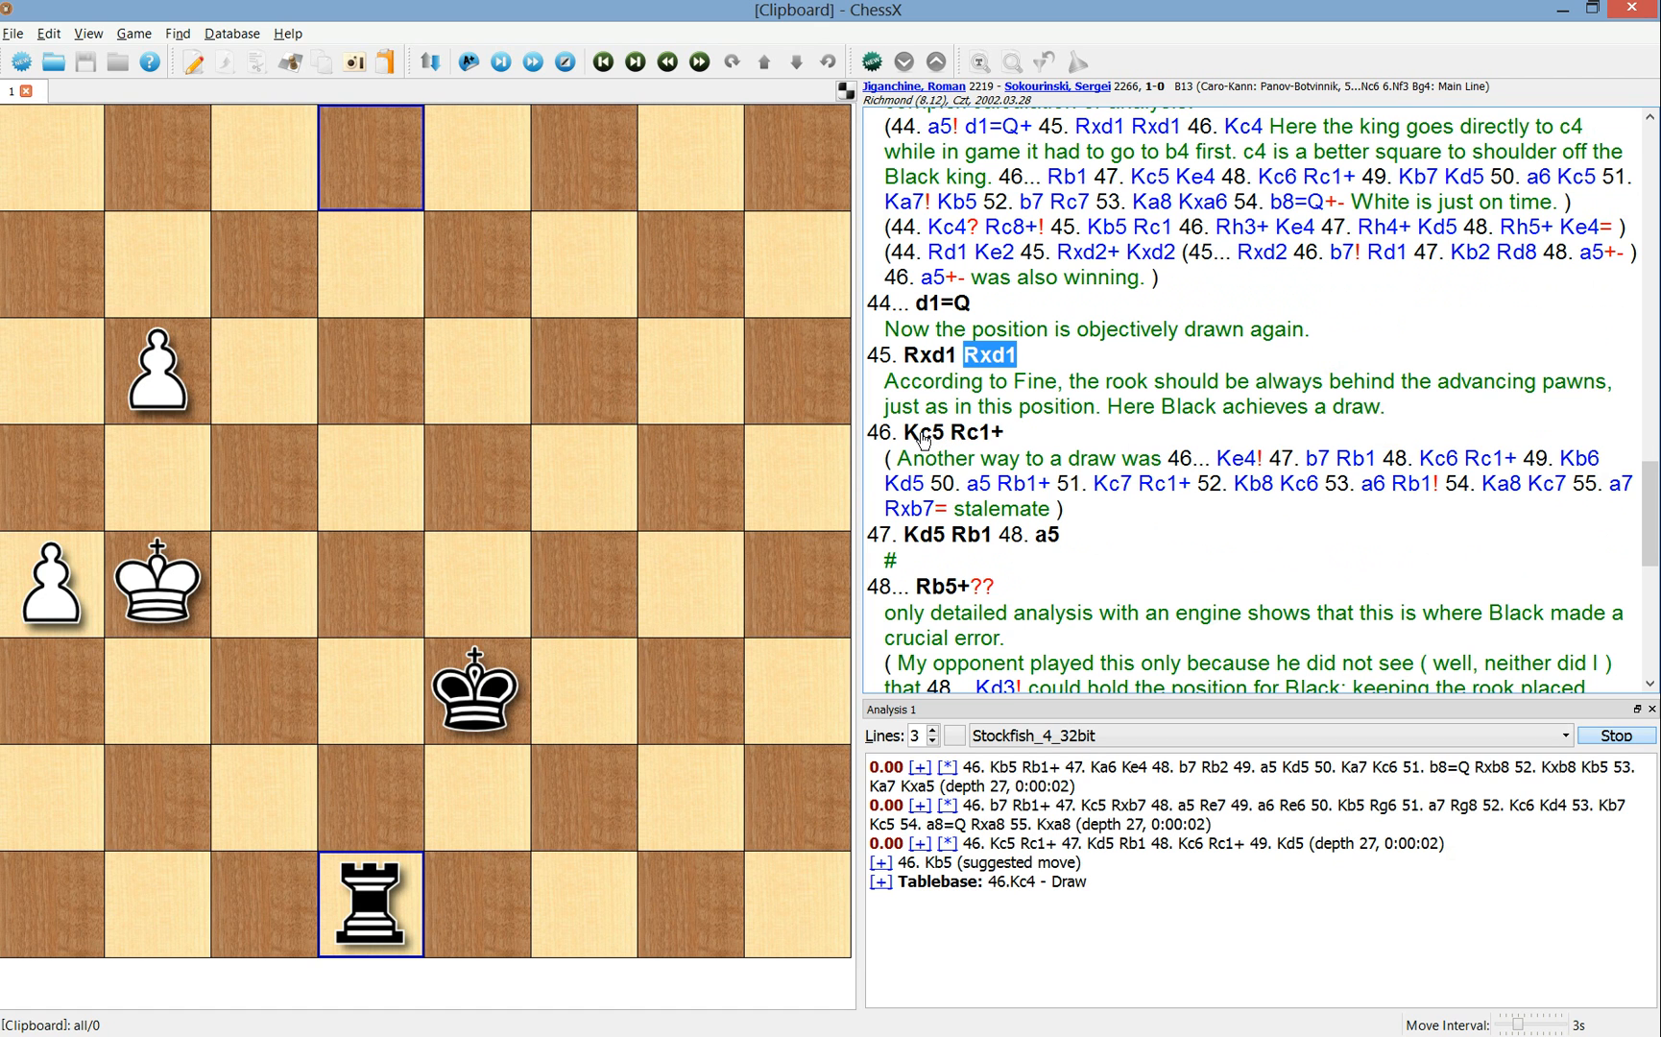
mouse_move(920, 439)
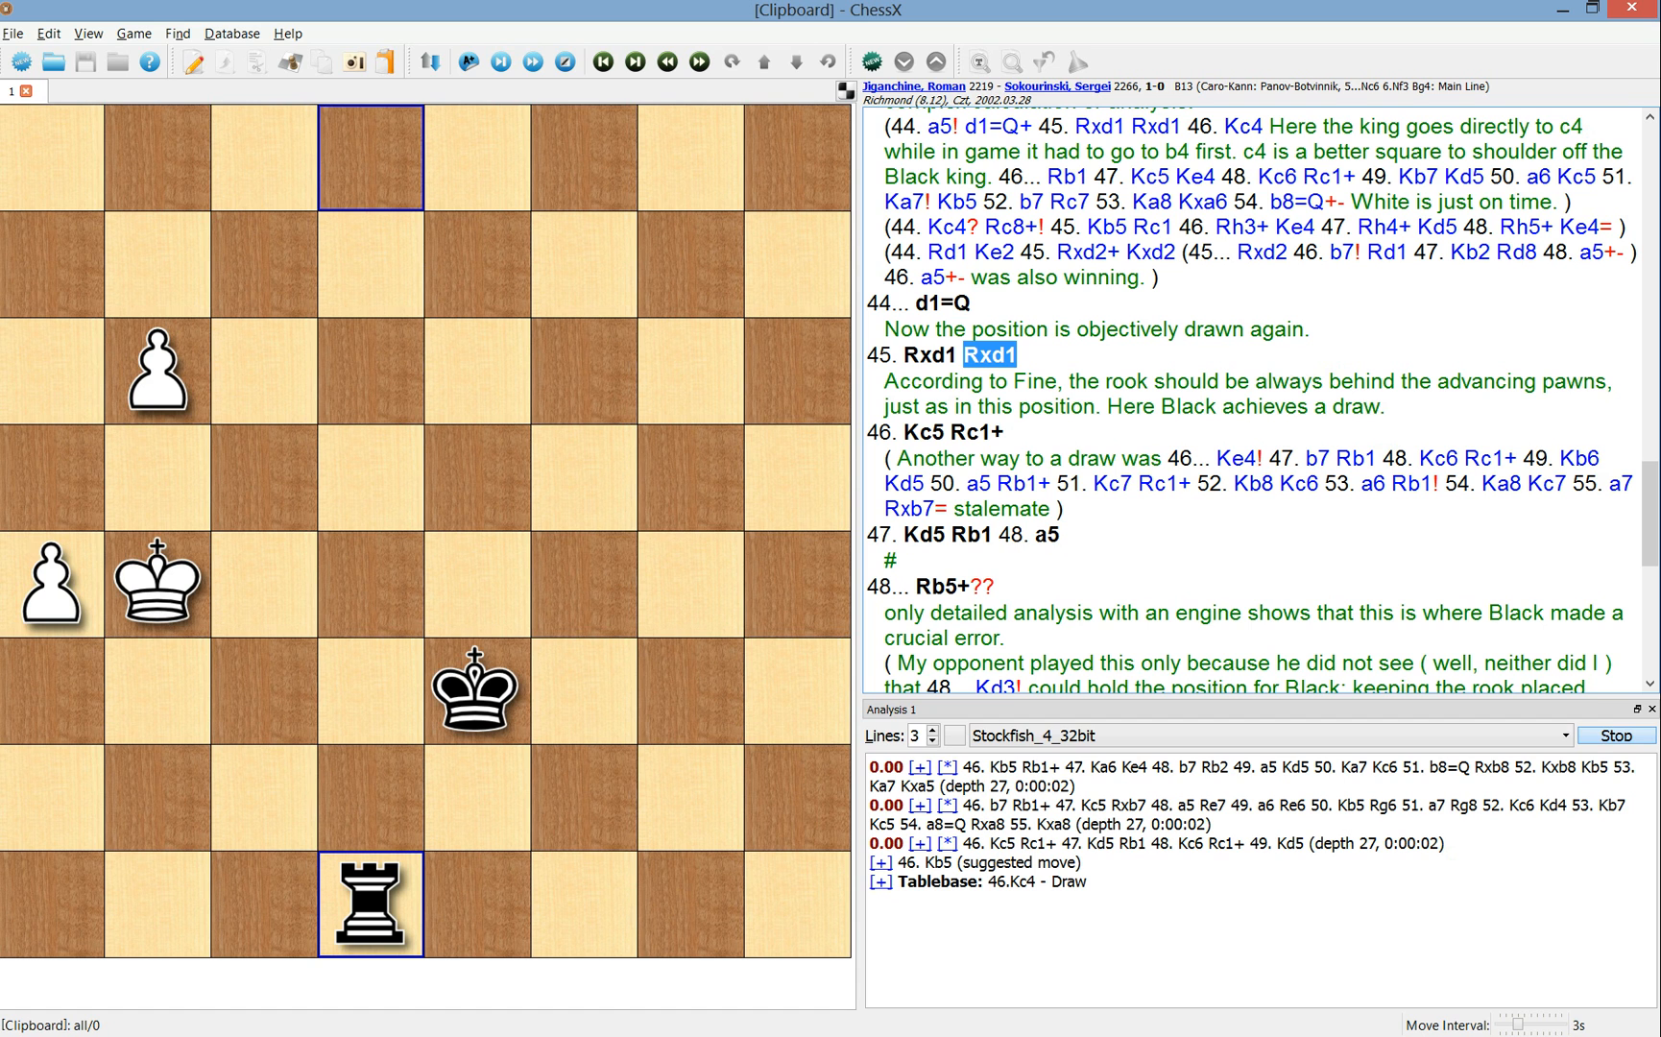
mouse_move(388, 176)
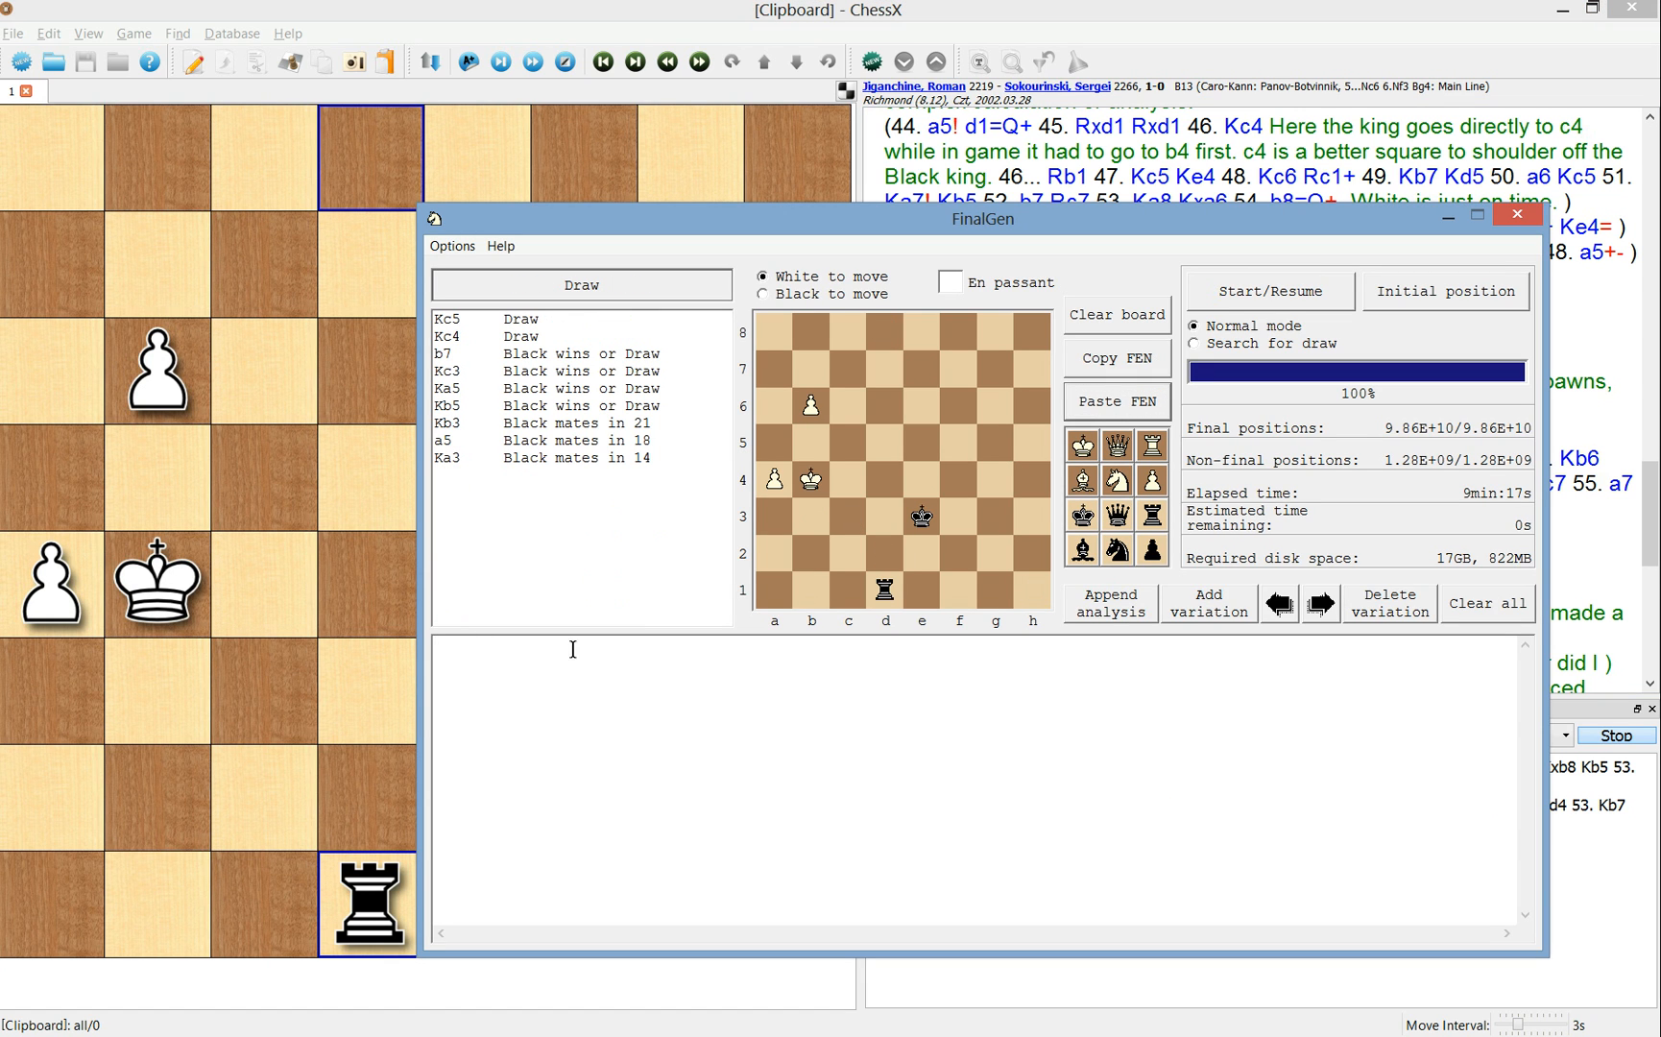
mouse_move(599, 7)
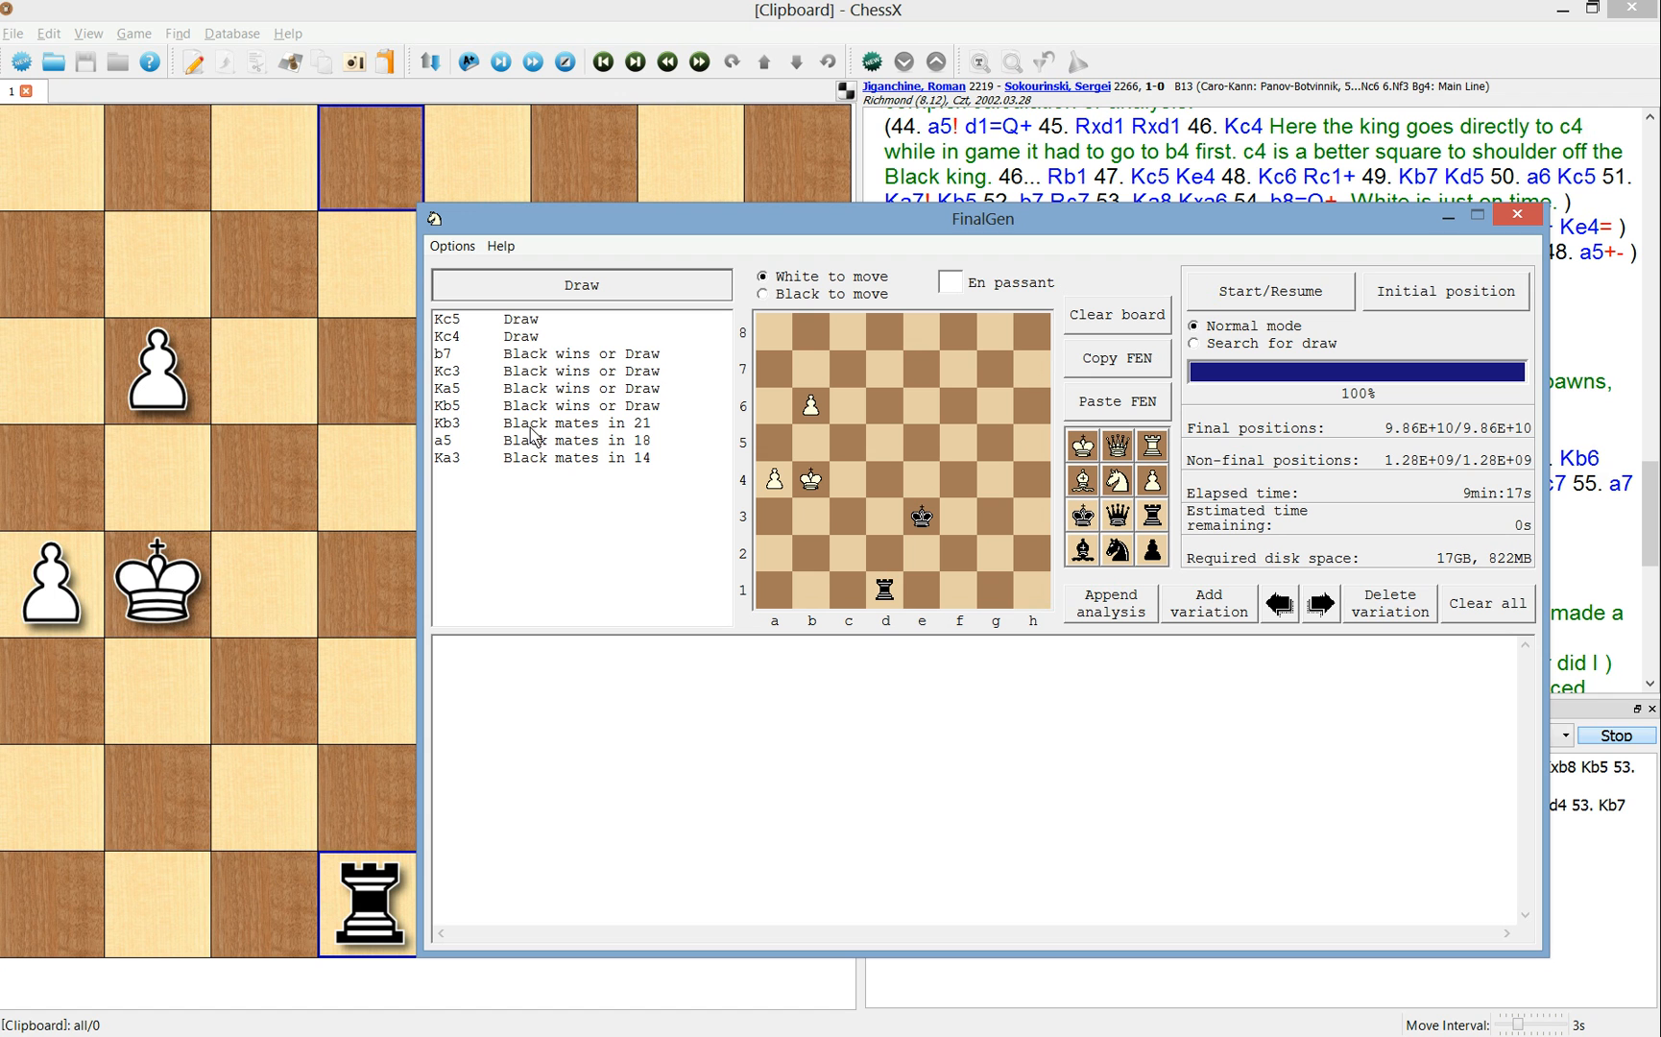
mouse_move(538, 434)
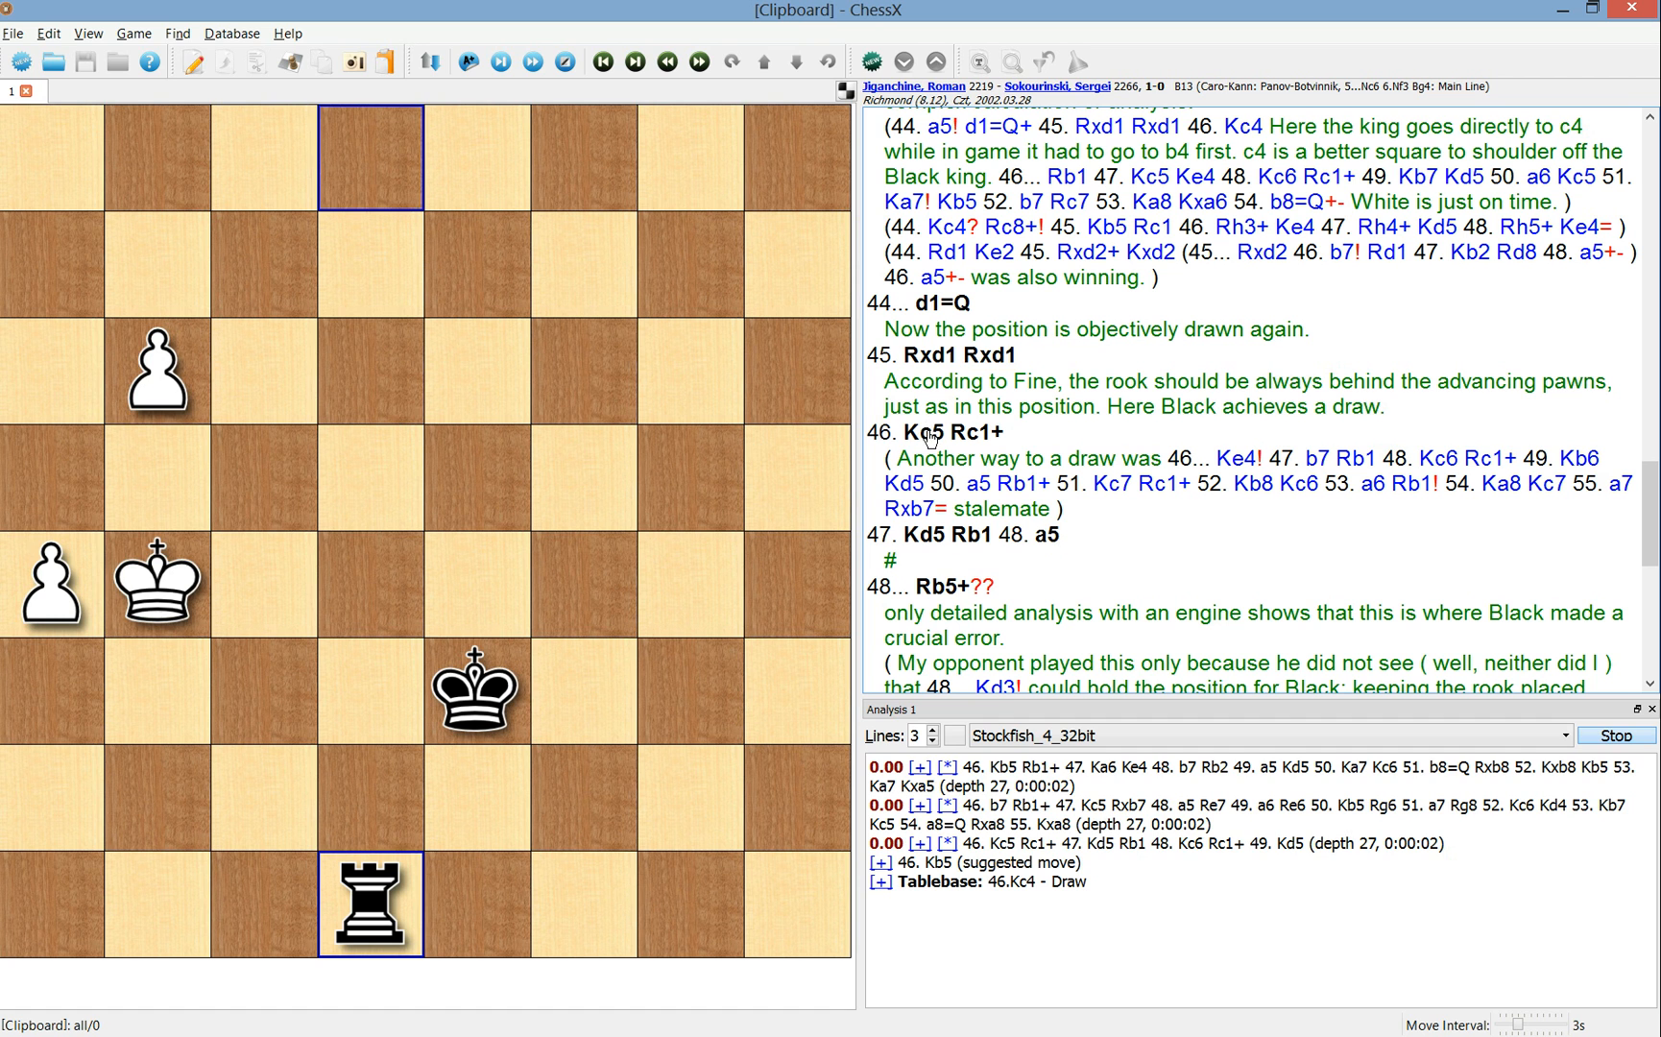
- Check 46. Kc5 in FinalGen: Black's Ke4, Kd3, Ra1 and Rc1+ all draw, then return to the game
left_click(916, 432)
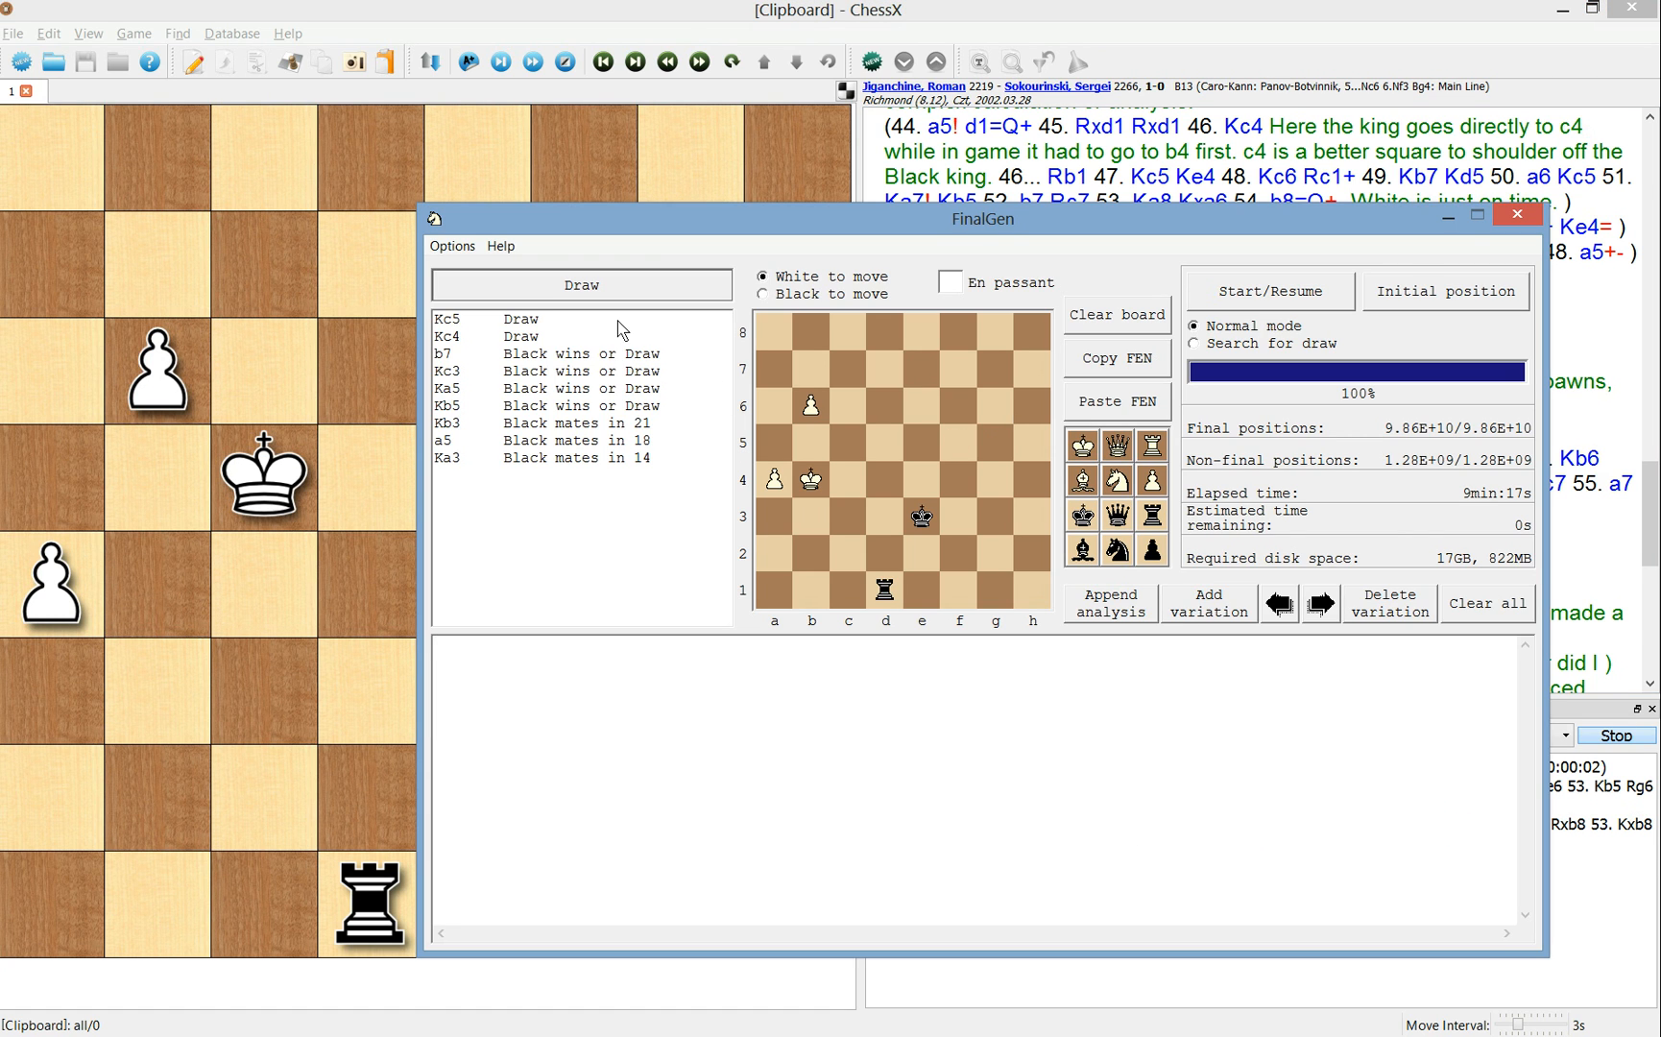
left_click(762, 294)
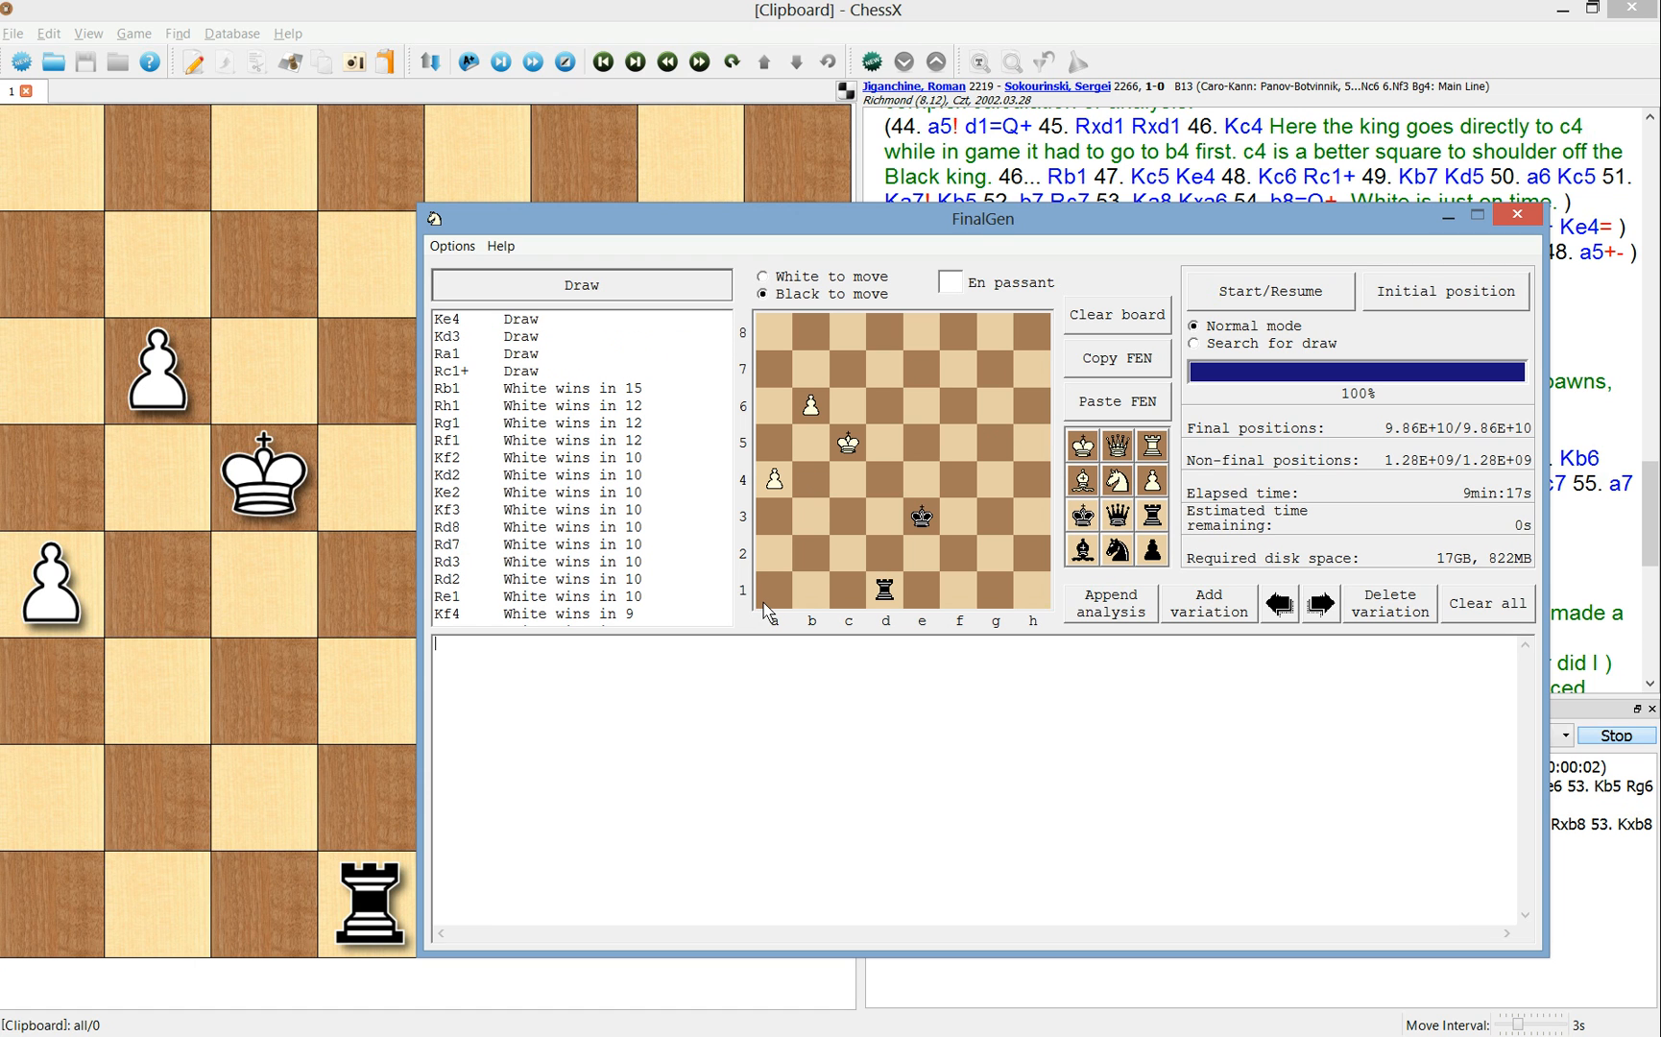
mouse_move(729, 592)
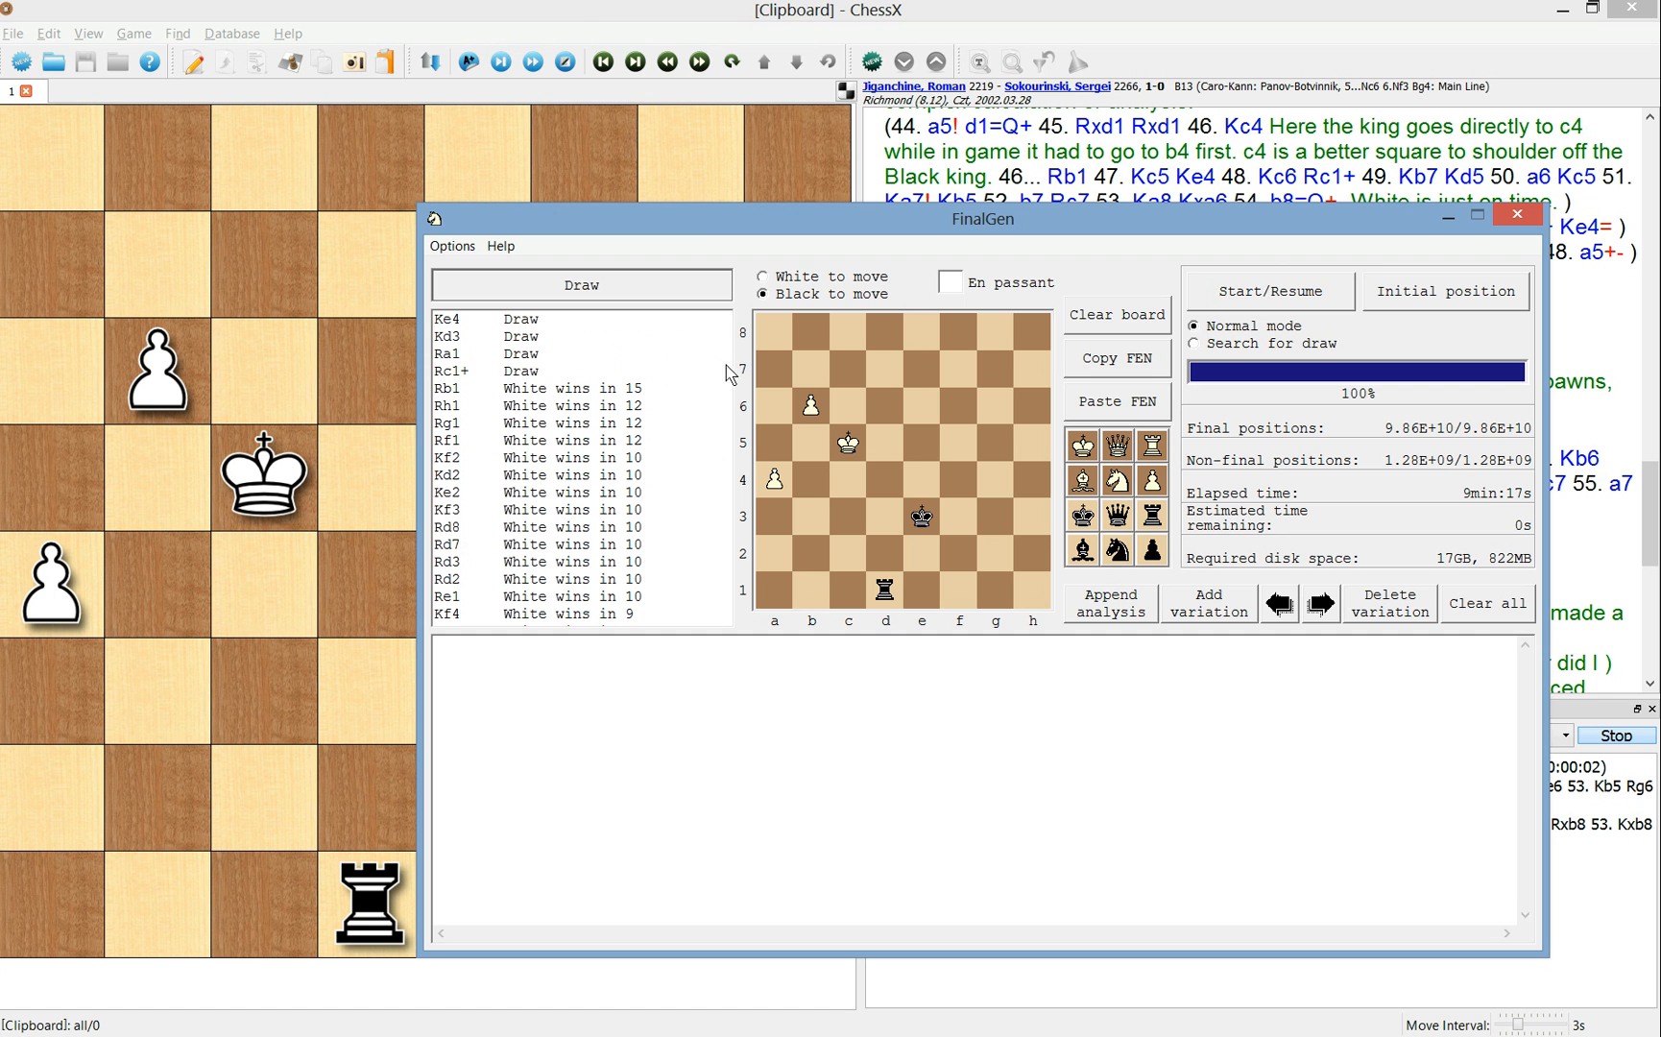
left_click(1514, 213)
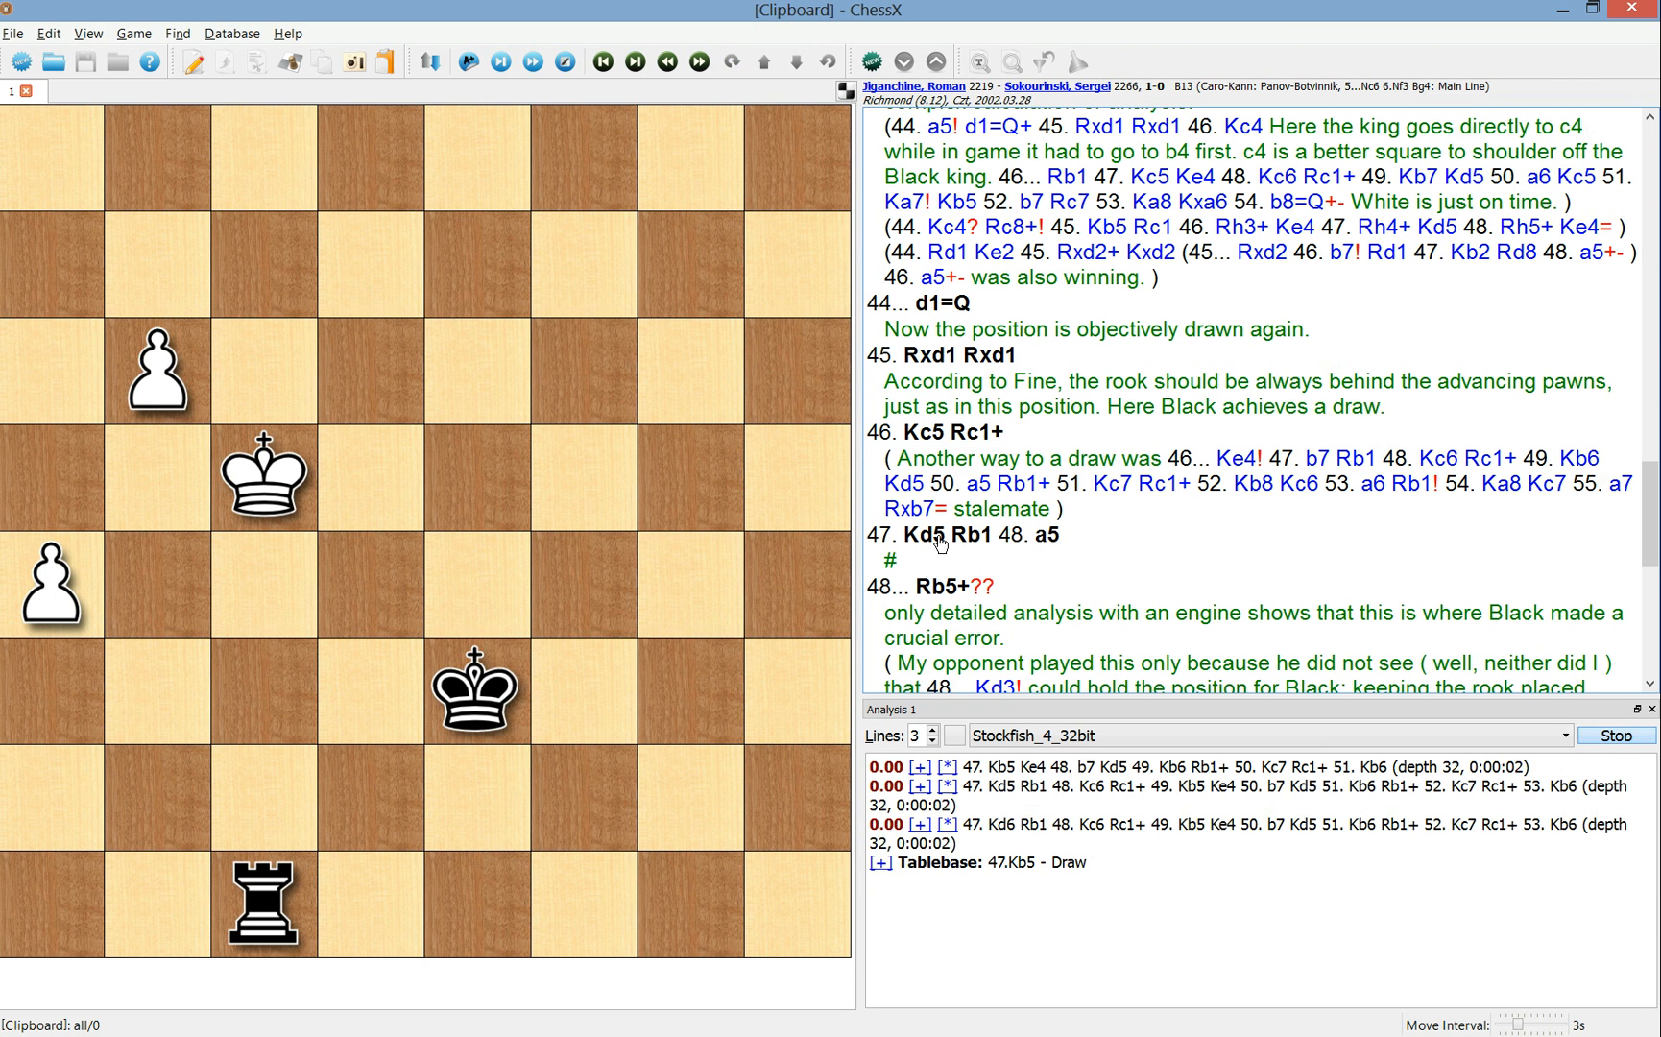
- Step through 47. Kd5 and 48...Kd3 to 55. b8=Q, a White win in 31, and put FinalGen away
left_click(1048, 534)
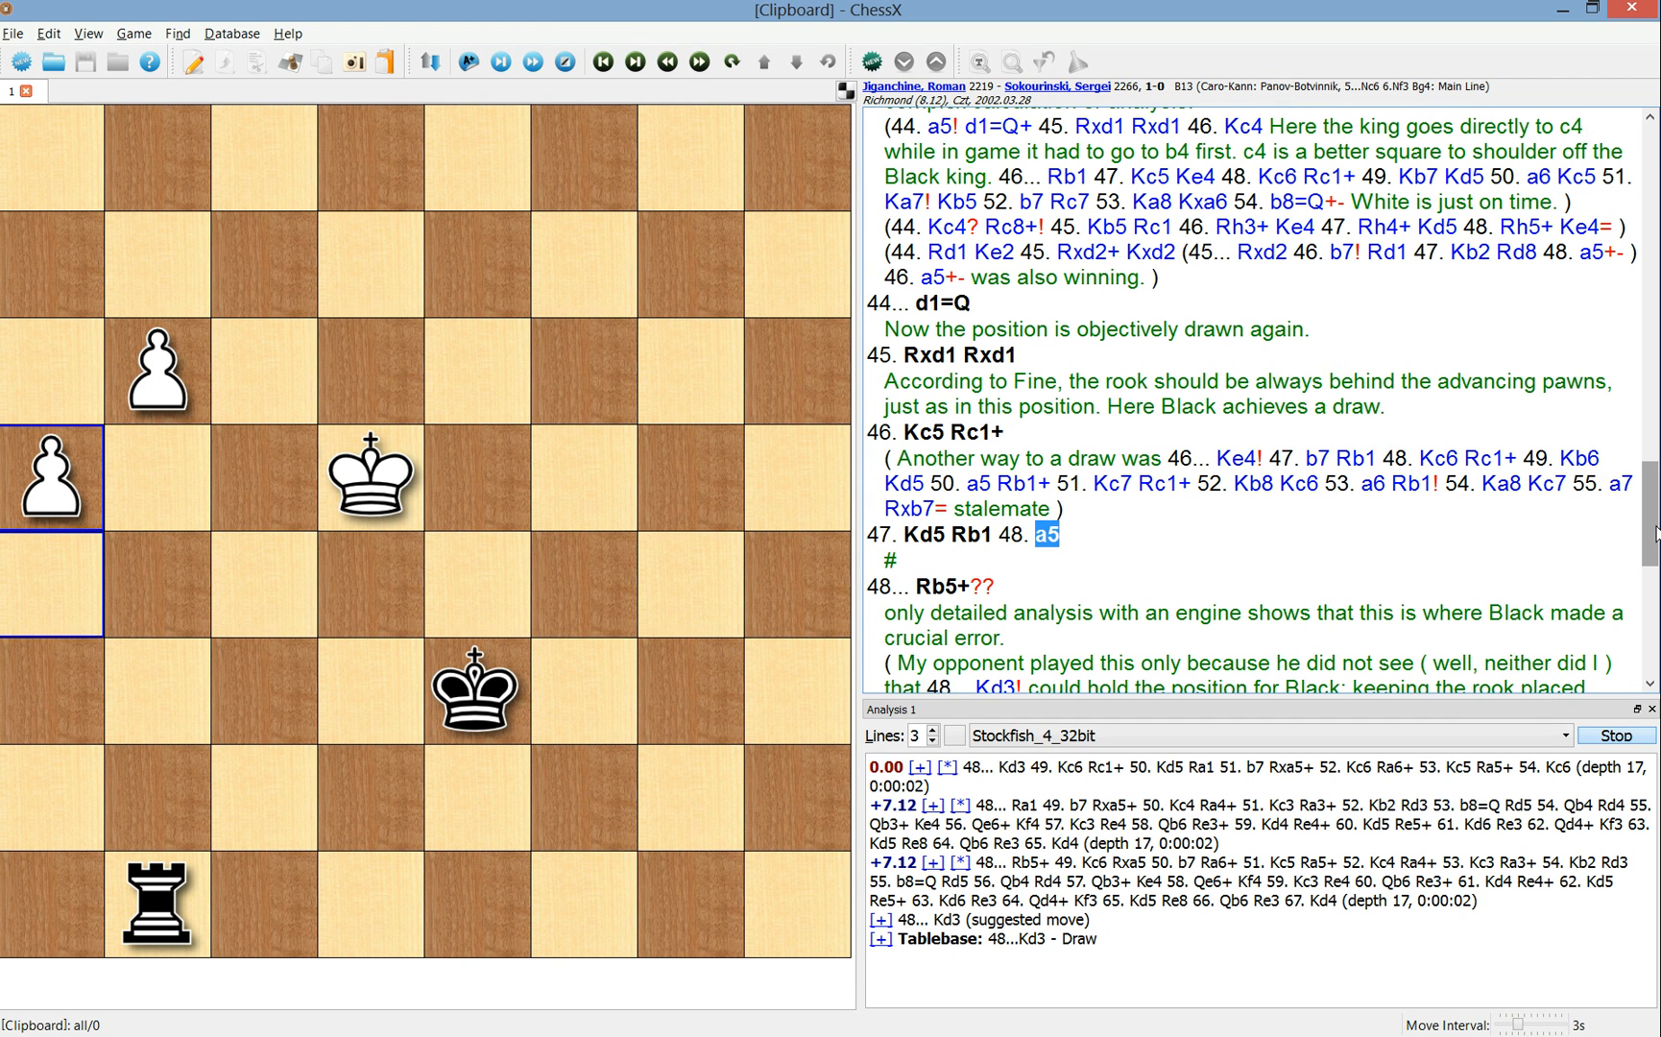
left_click(991, 551)
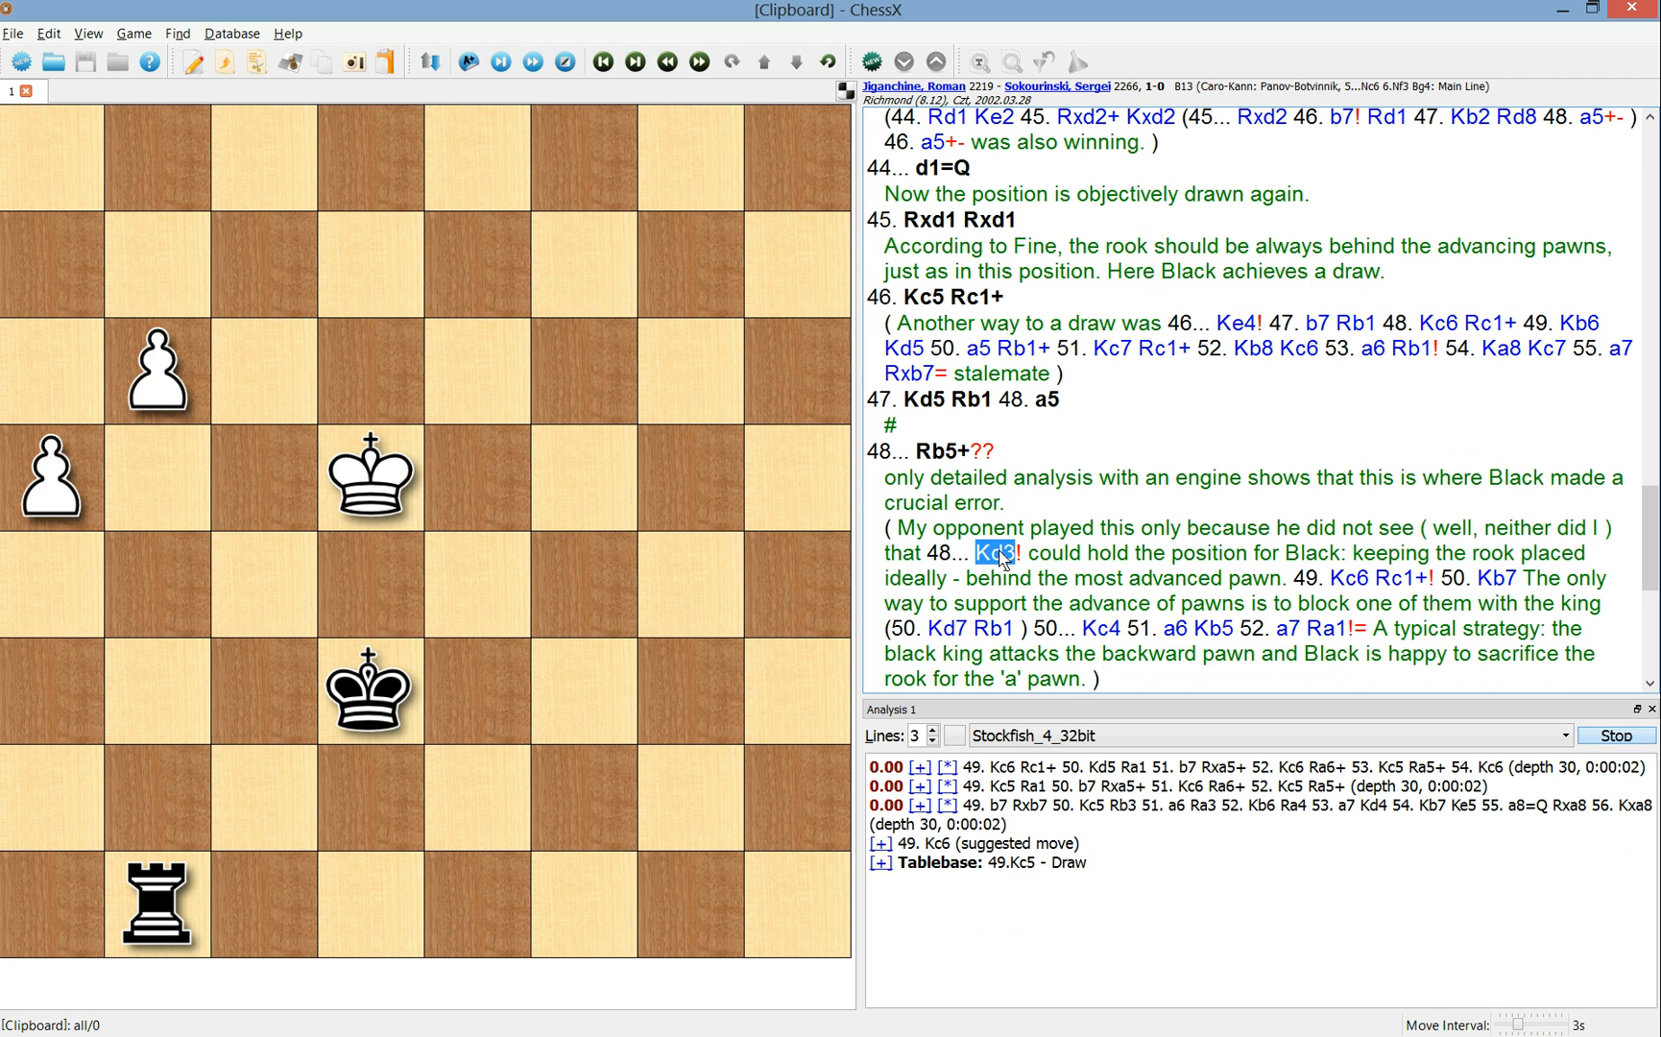
mouse_move(1002, 559)
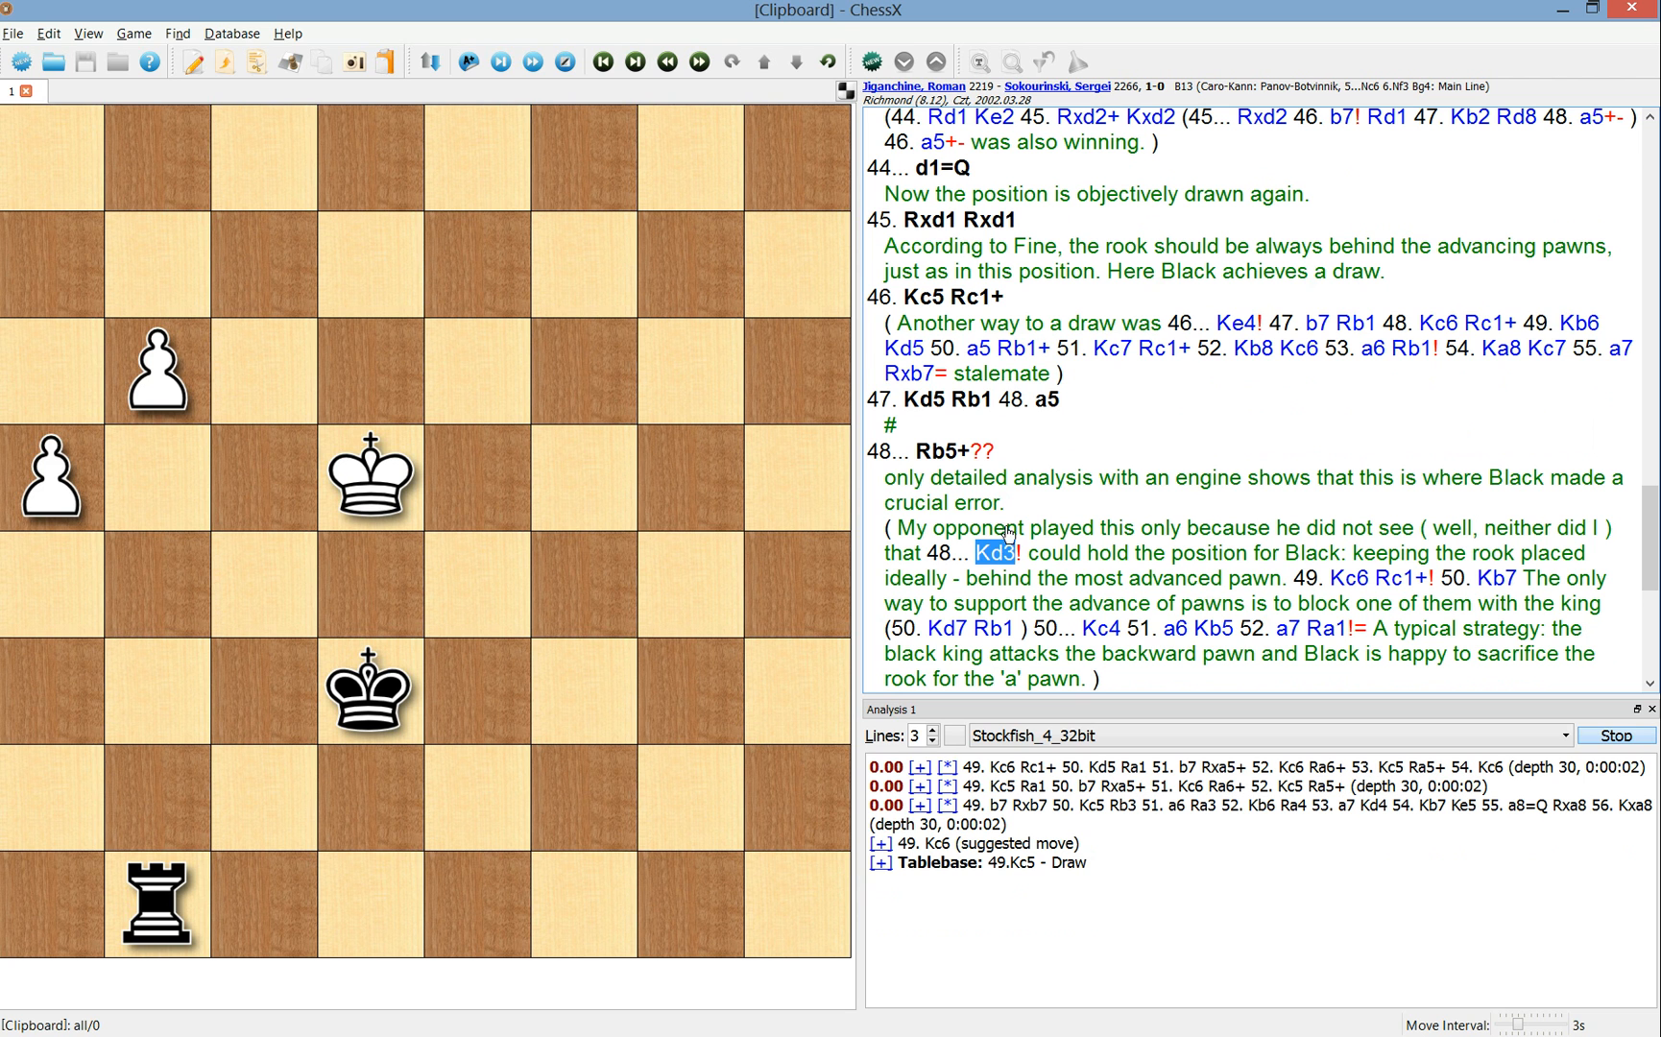
left_click(939, 450)
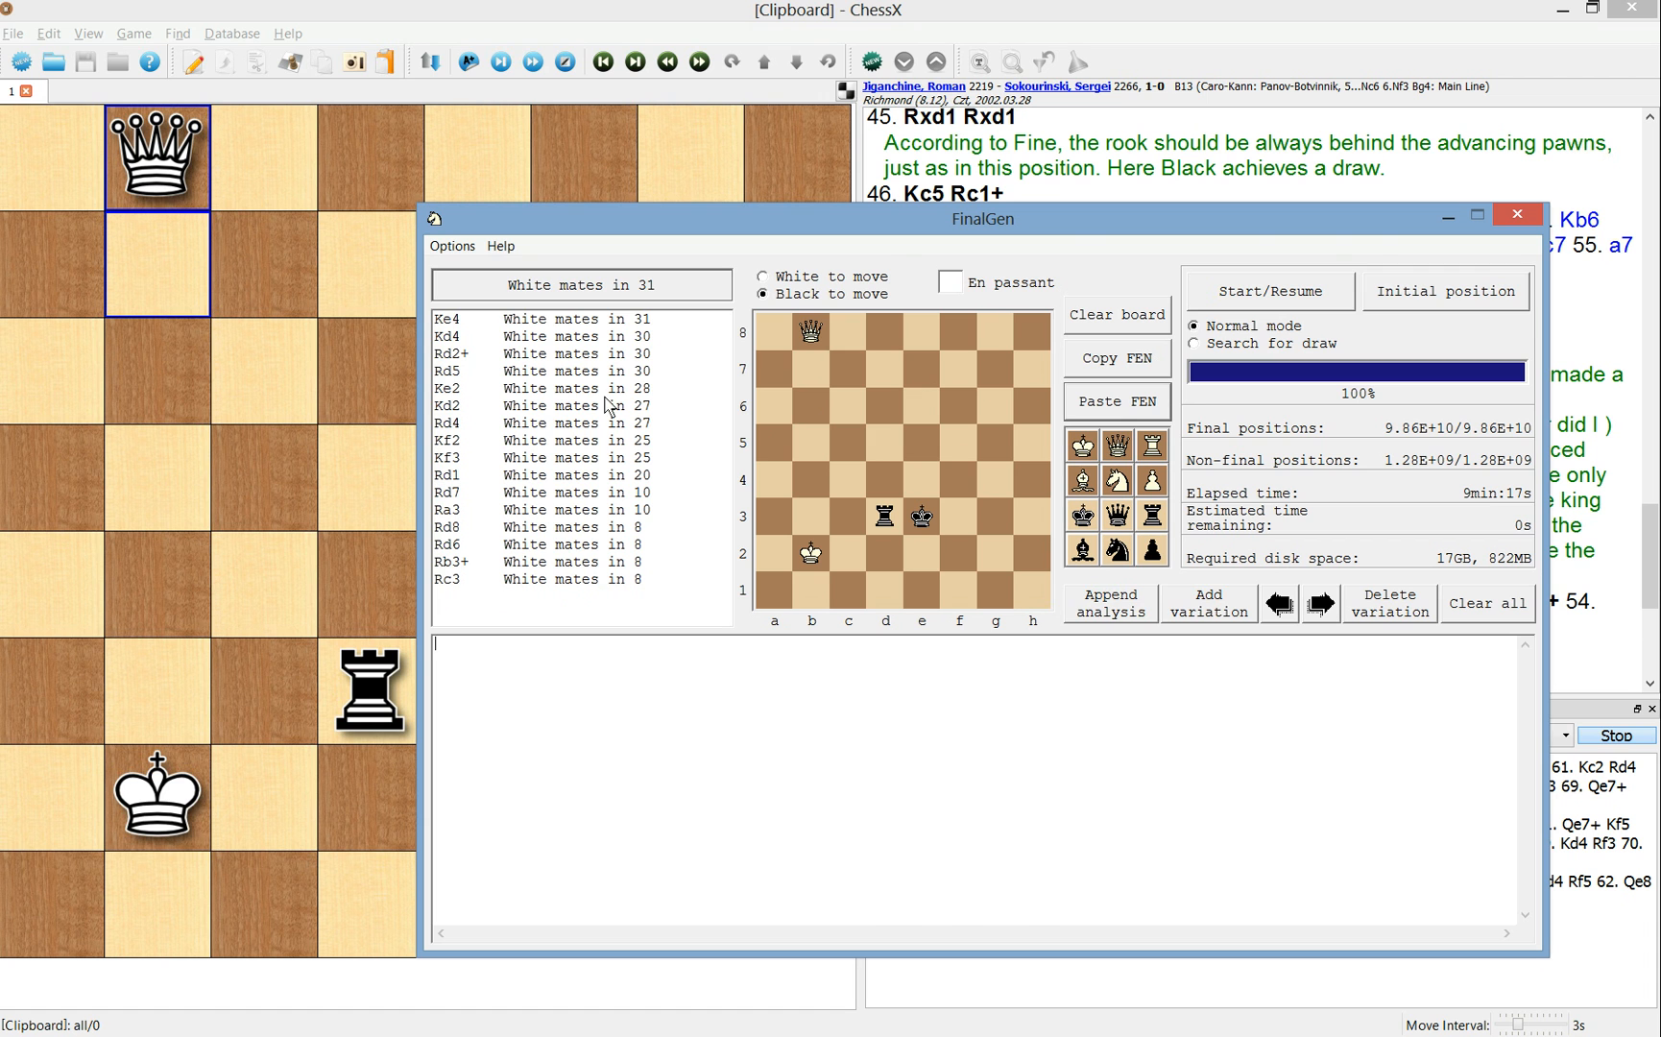
left_click(1514, 213)
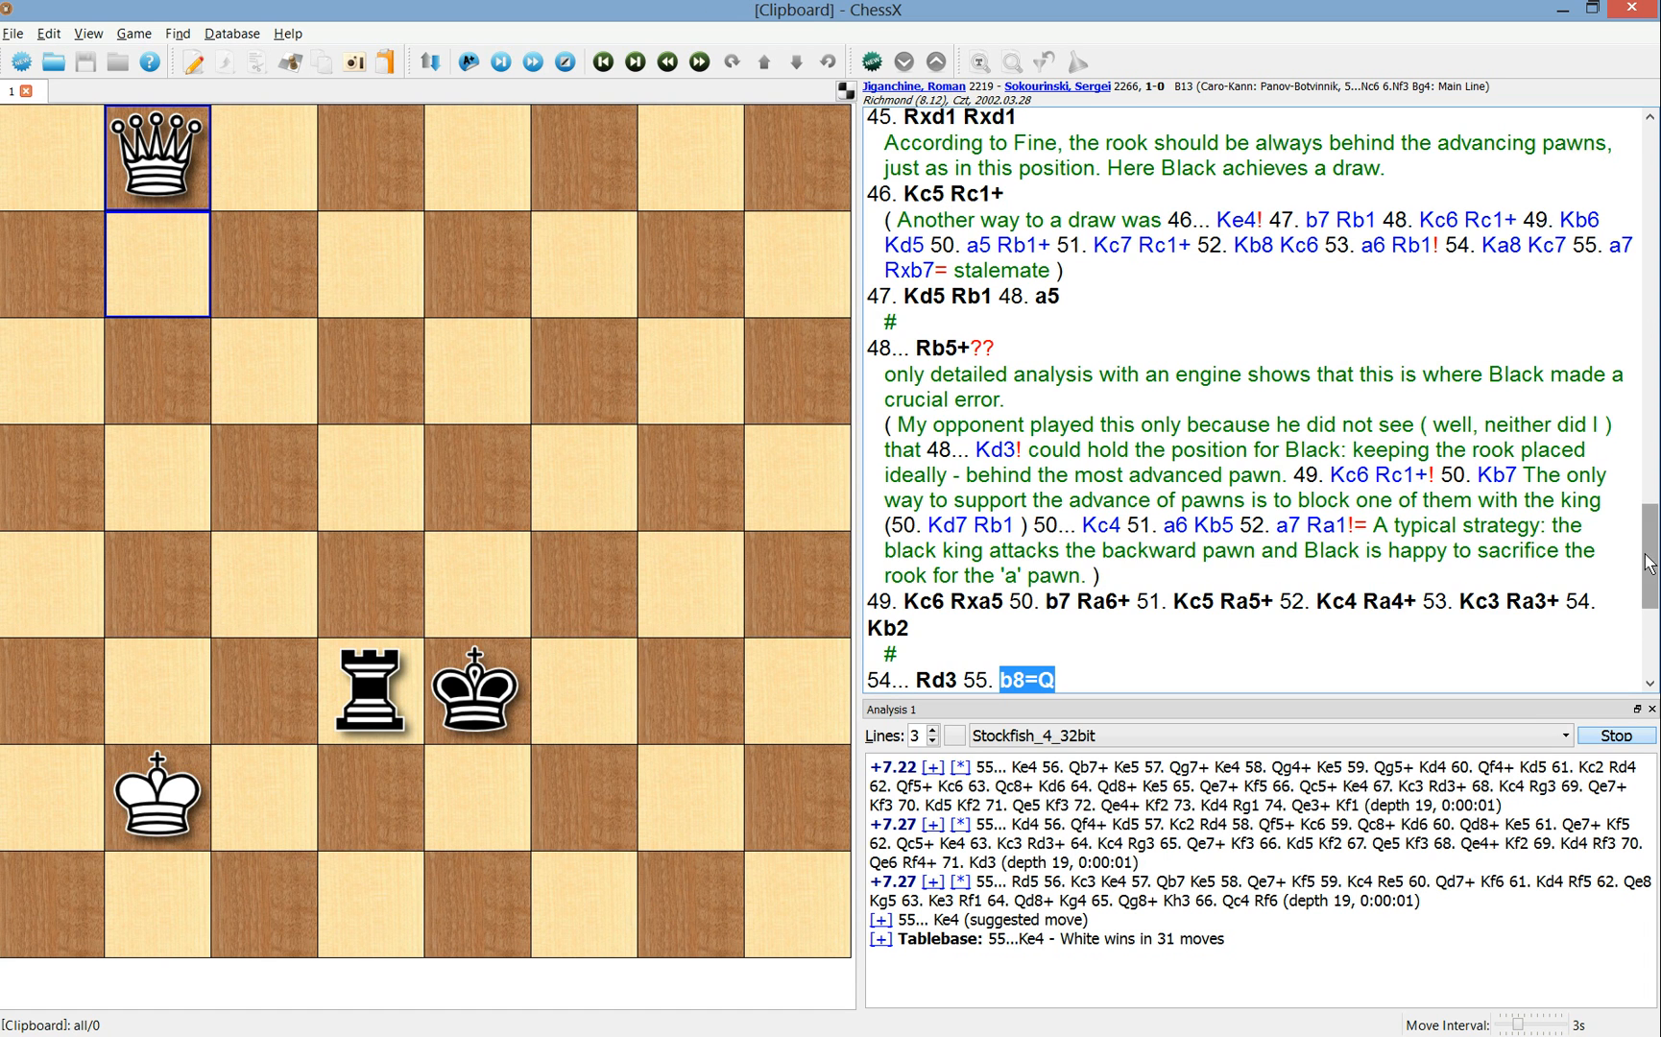
scroll("down", 3)
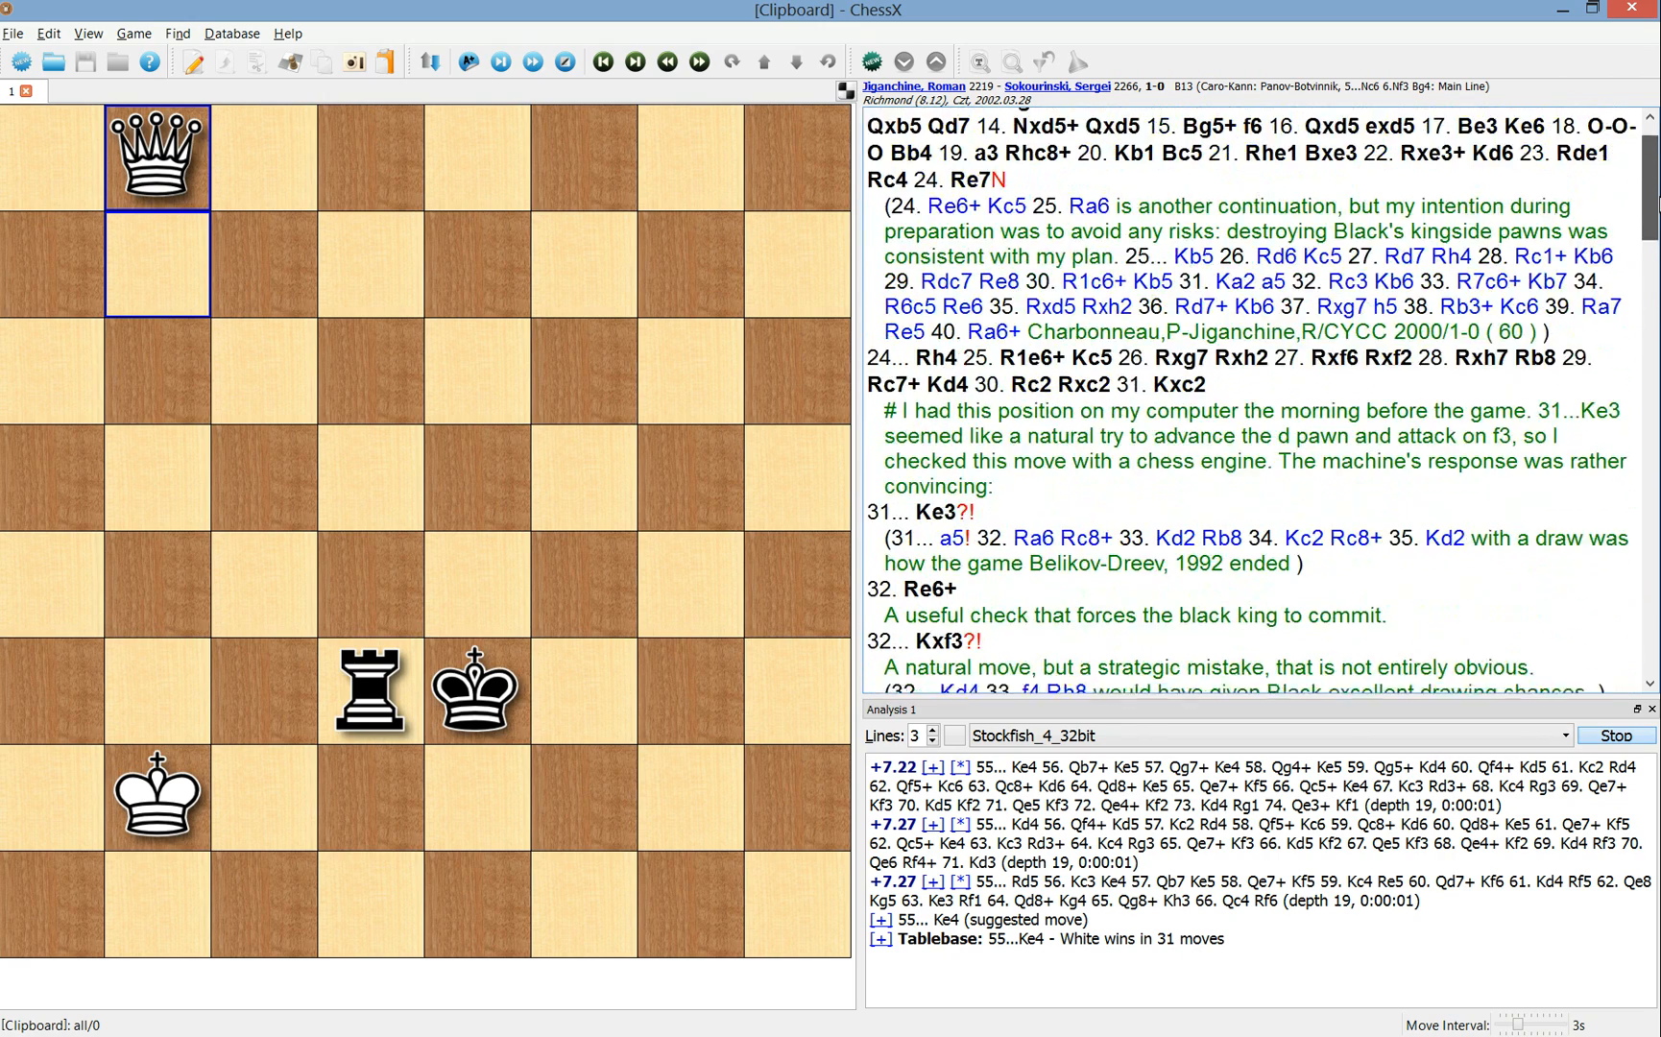
scroll("down", 3)
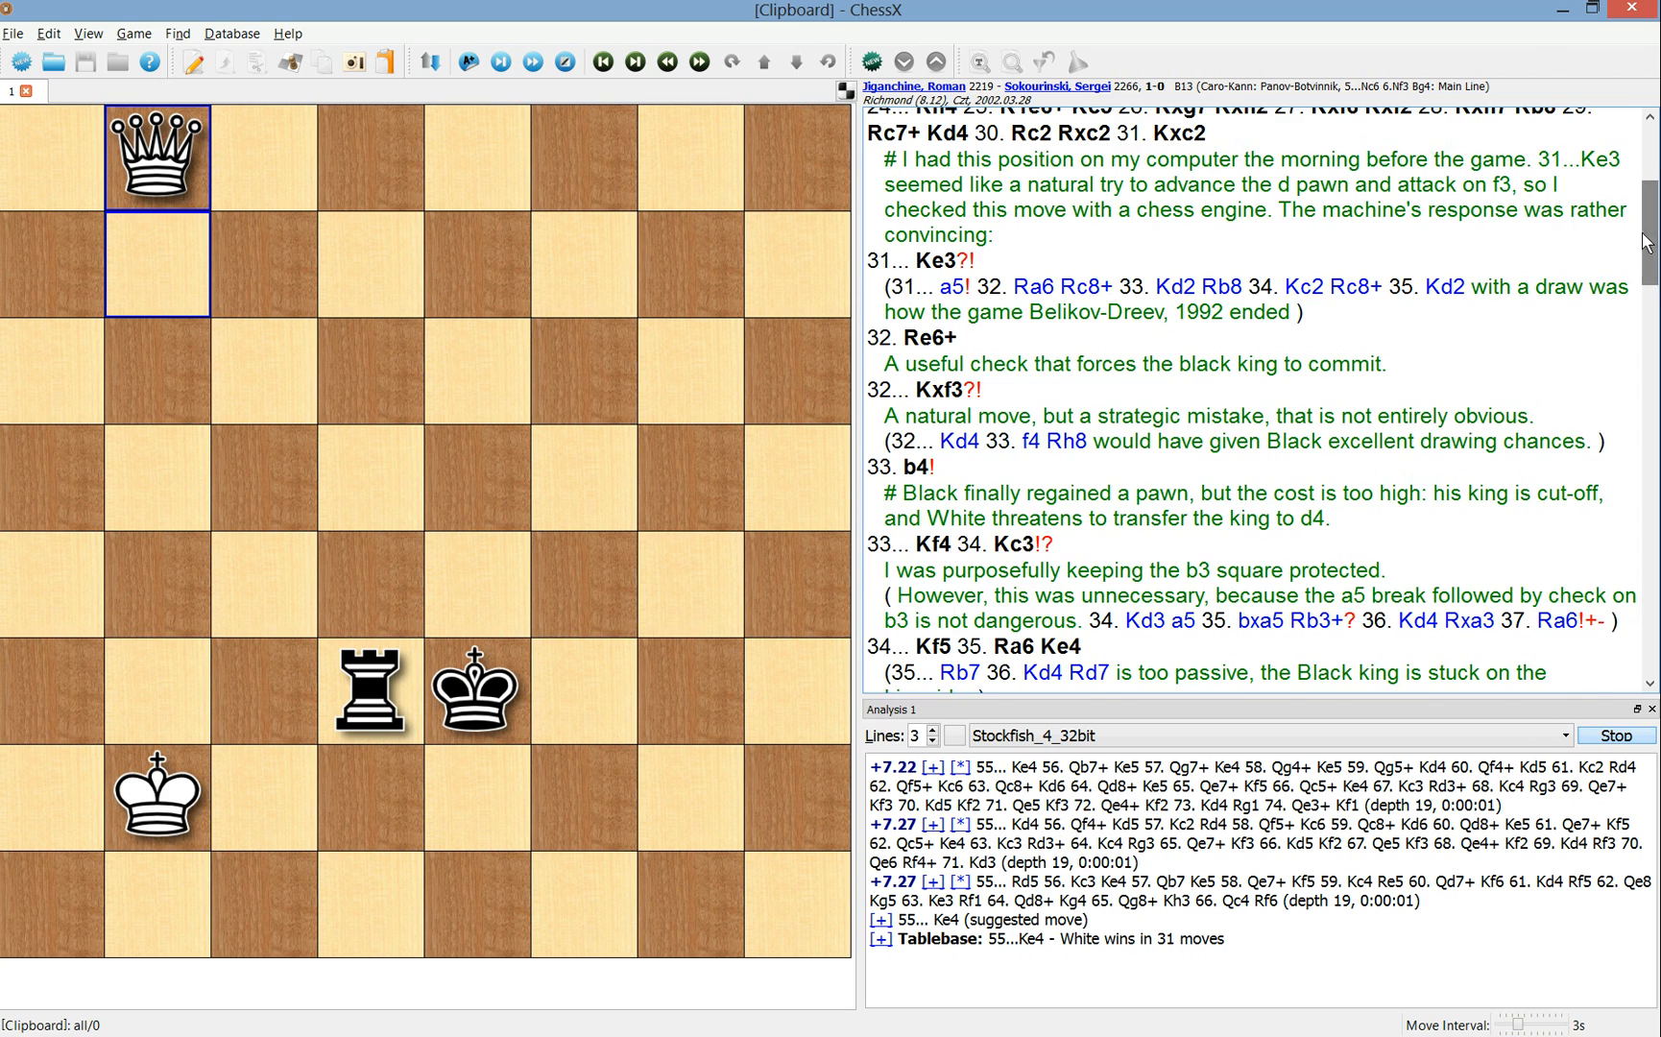
scroll("down", 3)
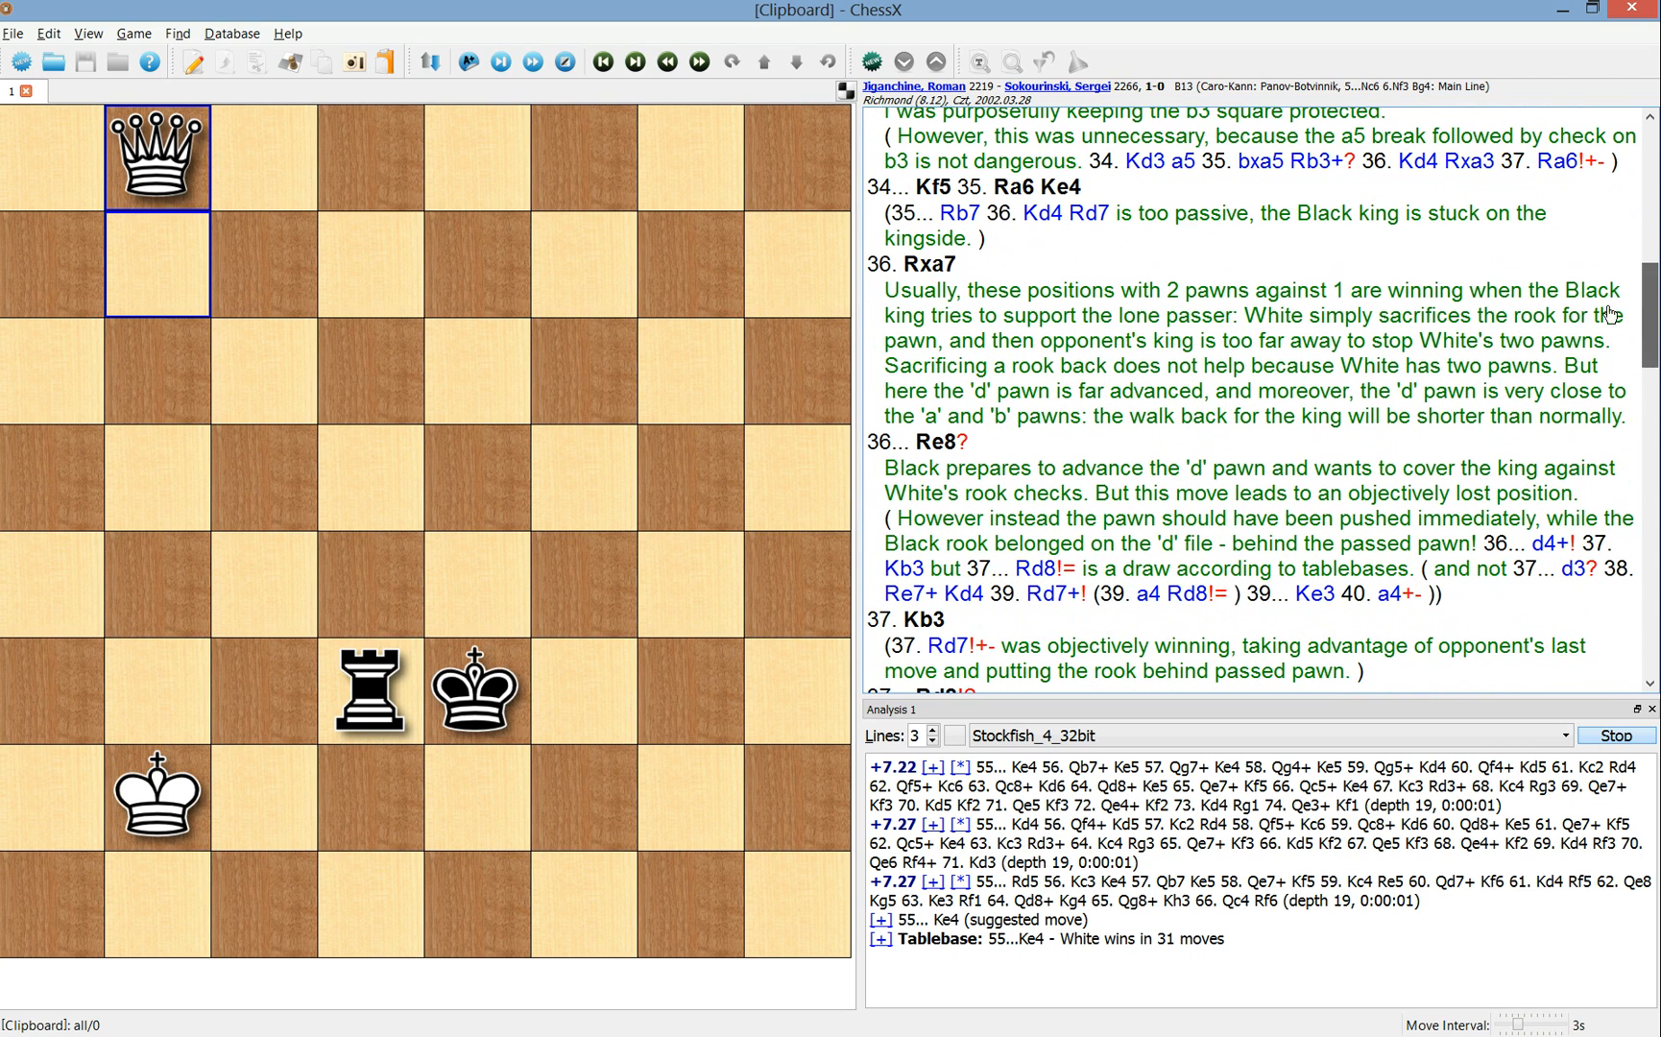
- Show 36. Rxa7 and its drawing sideline 36...d4+ 37. Kb3 Rd8
left_click(929, 263)
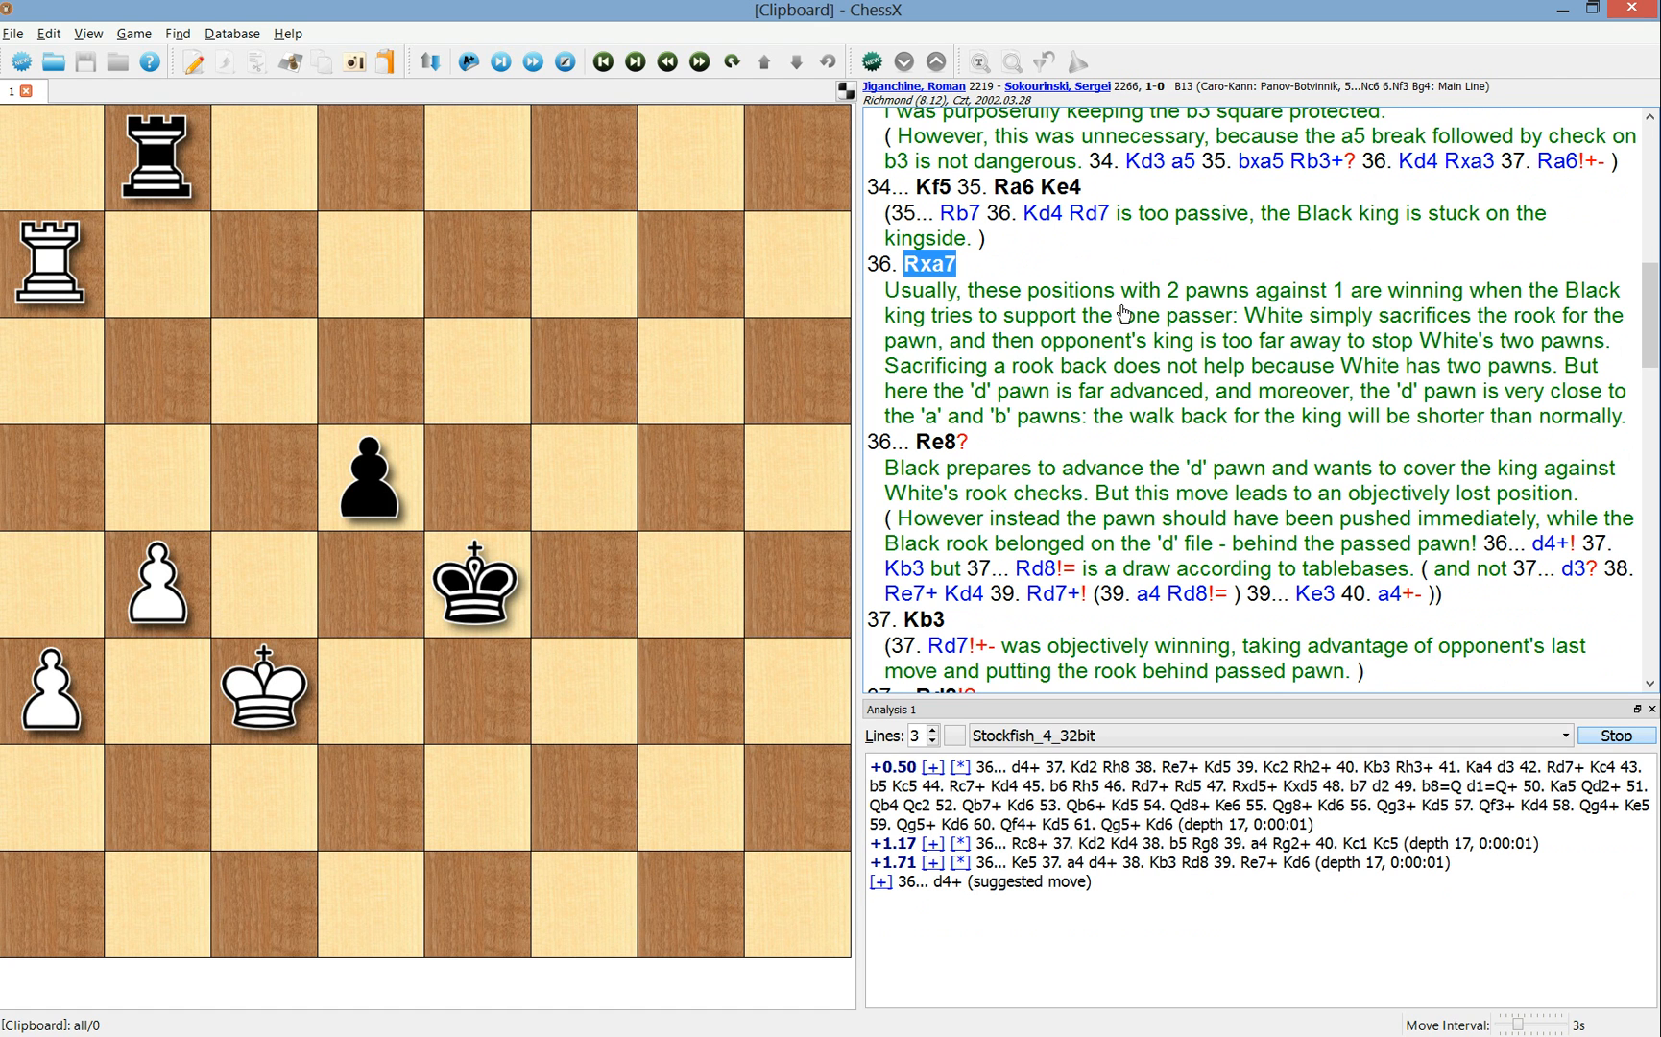
mouse_move(1031, 373)
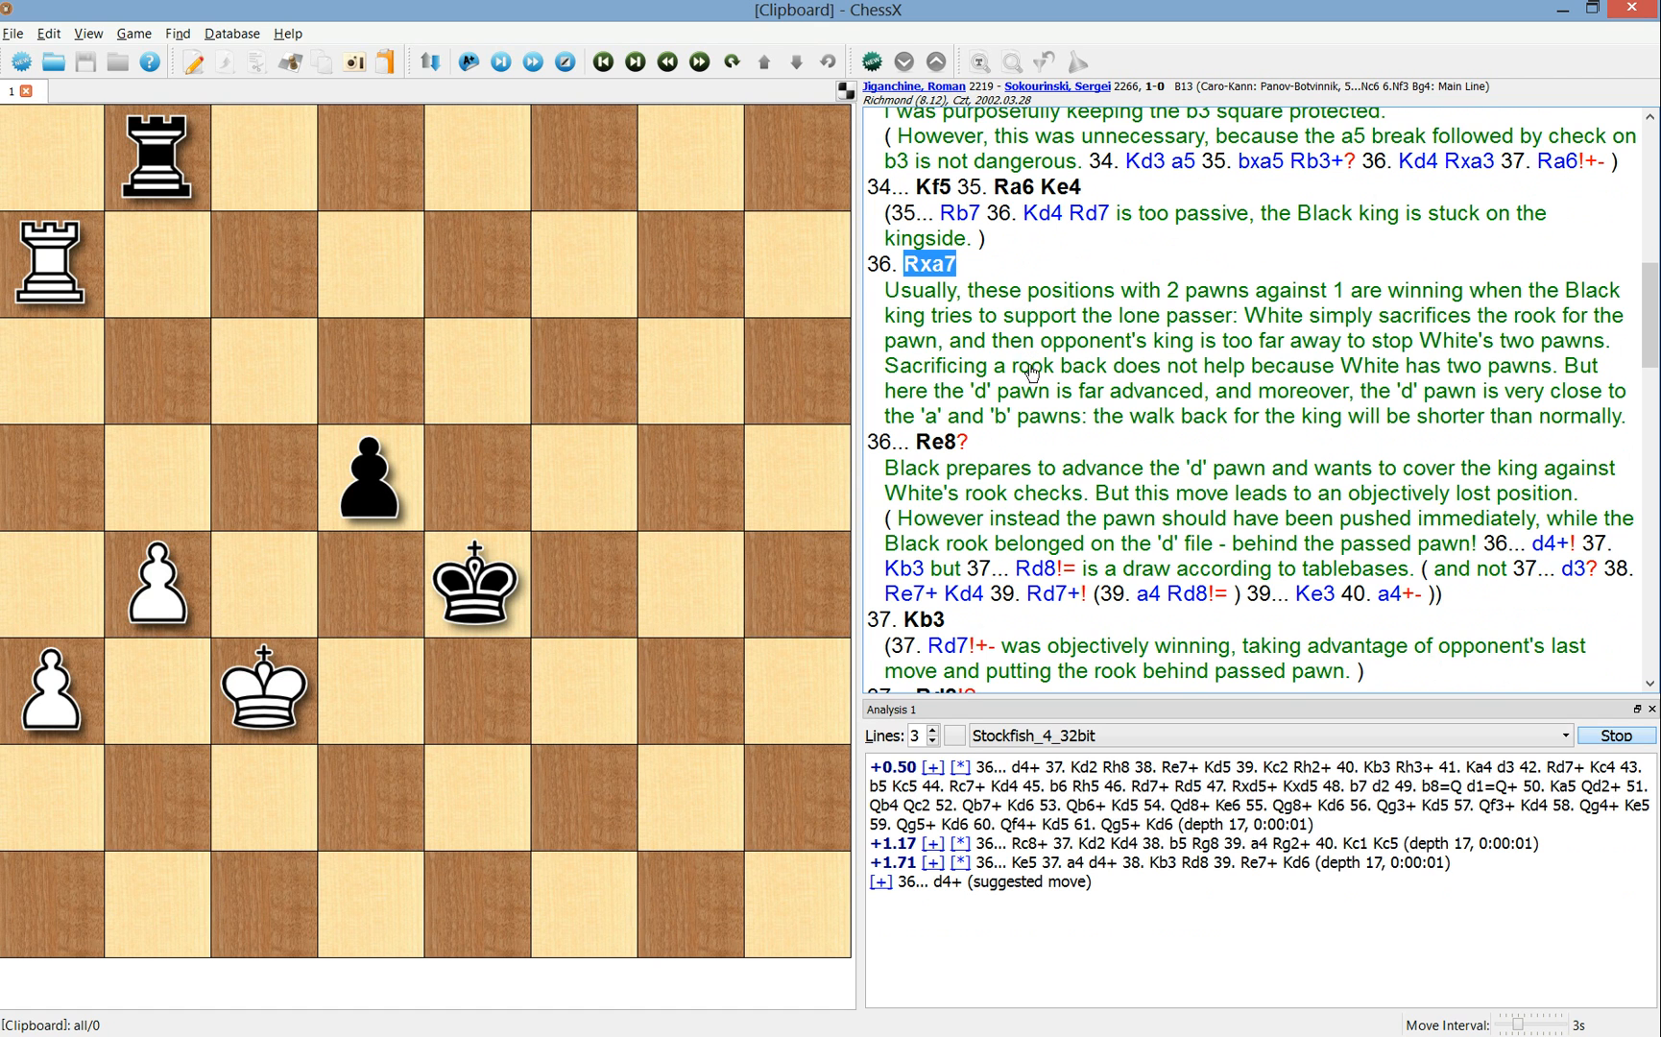
mouse_move(1544, 545)
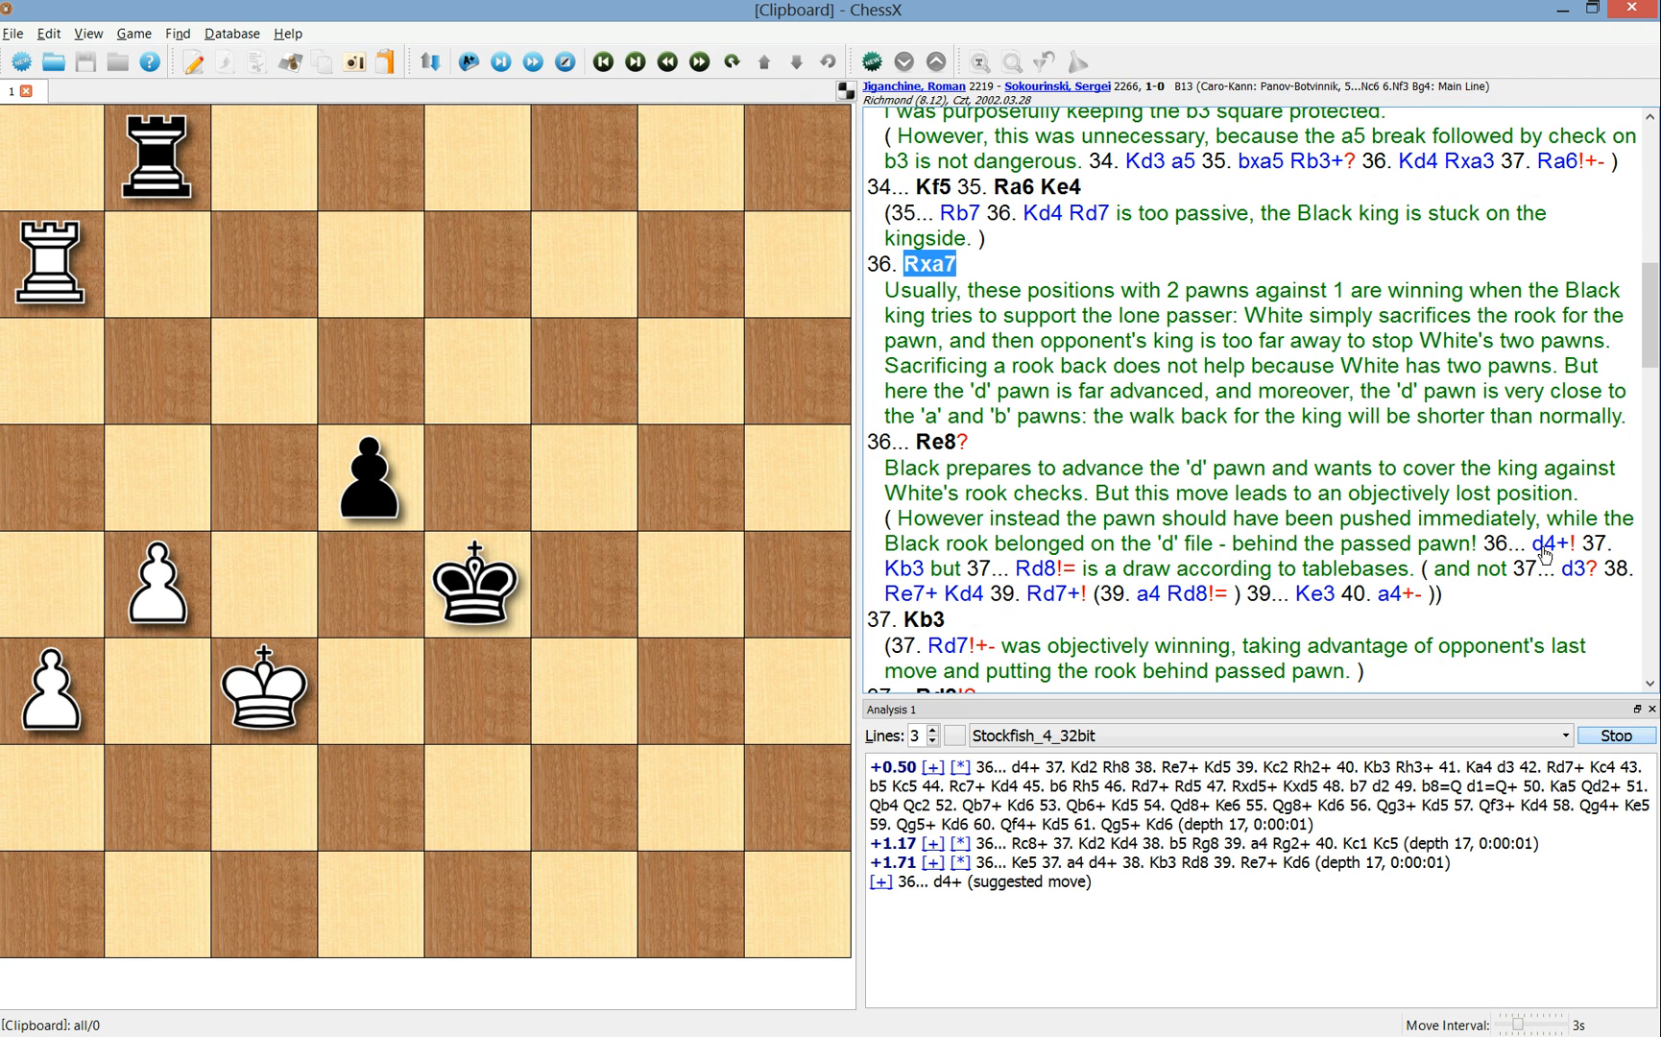
left_click(1033, 564)
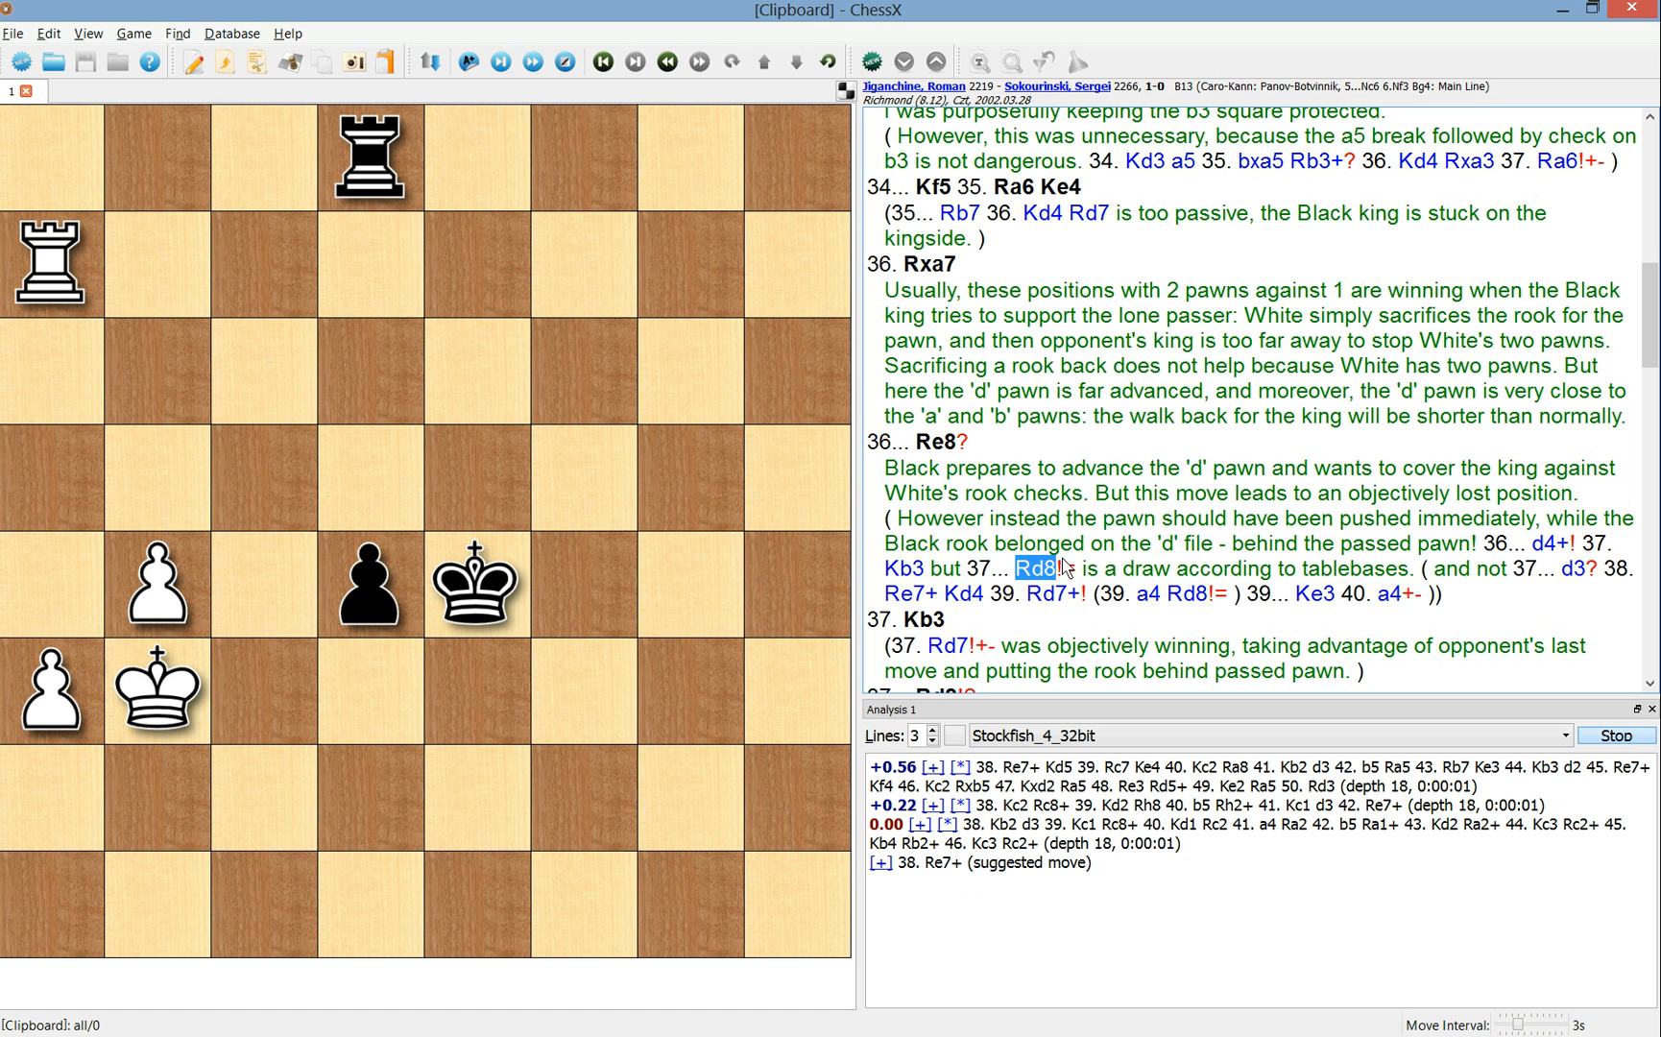
mouse_move(1119, 555)
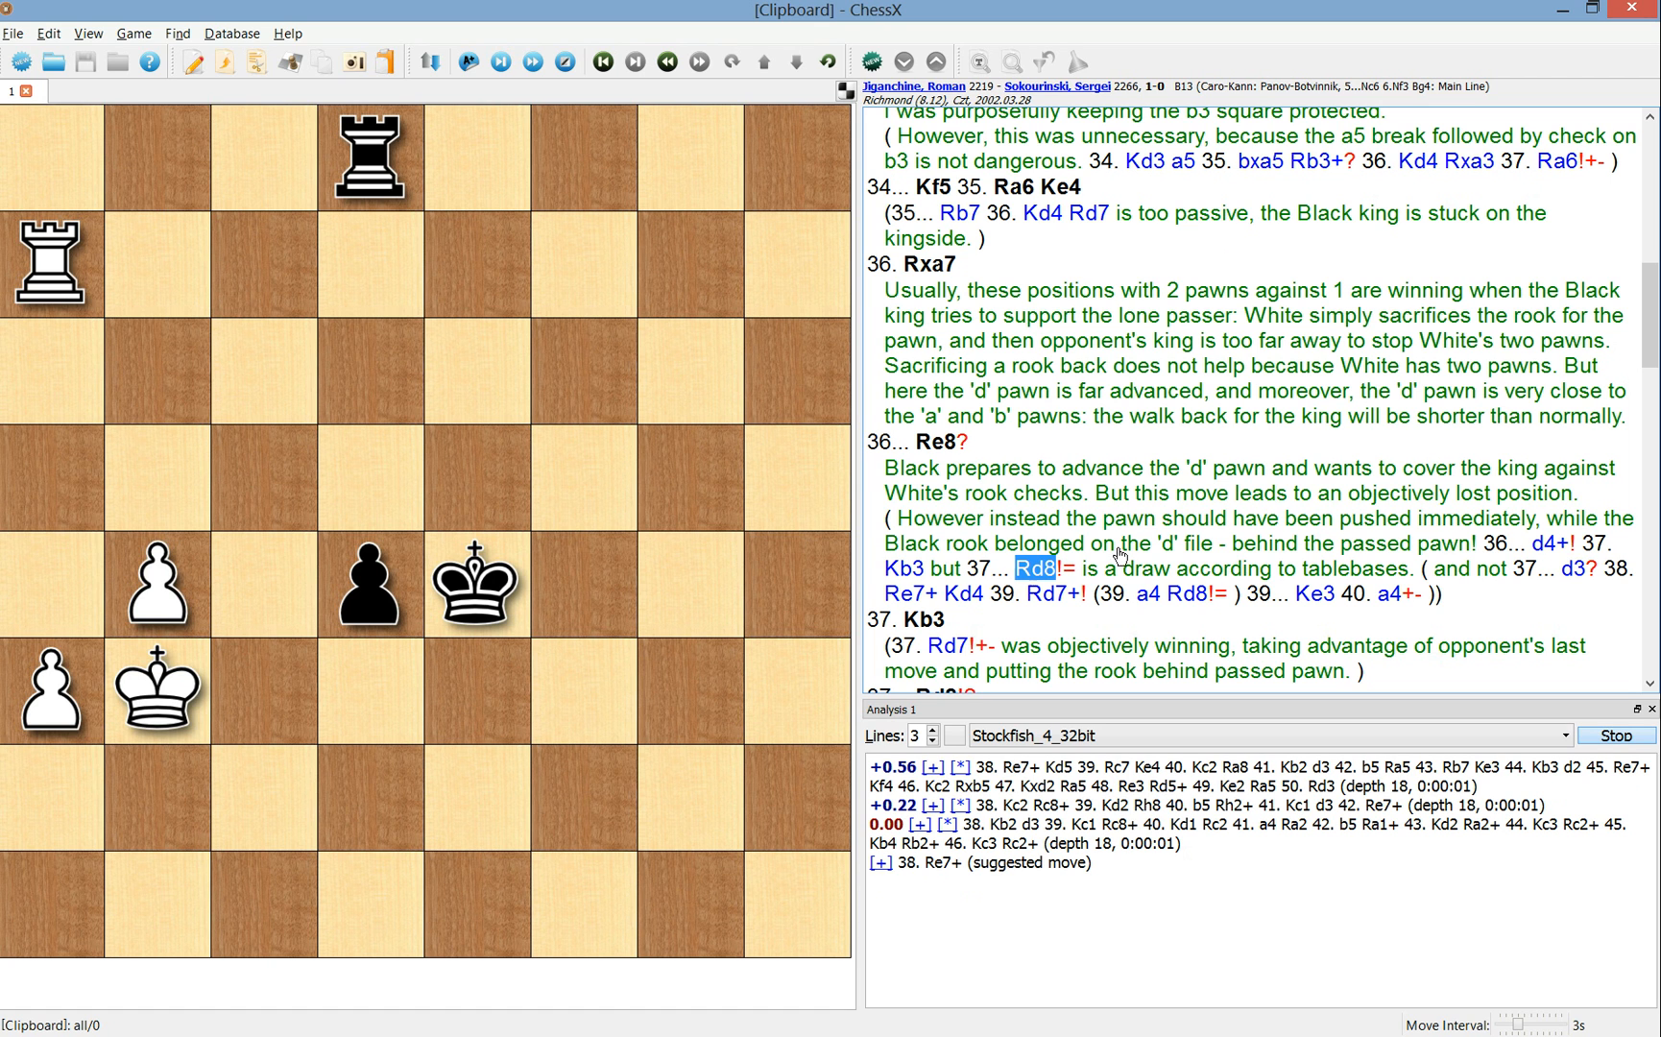
- Show the missed win 42. b7, then 43...d2 and the 44. a5 line to 46. Kc4, a White win in 41
scroll("down", 3)
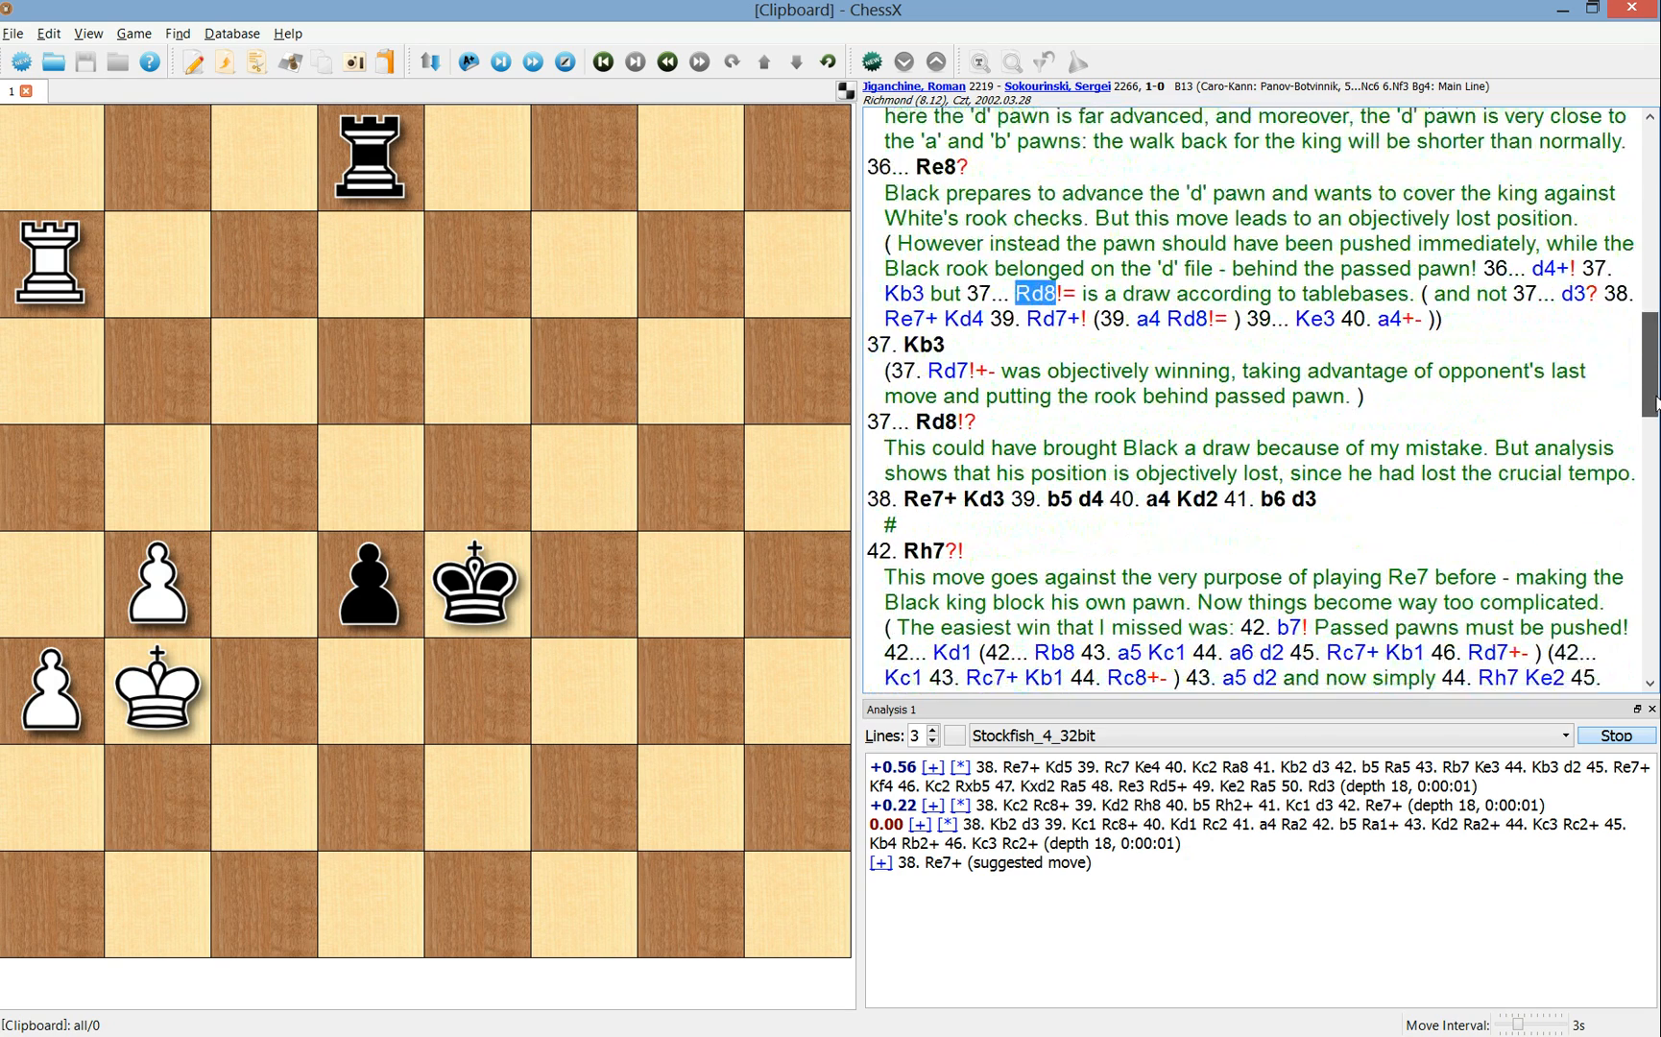
scroll("down", 3)
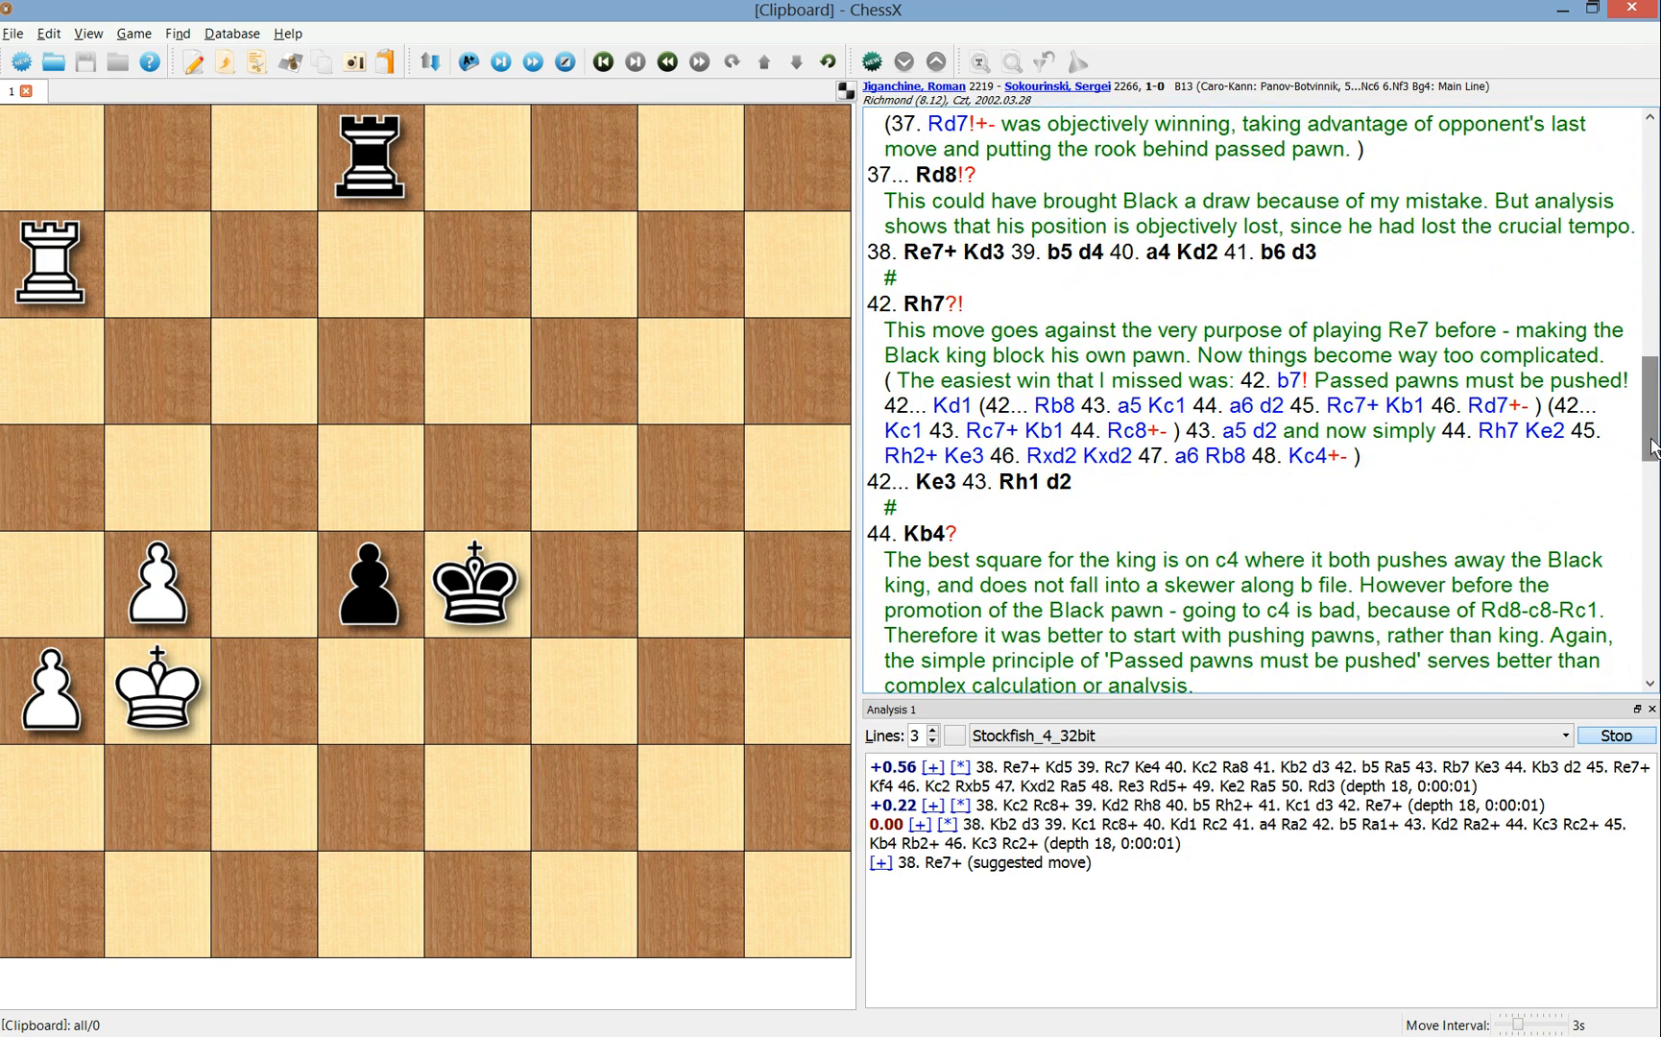
mouse_move(1633, 445)
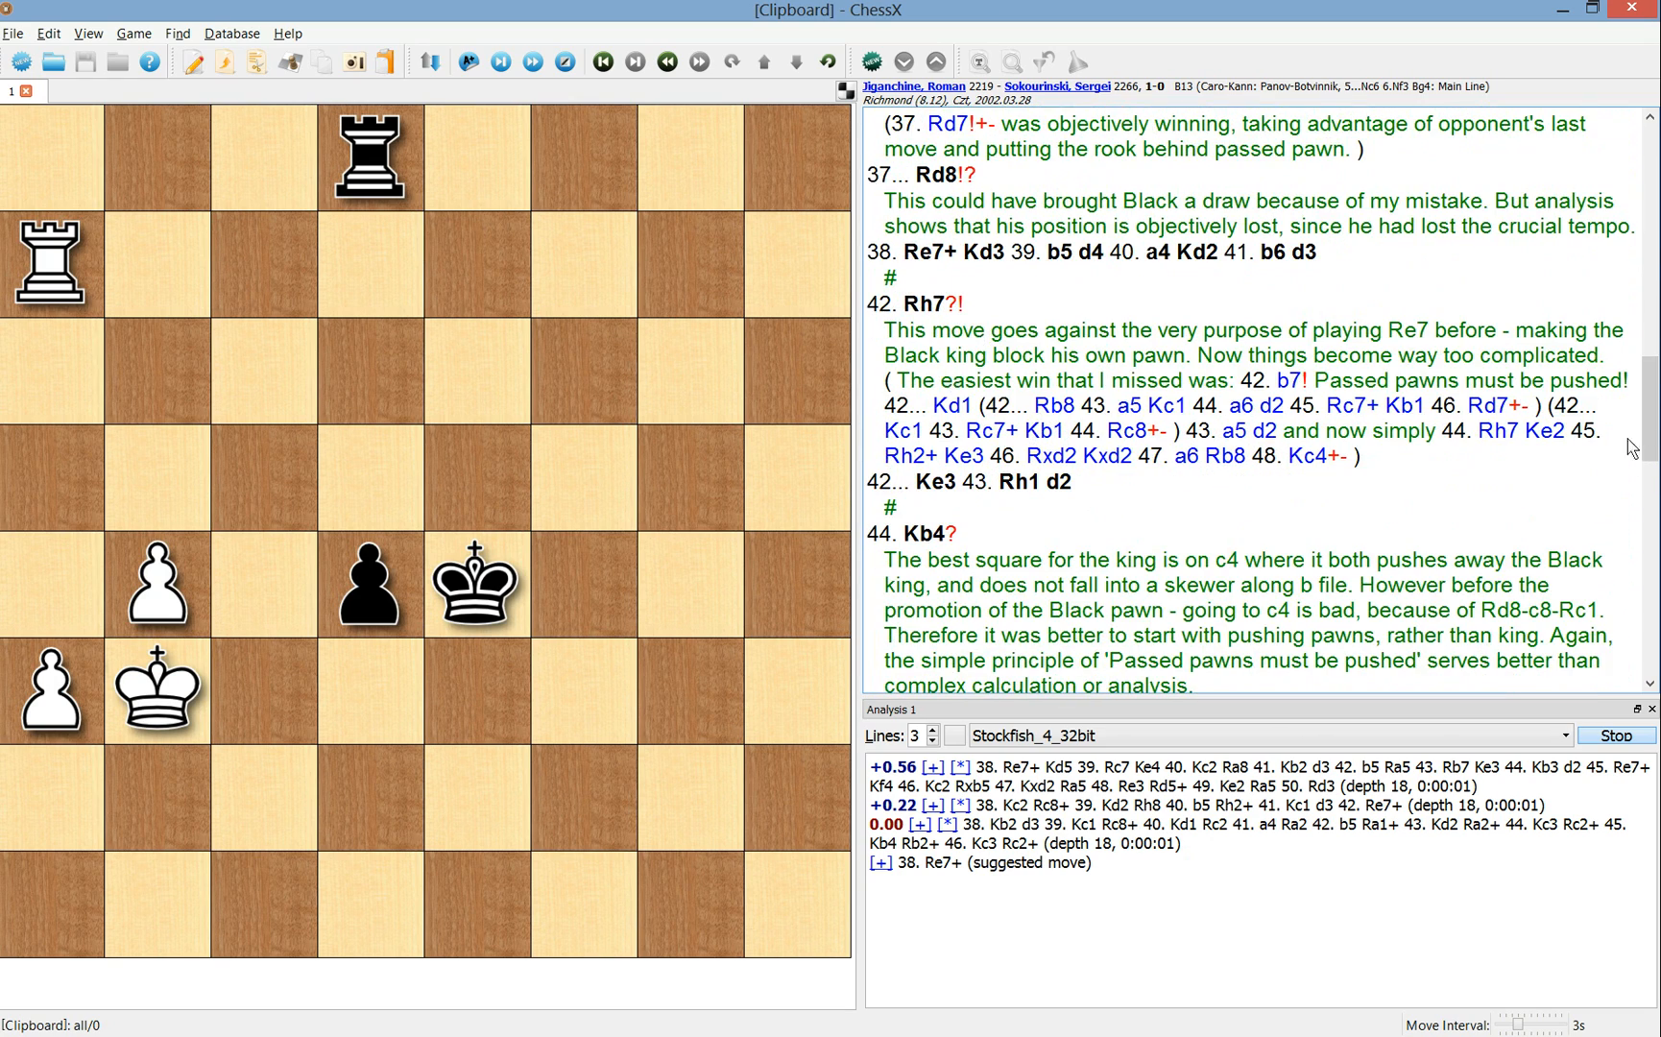
scroll("down", 3)
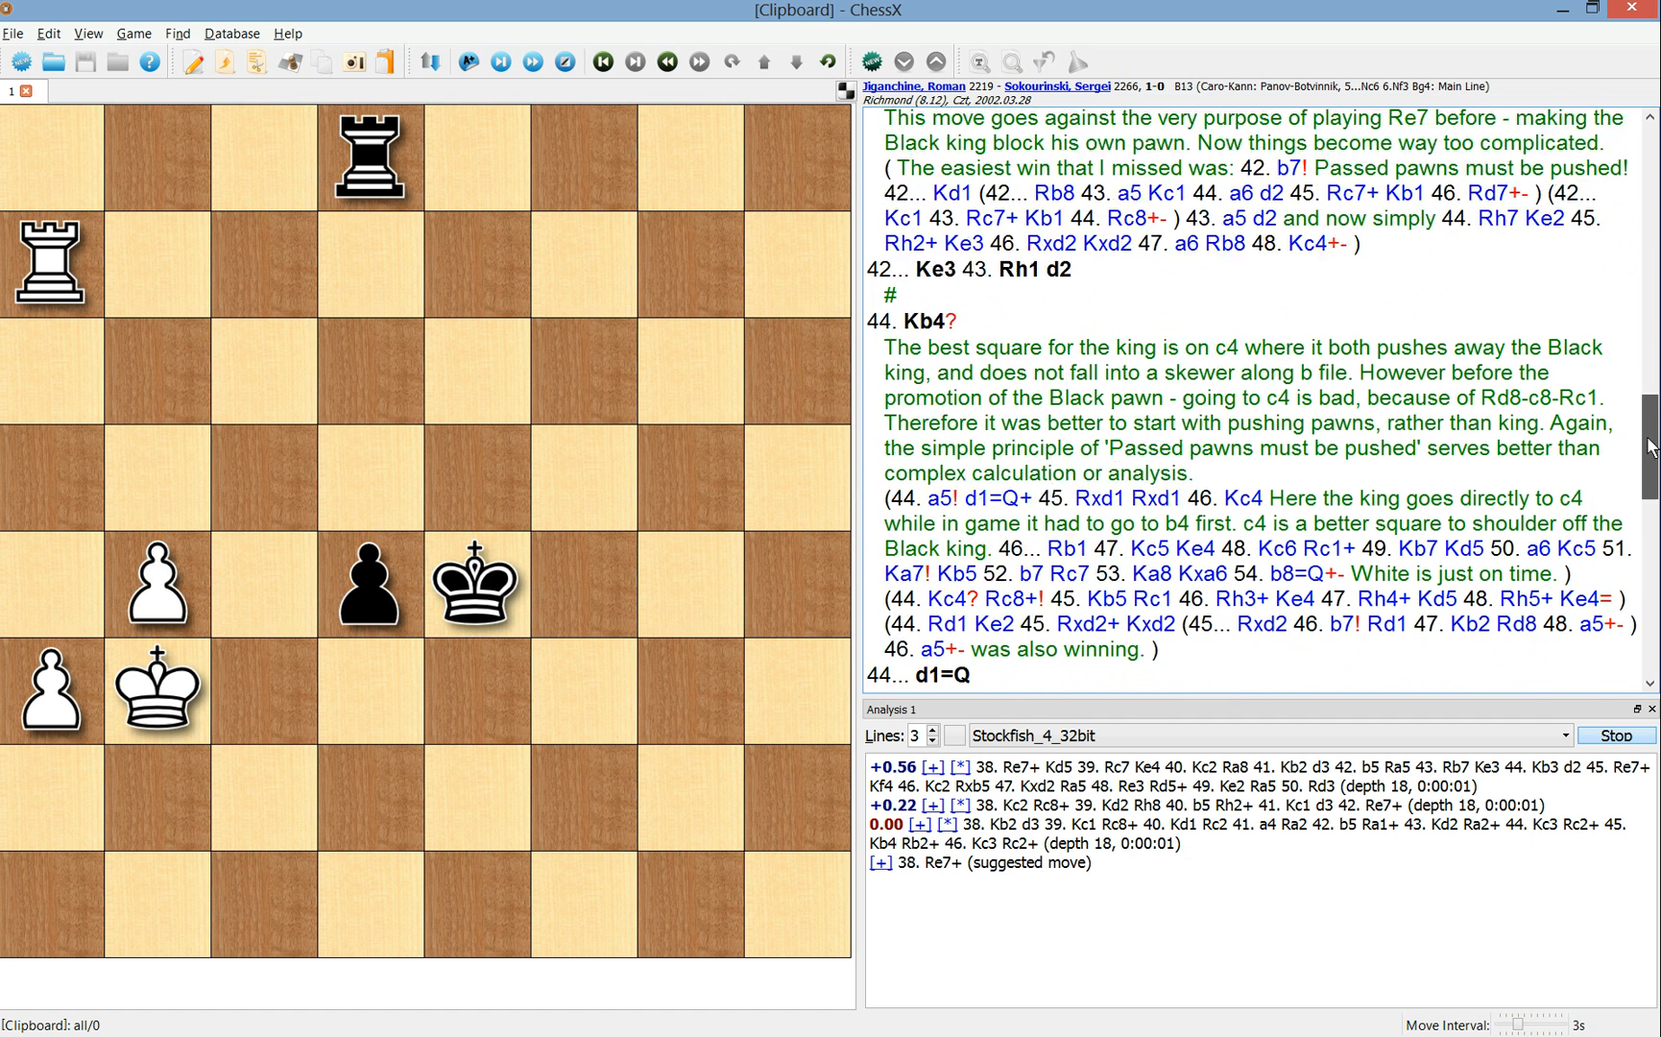
left_click(1294, 213)
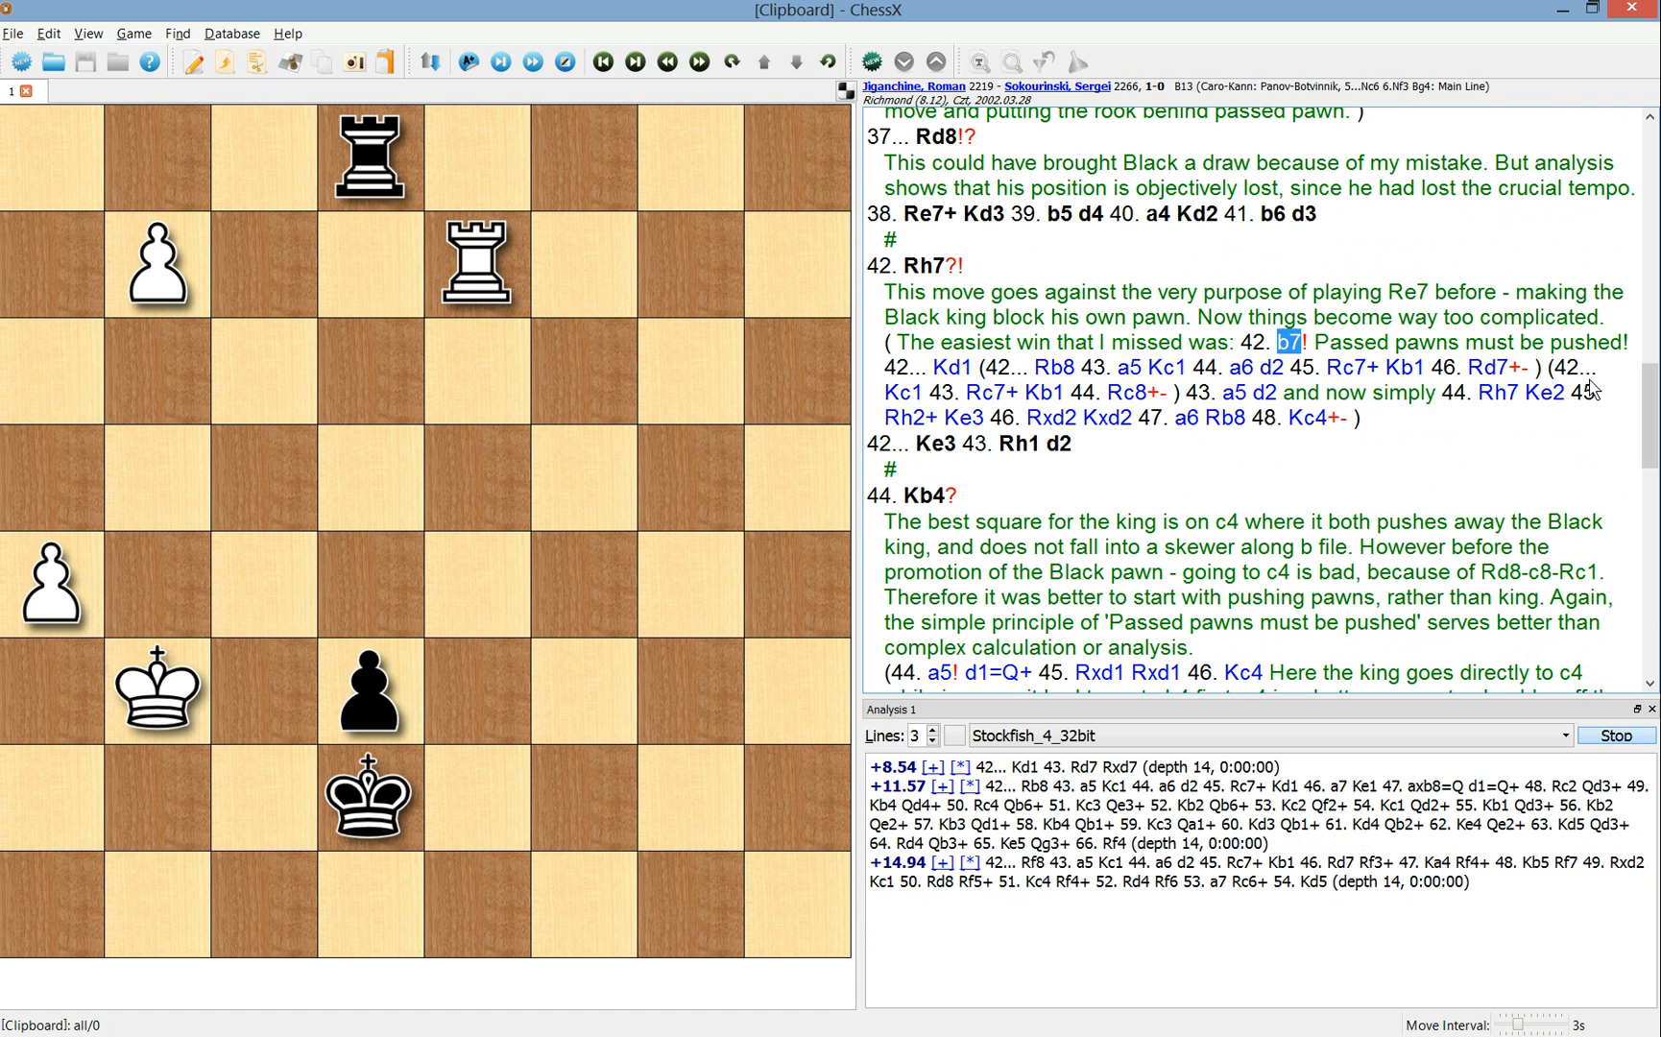
left_click(1052, 444)
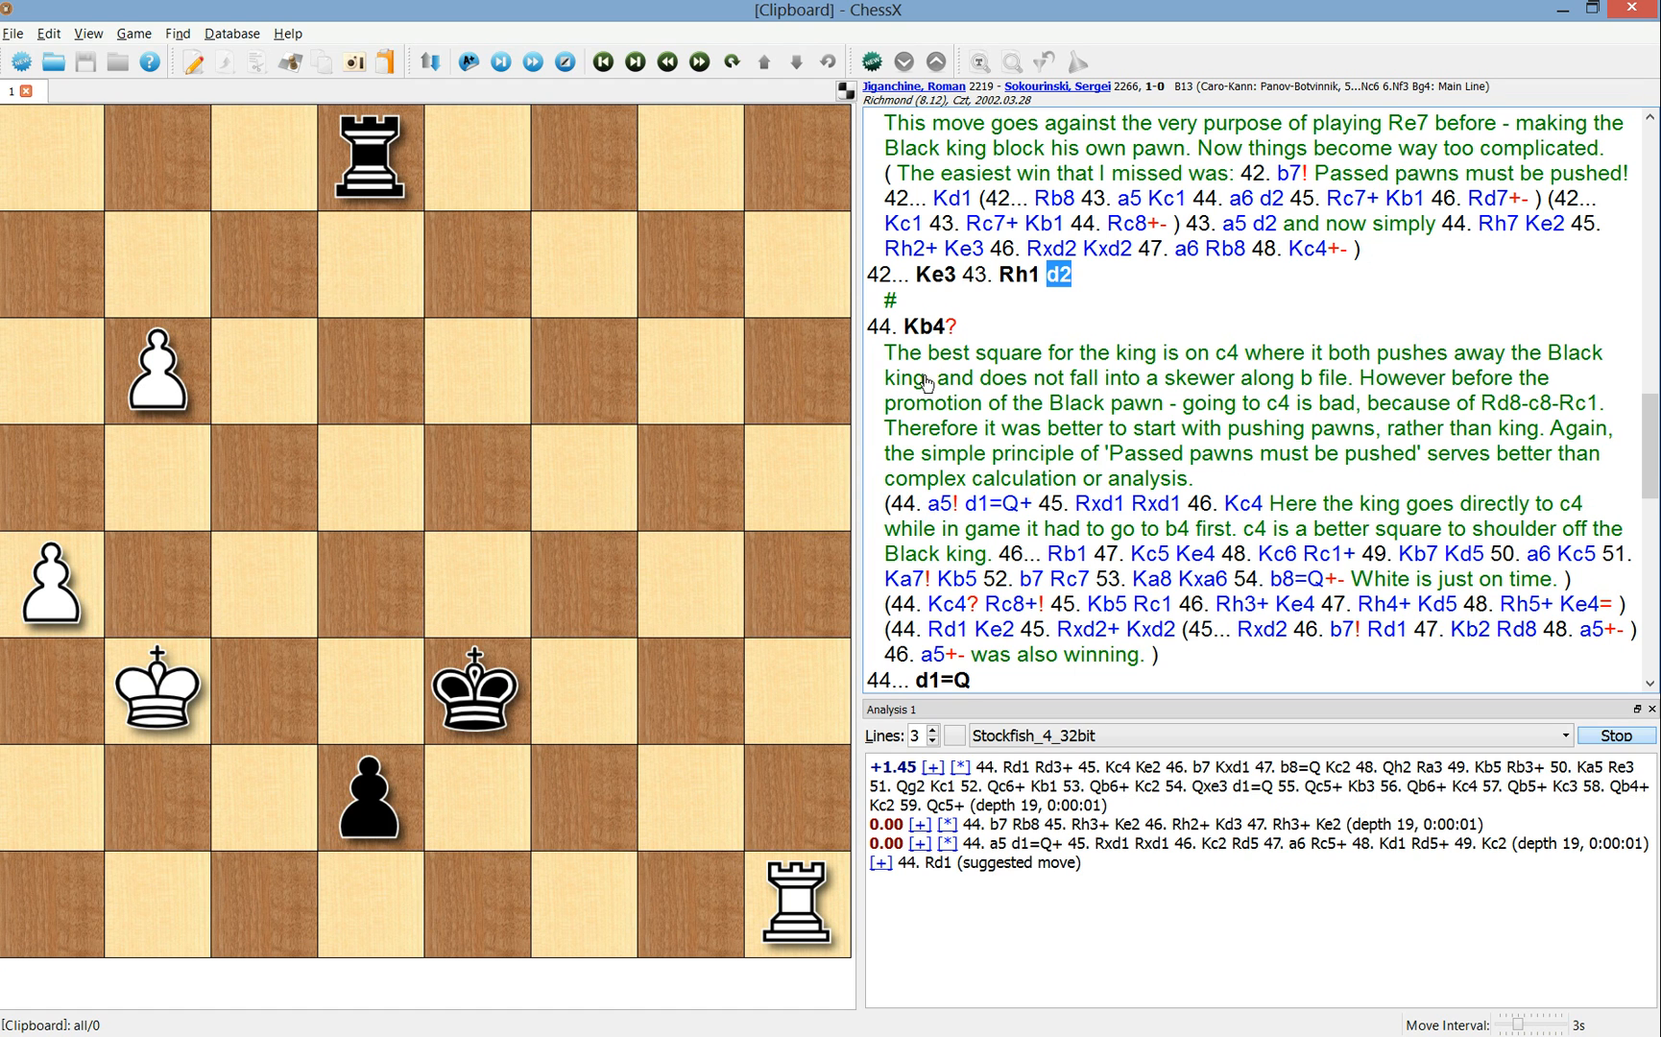
mouse_move(937, 423)
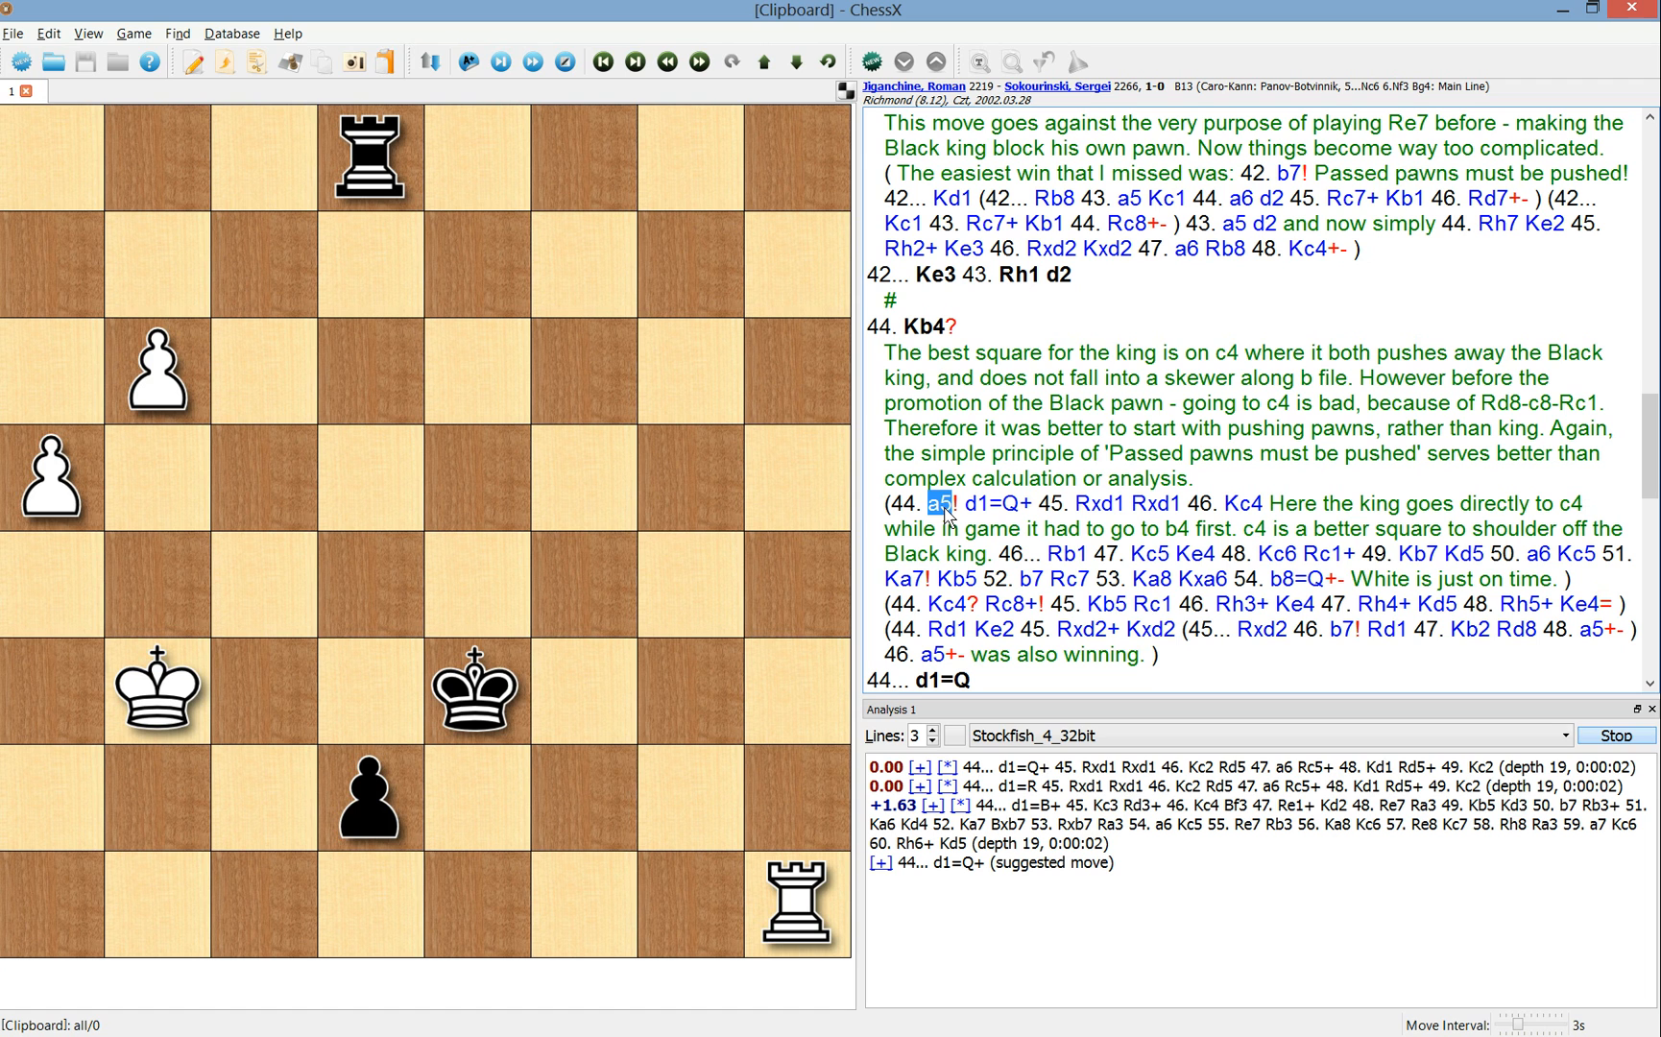
mouse_move(1238, 509)
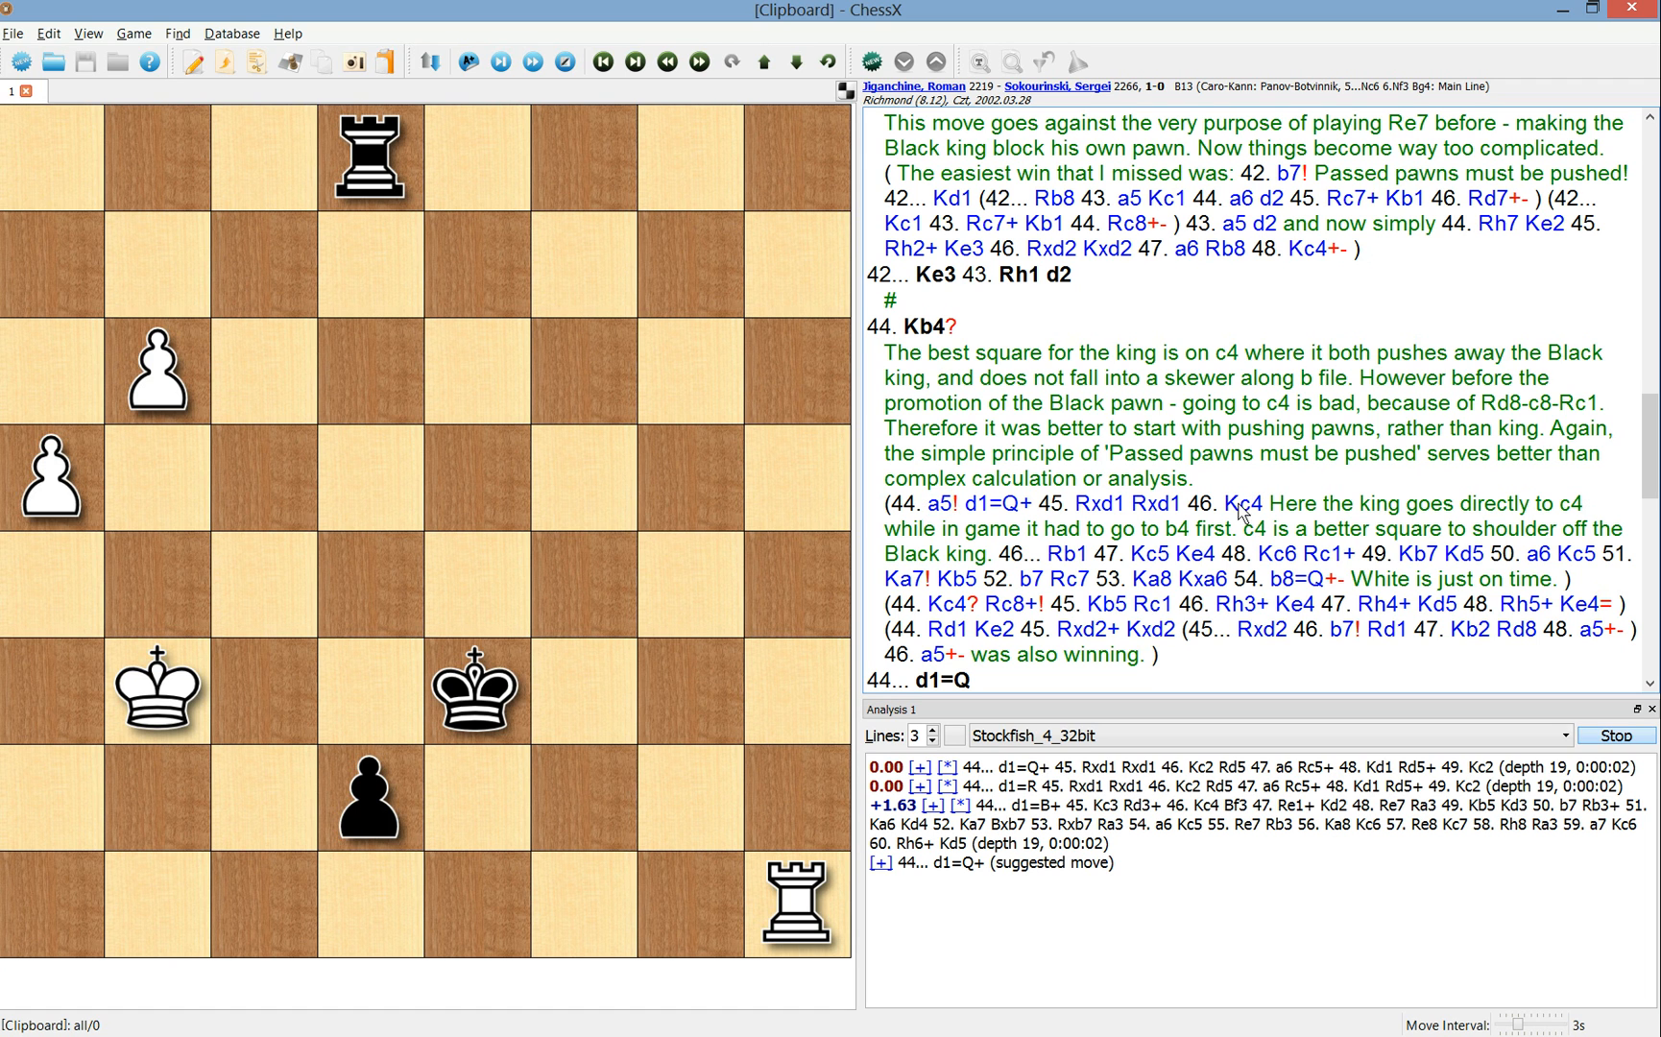
left_click(1237, 503)
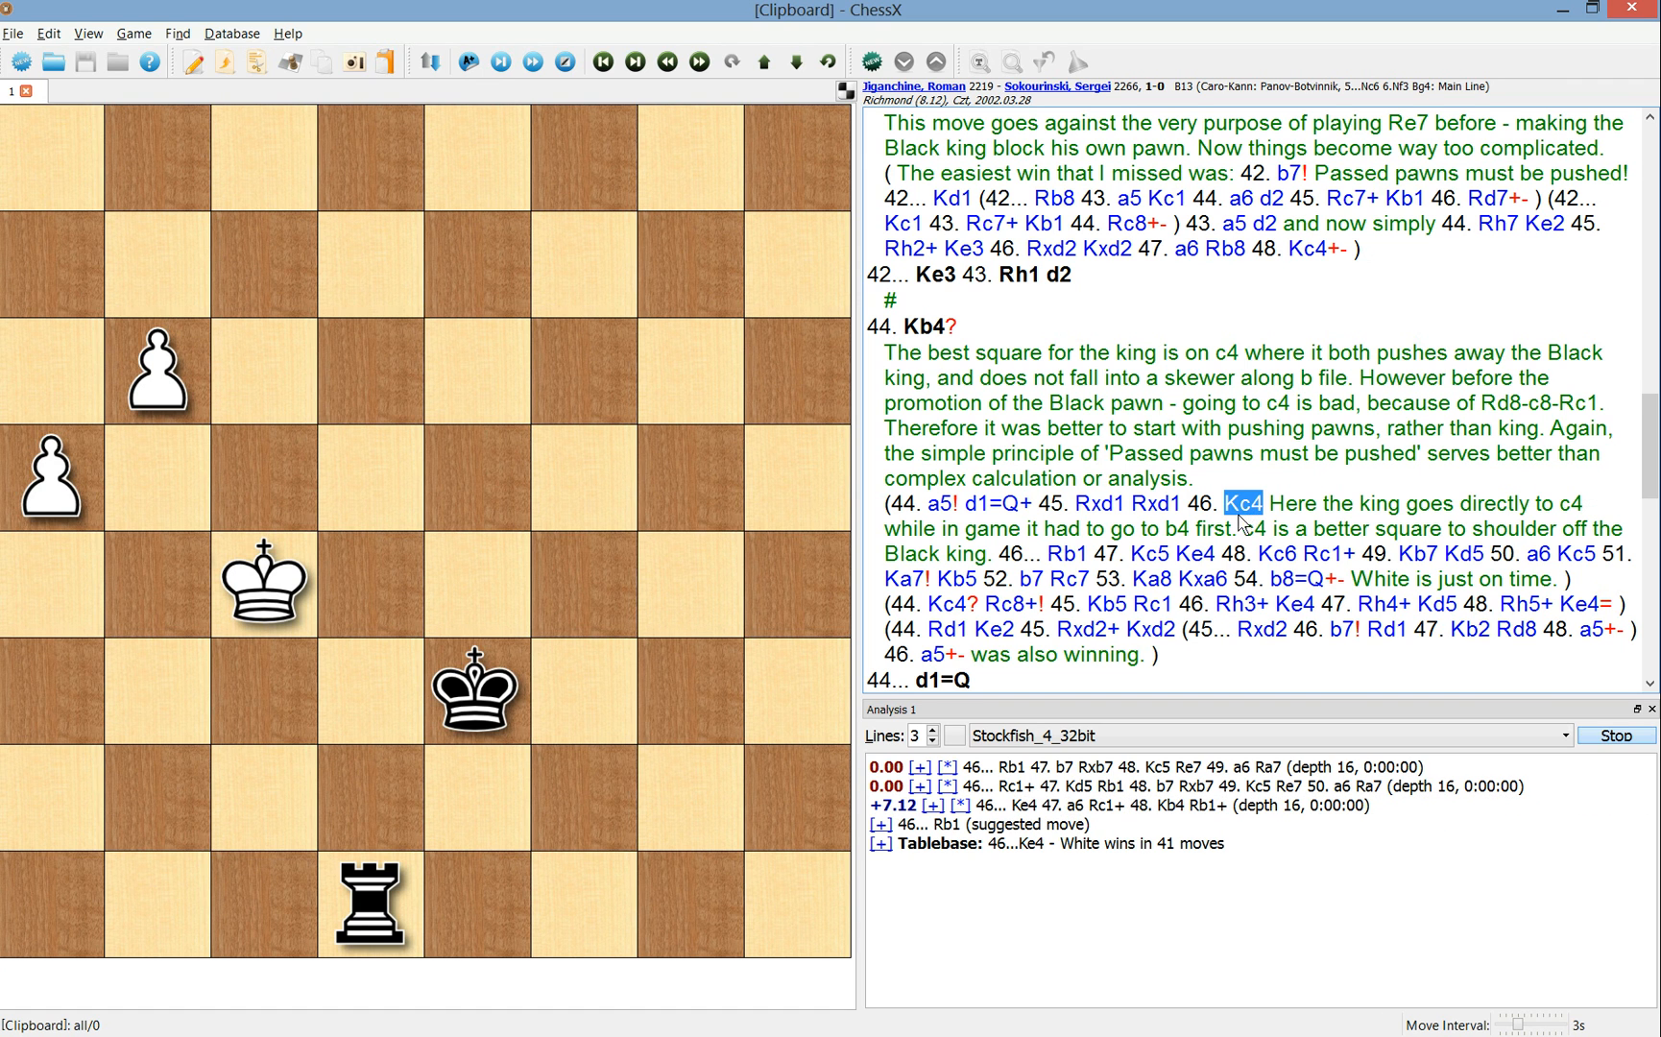
mouse_move(985, 511)
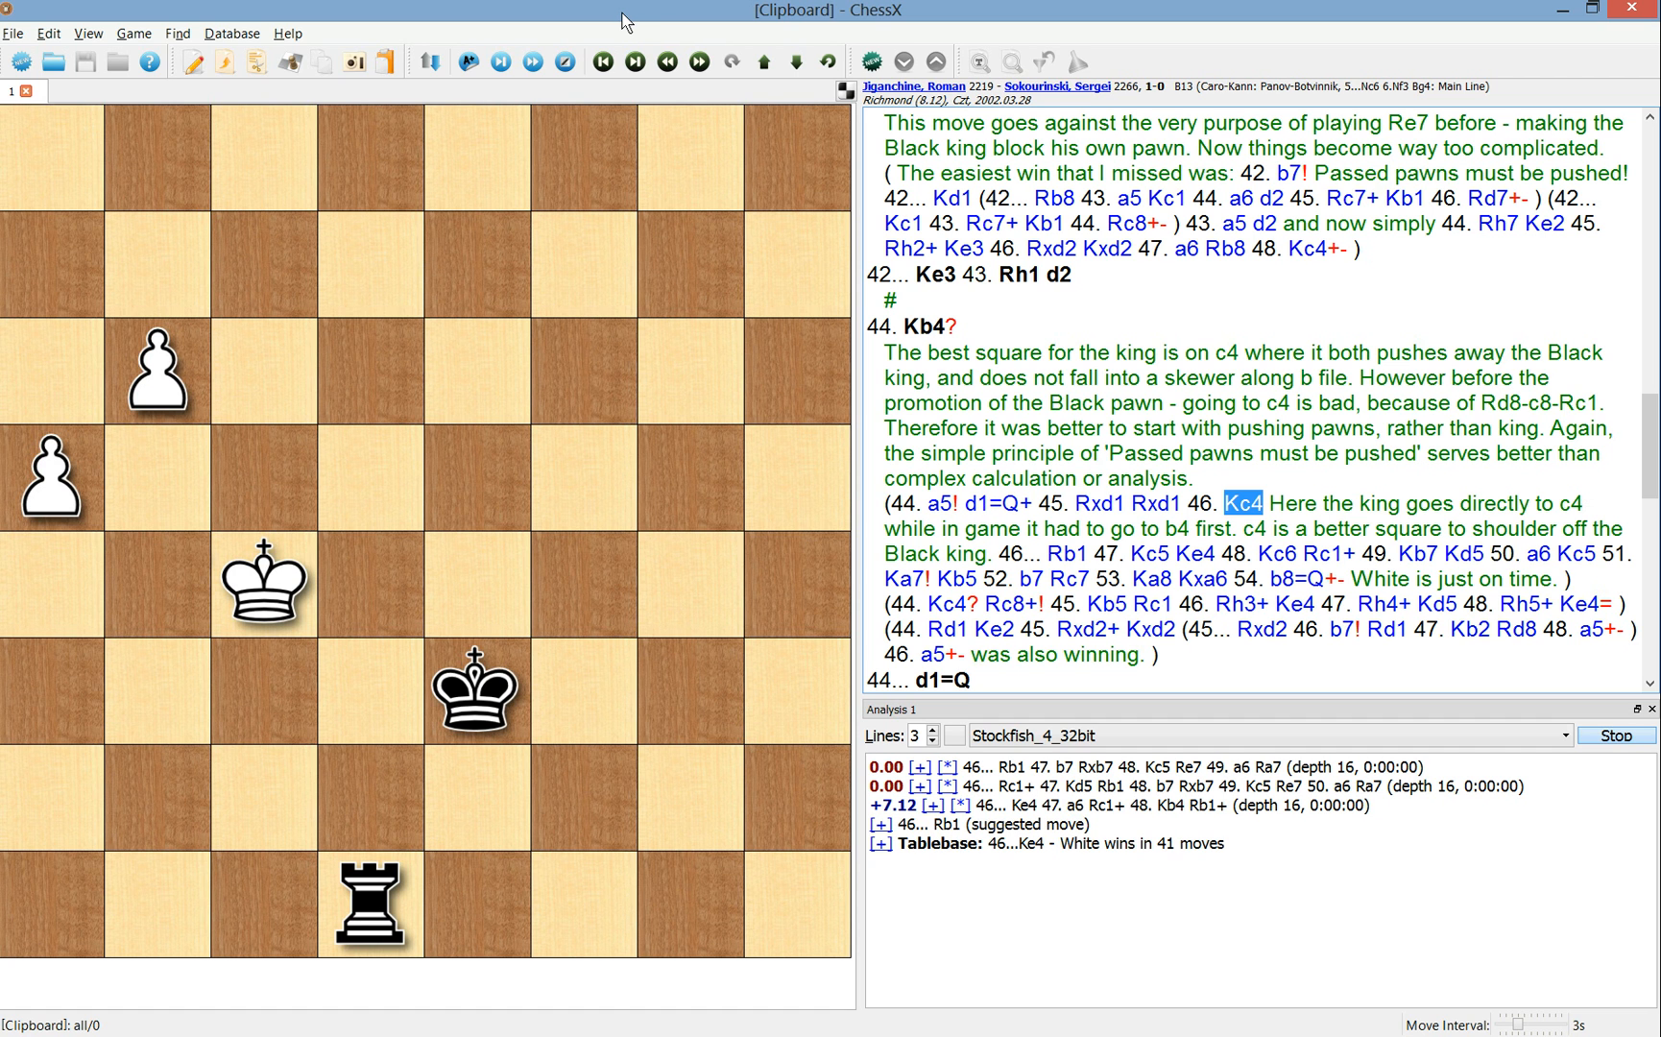
mouse_move(1033, 313)
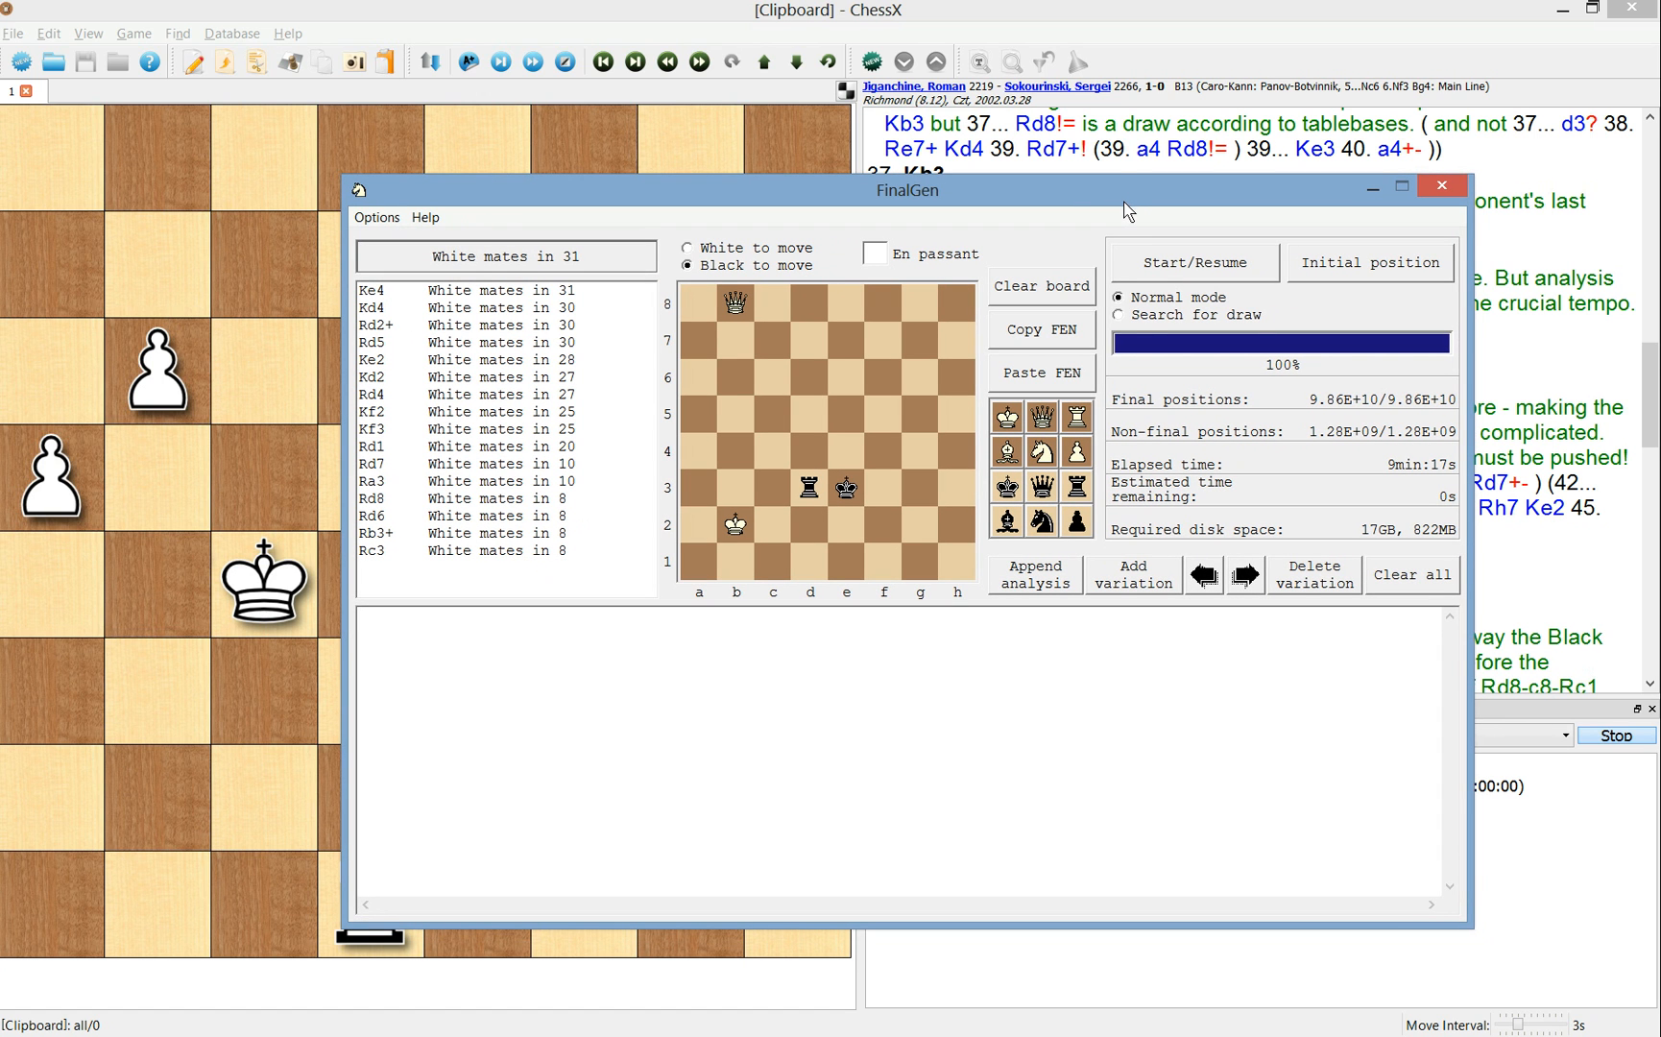
mouse_move(1143, 207)
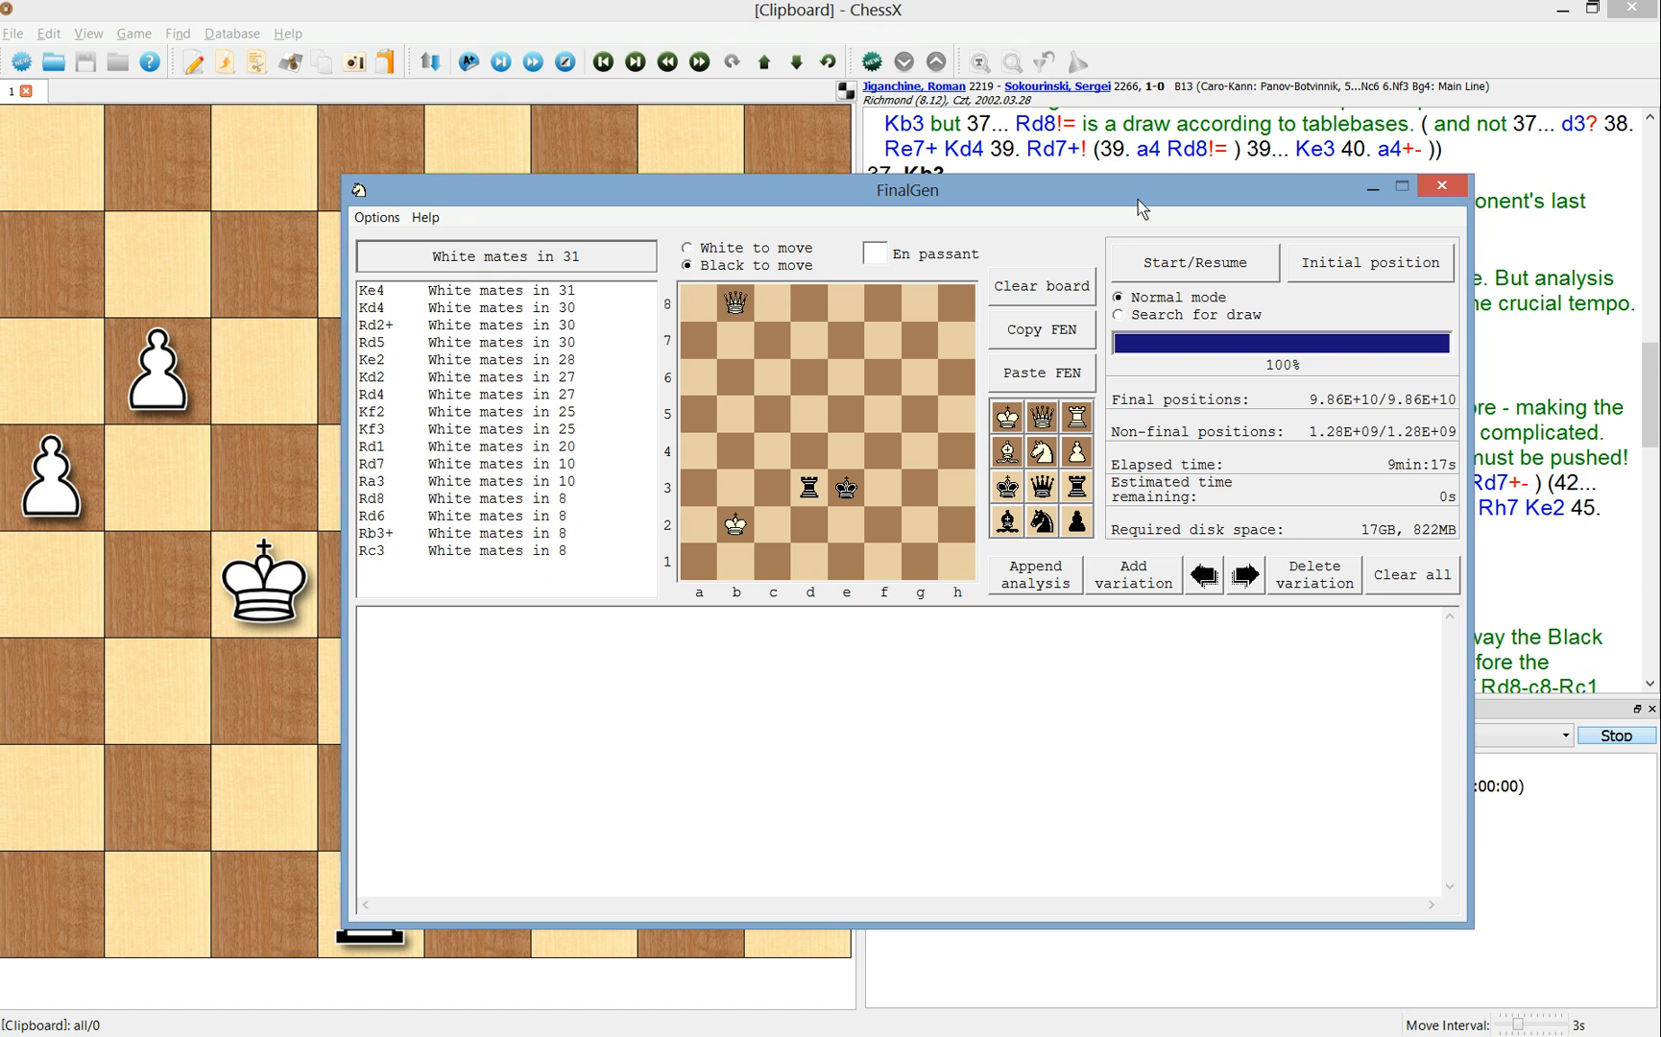
mouse_move(1114, 200)
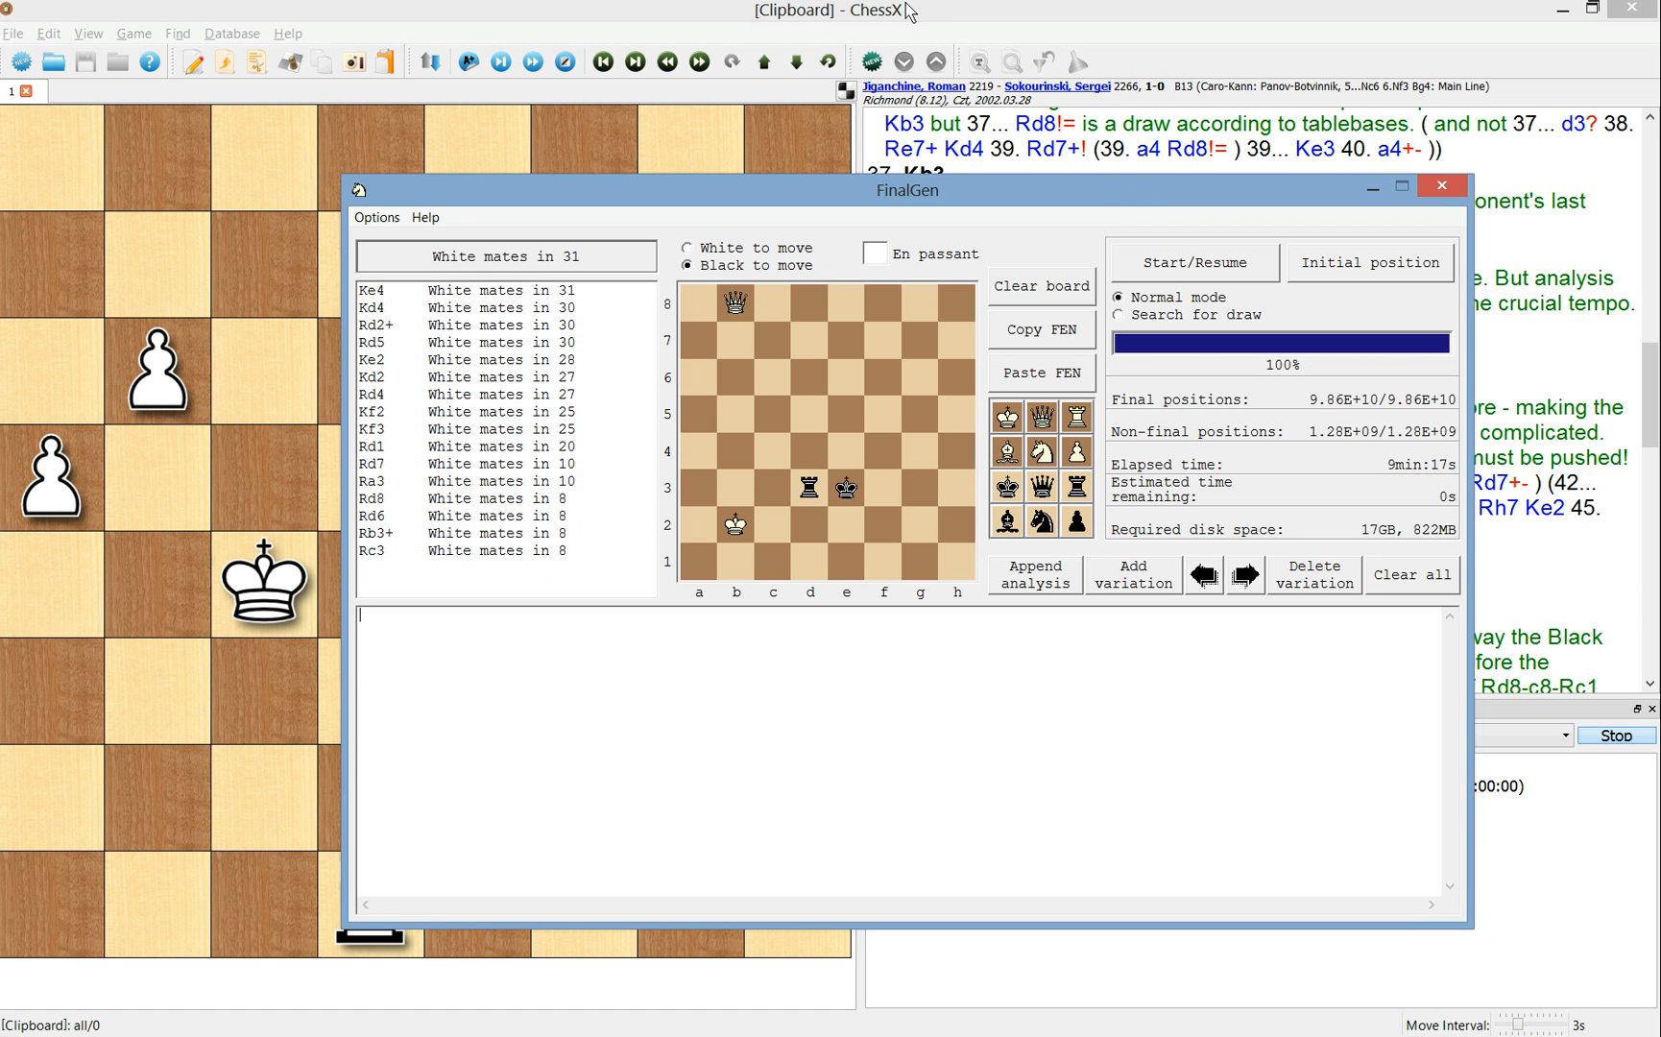
mouse_move(893, 36)
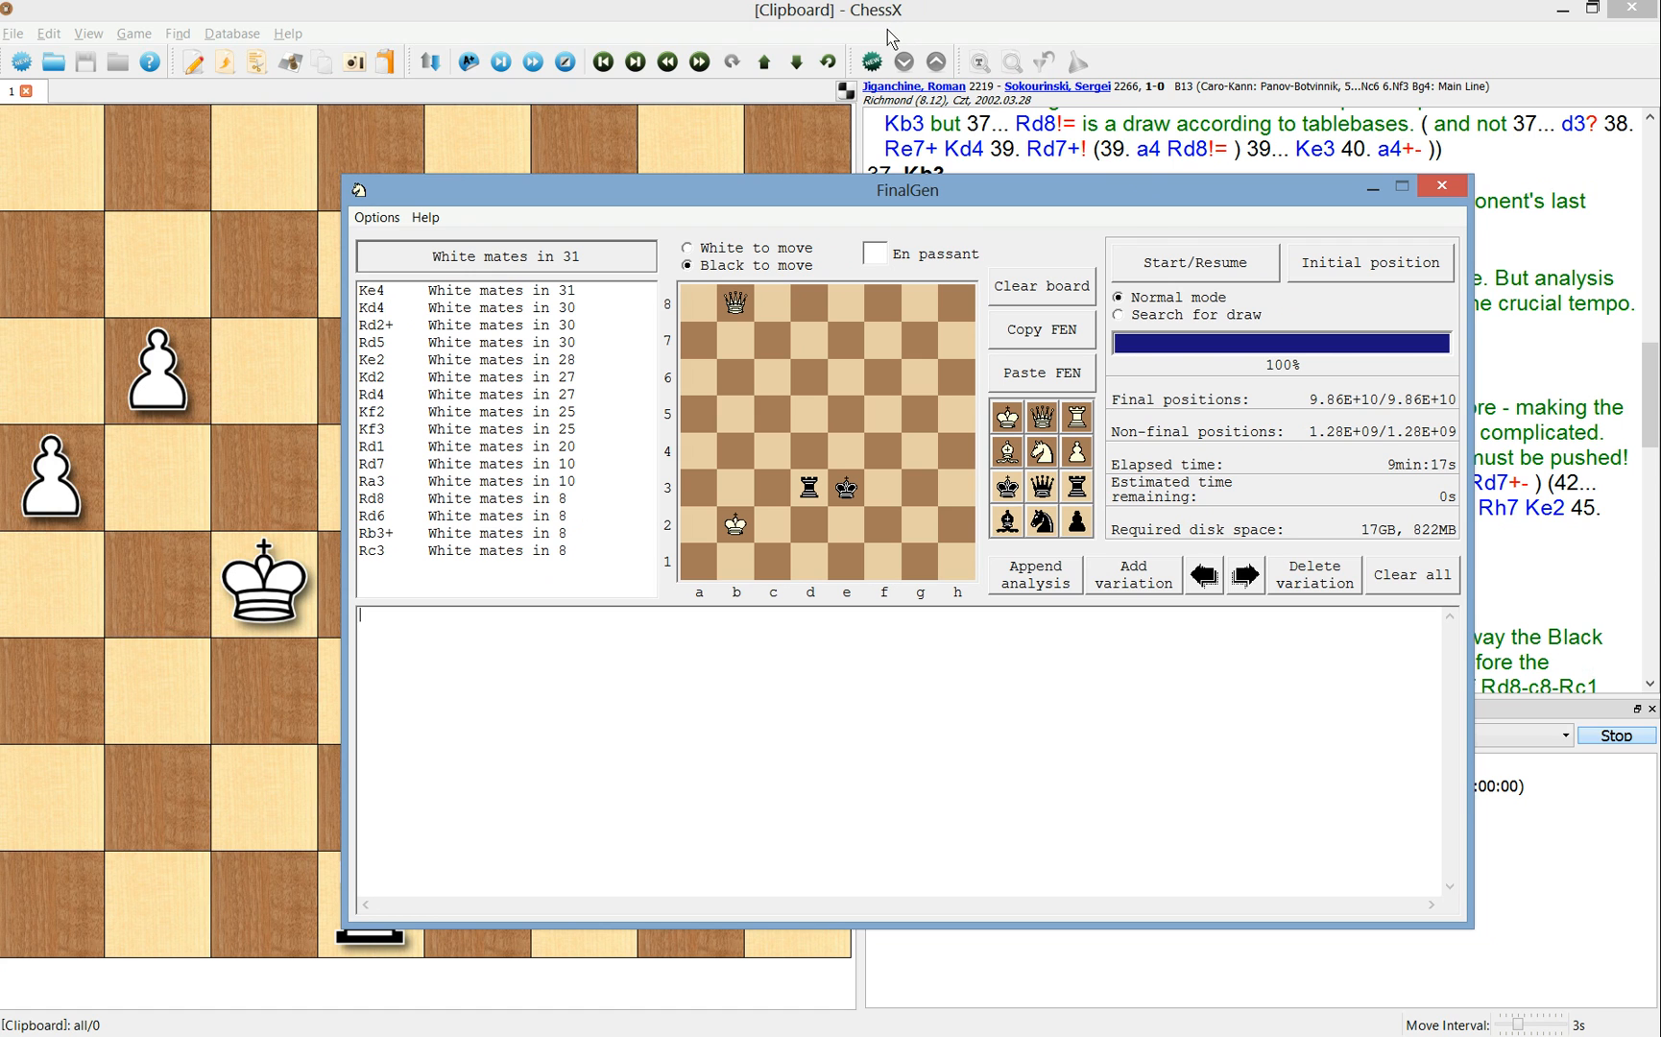
mouse_move(889, 27)
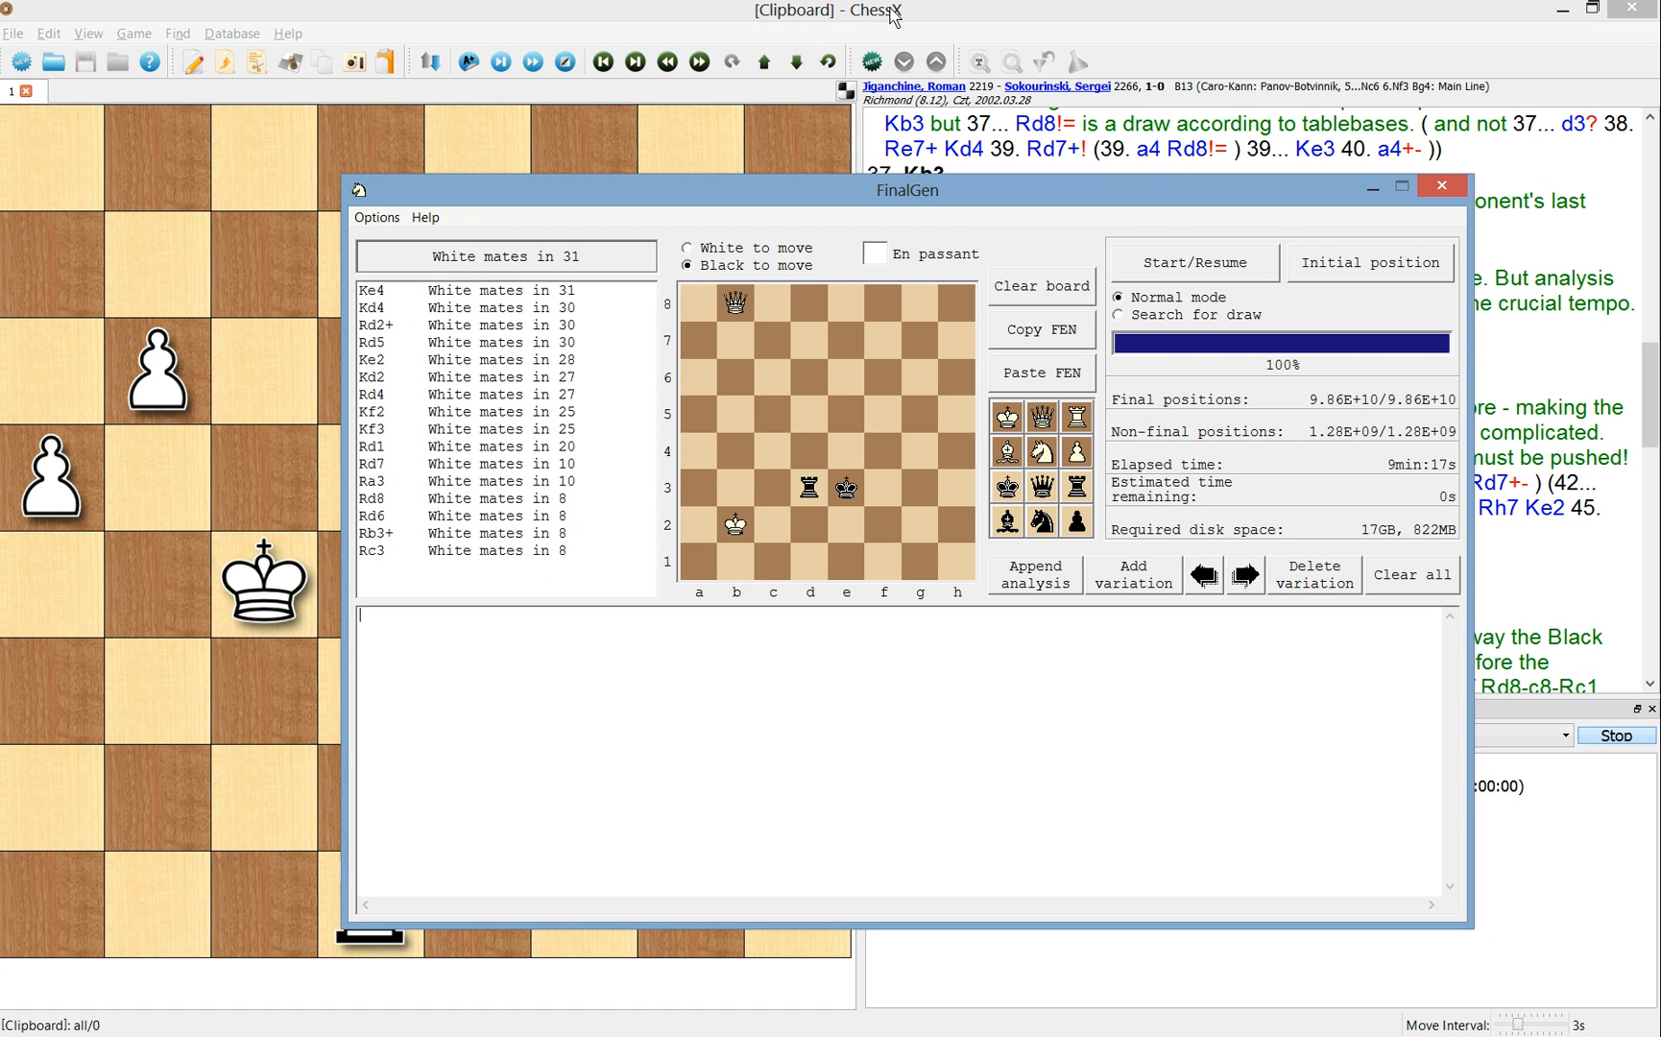
mouse_move(950, 152)
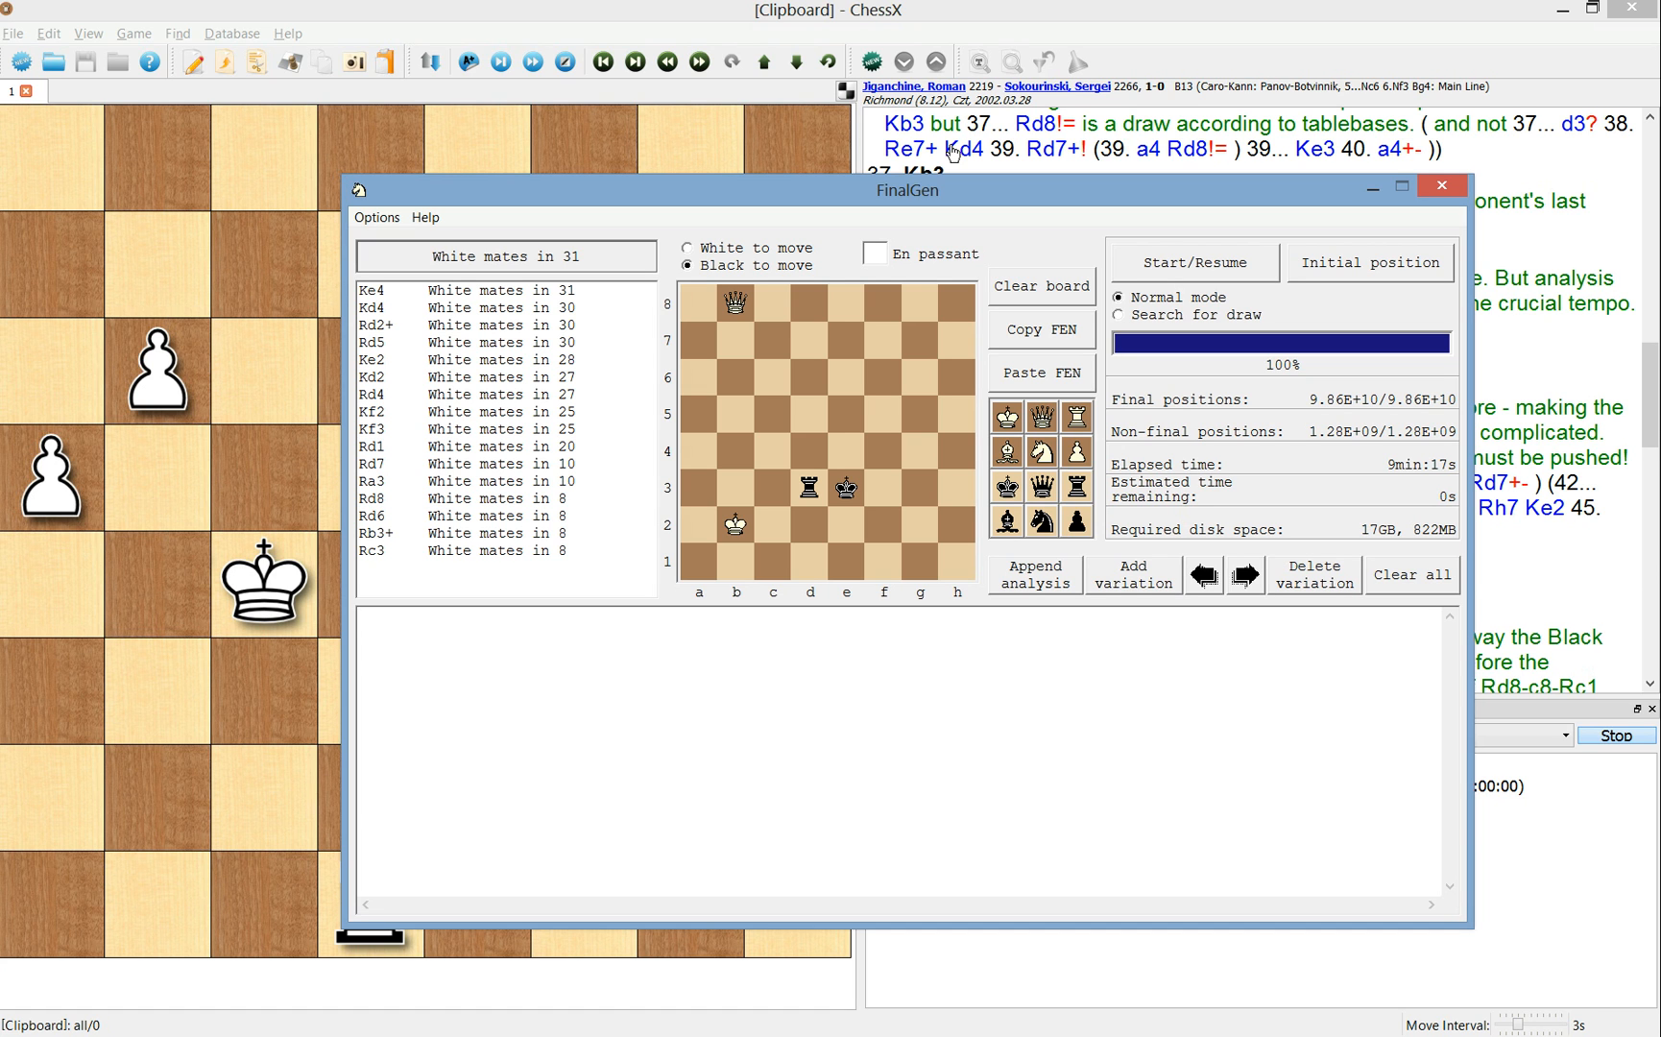
- Restore FinalGen from the taskbar, showing White mates in 31 after 55. b8=Q
left_click(361, 614)
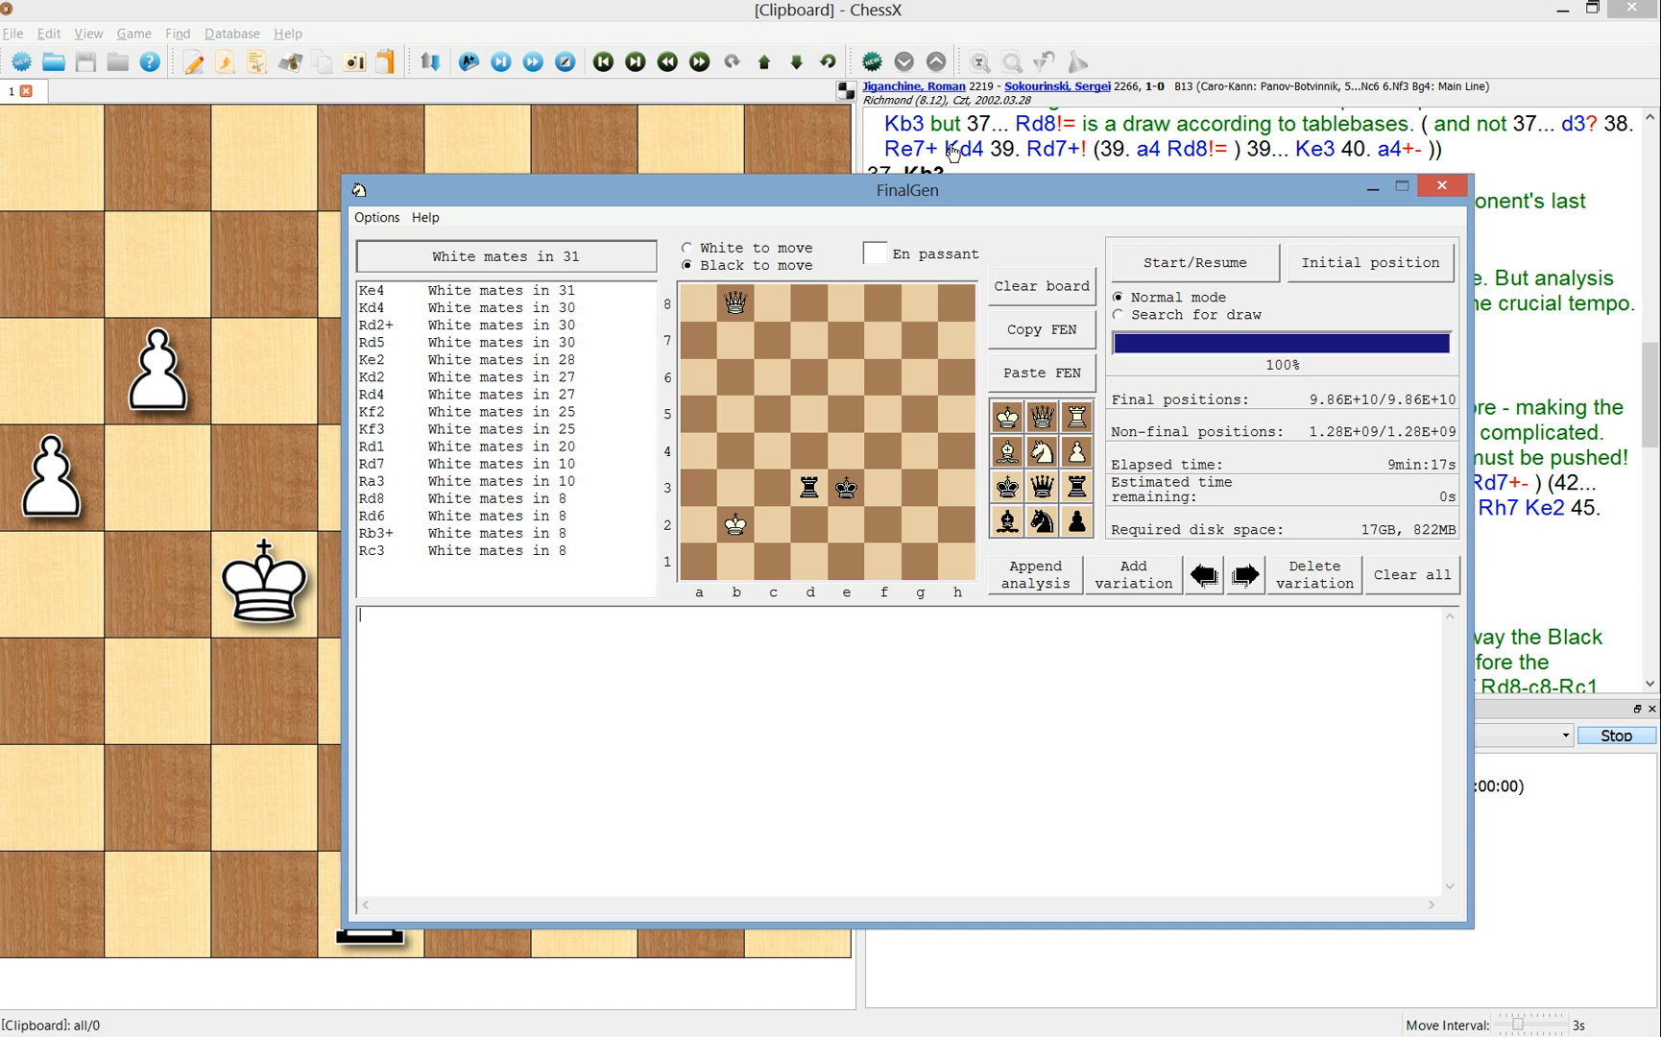